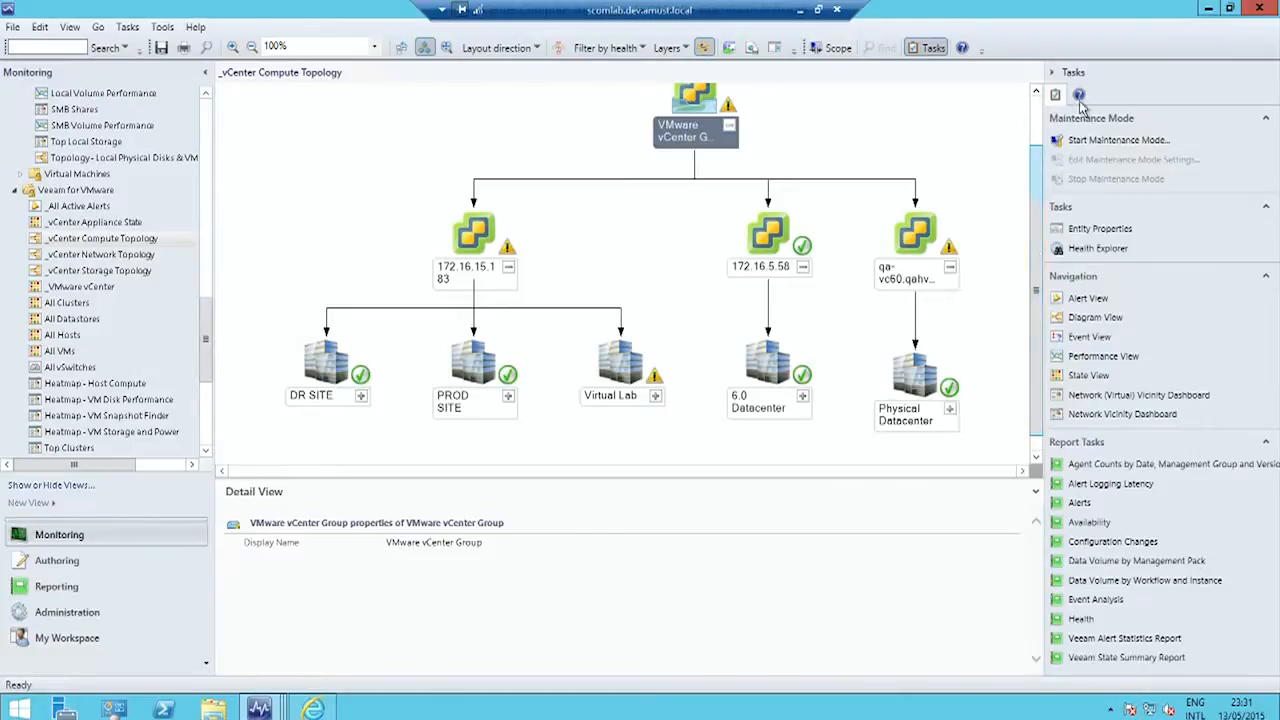
Scroll the vCenter Compute Topology diagram and expand the Virtual Lab datacenter node.
scroll("down", 3)
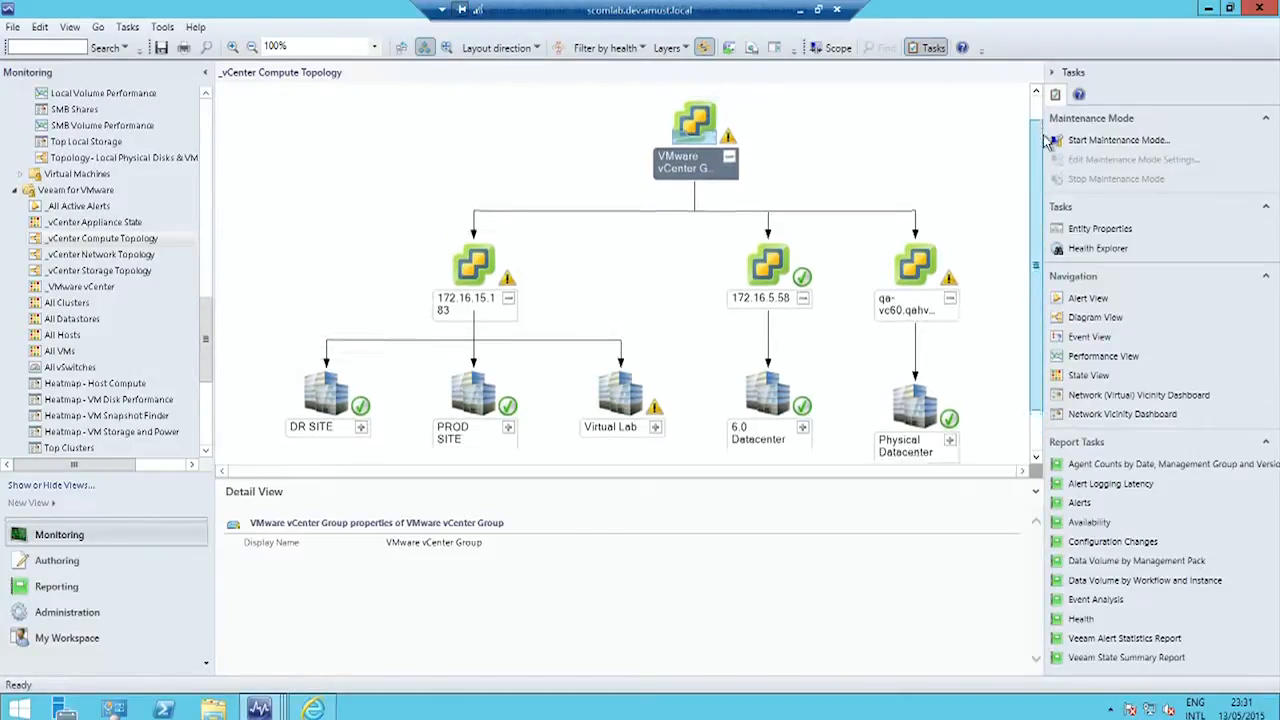
scroll("down", 3)
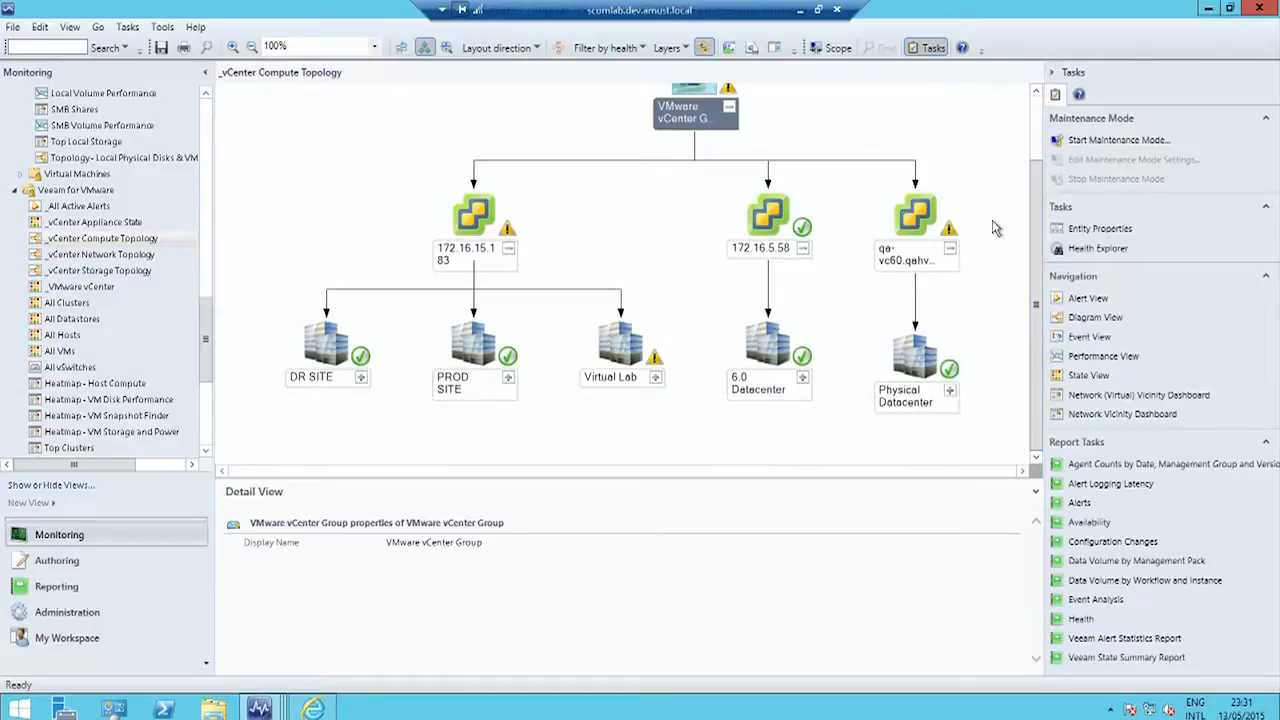
left_click(656, 377)
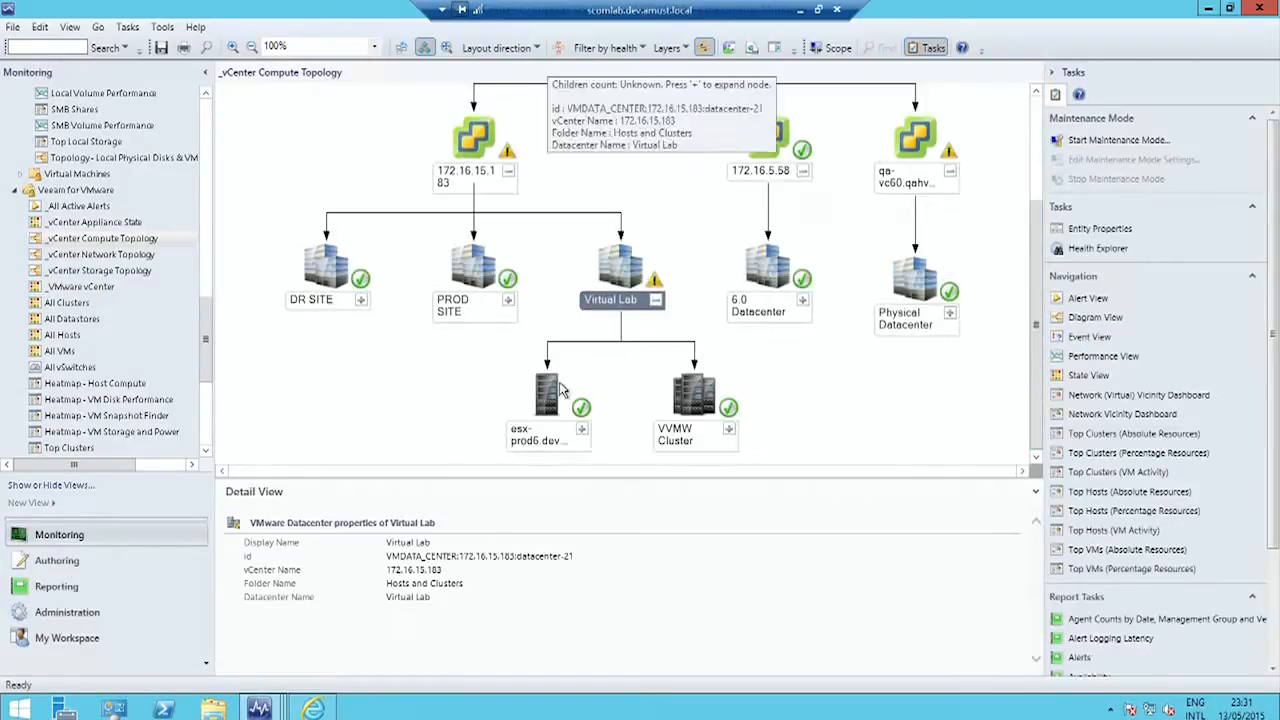
mouse_move(422, 401)
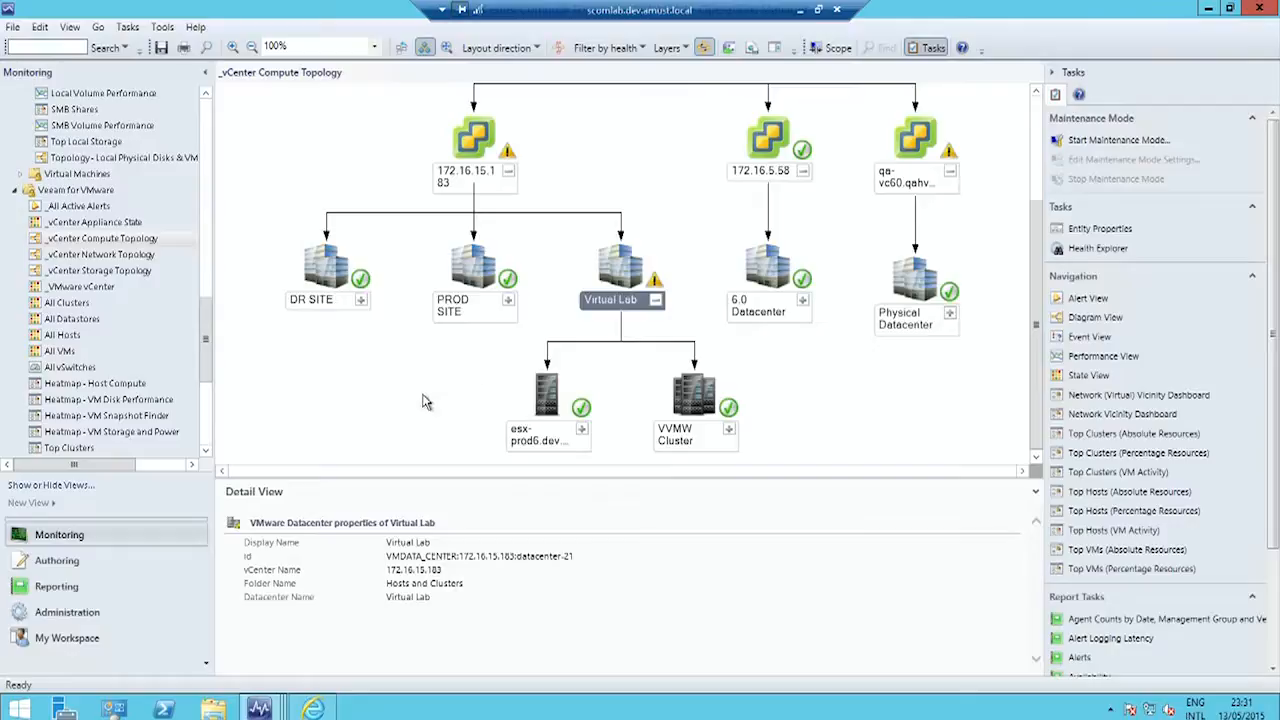
mouse_move(420, 404)
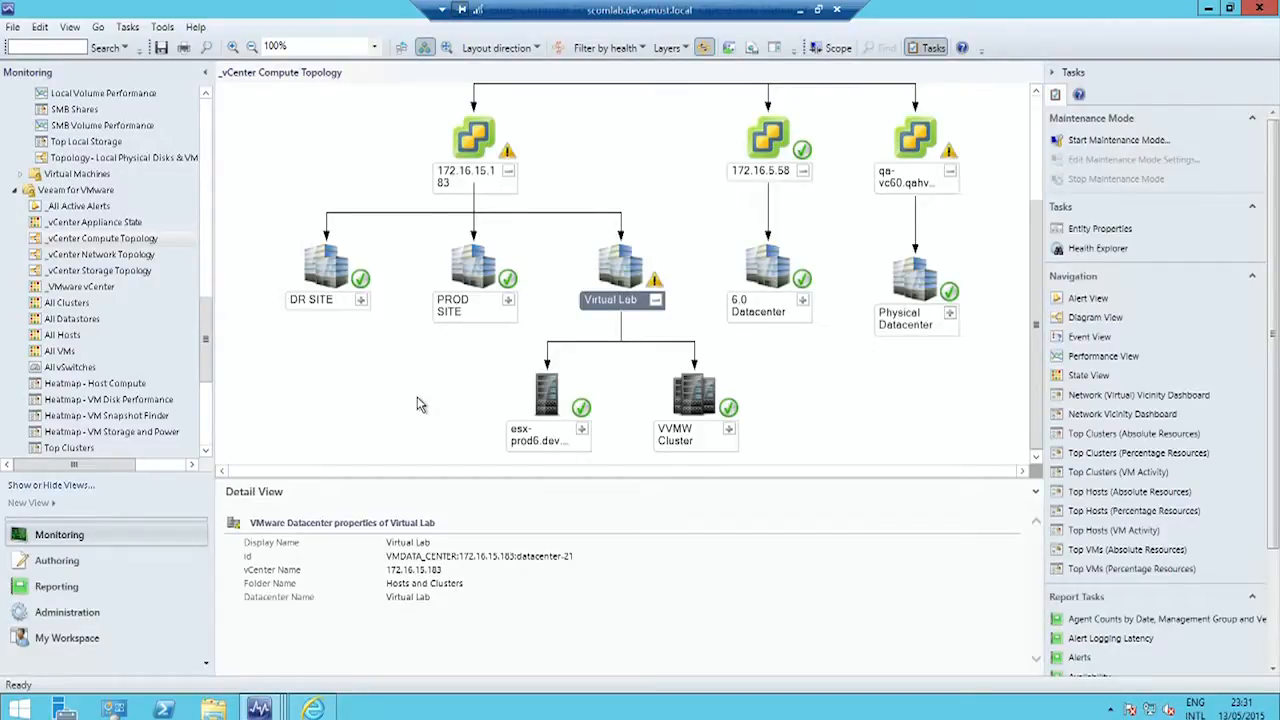
mouse_move(1000, 393)
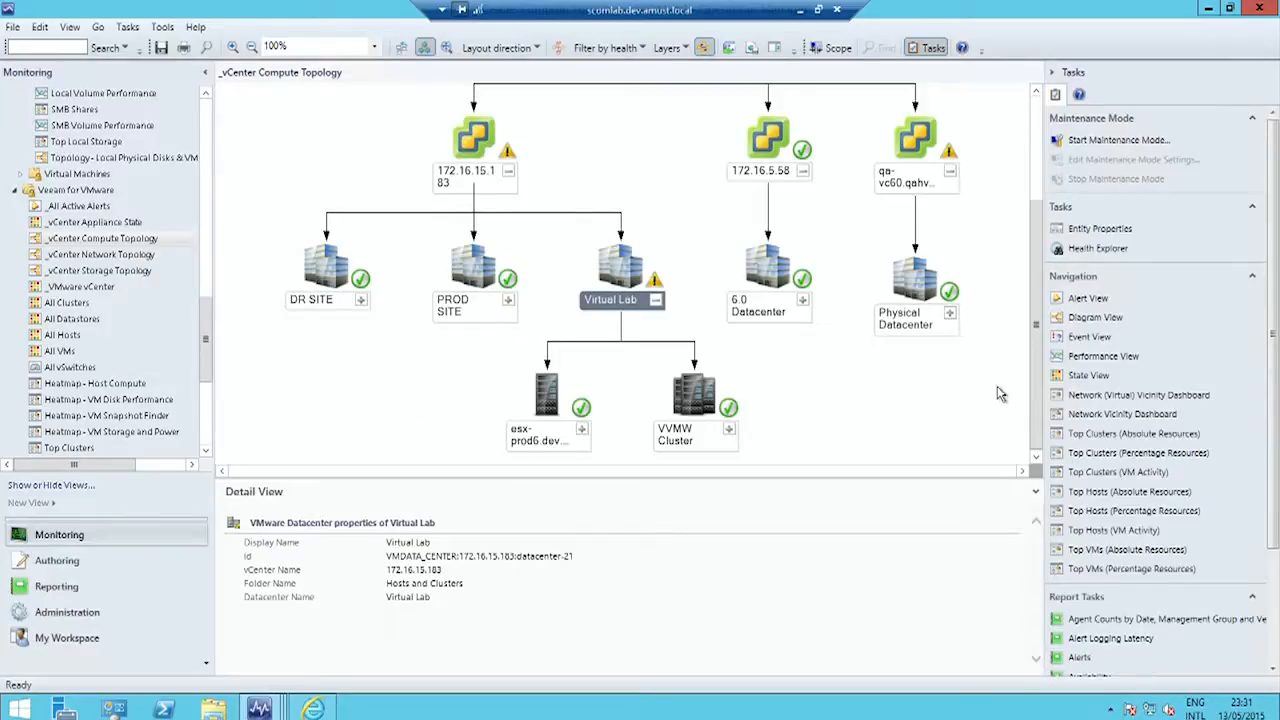
mouse_move(760, 433)
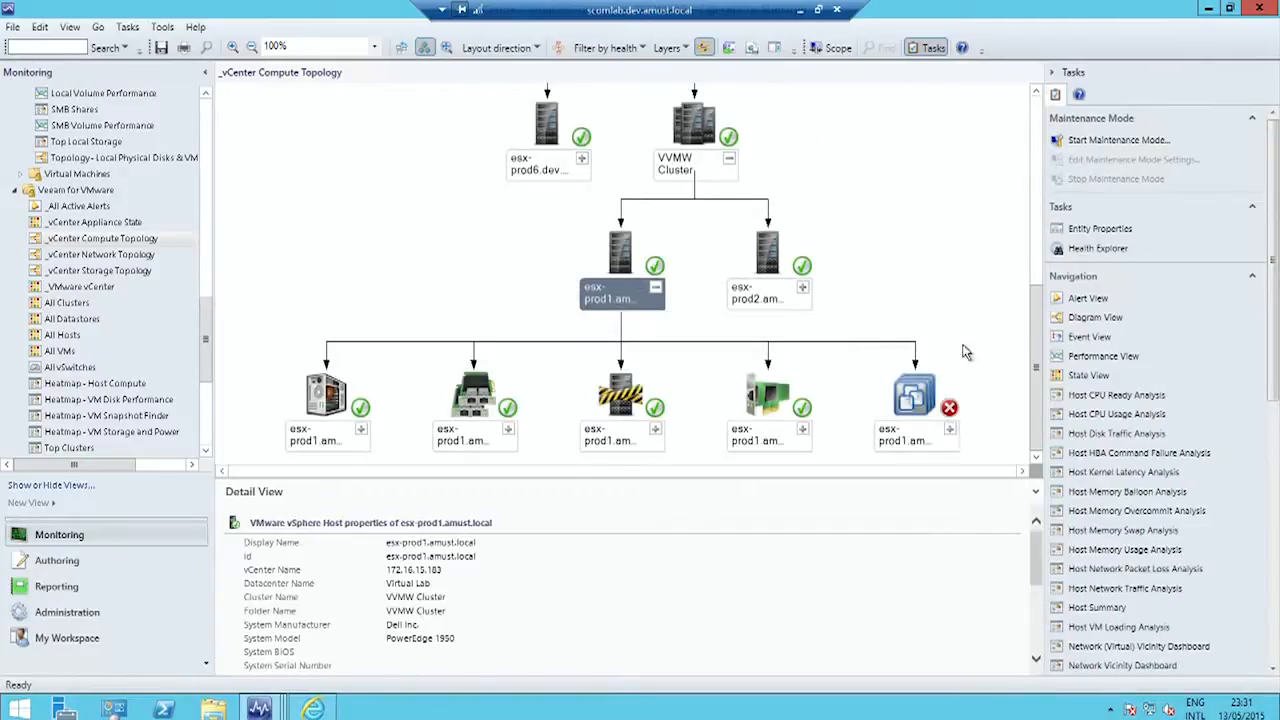
Expand esx-prod1's VM container and show VMESXi191's properties in the Detail View.
left_click(327, 400)
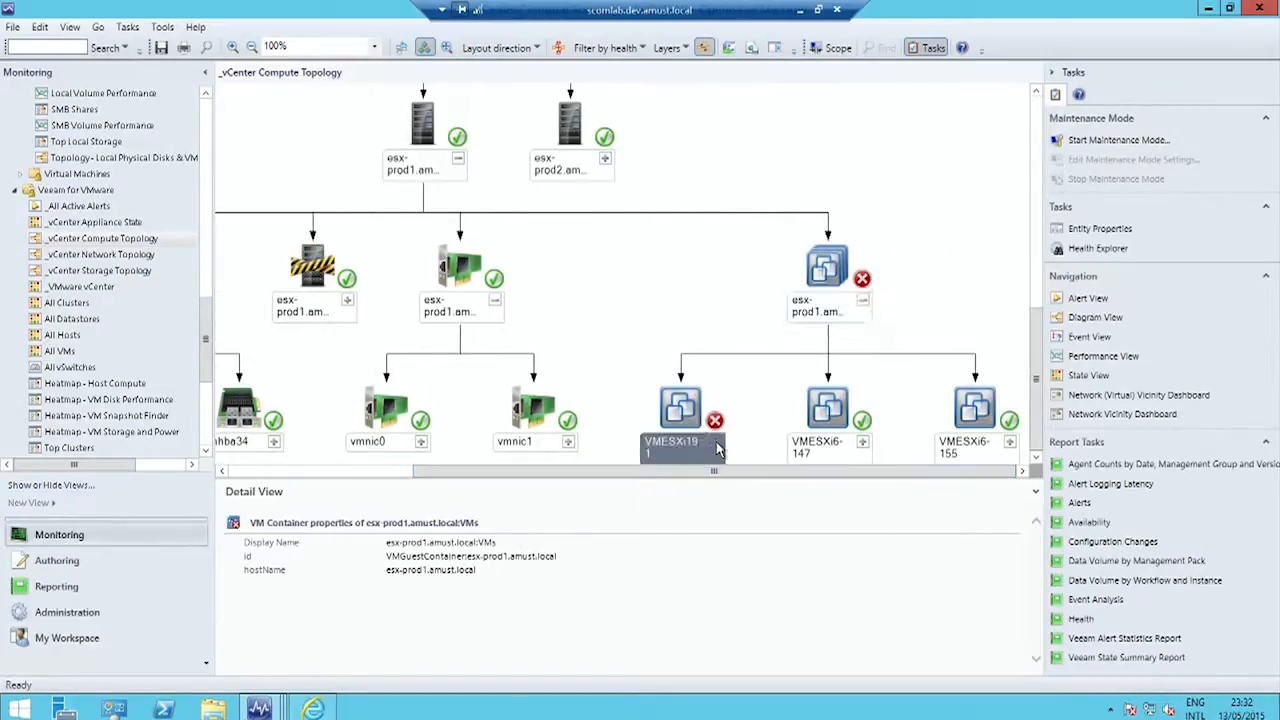
left_click(680, 415)
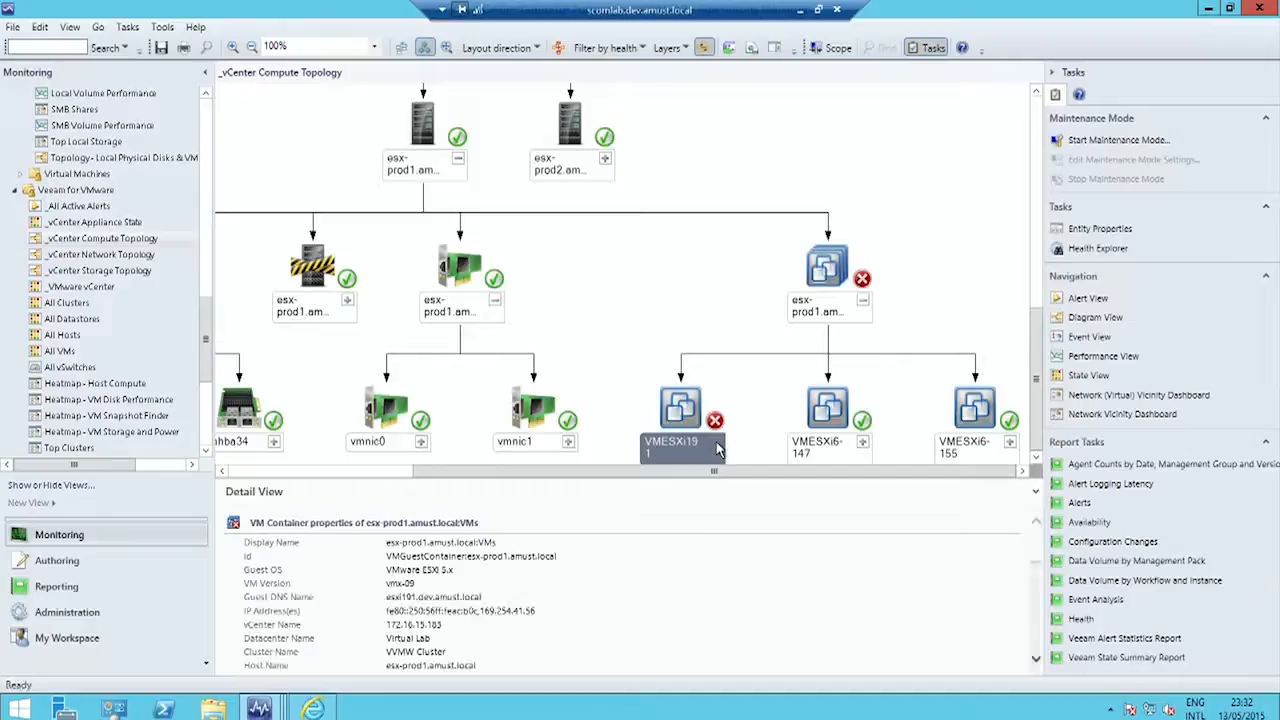
left_click(680, 420)
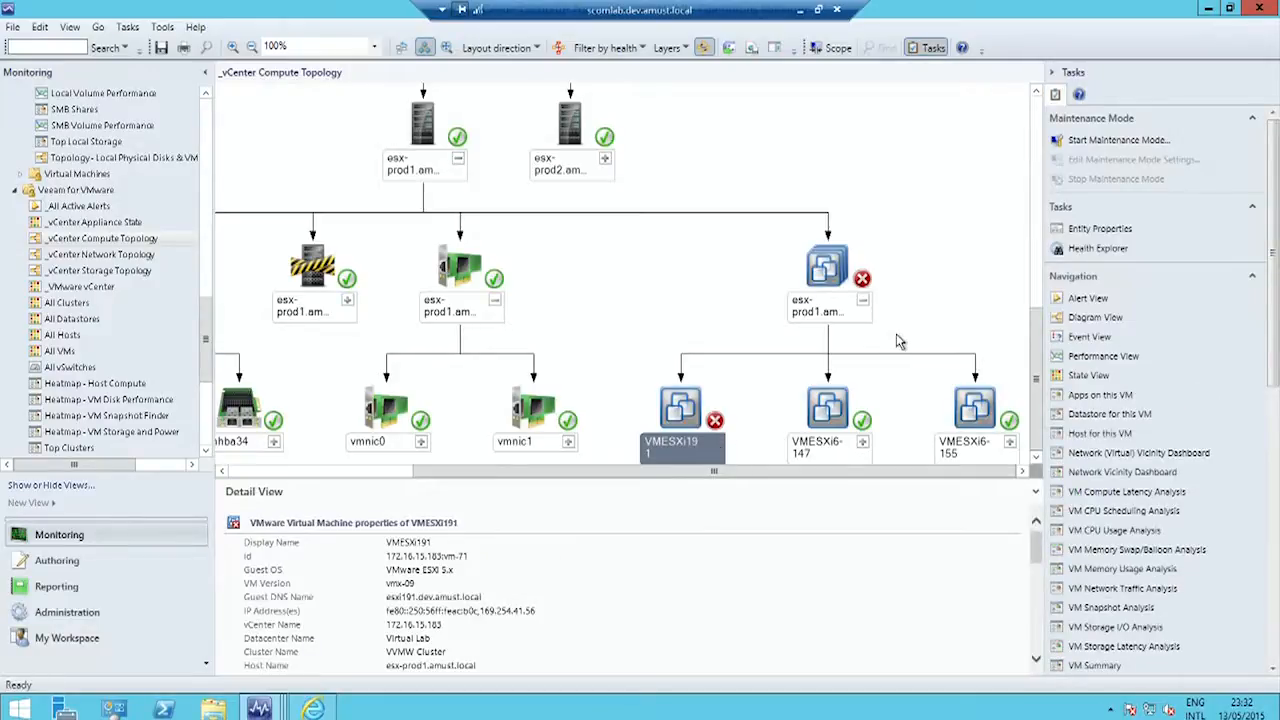
mouse_move(790, 368)
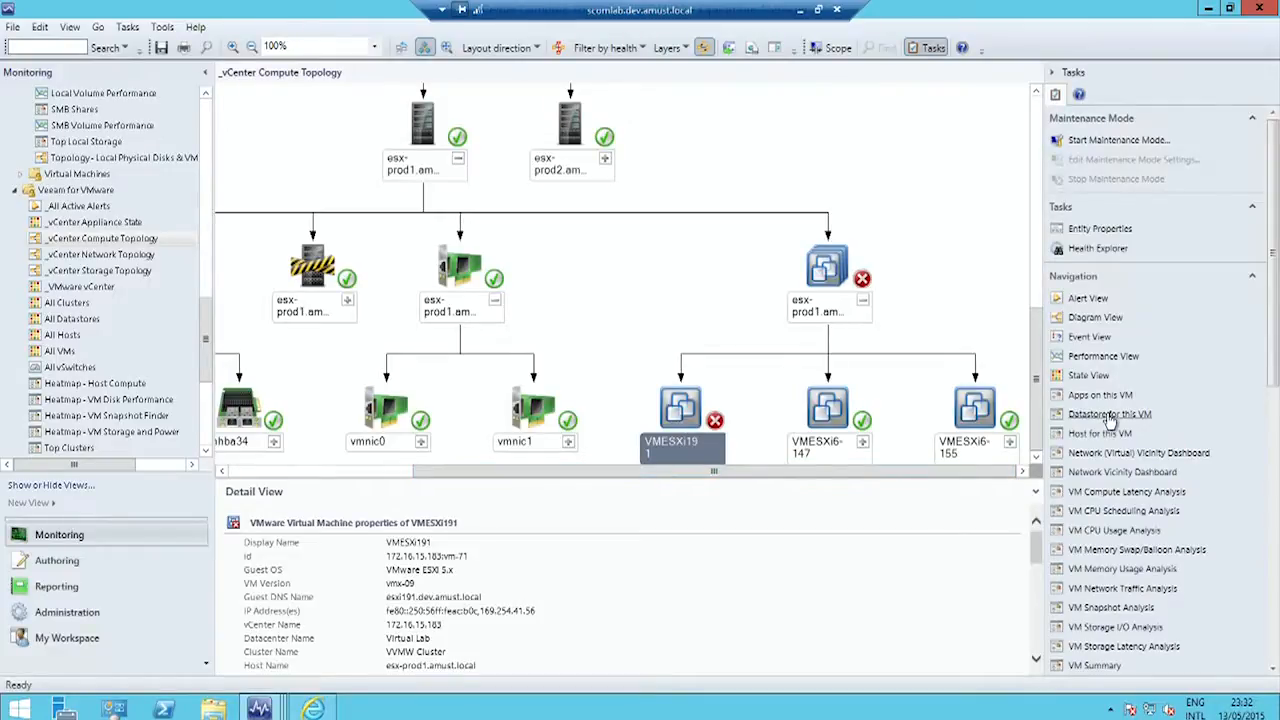
left_click(1109, 414)
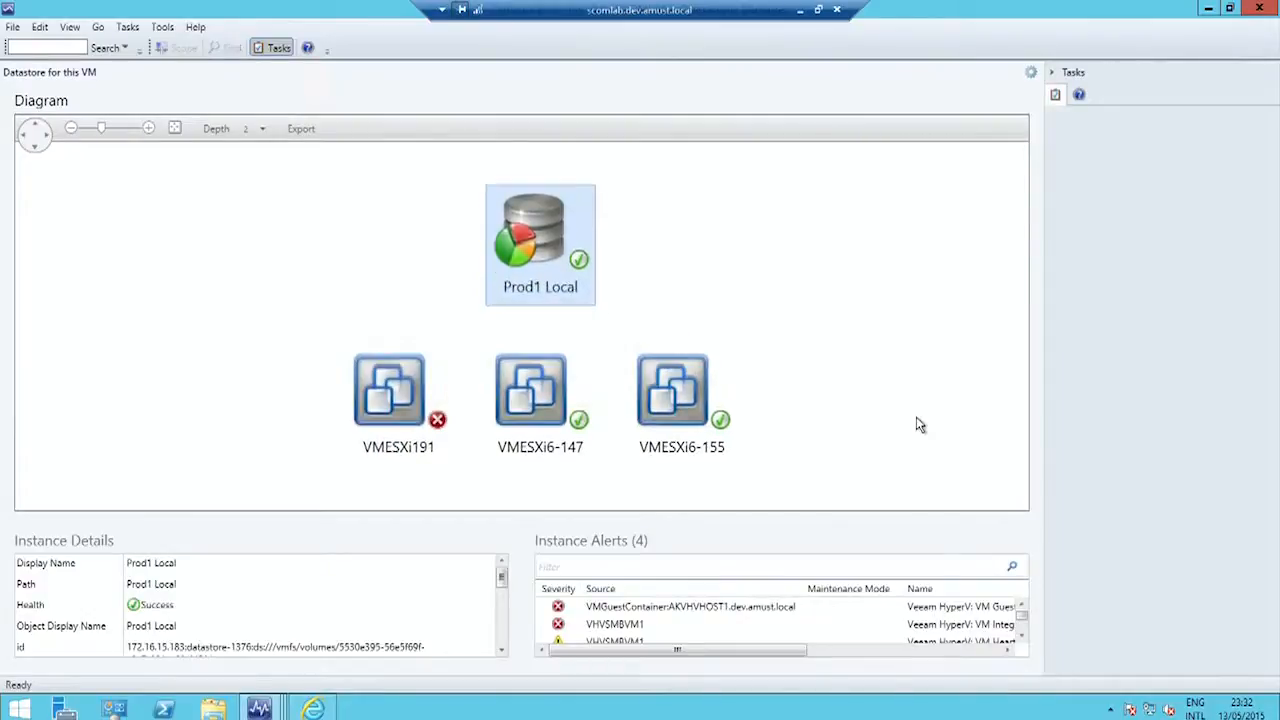
mouse_move(834, 390)
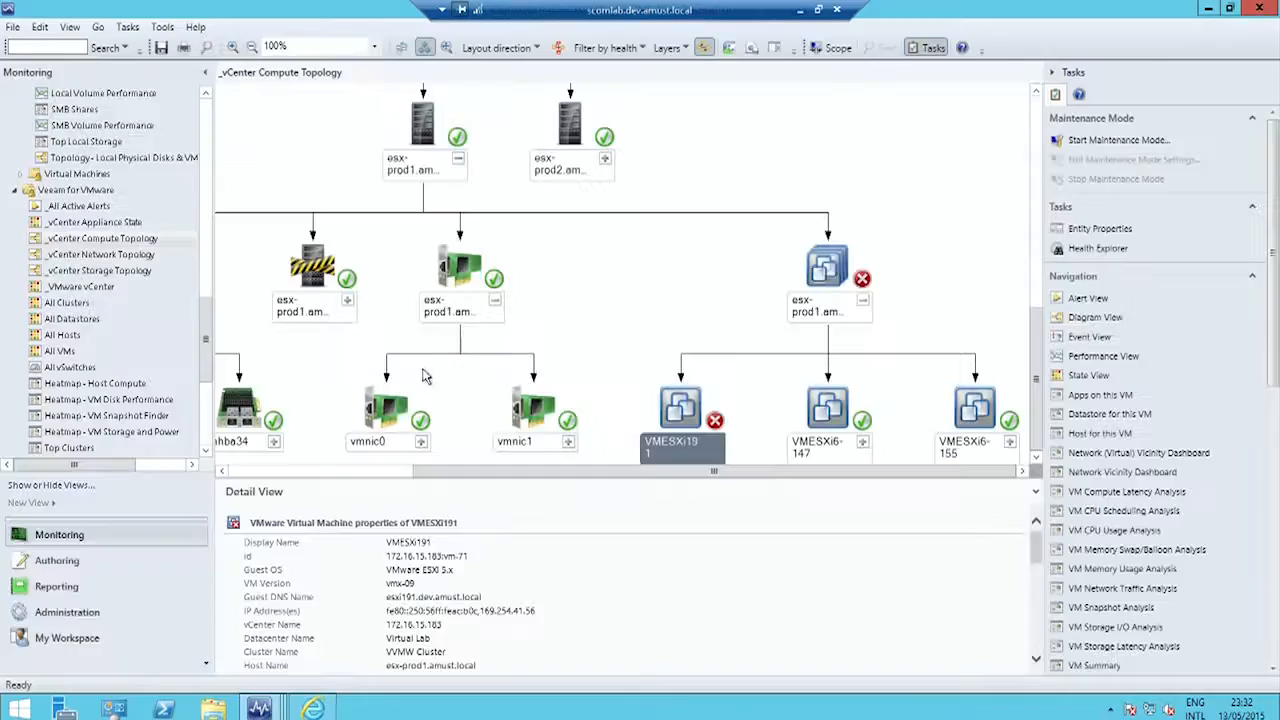
mouse_move(175, 260)
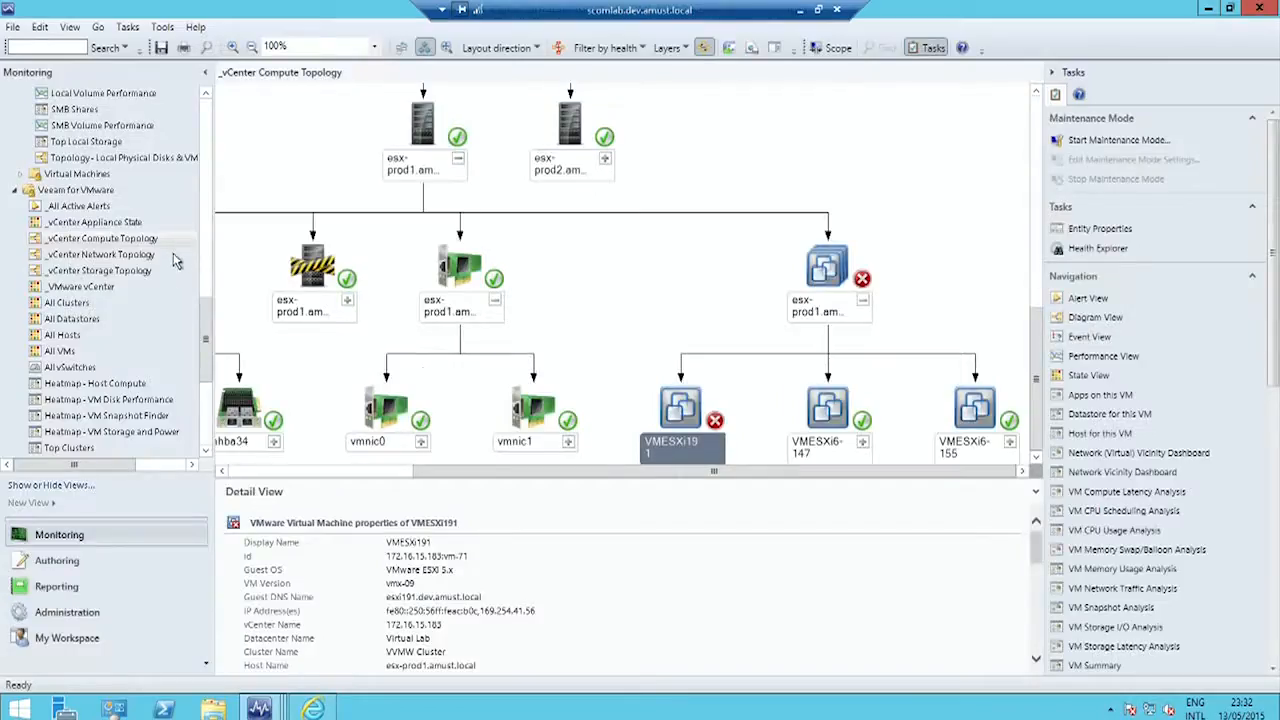
scroll("down", 3)
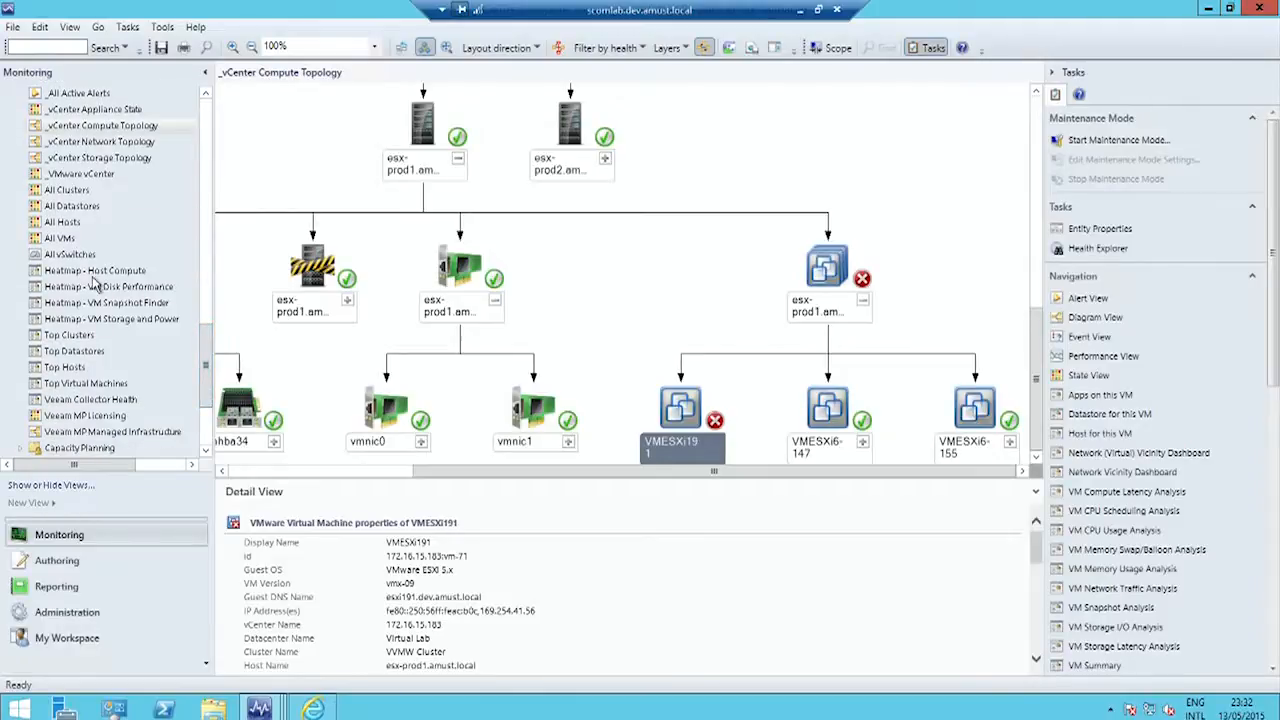
Open the Heatmap - VM Disk Performance view and select the ved-vsphere6 VM tile.
left_click(108, 287)
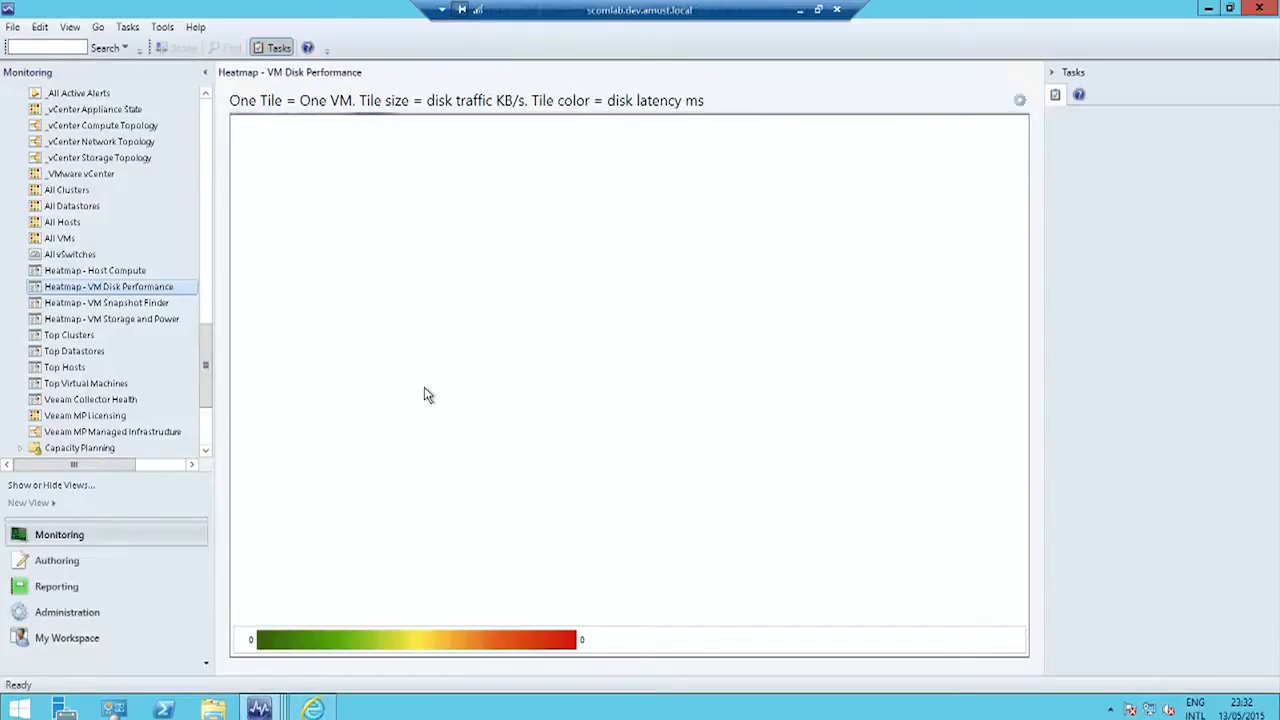
mouse_move(491, 400)
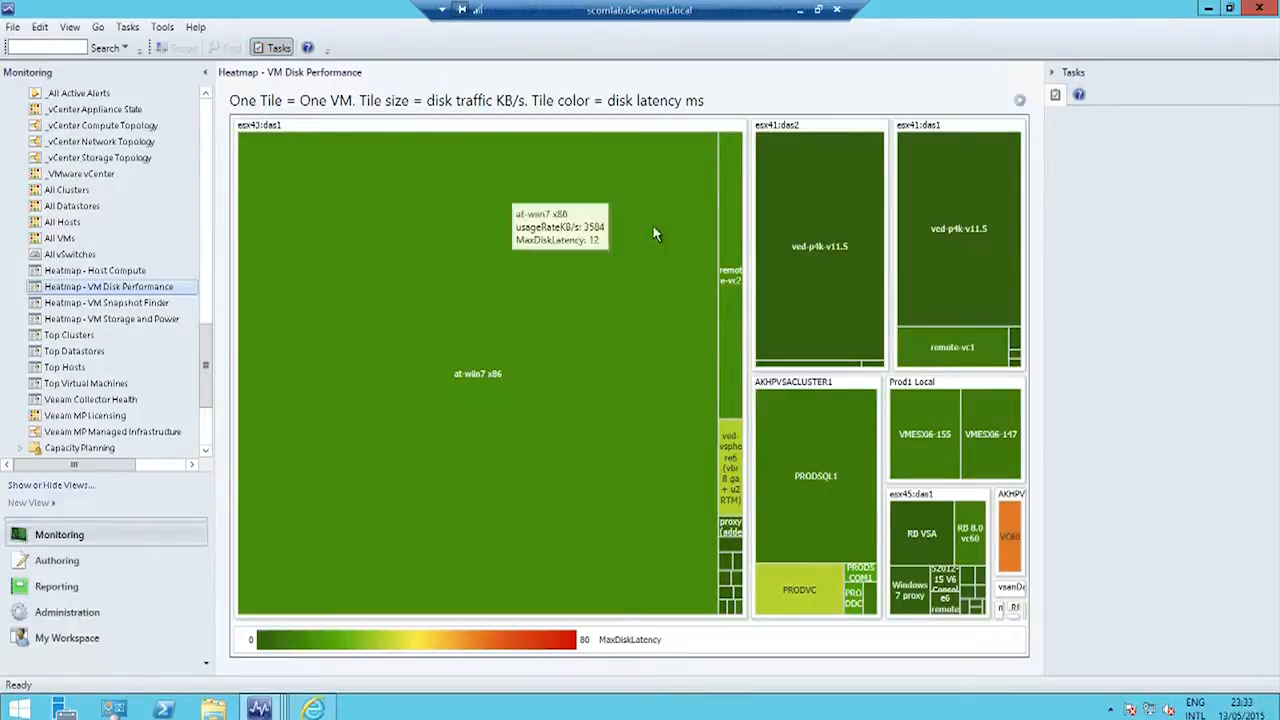
mouse_move(732, 225)
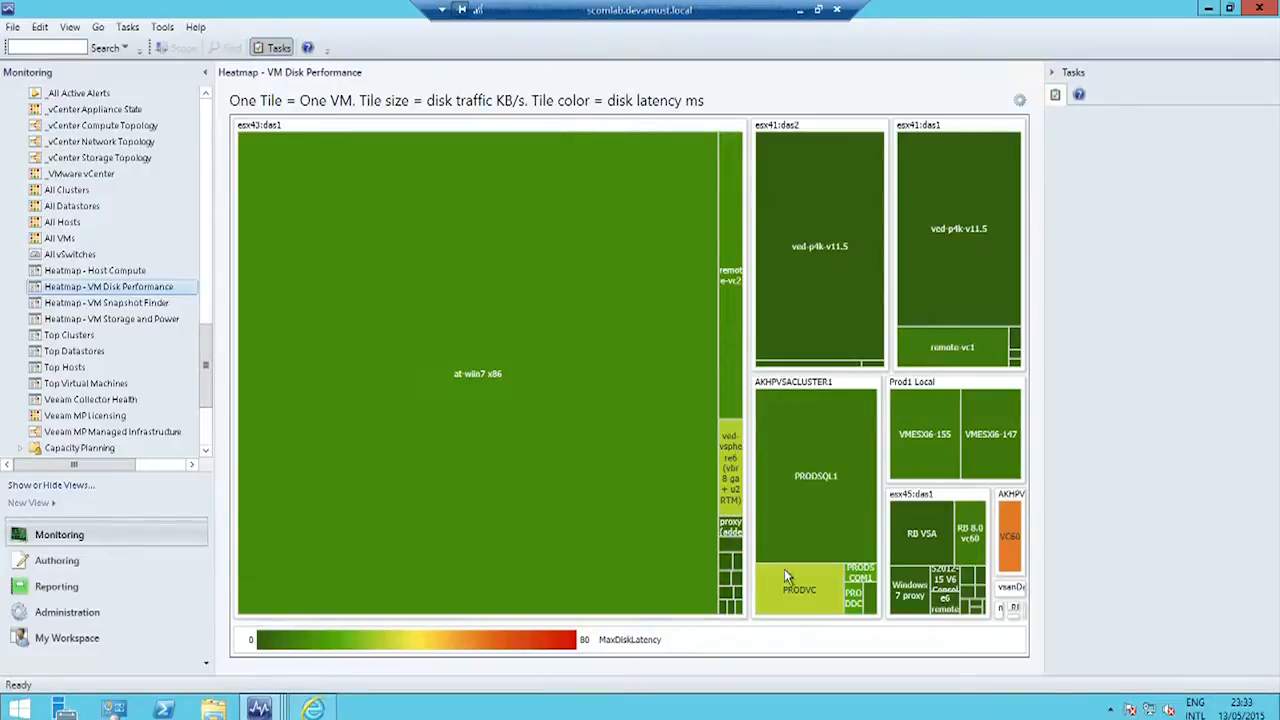
mouse_move(790, 580)
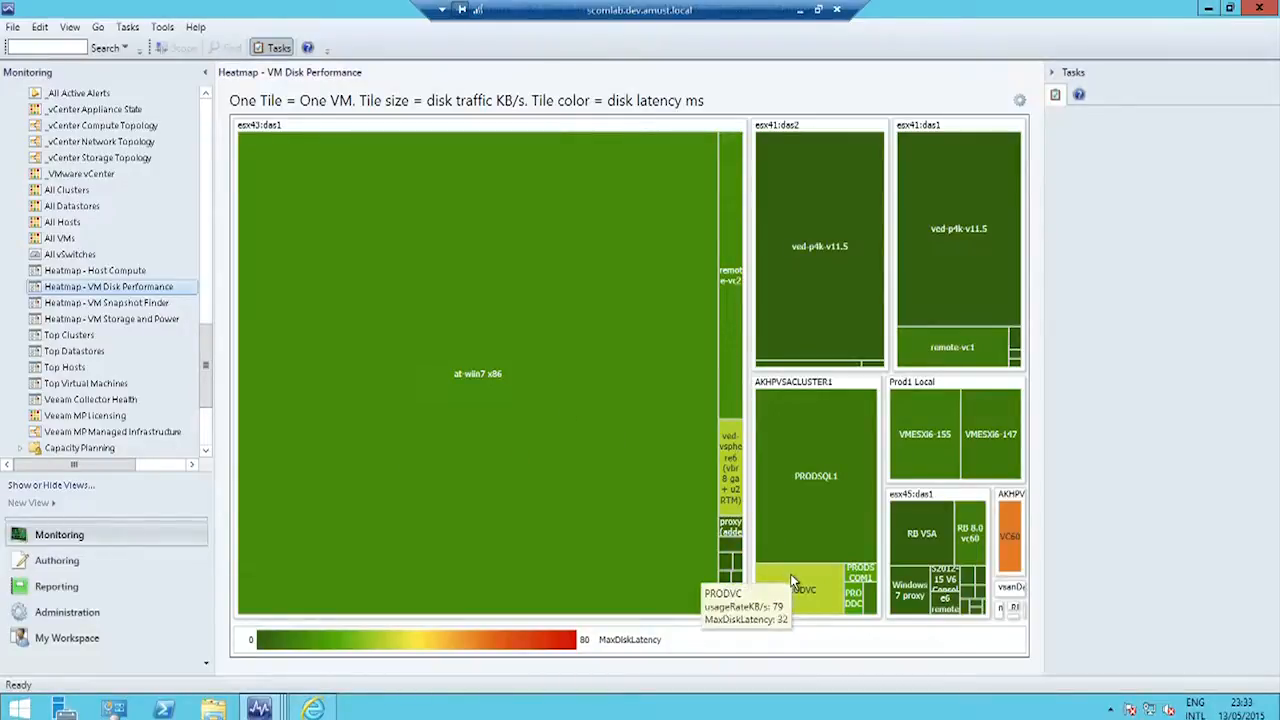
mouse_move(890, 175)
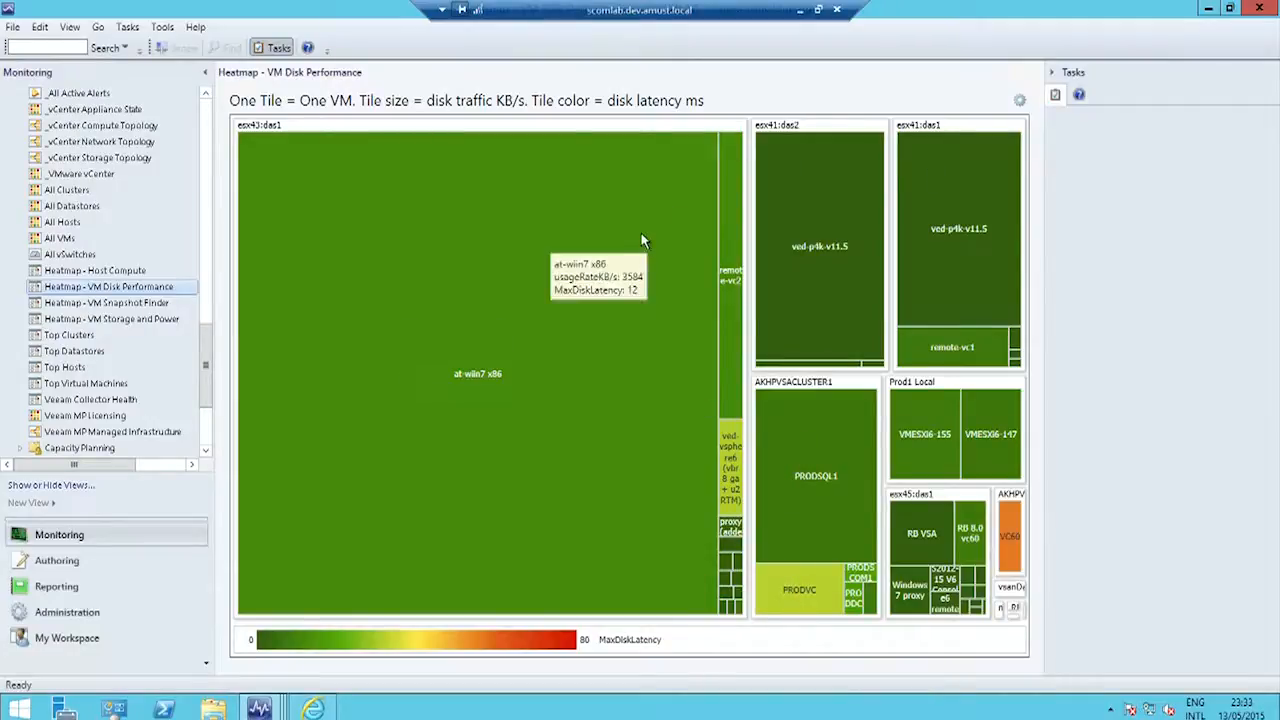
mouse_move(735, 470)
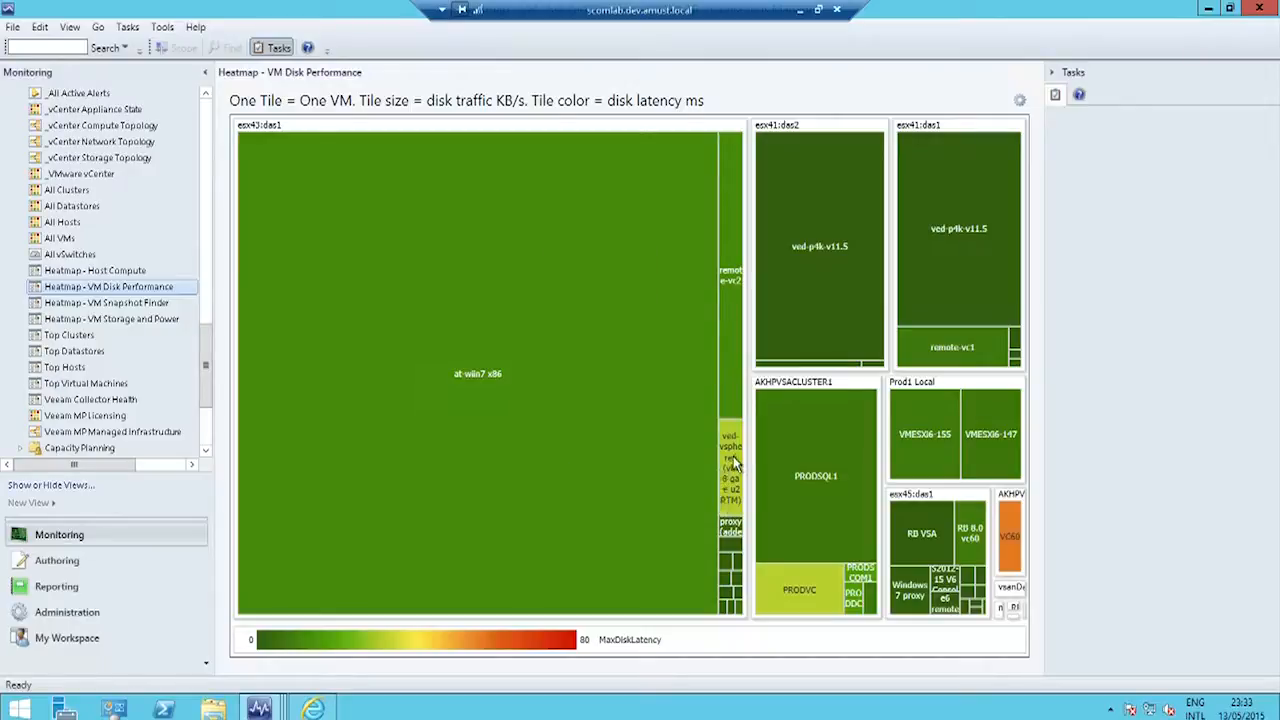
left_click(730, 465)
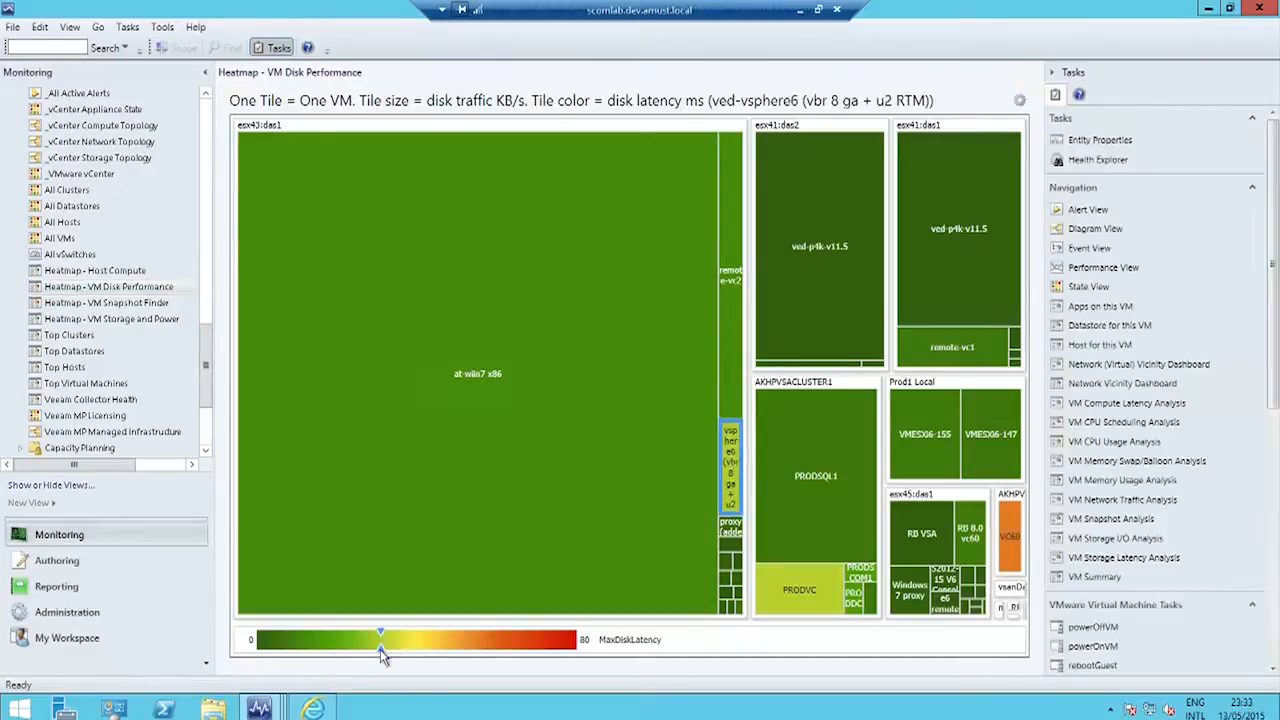
mouse_move(447, 682)
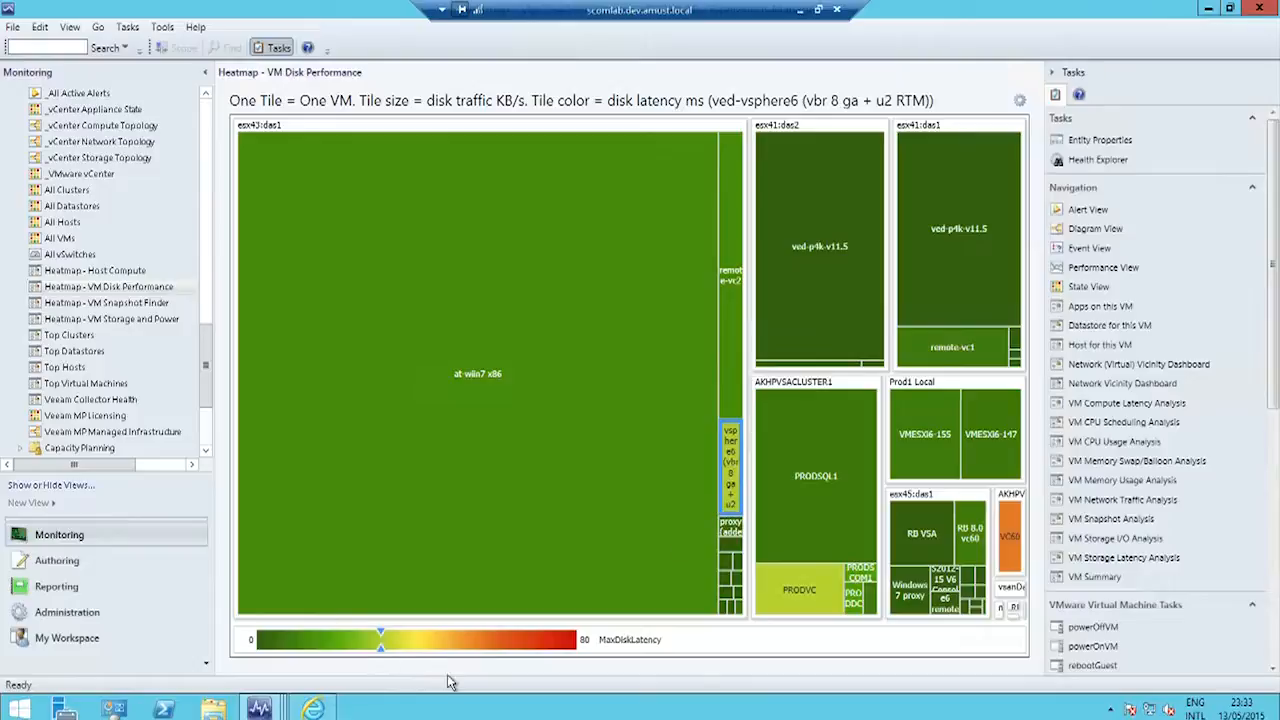
mouse_move(1005, 555)
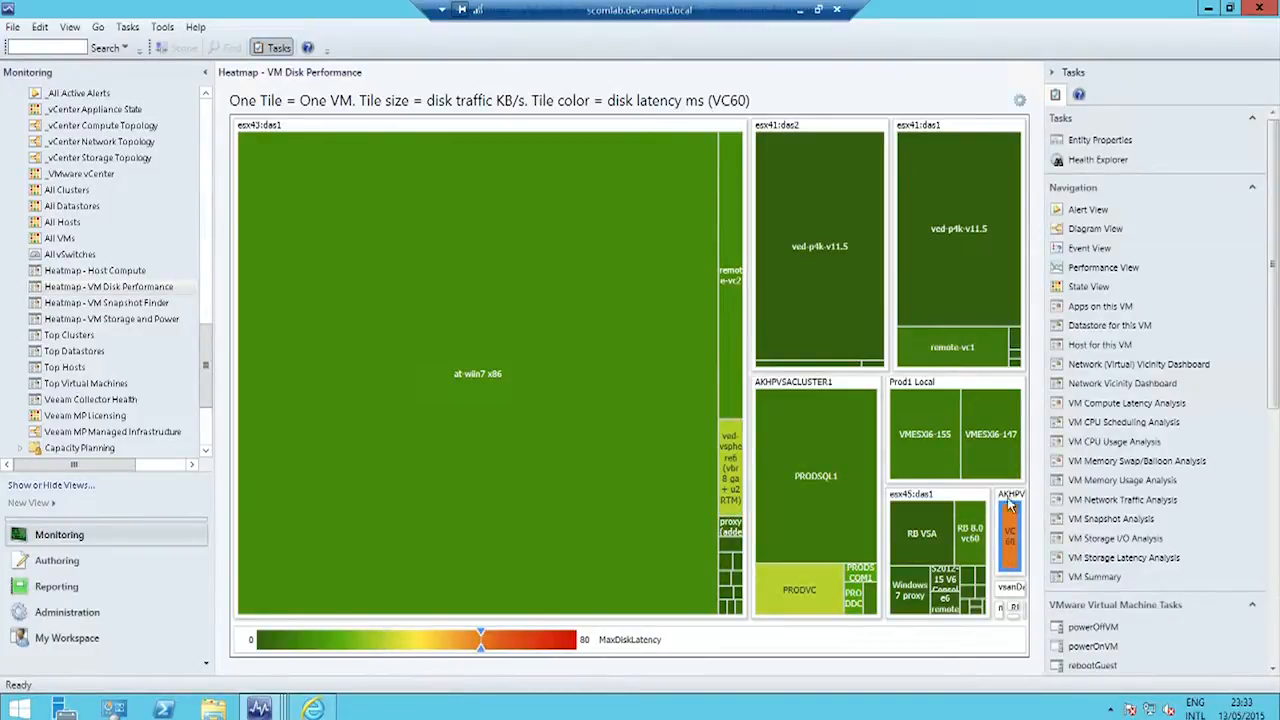
mouse_move(1010, 535)
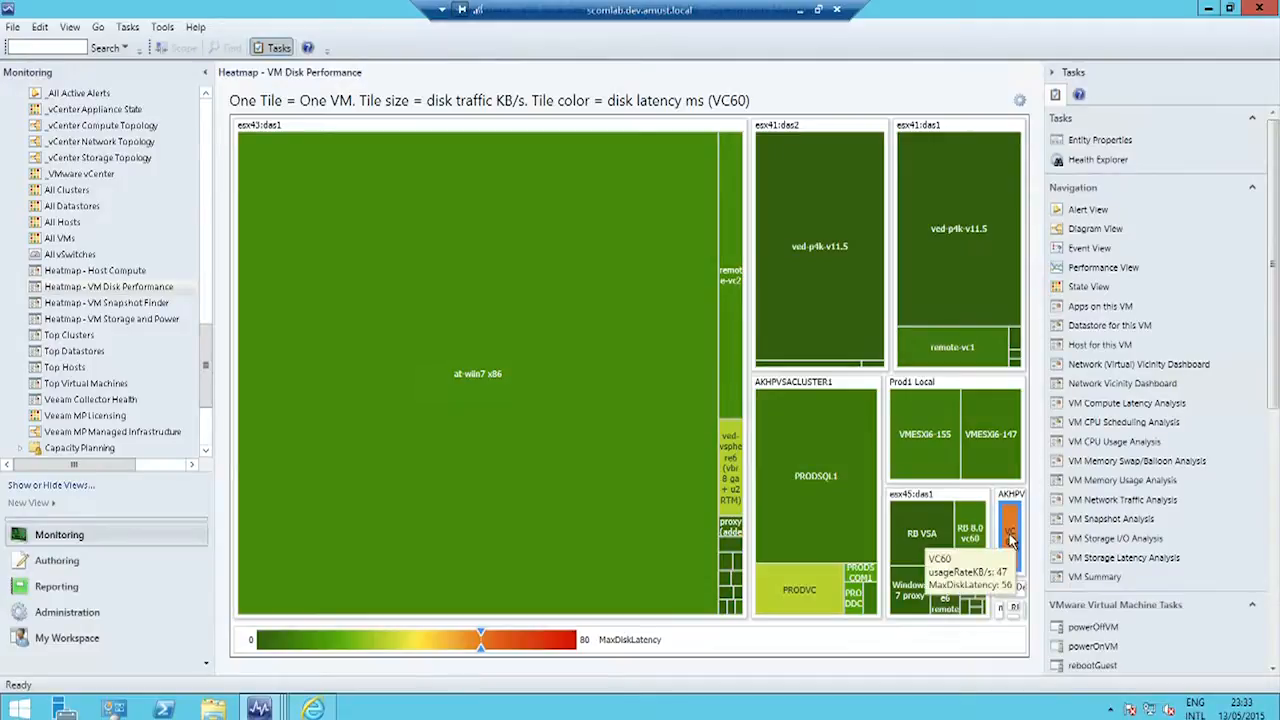
mouse_move(609, 486)
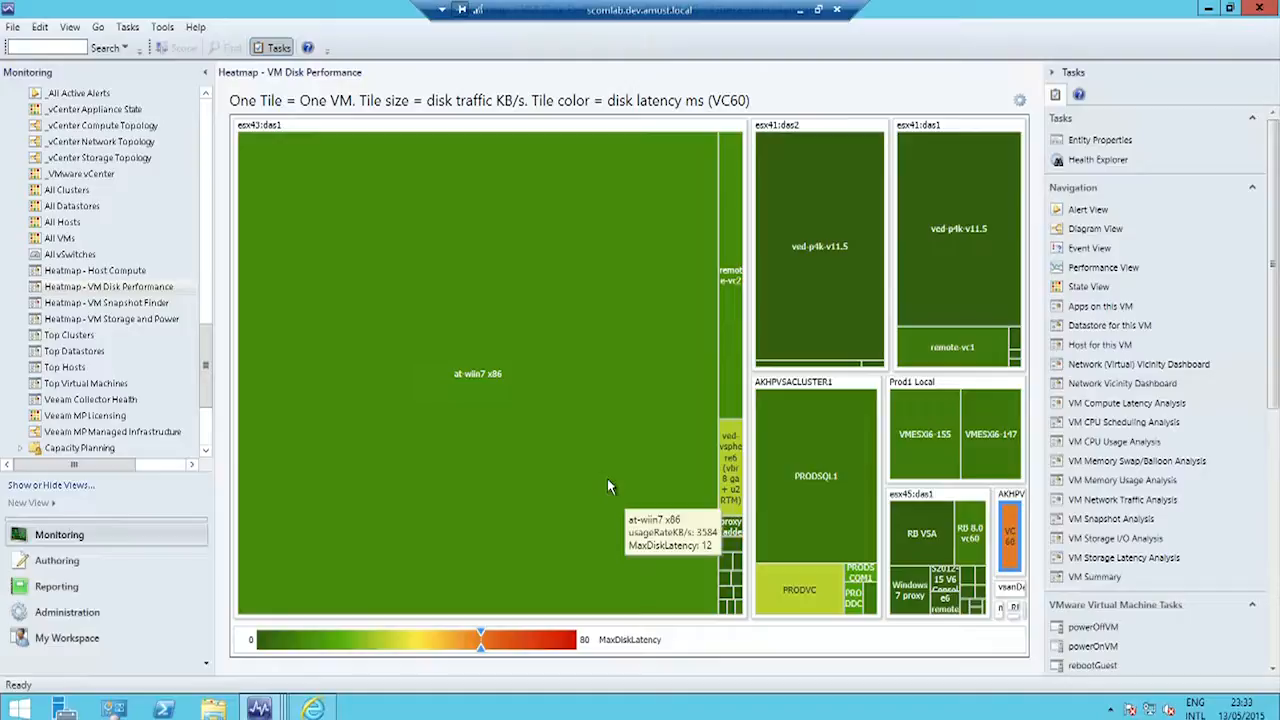
mouse_move(228, 350)
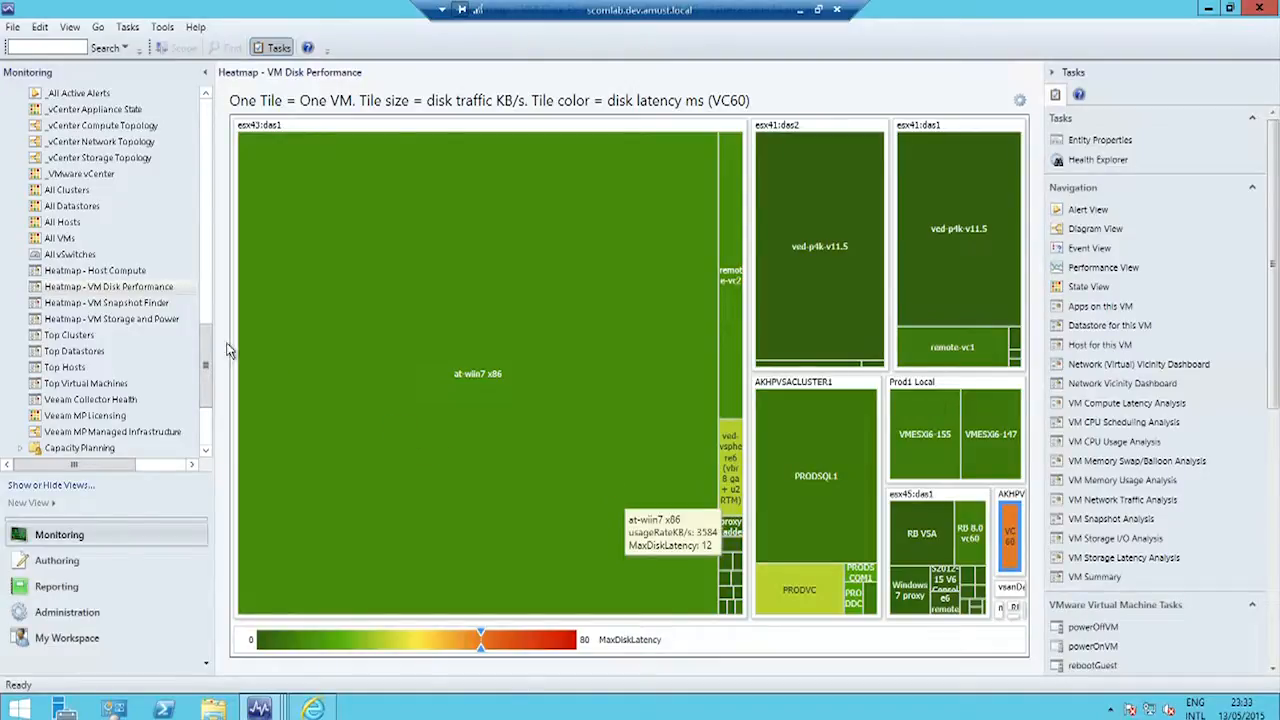
Open the 'Heatmap - VM Snapshot Finder' view under Veeam for VMware.
left_click(106, 302)
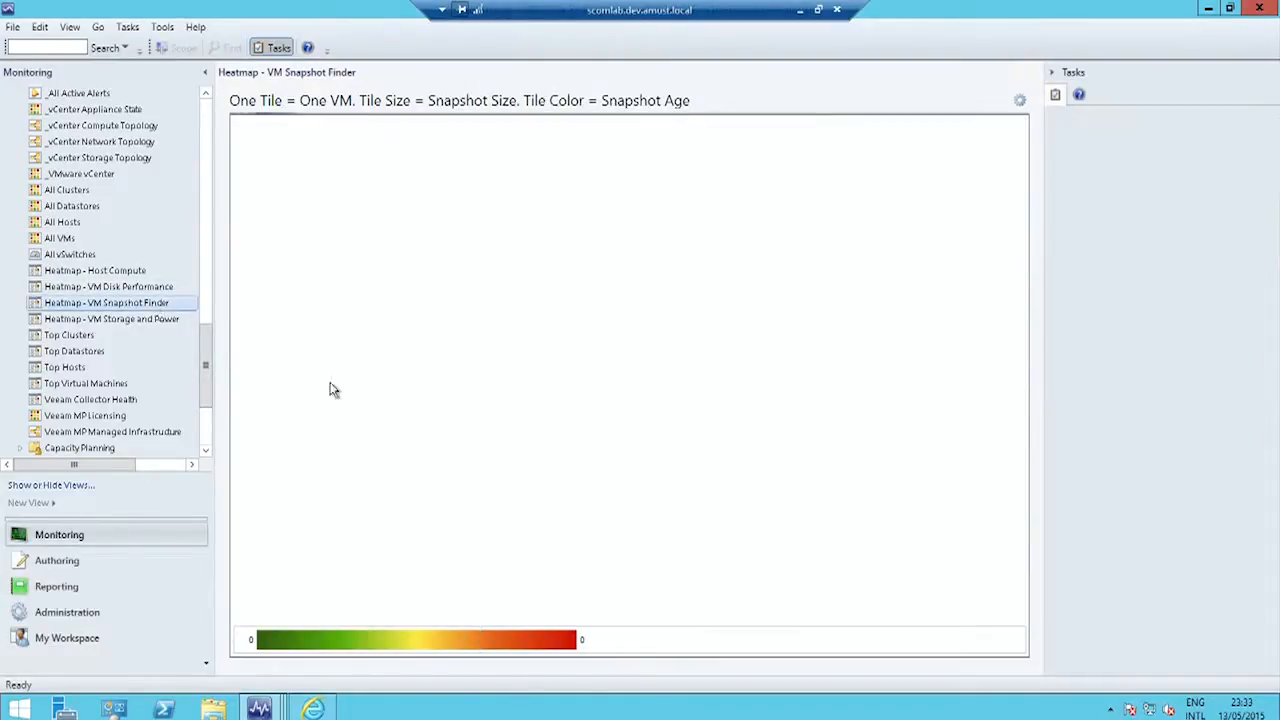
mouse_move(559, 443)
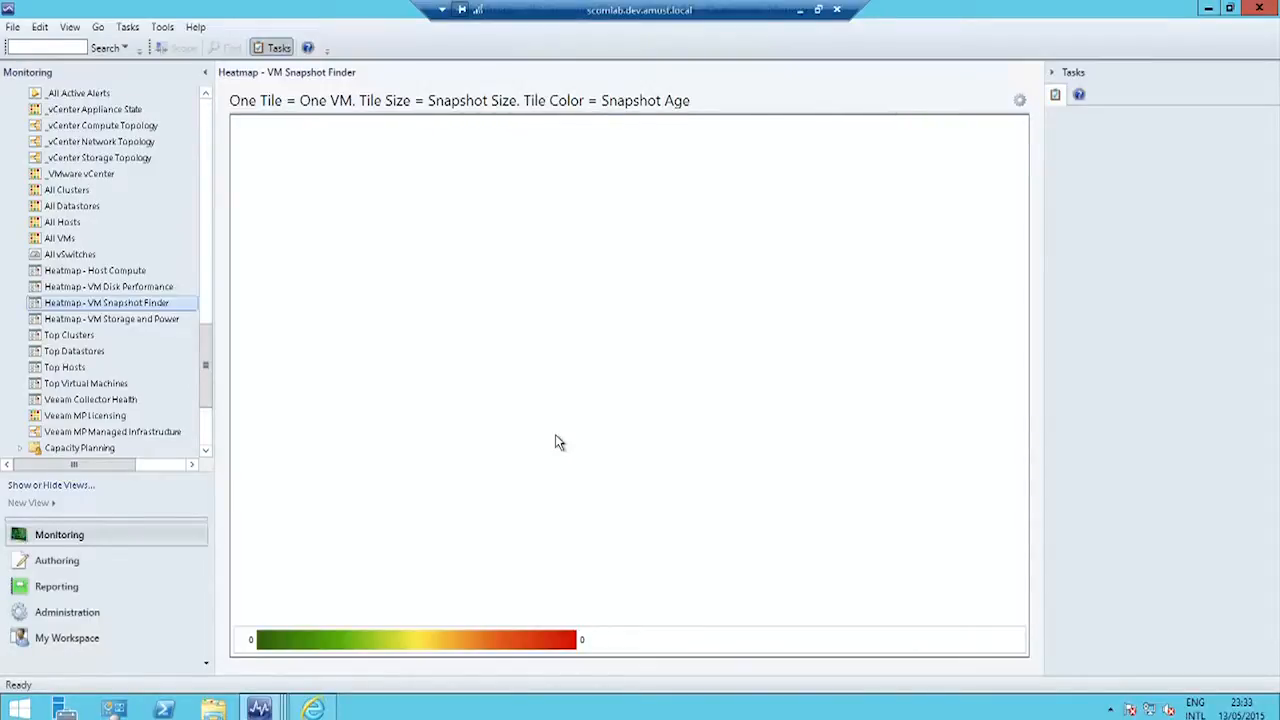
mouse_move(471, 401)
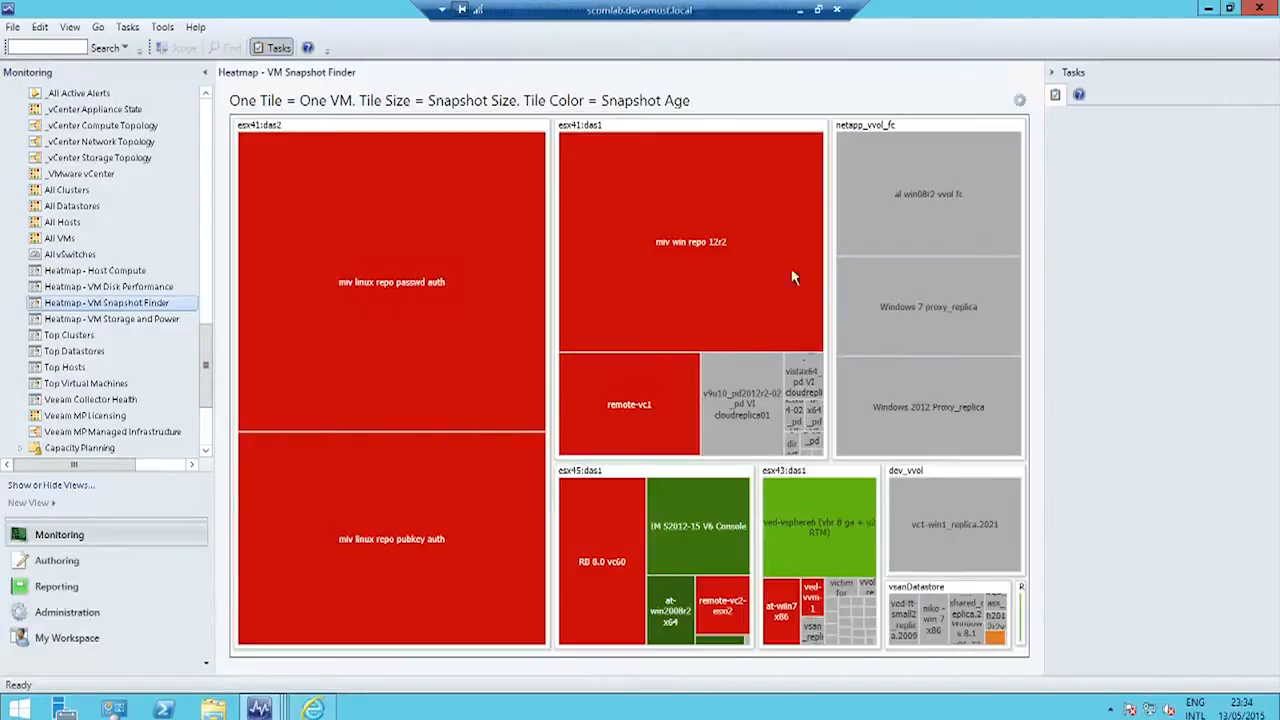
mouse_move(751, 282)
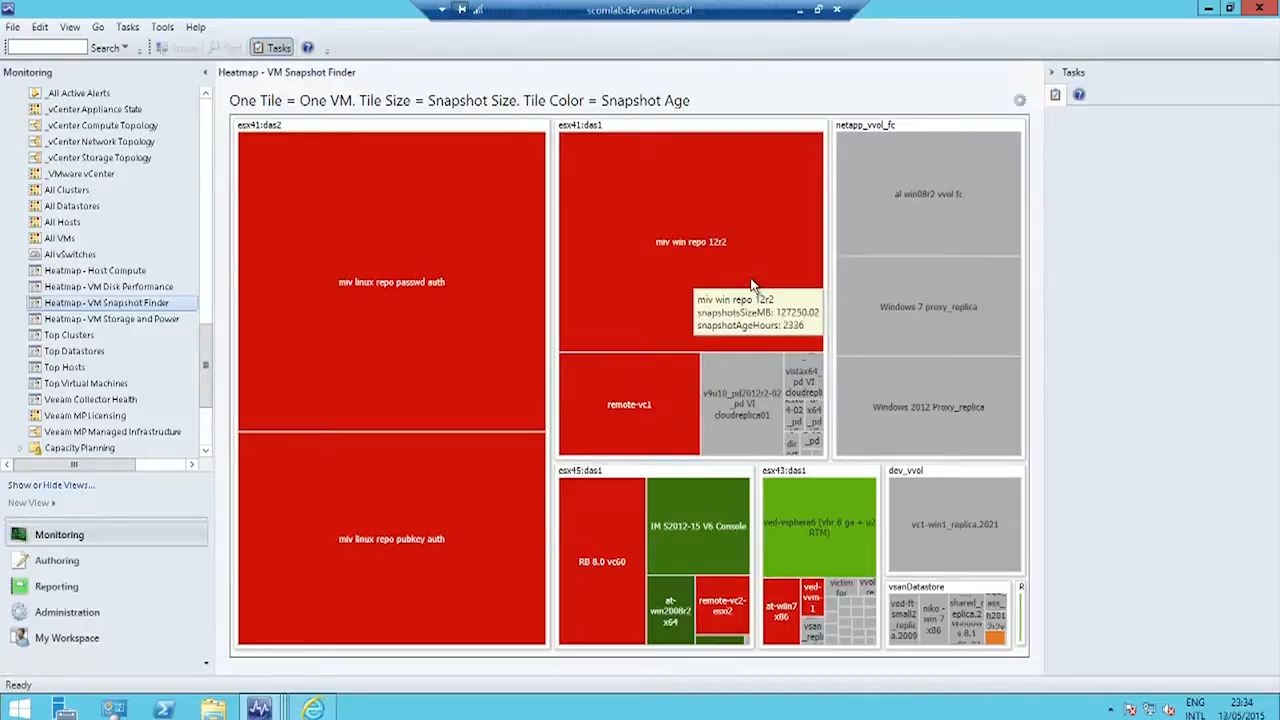
mouse_move(765, 278)
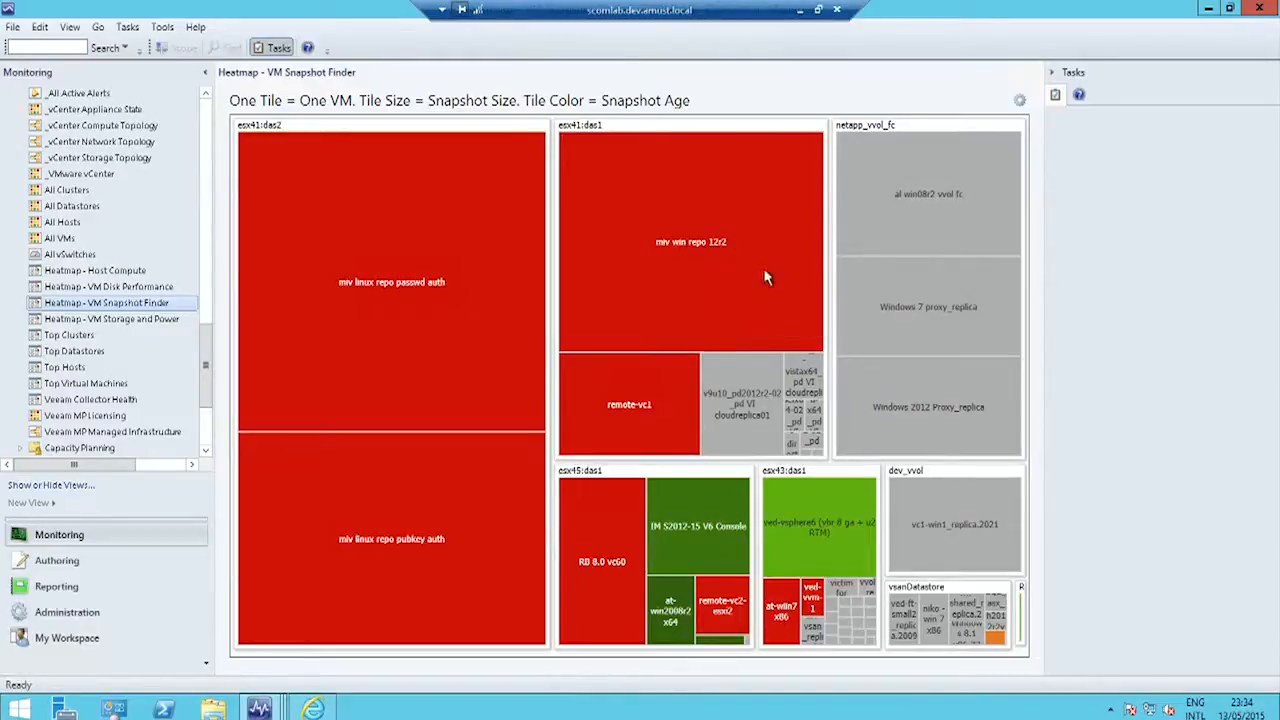
mouse_move(649, 290)
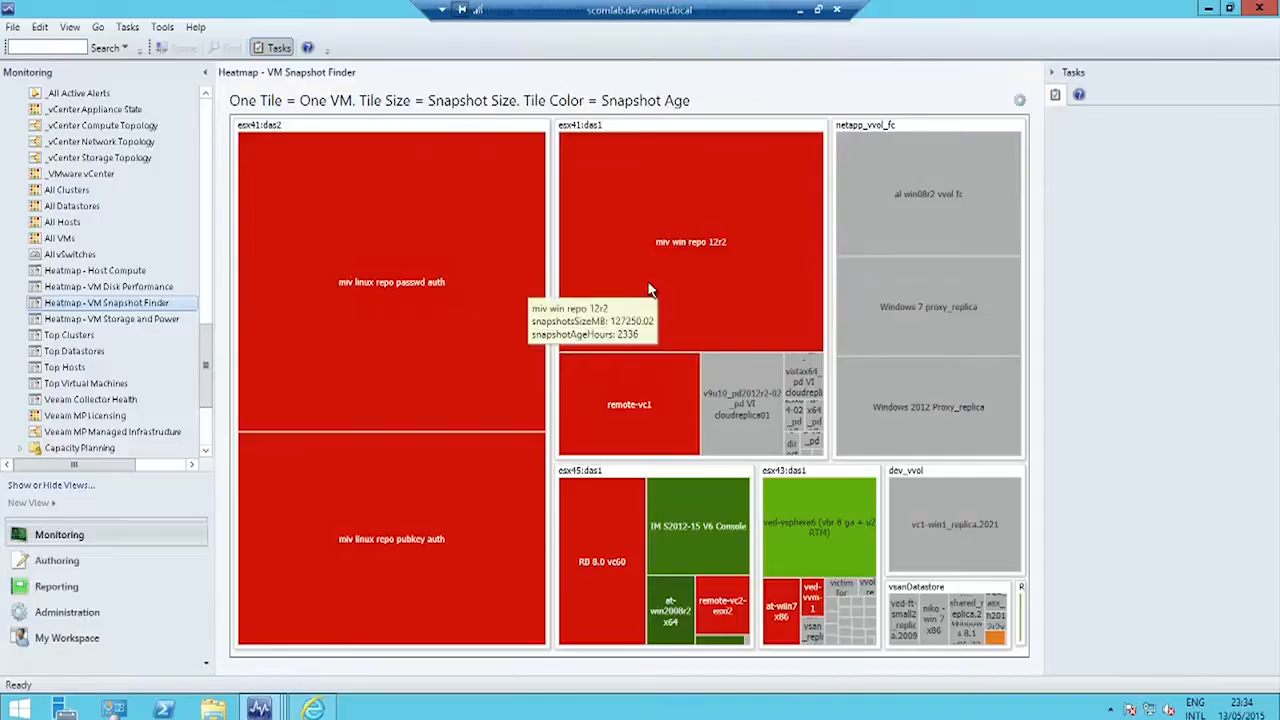
mouse_move(718, 348)
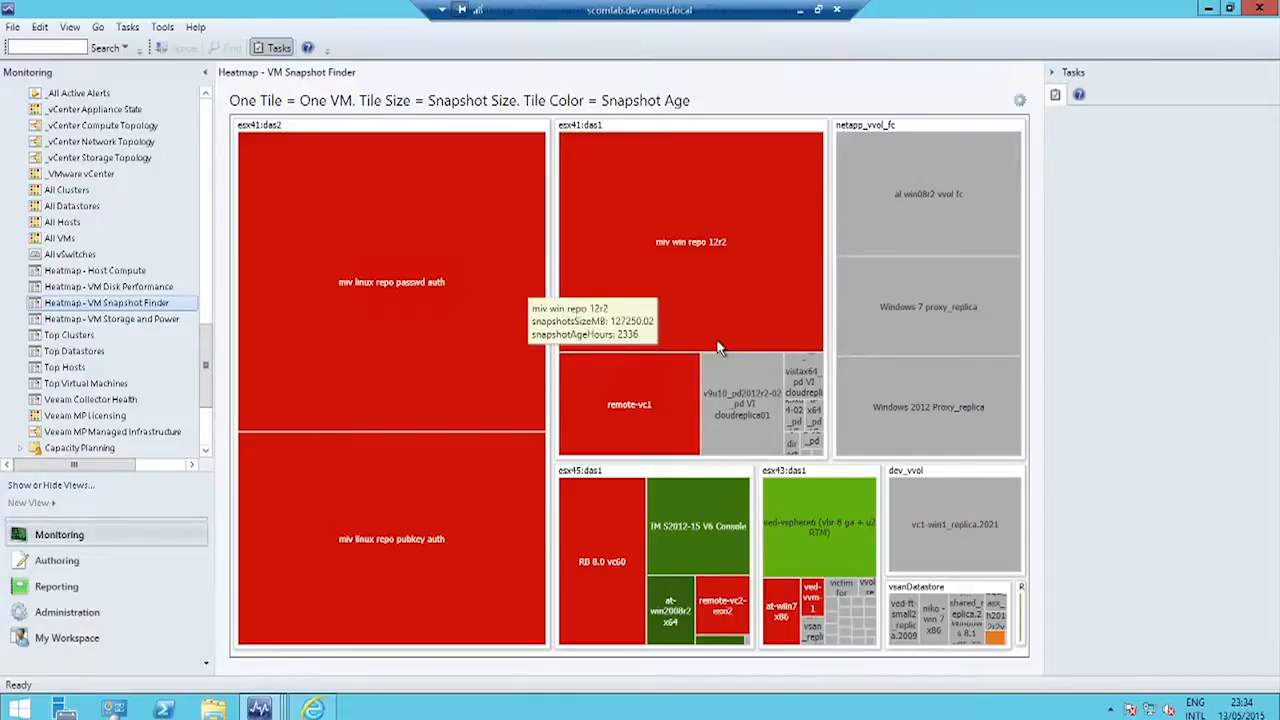
mouse_move(783, 607)
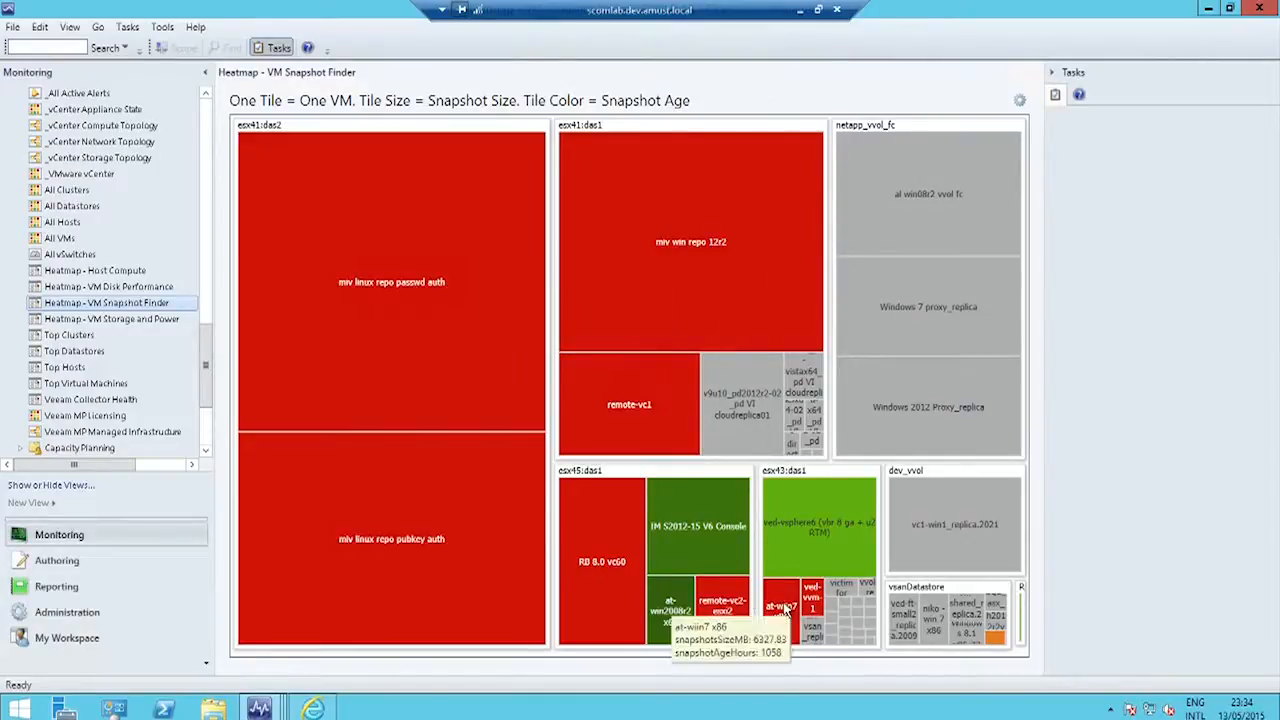
mouse_move(615, 525)
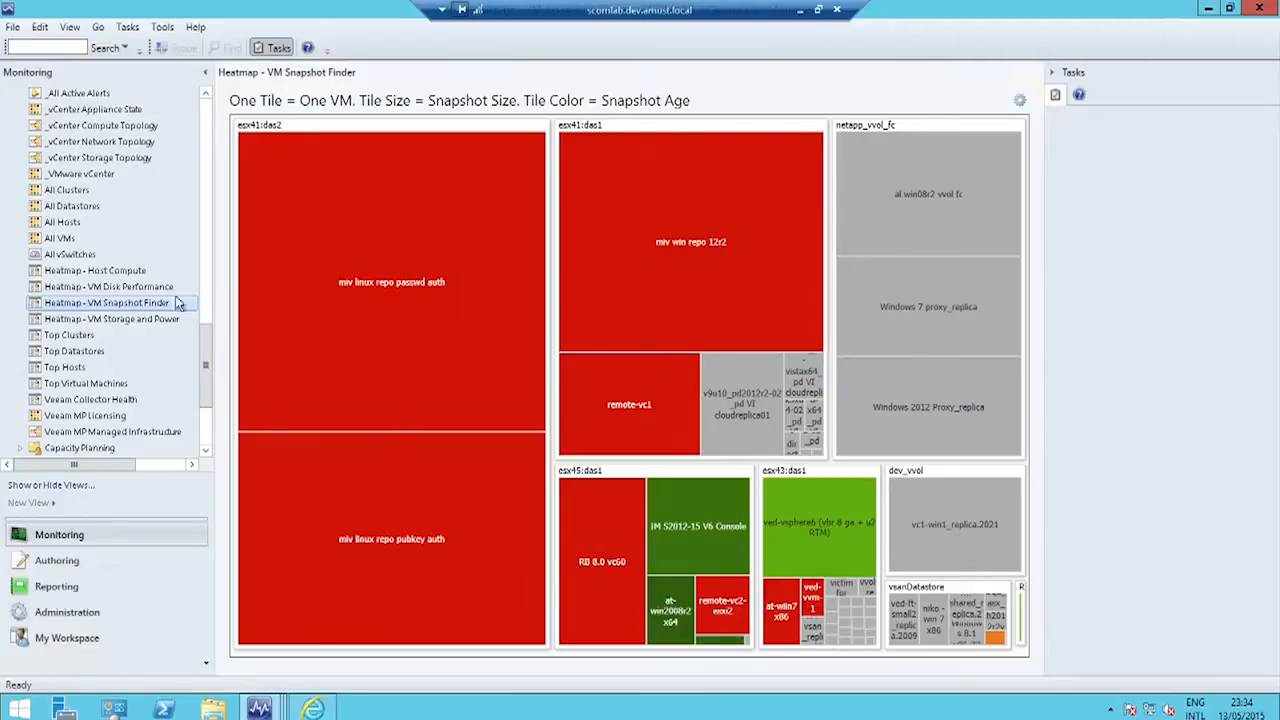
Open the 'Heatmap - VM Storage and Power' view in the Monitoring tree.
left_click(112, 318)
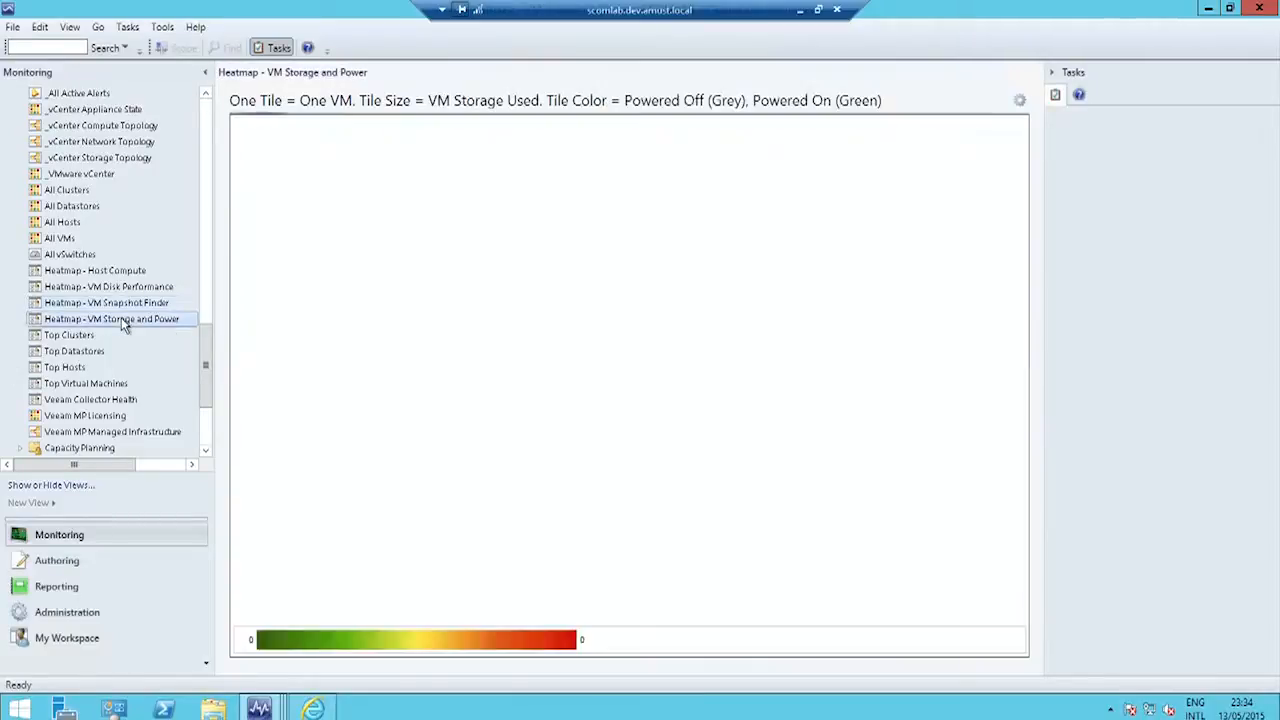
mouse_move(499, 331)
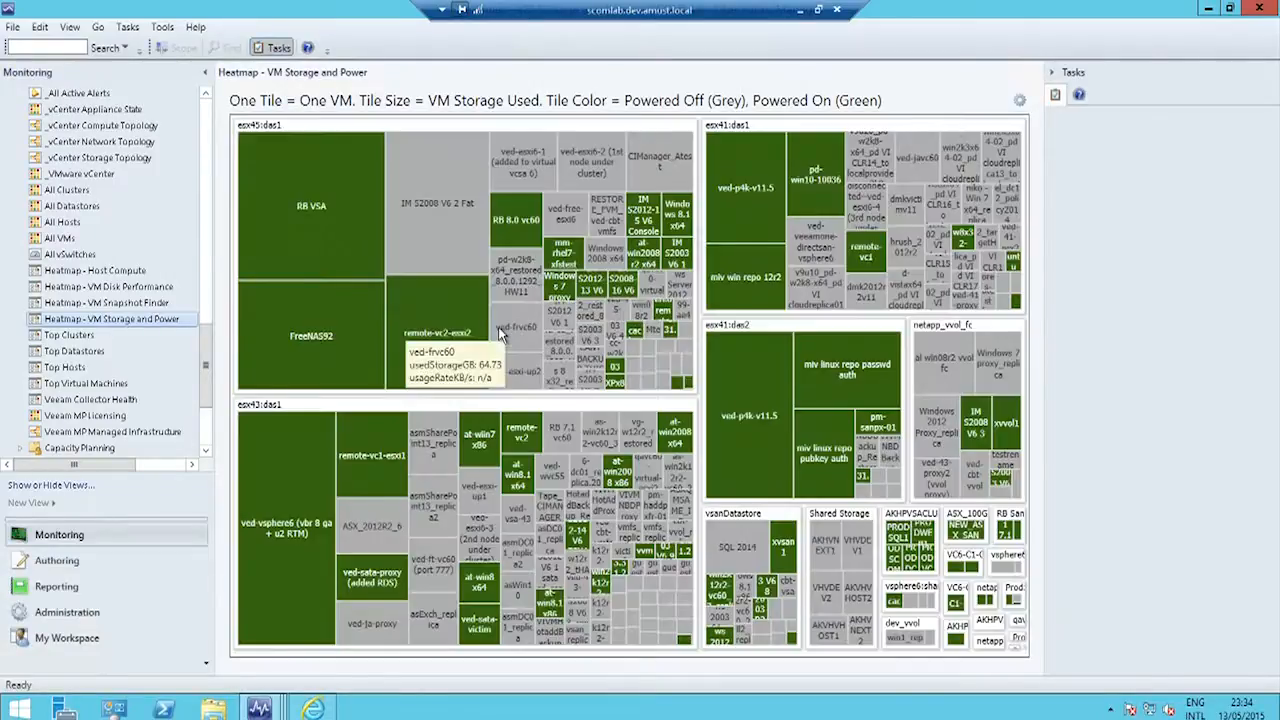
mouse_move(770, 517)
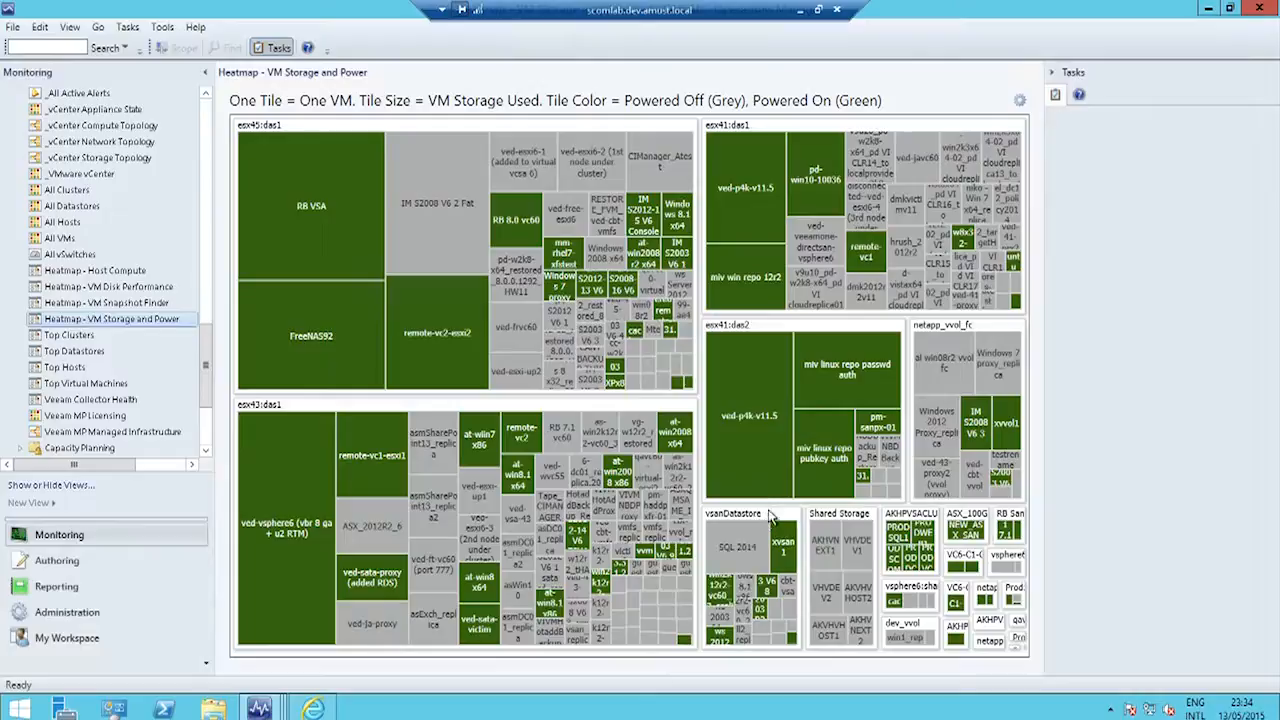
mouse_move(767, 483)
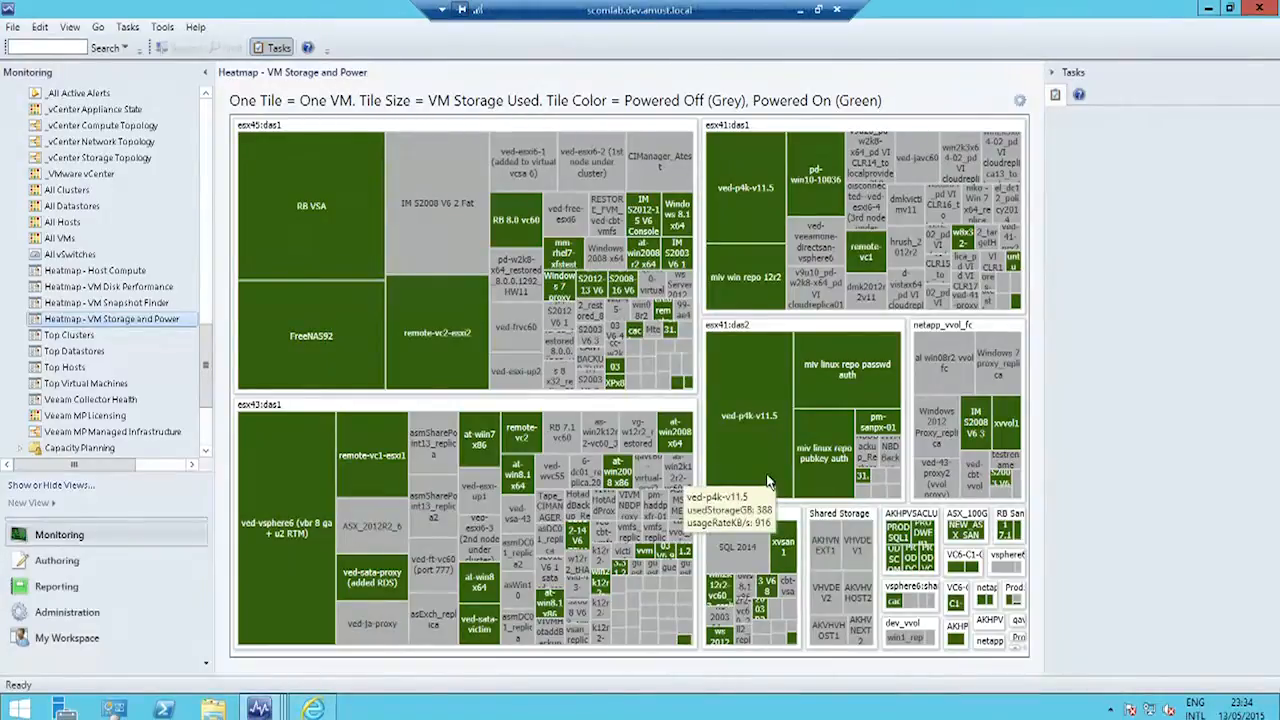
mouse_move(768, 435)
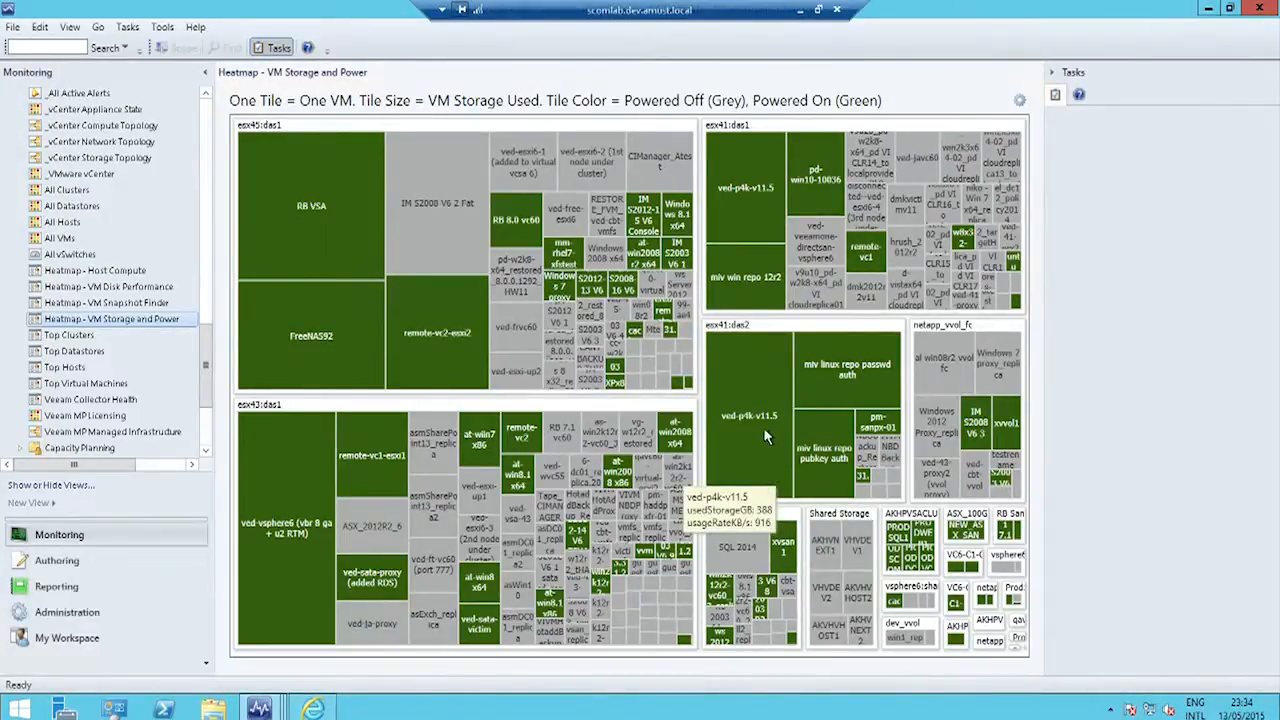
mouse_move(490, 190)
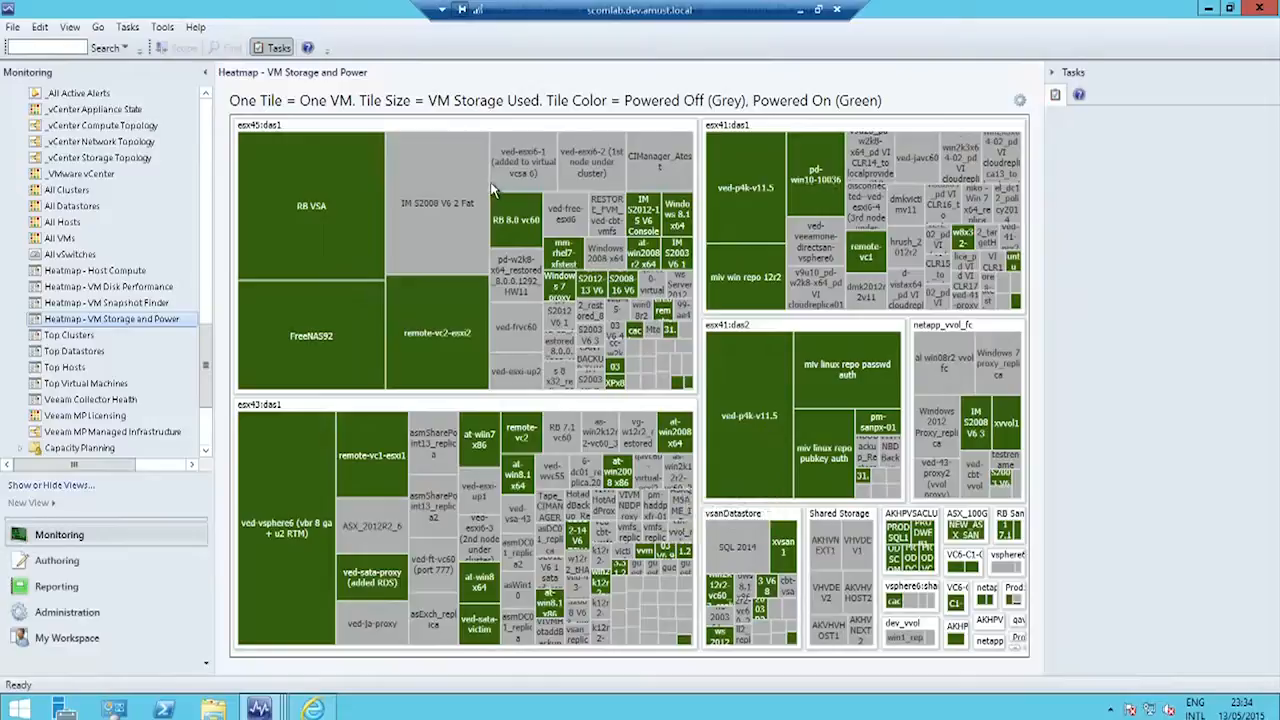
mouse_move(635, 175)
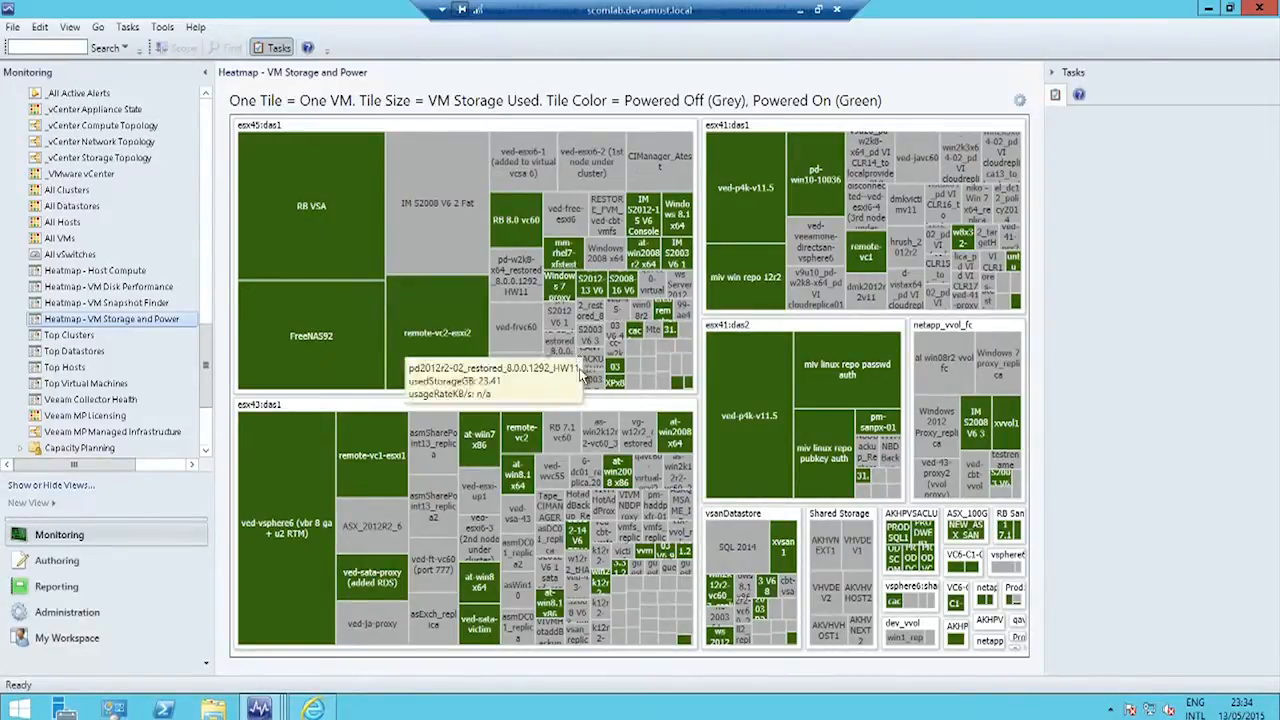
mouse_move(520, 530)
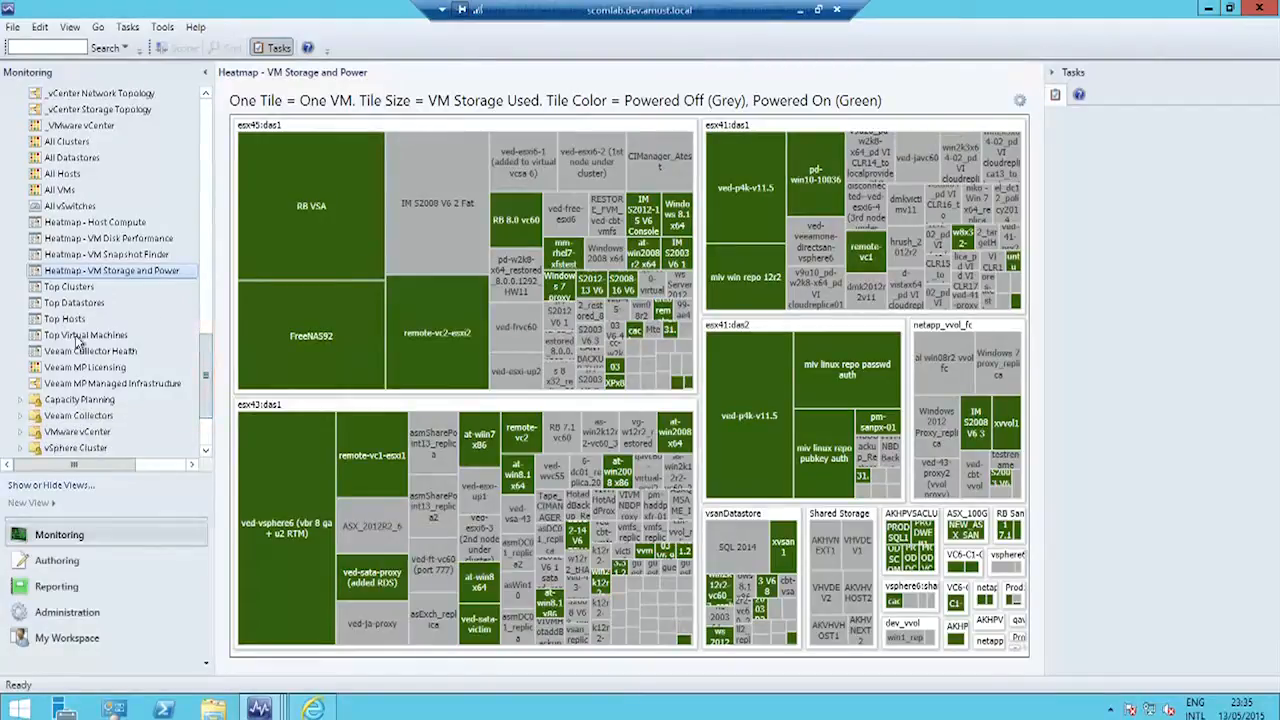
Open the Top Virtual Machines dashboard and select a VM in the CPU ranking.
left_click(86, 335)
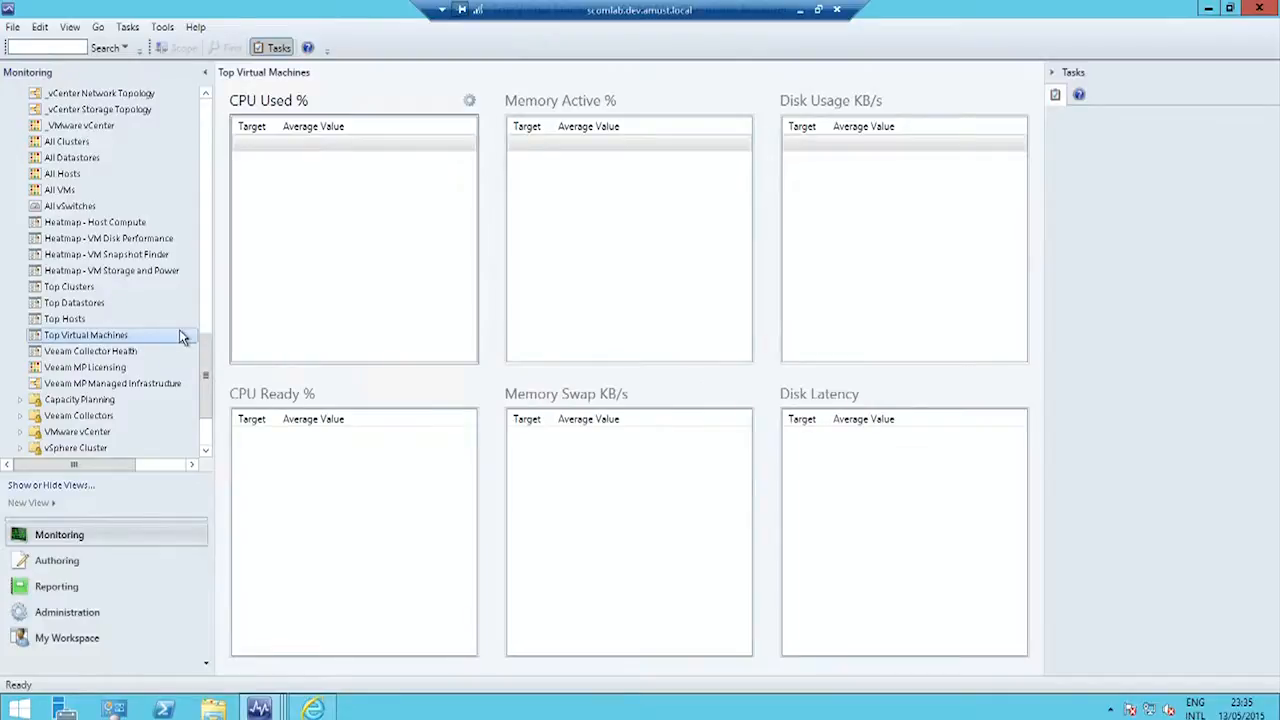
left_click(86, 335)
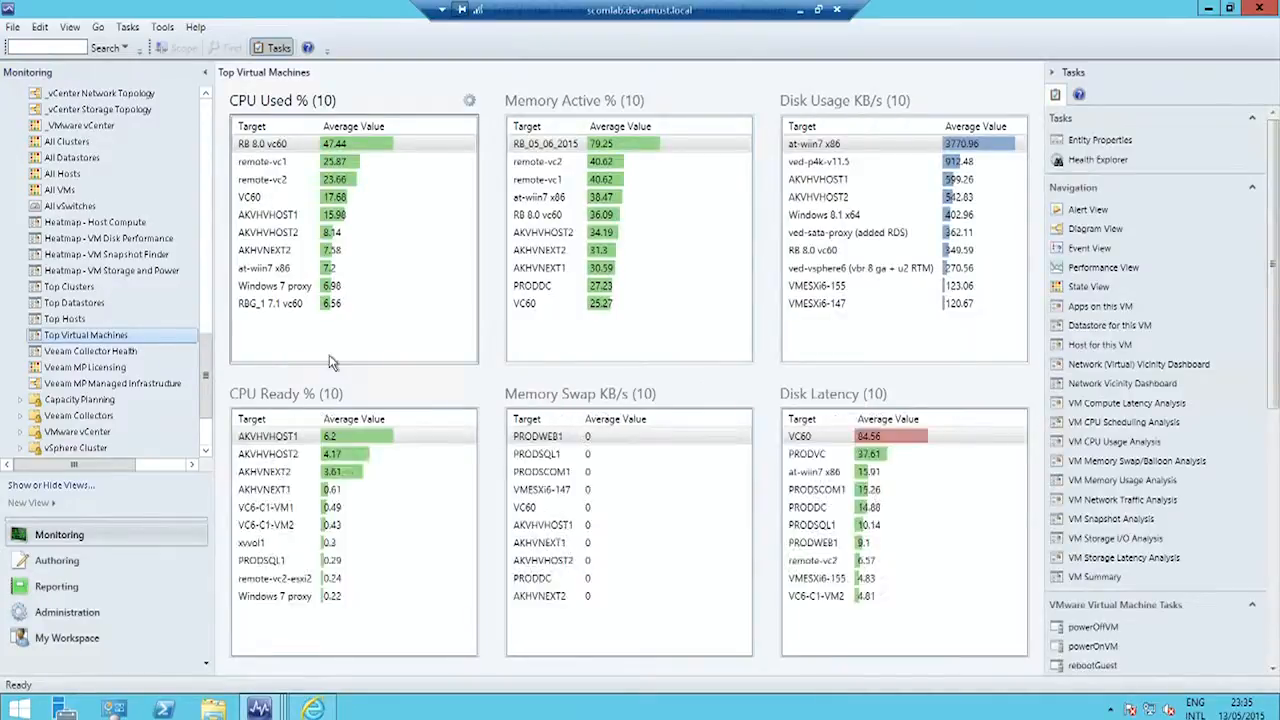
mouse_move(638, 262)
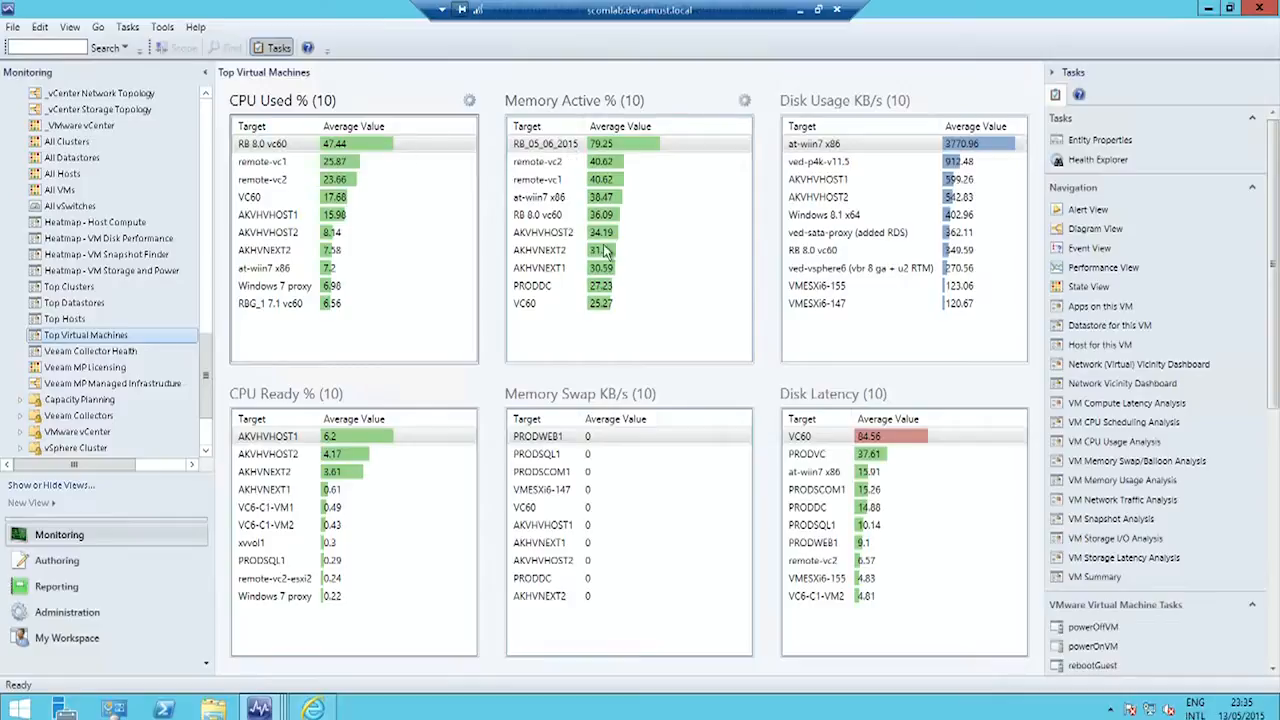
mouse_move(603, 197)
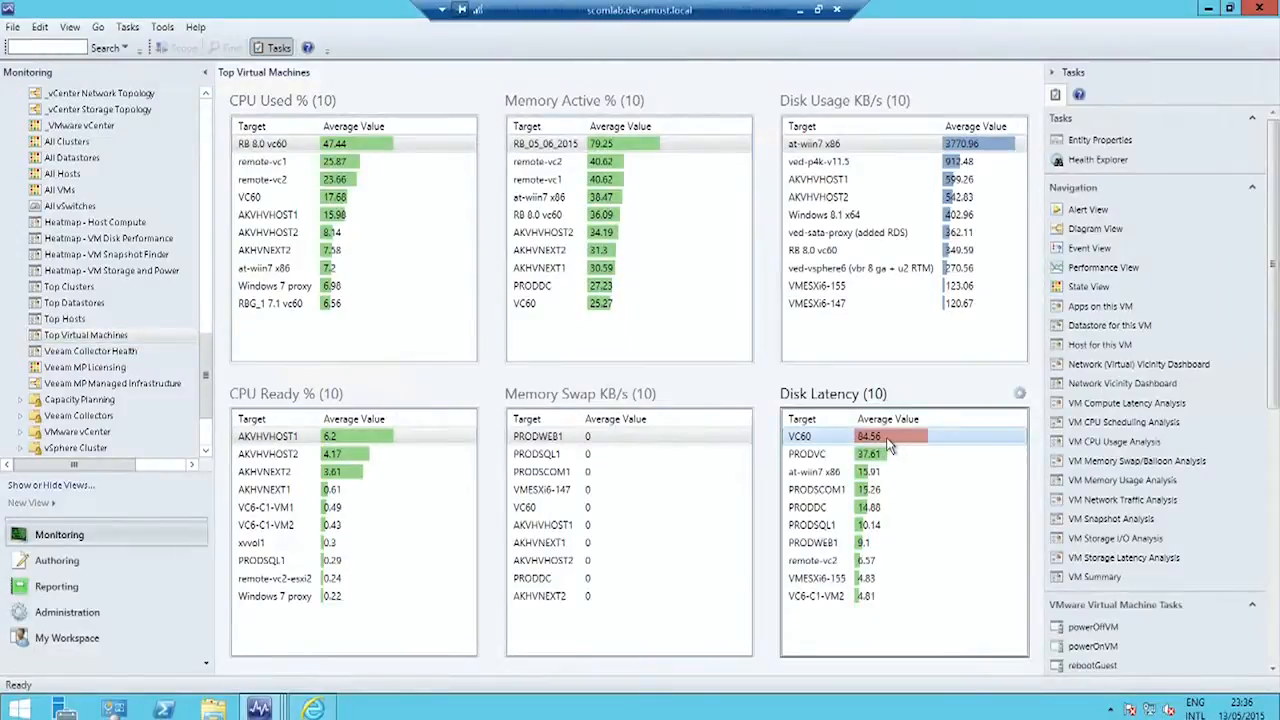
mouse_move(890, 472)
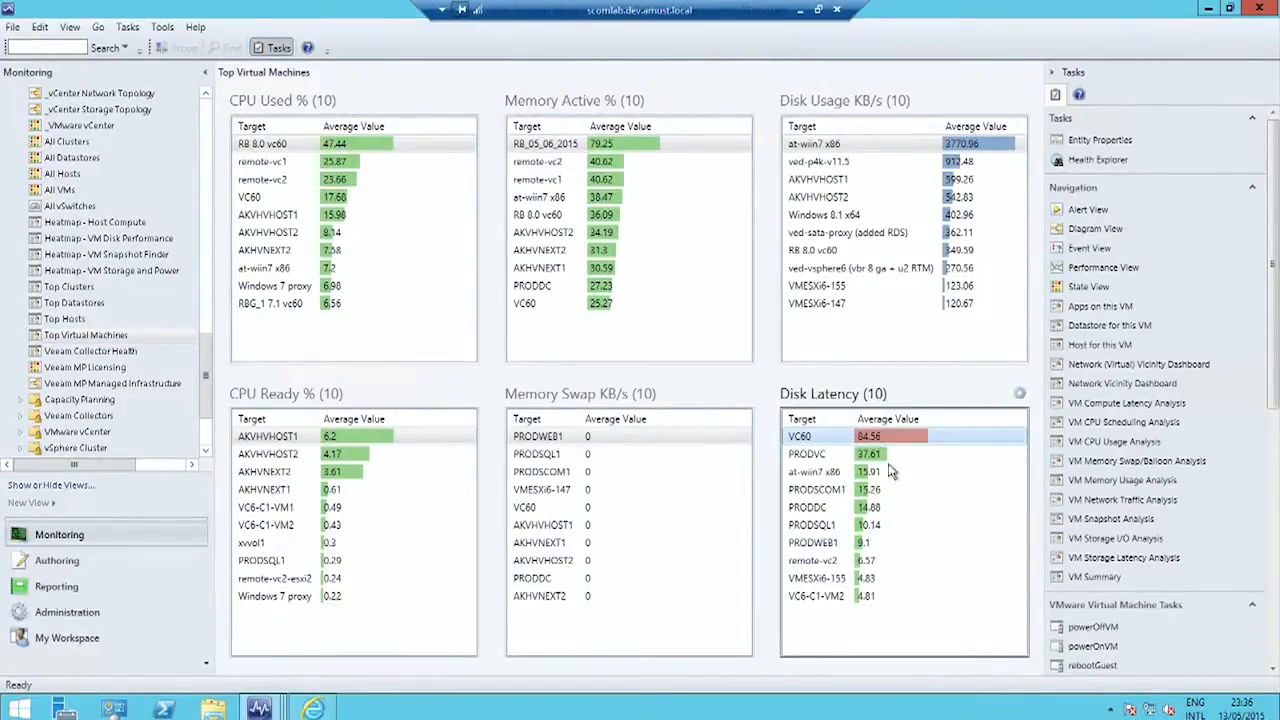
mouse_move(903, 543)
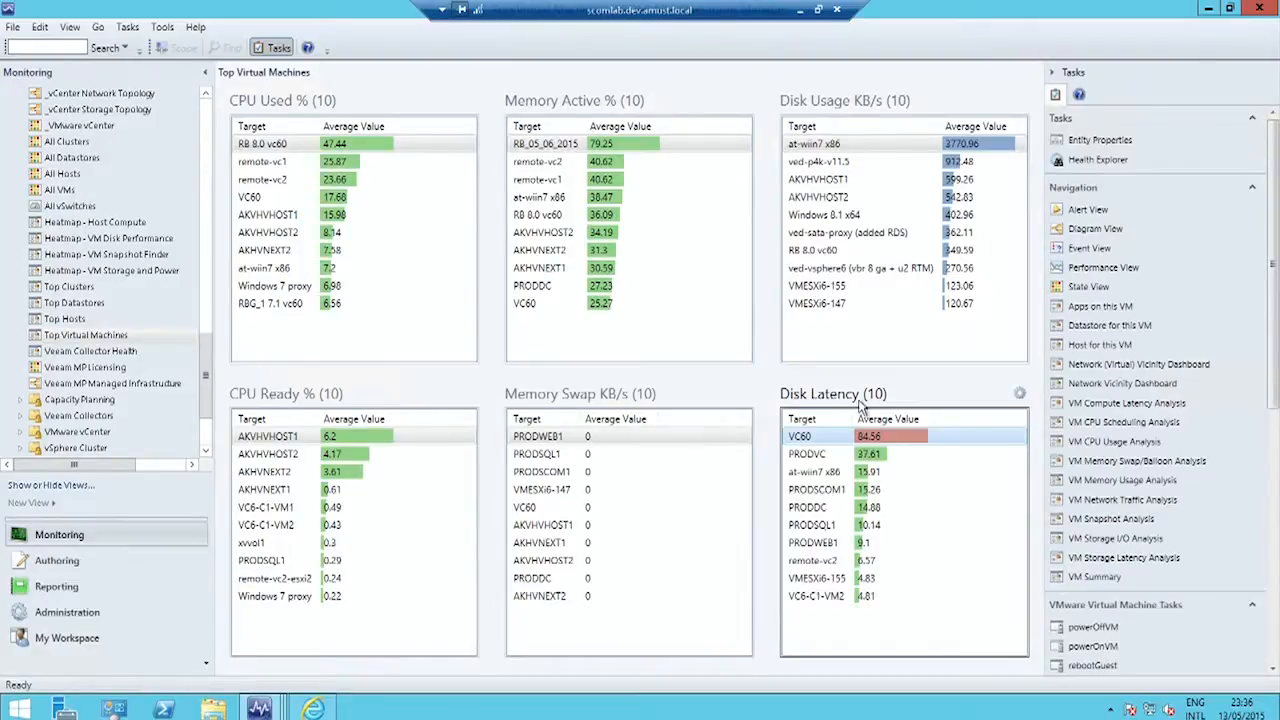
mouse_move(885, 454)
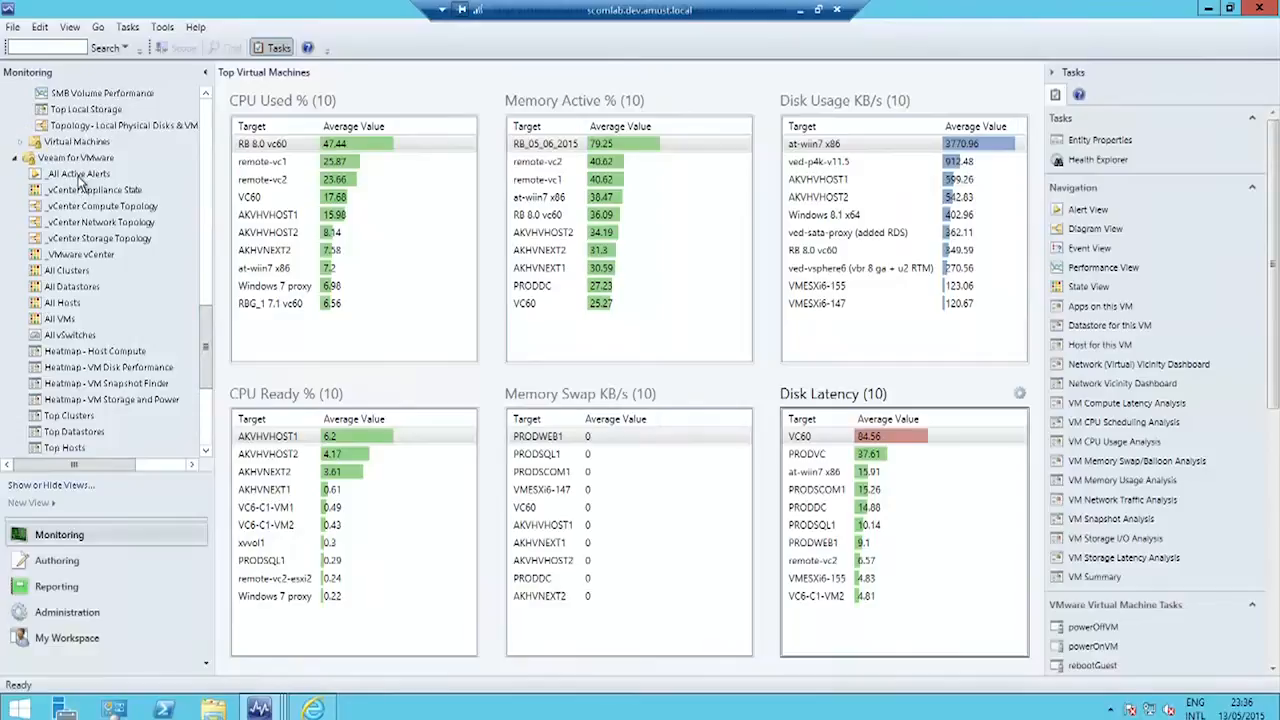
Open Veeam All Active Alerts and view a License Expiry alert's details.
left_click(78, 173)
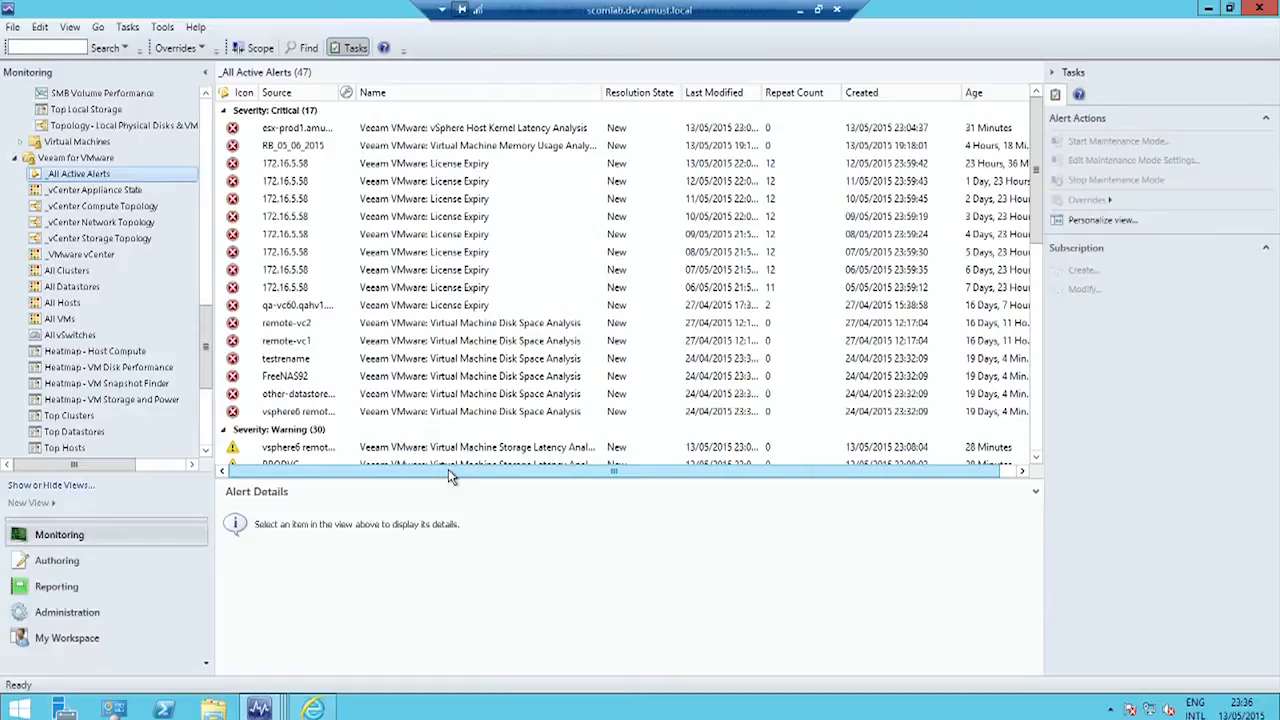
mouse_move(490, 450)
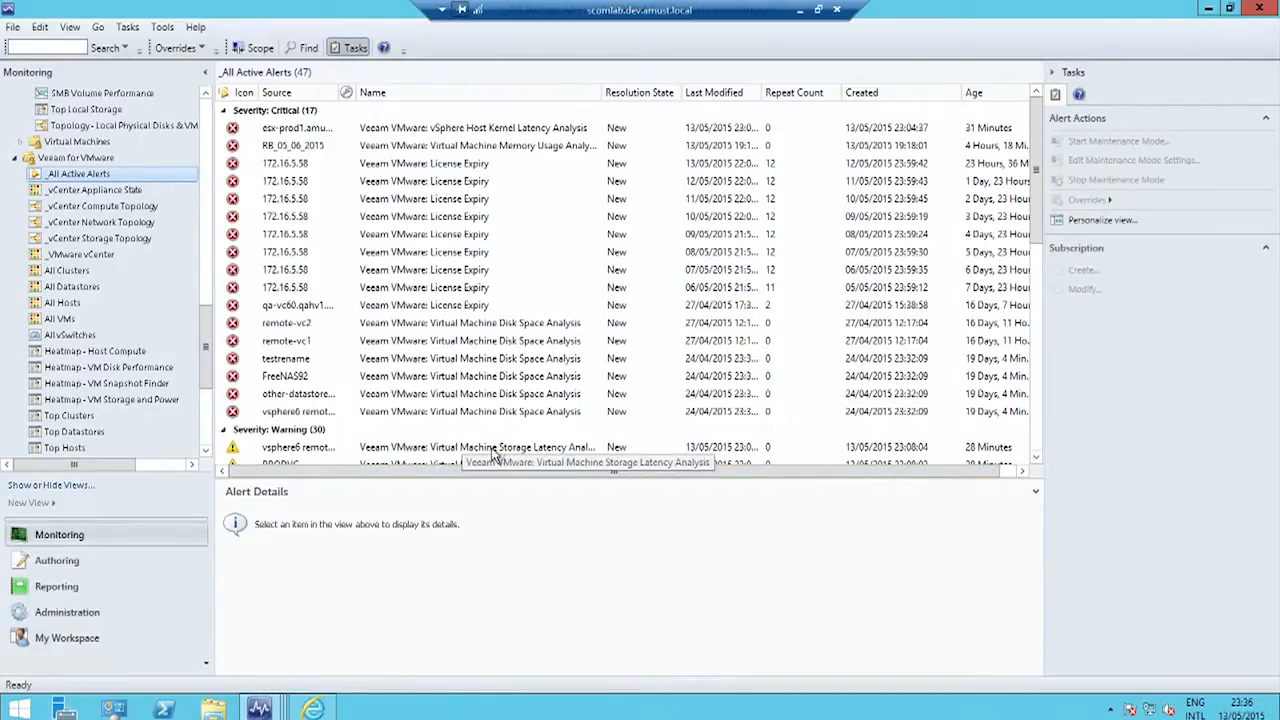
mouse_move(520, 437)
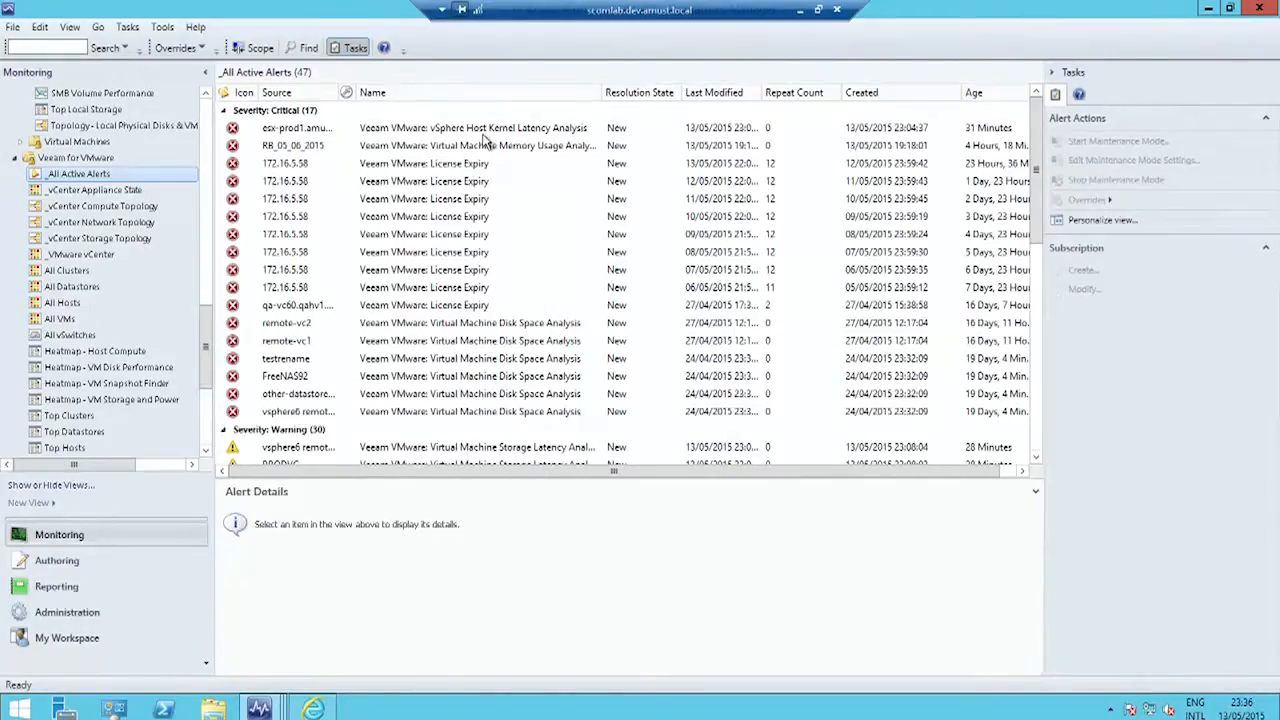
left_click(472, 127)
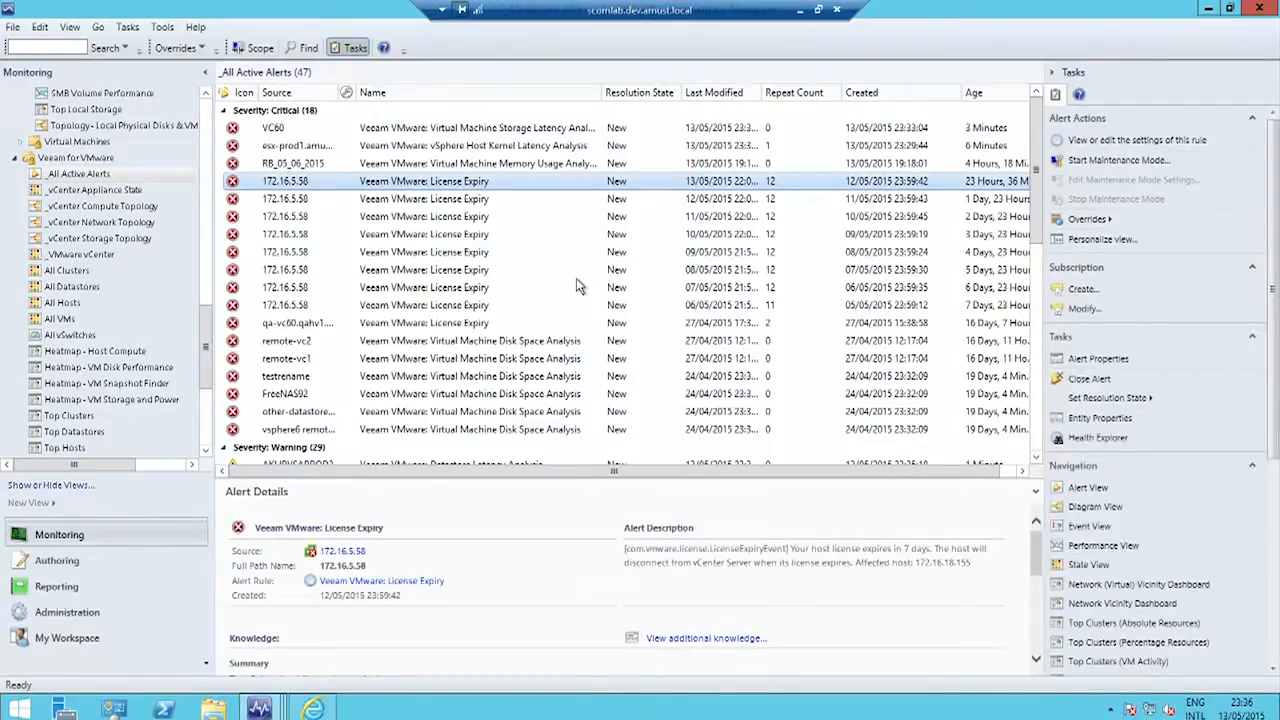
mouse_move(475, 210)
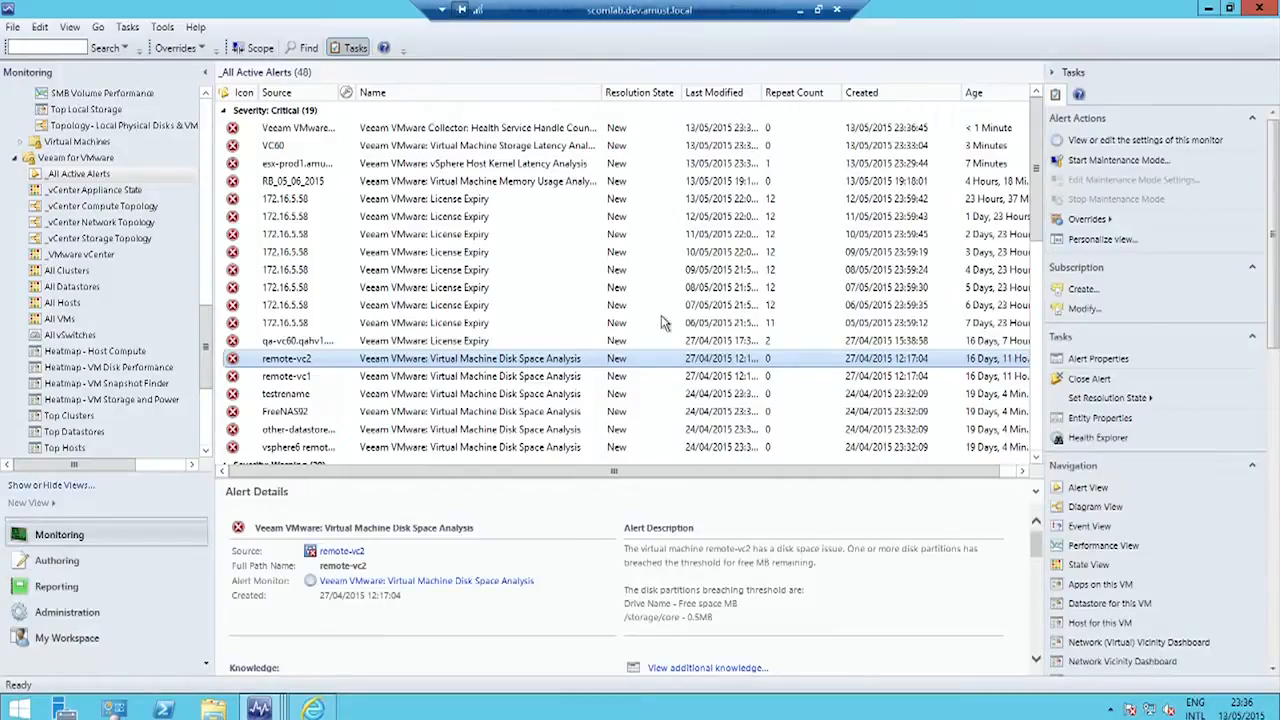
Show the esx-prod1 vSphere Host Kernel Latency Analysis alert details and scroll its description.
left_click(470, 163)
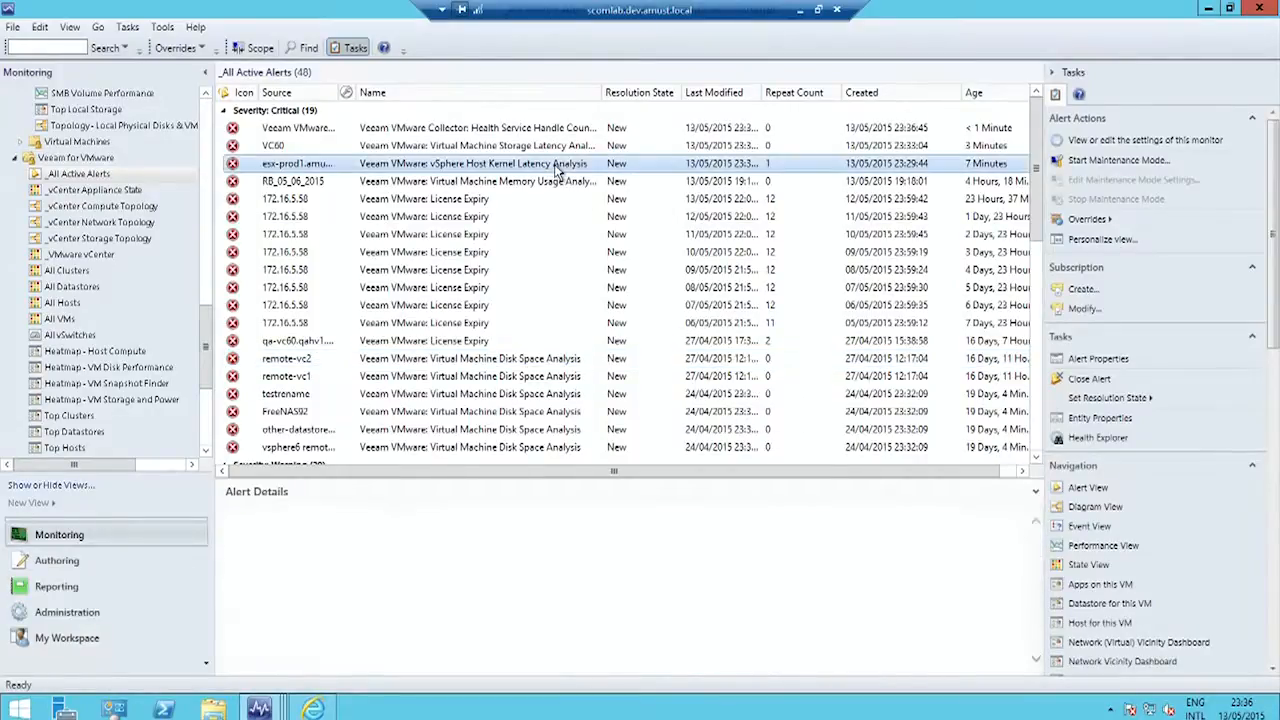
left_click(473, 163)
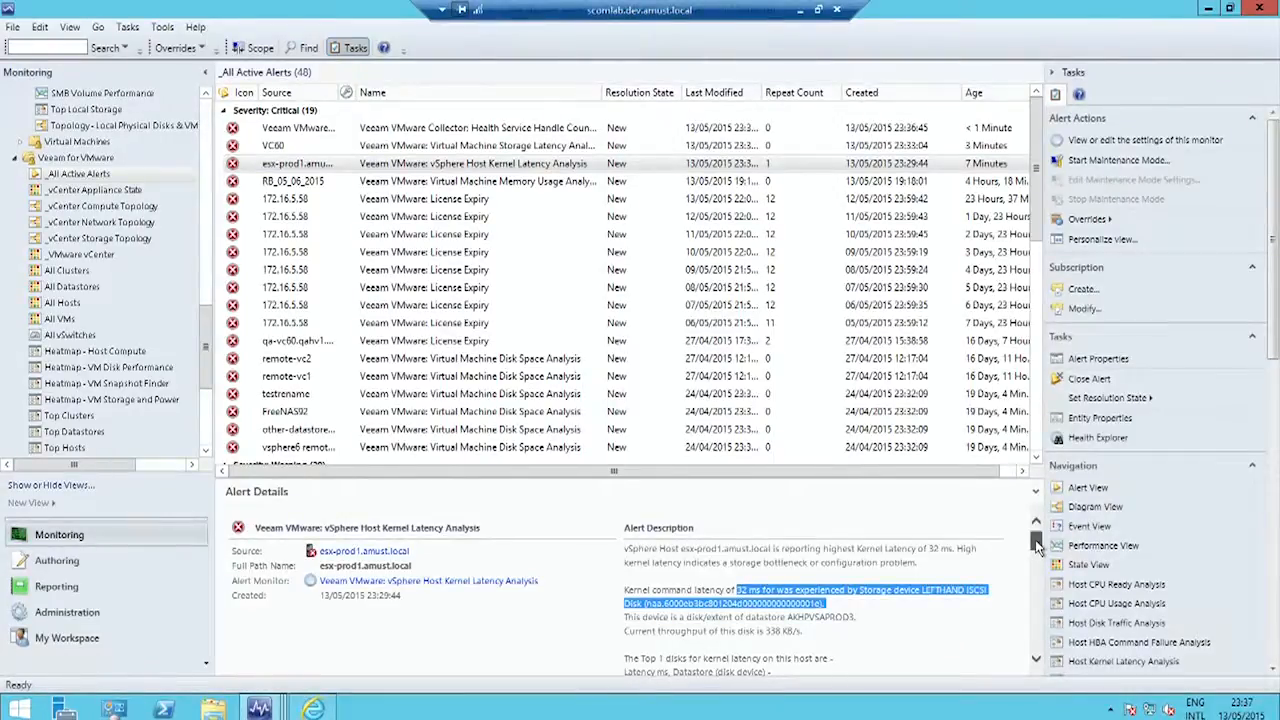
scroll("down", 3)
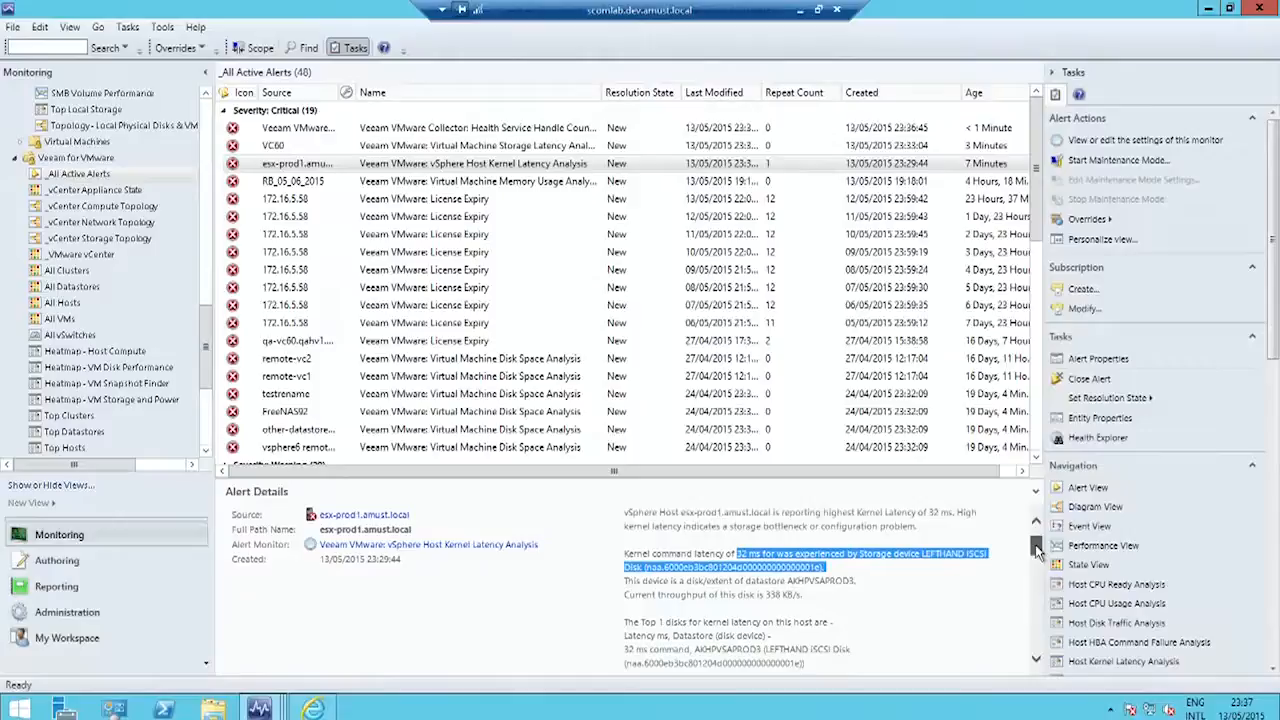
scroll("up", 3)
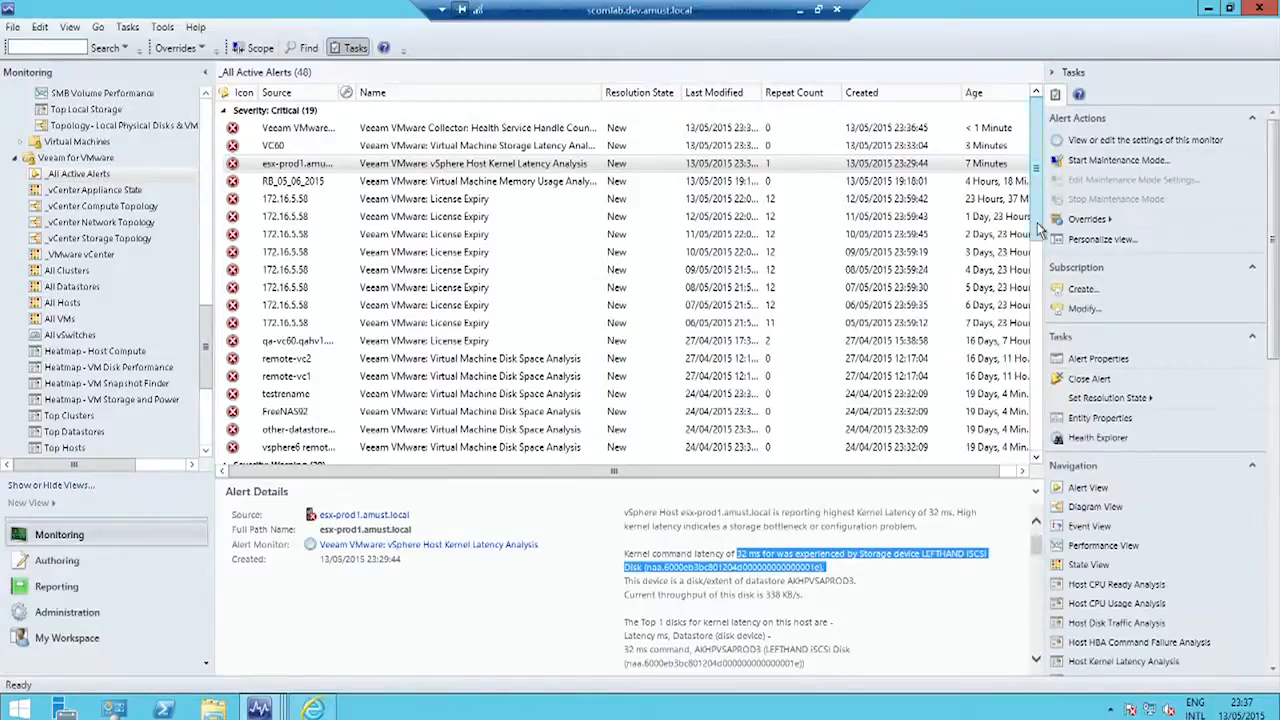
scroll("down", 3)
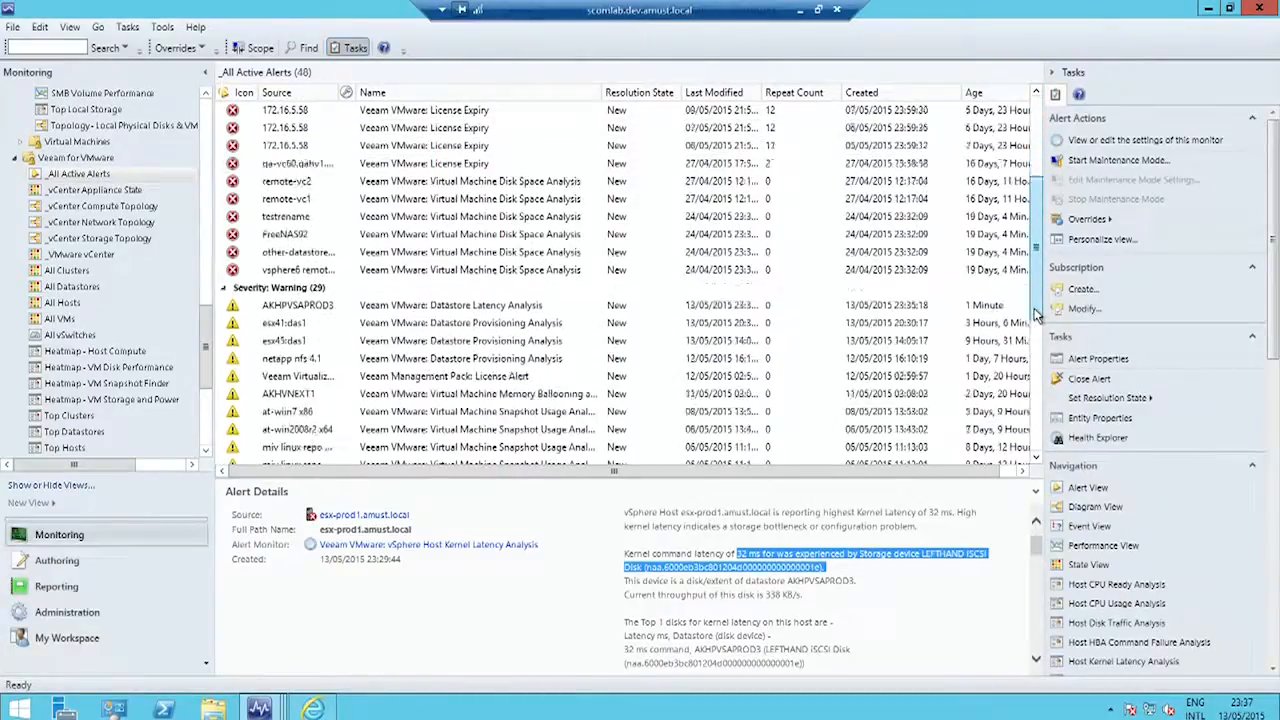
scroll("down", 3)
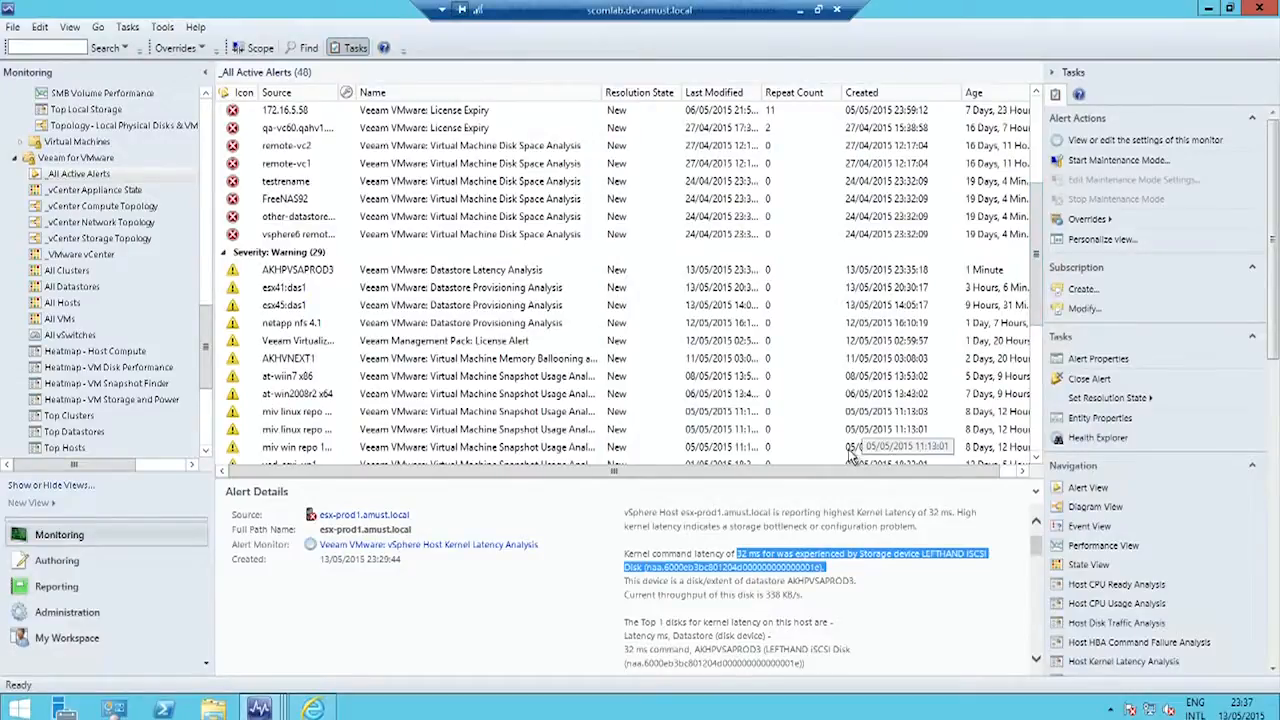
mouse_move(822, 460)
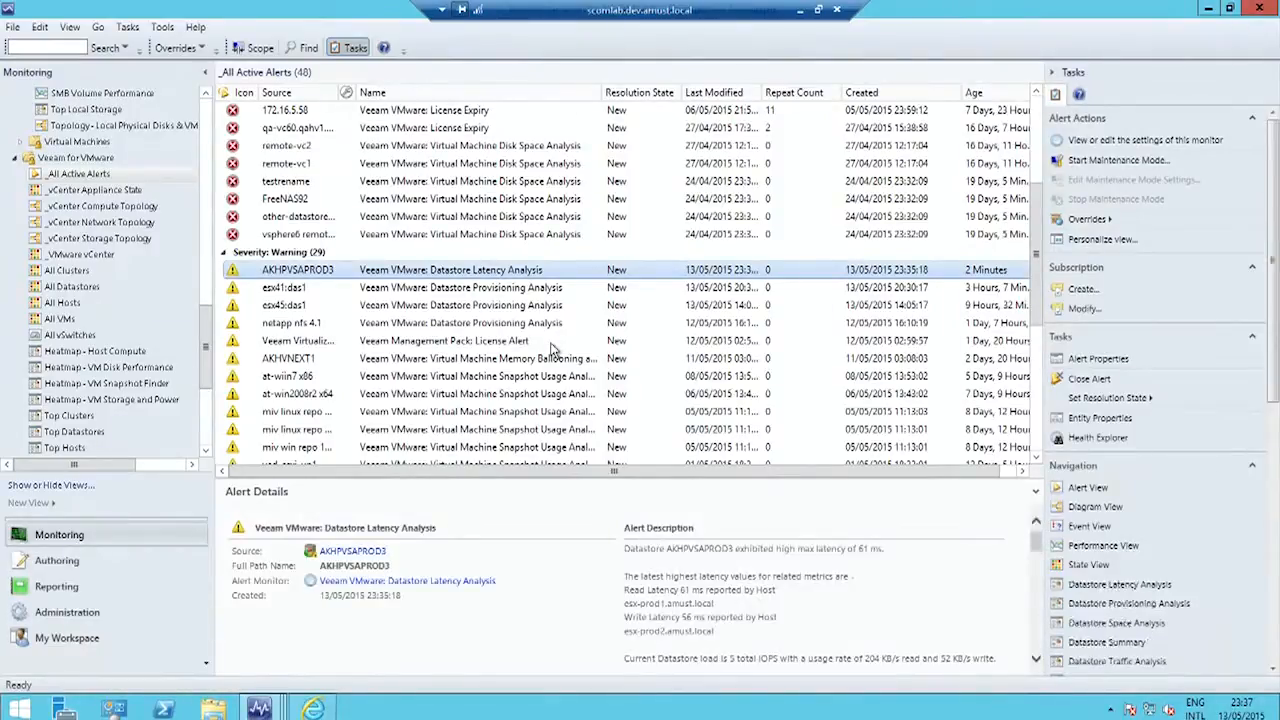
mouse_move(527, 363)
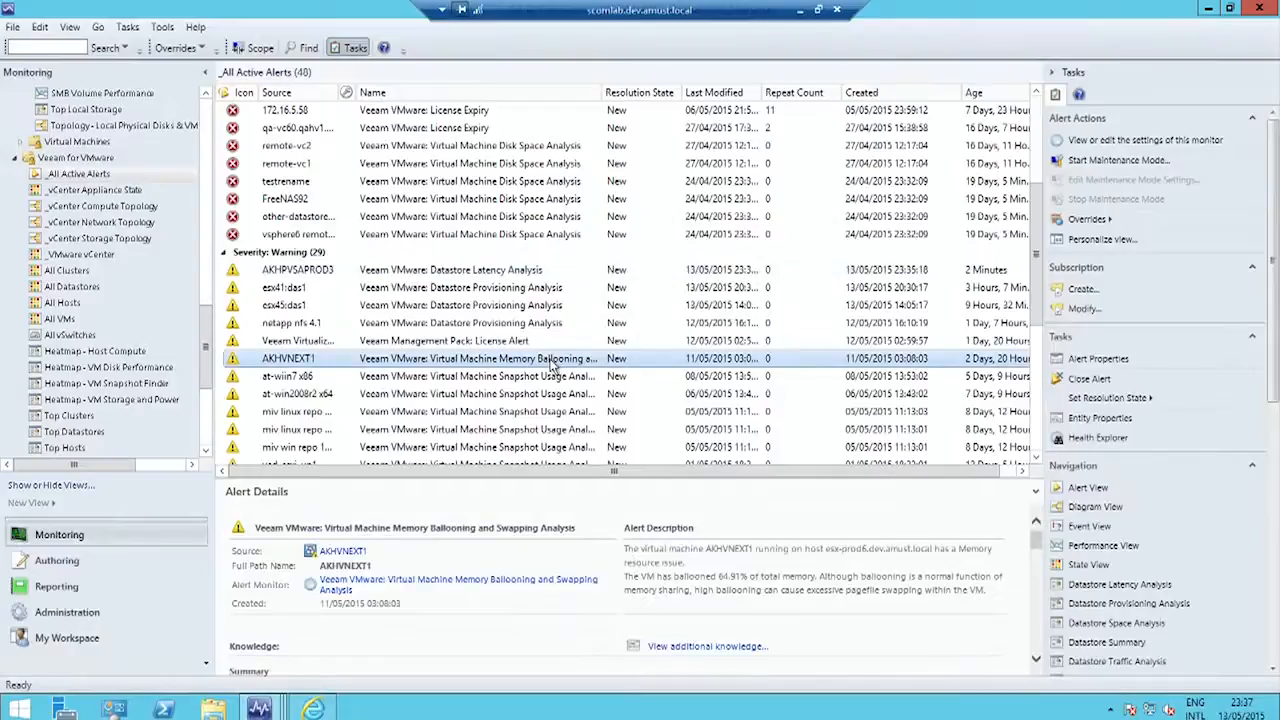
Open the AKHVNEXT1 alert's Product Knowledge and scroll down to External Knowledge Sources.
left_click(1097, 358)
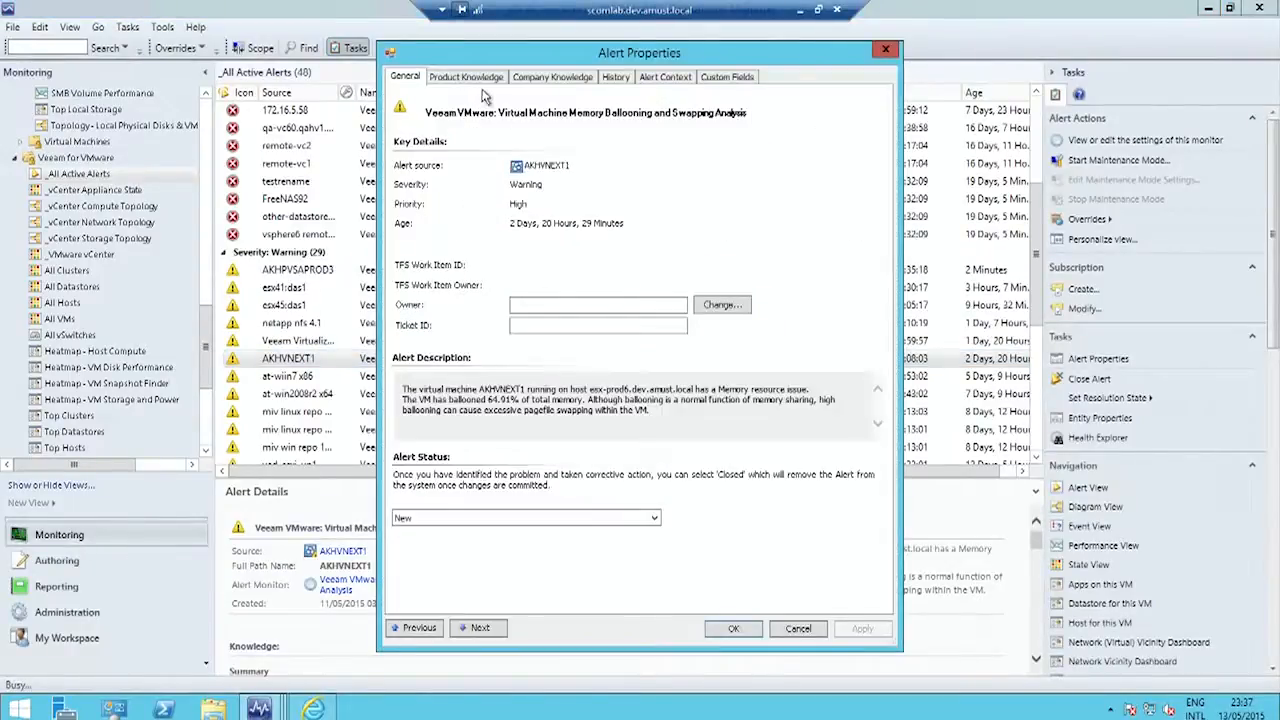
left_click(465, 77)
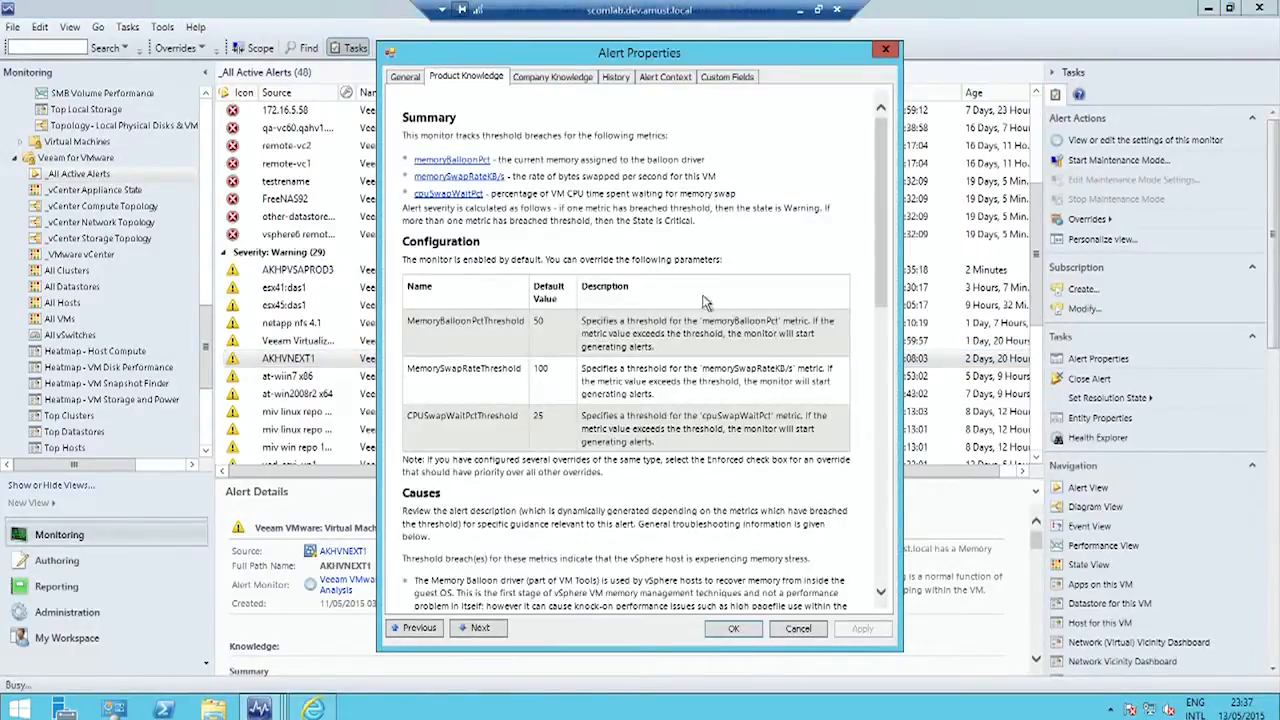
mouse_move(710, 310)
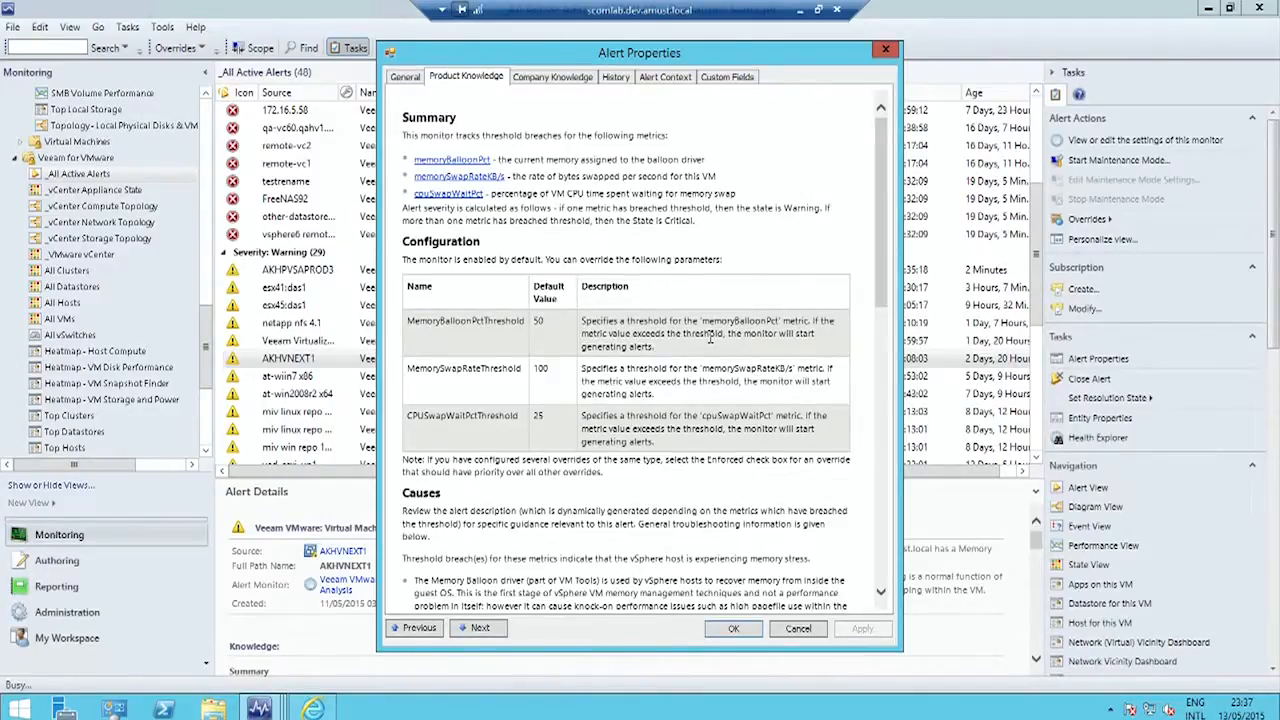
mouse_move(733, 368)
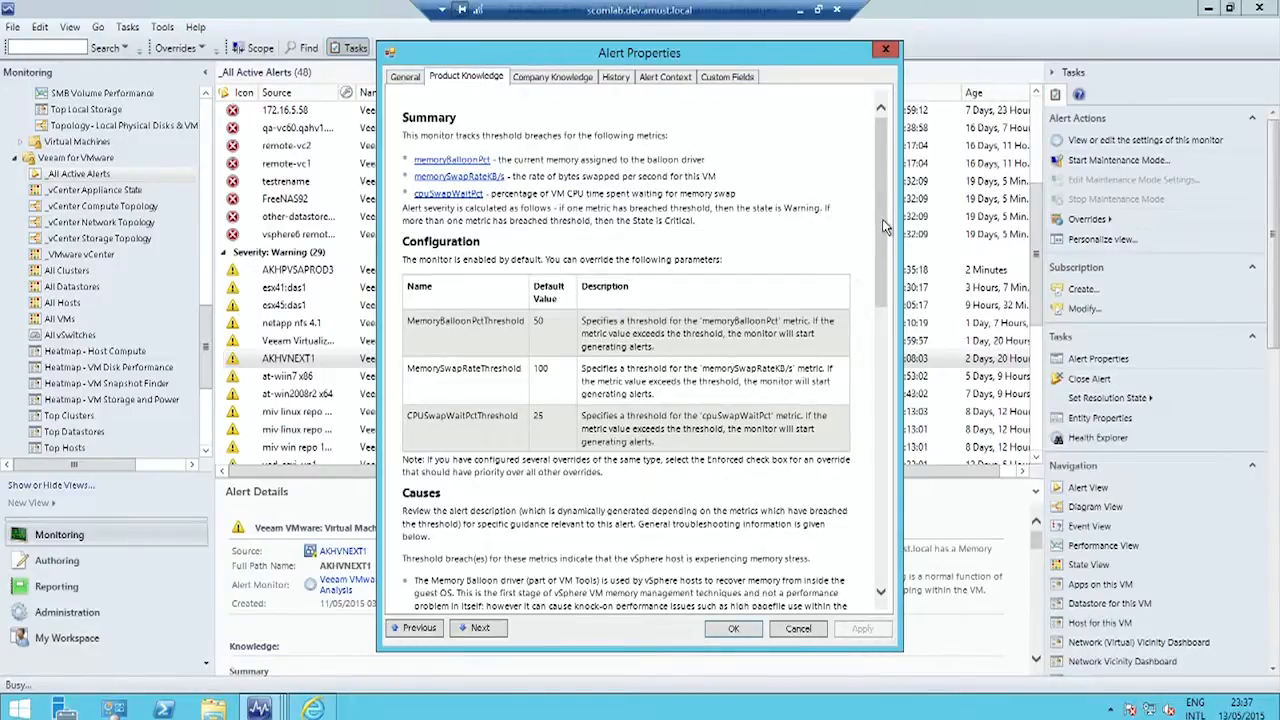
scroll("down", 3)
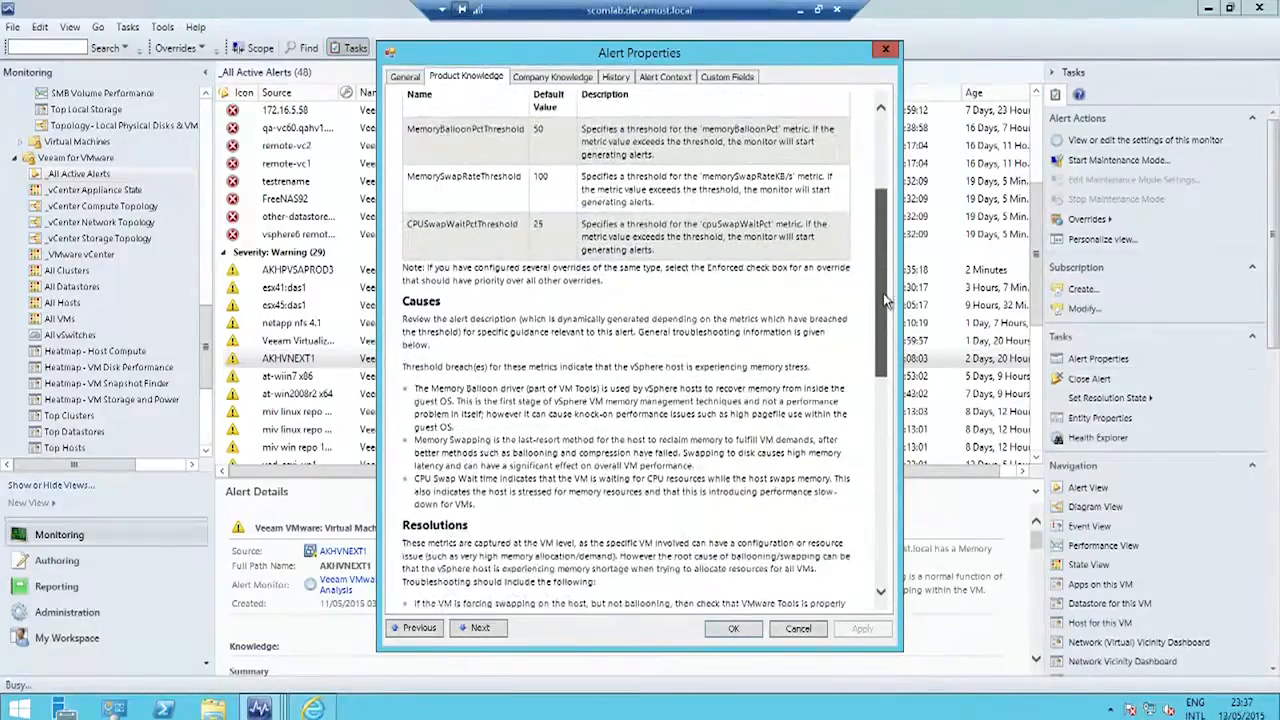
scroll("down", 3)
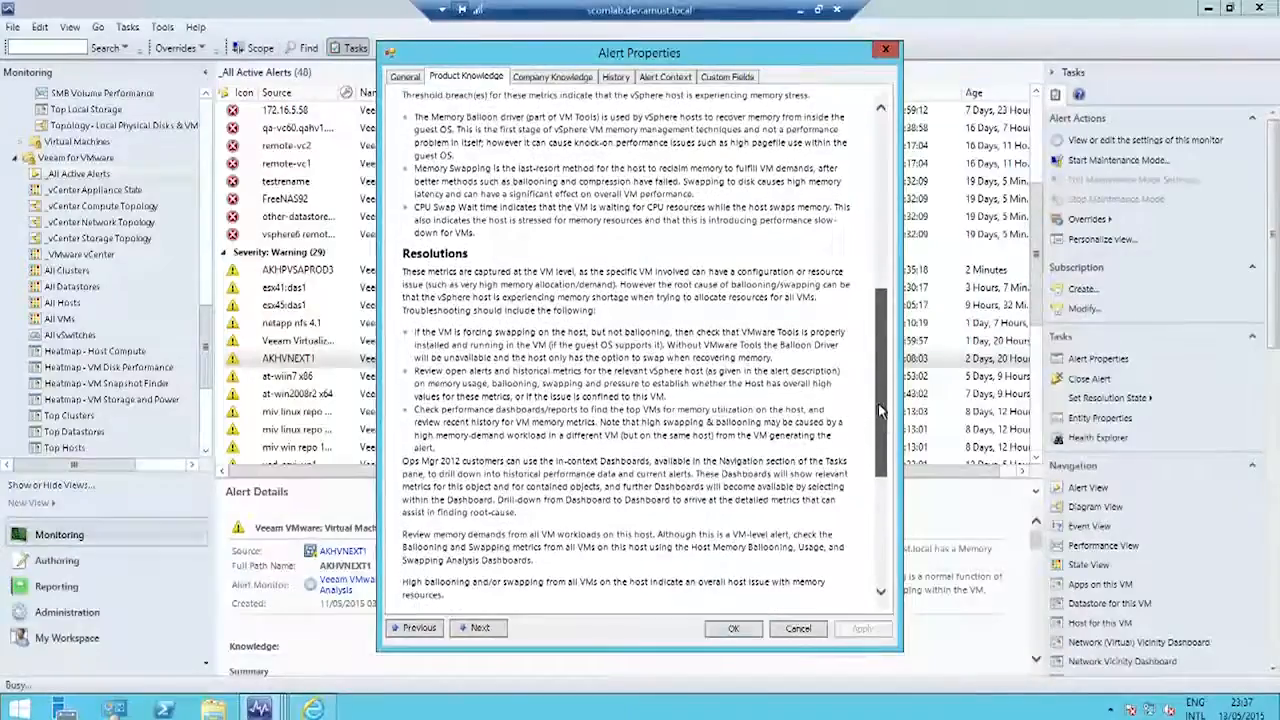
scroll("down", 3)
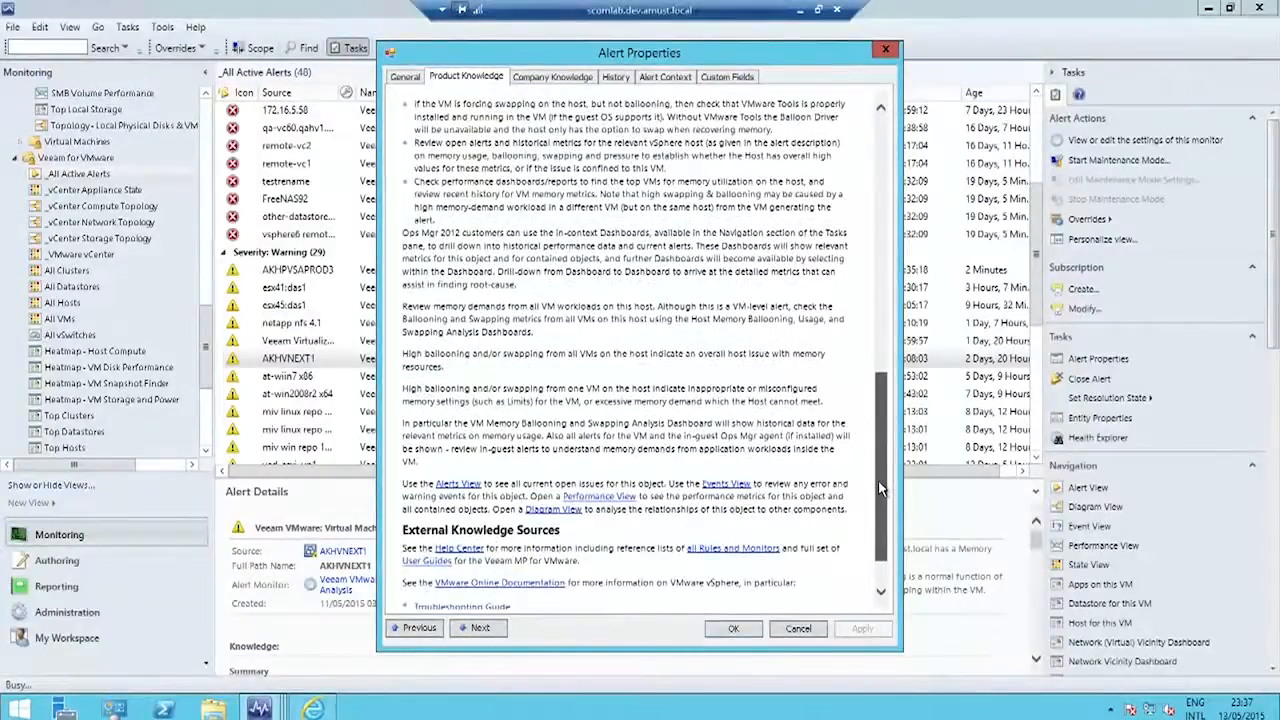
scroll("down", 3)
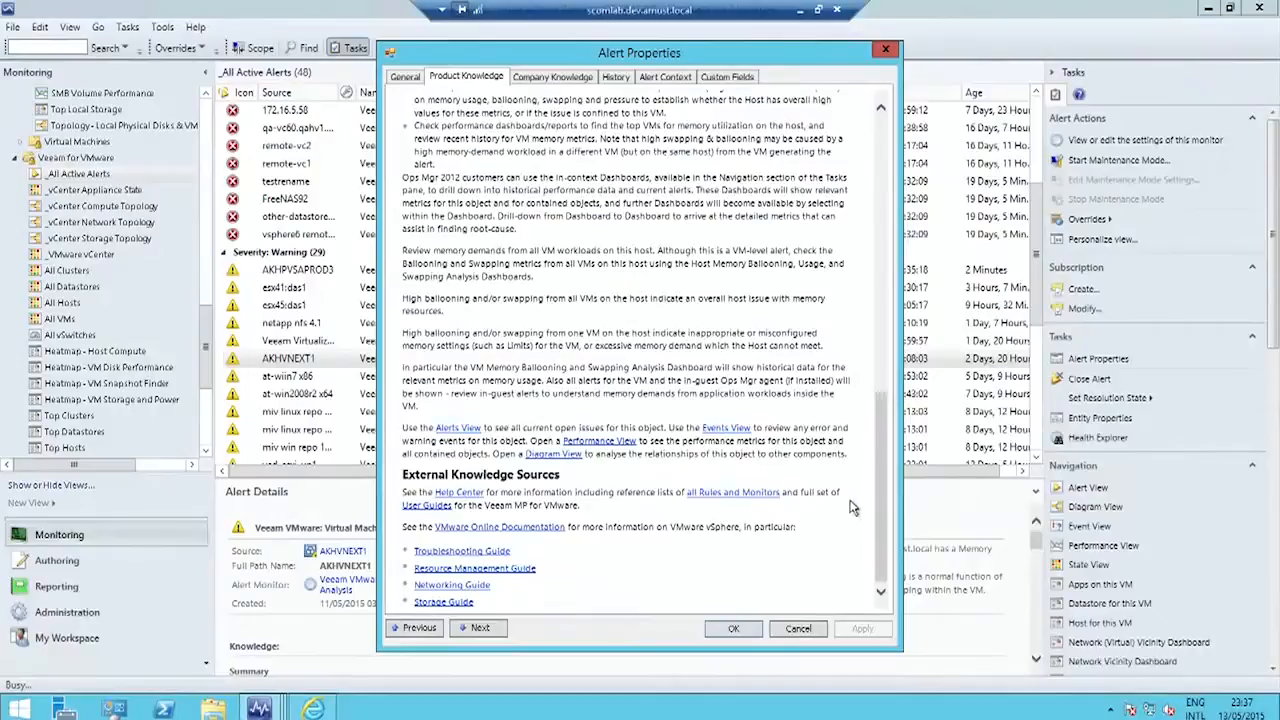
mouse_move(856, 501)
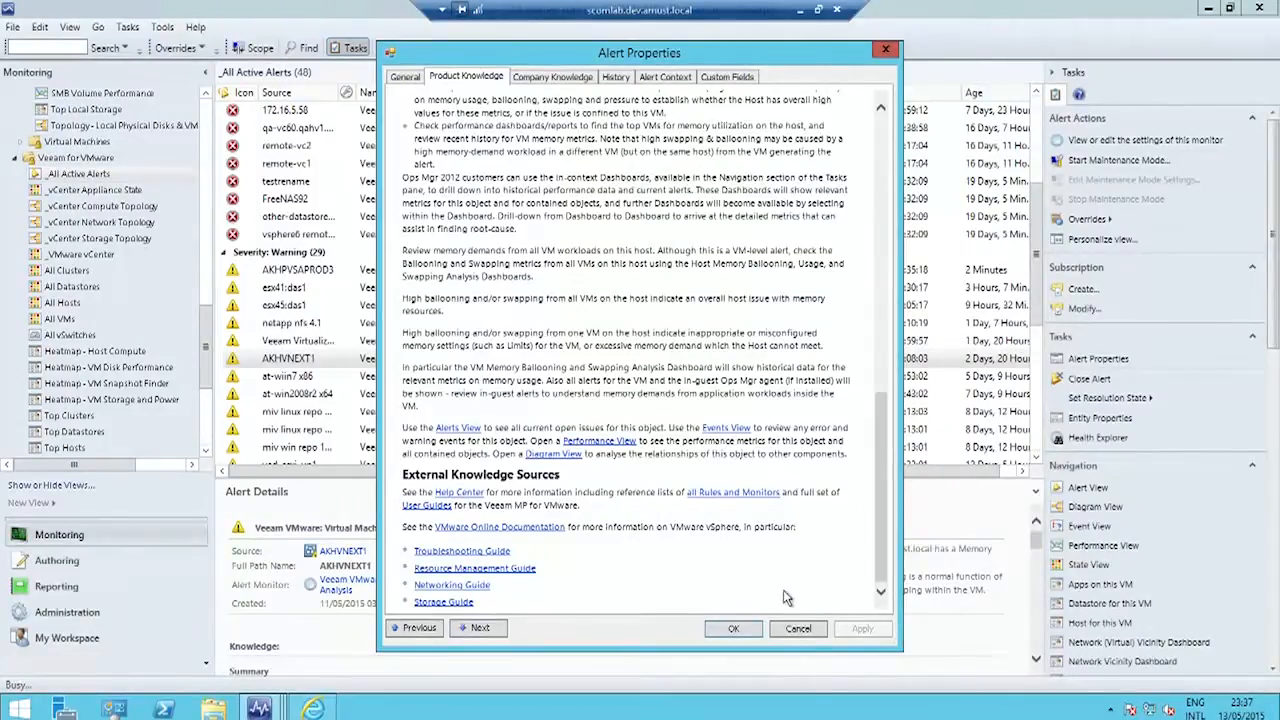
Close the Alert Properties dialog and switch to the Reporting workspace.
left_click(733, 628)
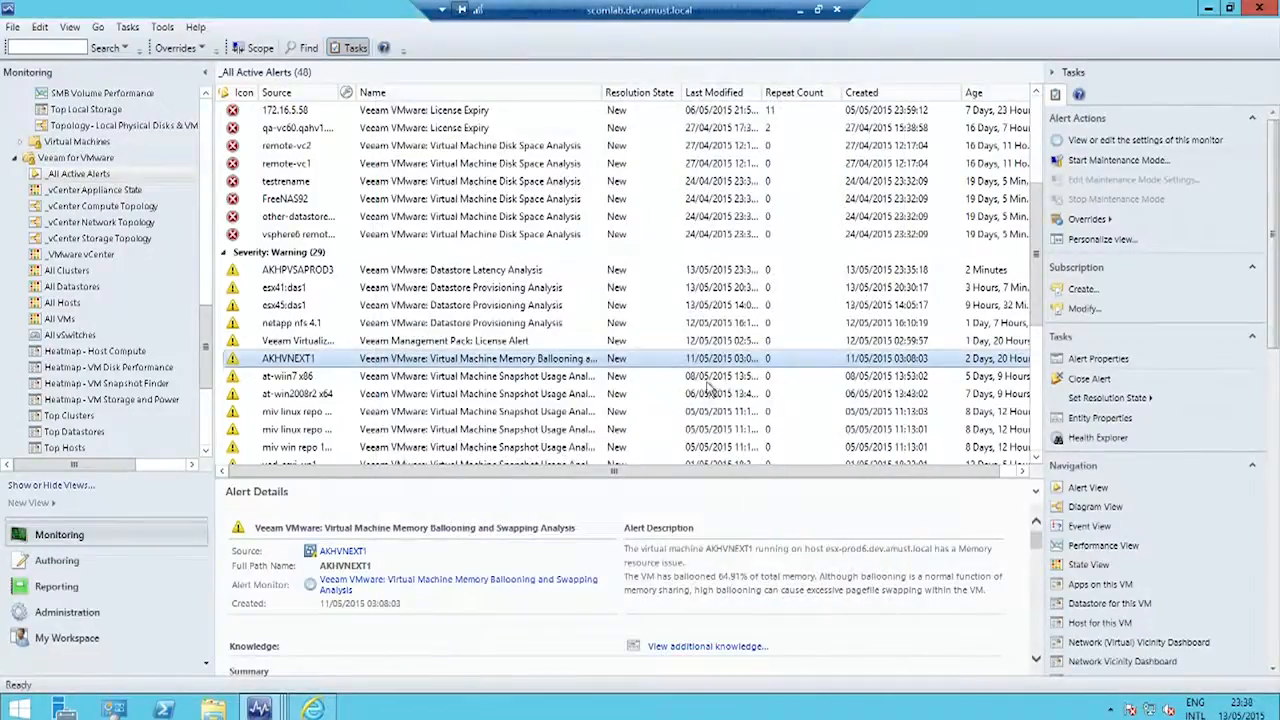
mouse_move(616, 376)
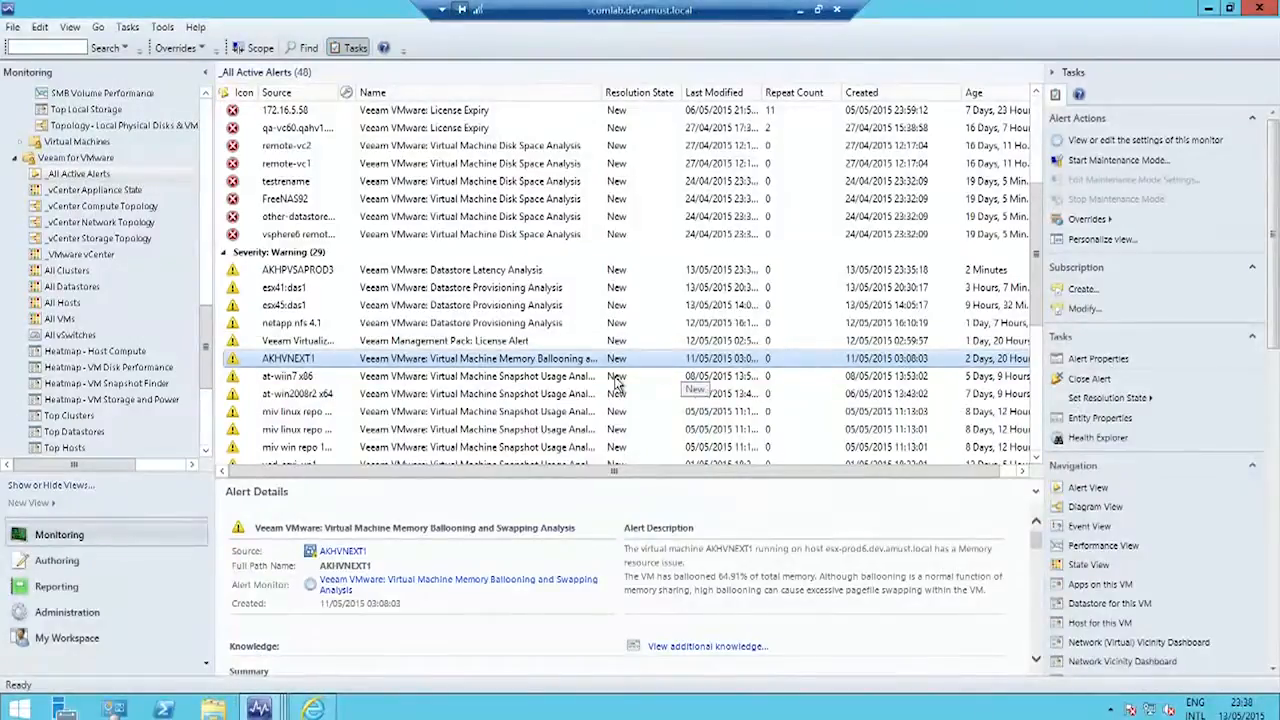
left_click(56, 586)
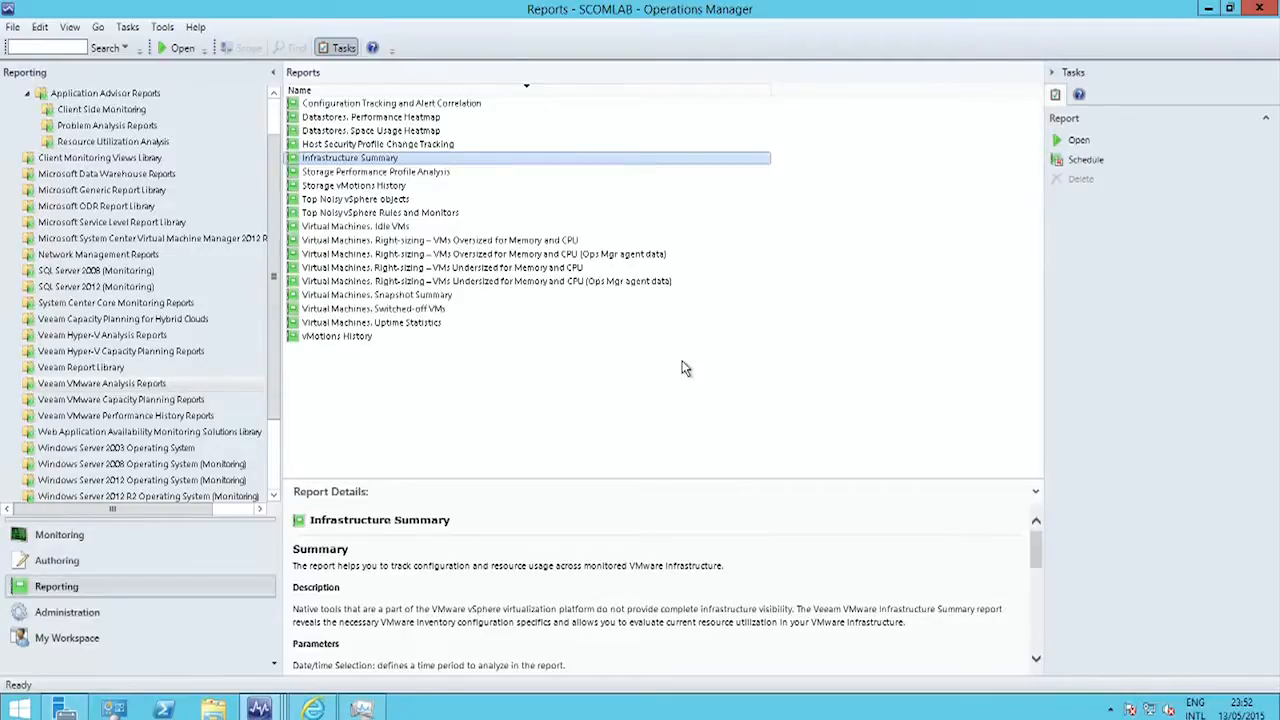
mouse_move(594, 360)
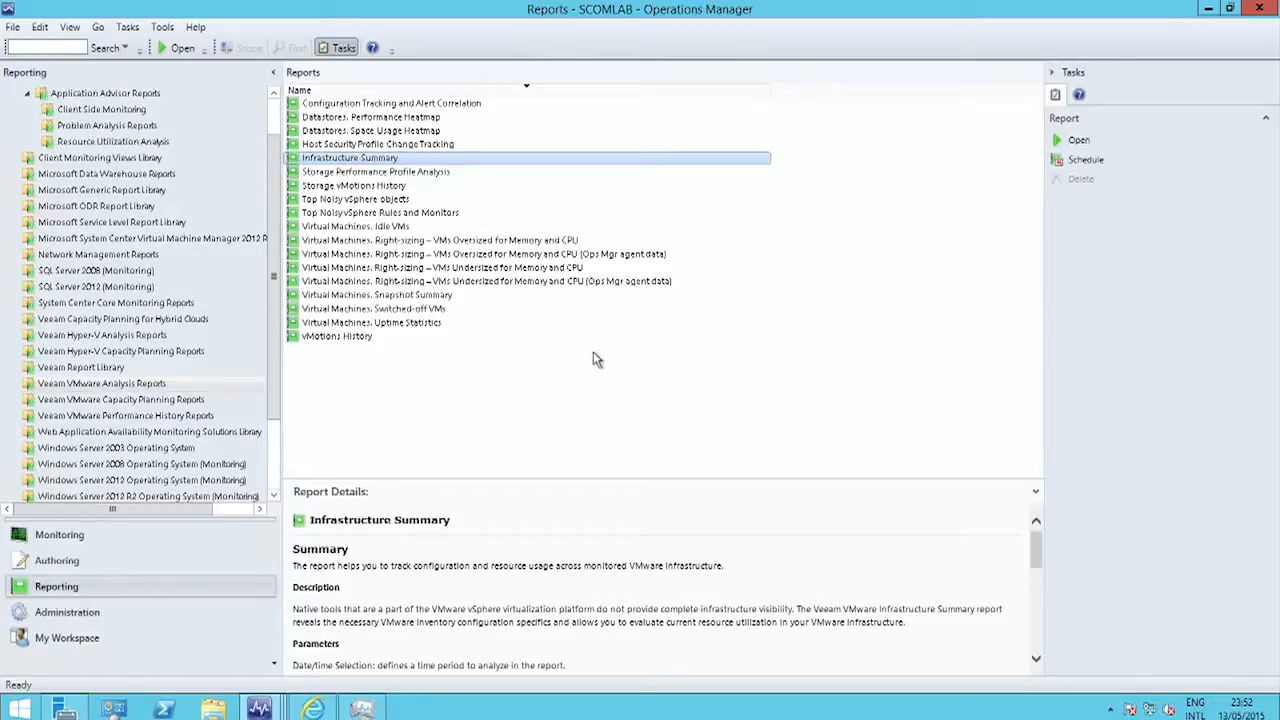
mouse_move(476, 280)
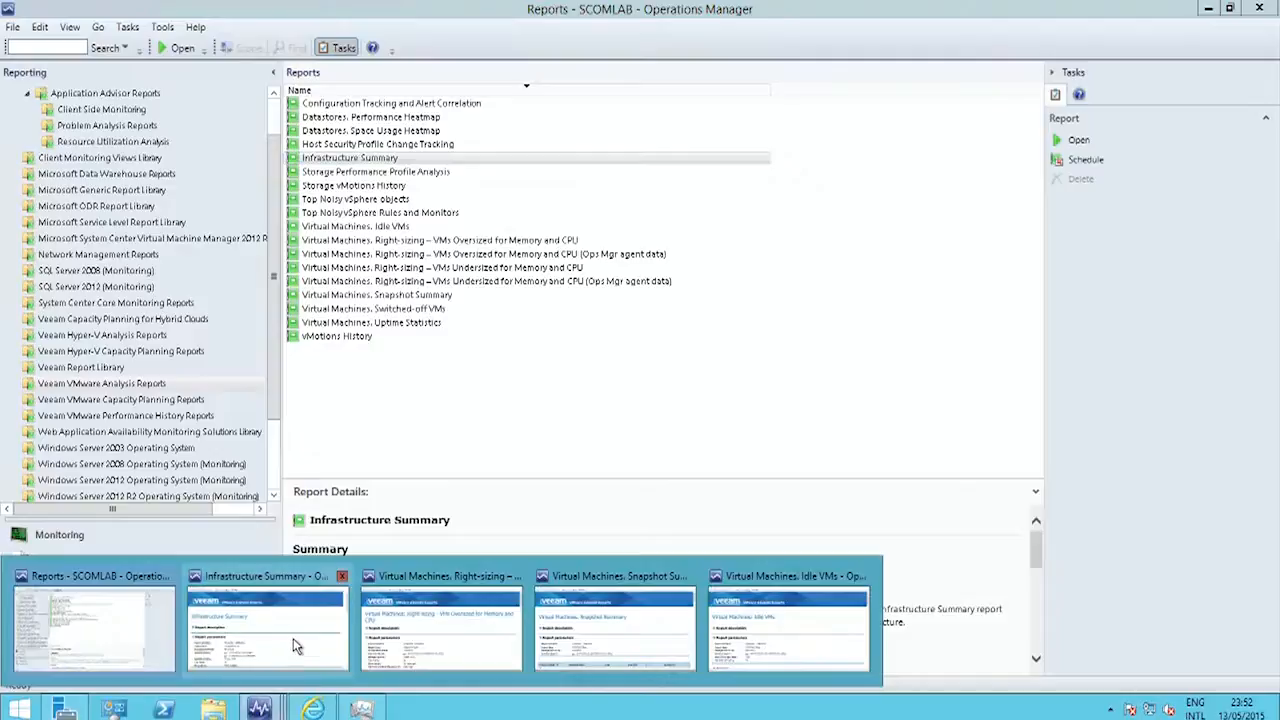
left_click(266, 625)
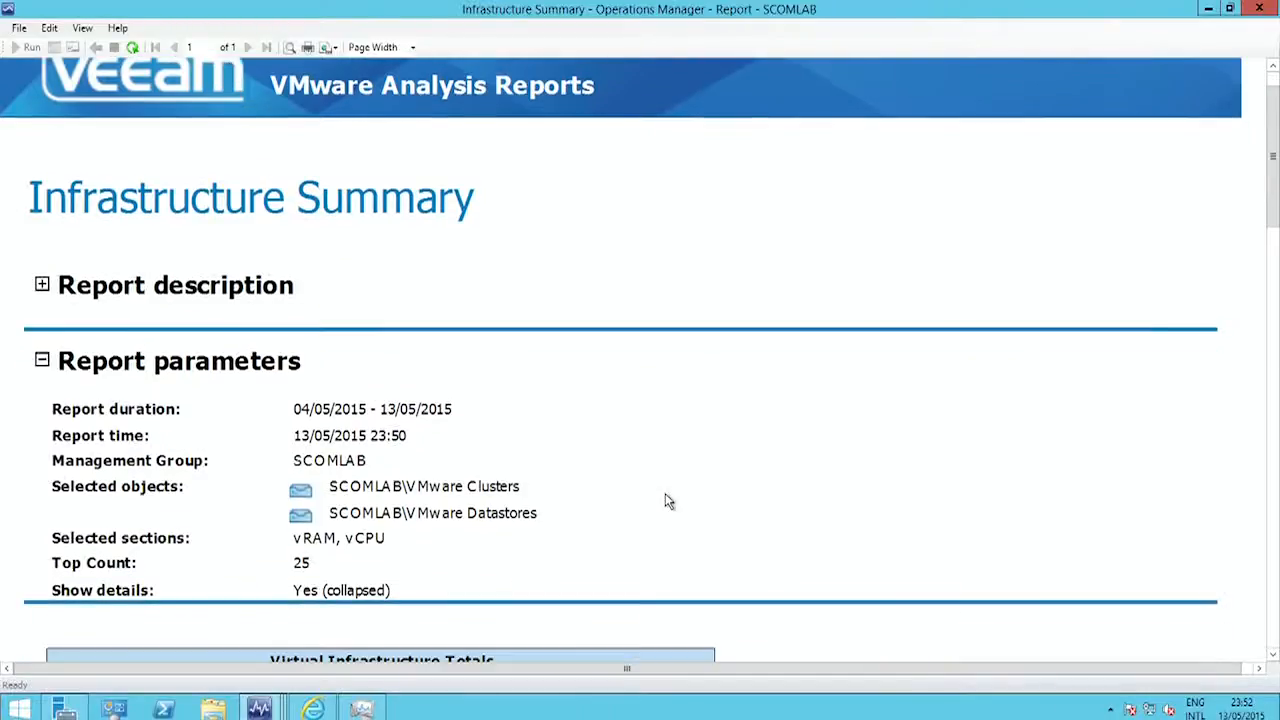
scroll("down", 3)
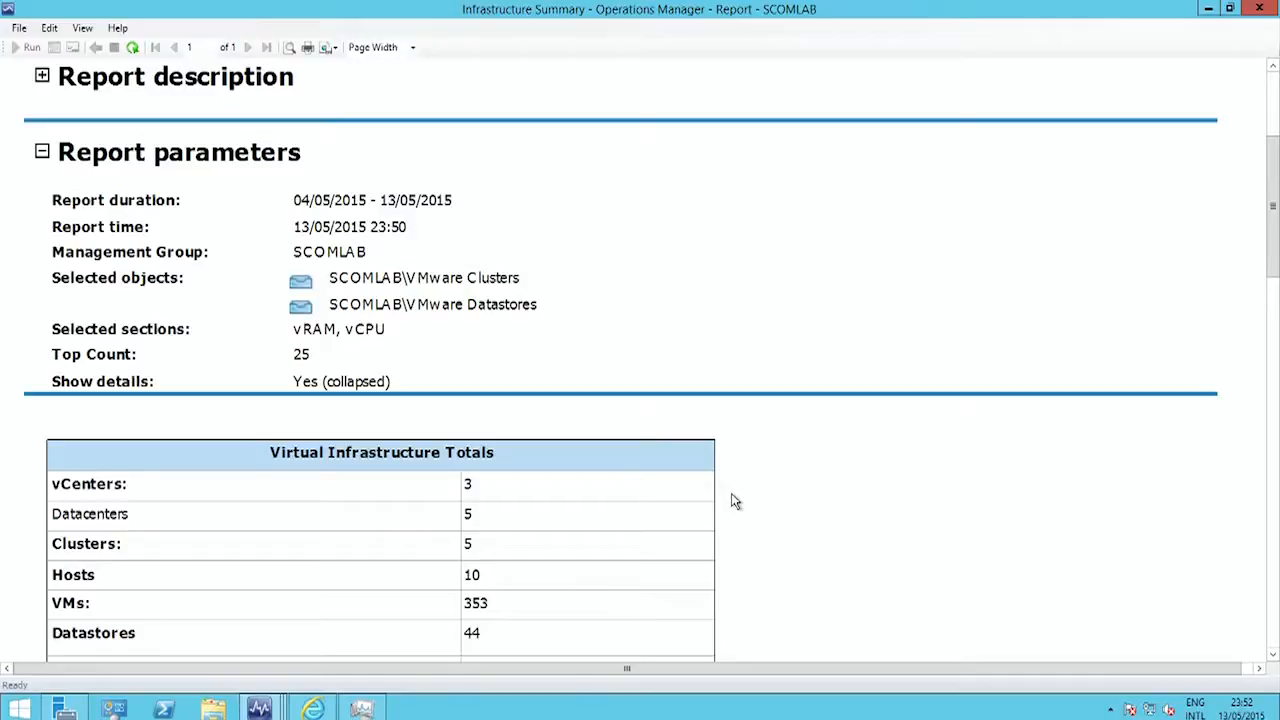
scroll("down", 3)
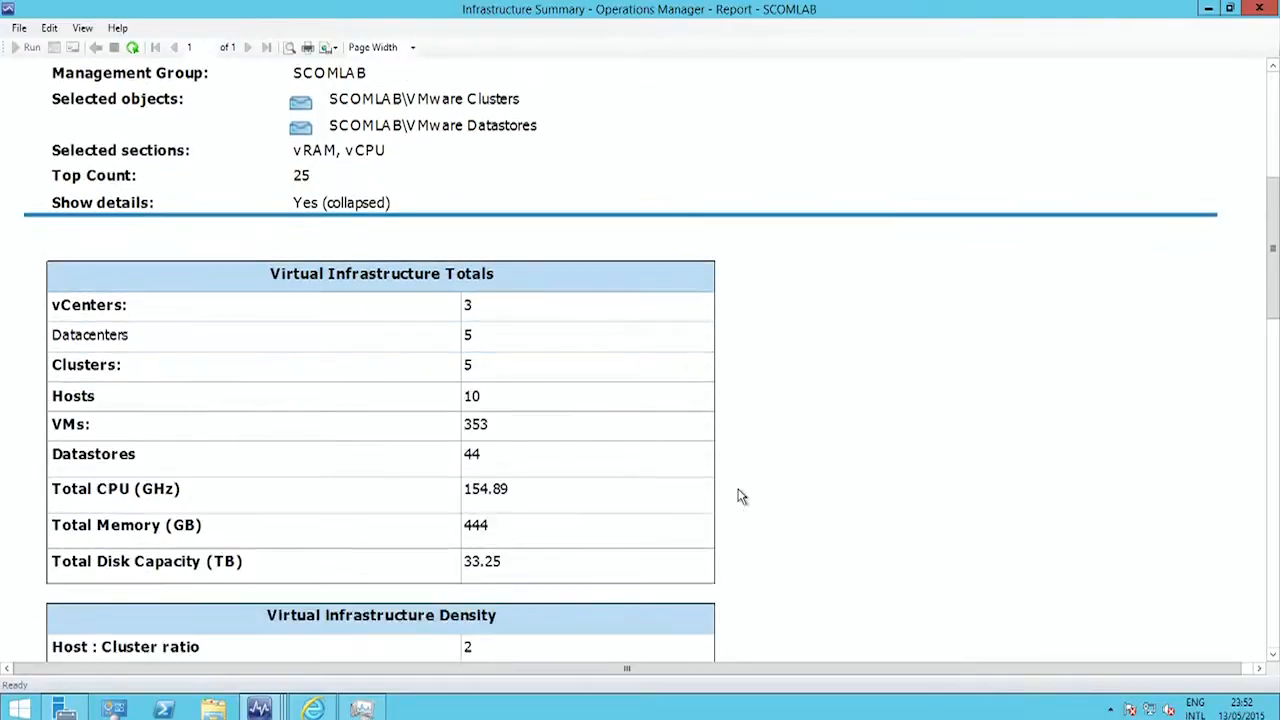
scroll("down", 3)
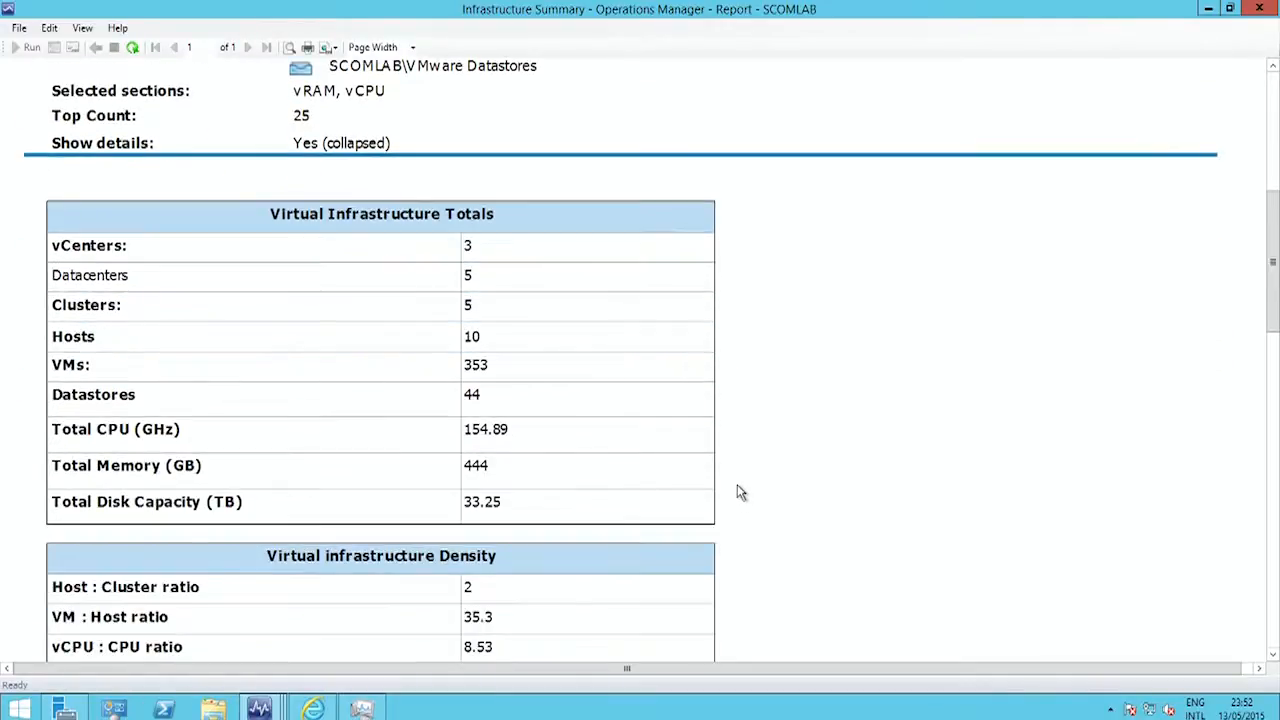
mouse_move(462, 290)
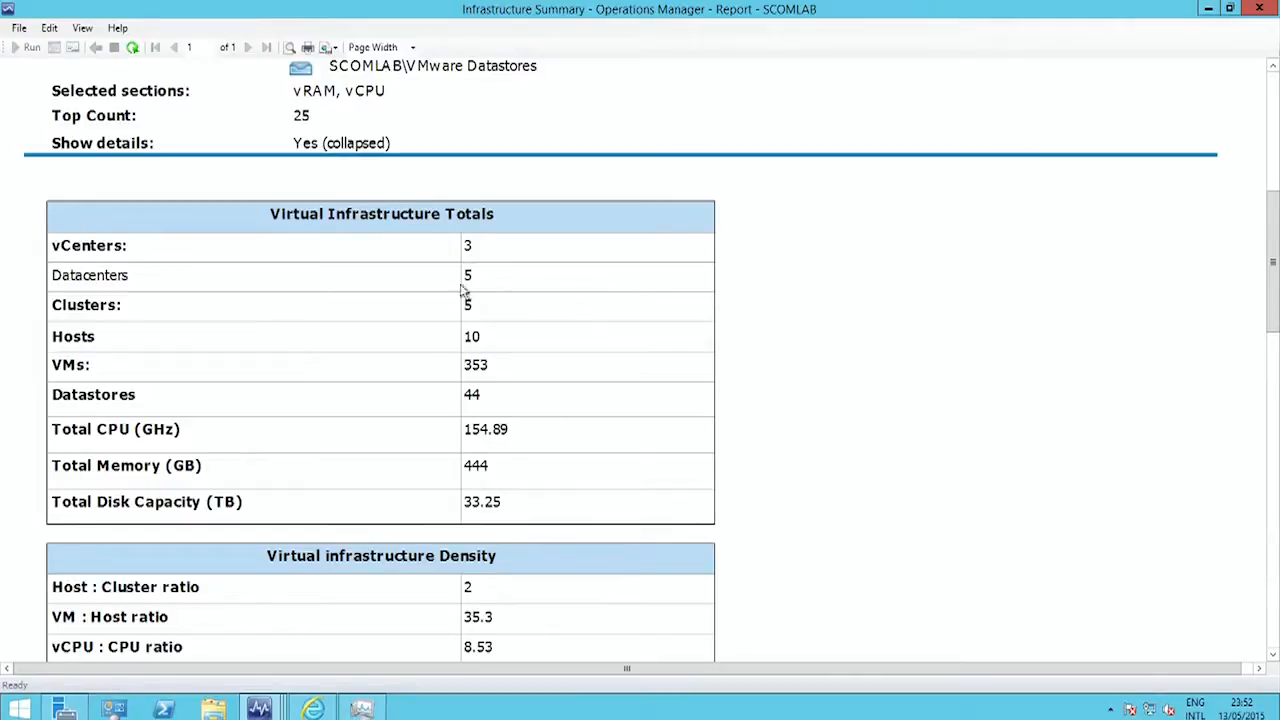
mouse_move(785, 461)
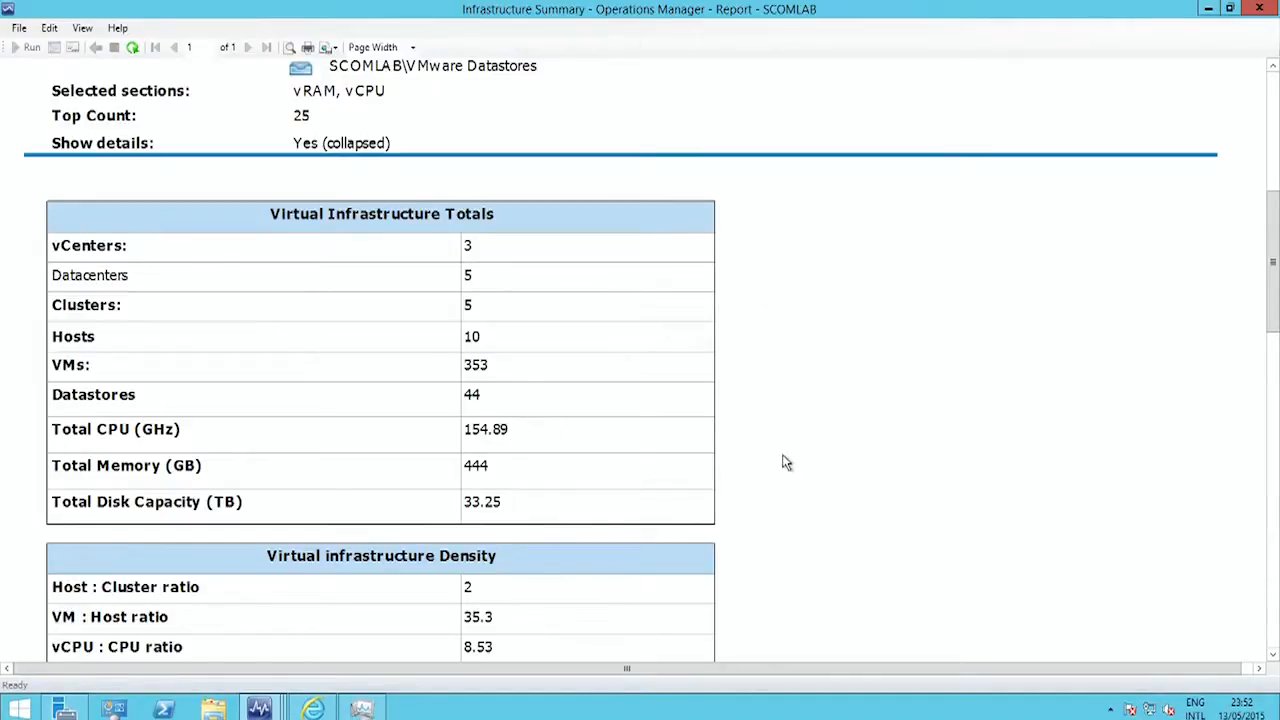
scroll("down", 3)
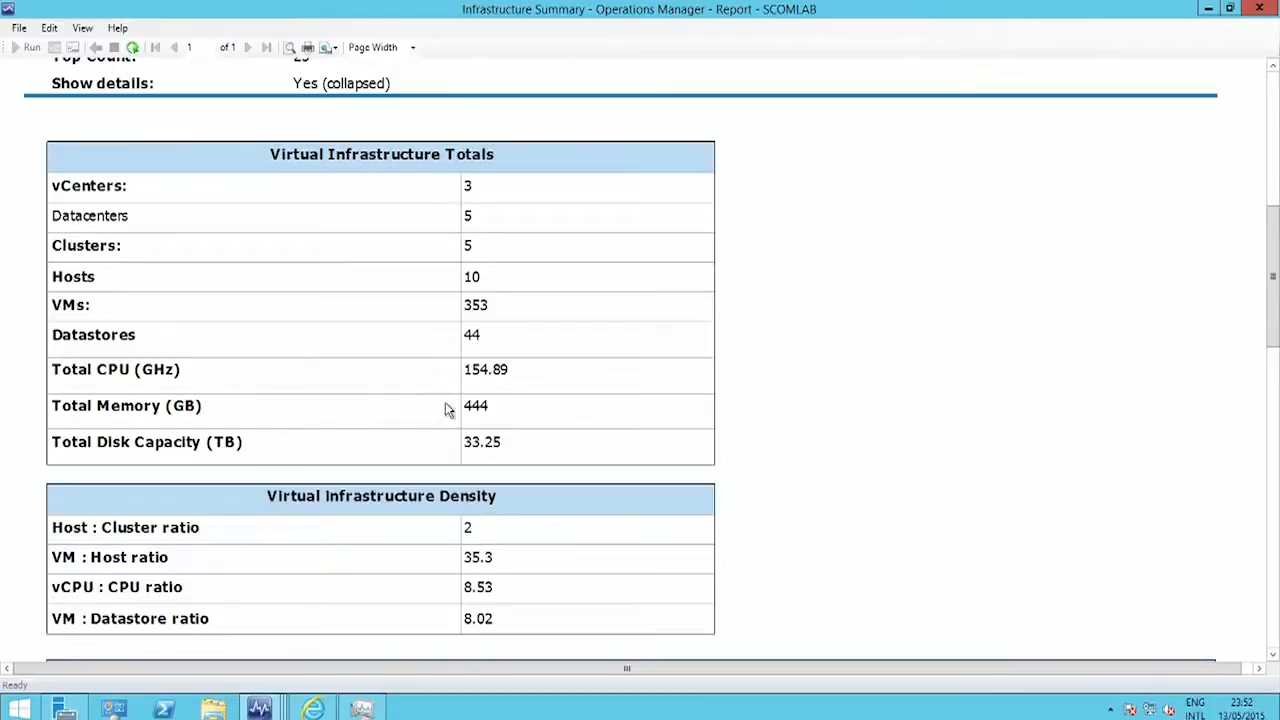
mouse_move(743, 454)
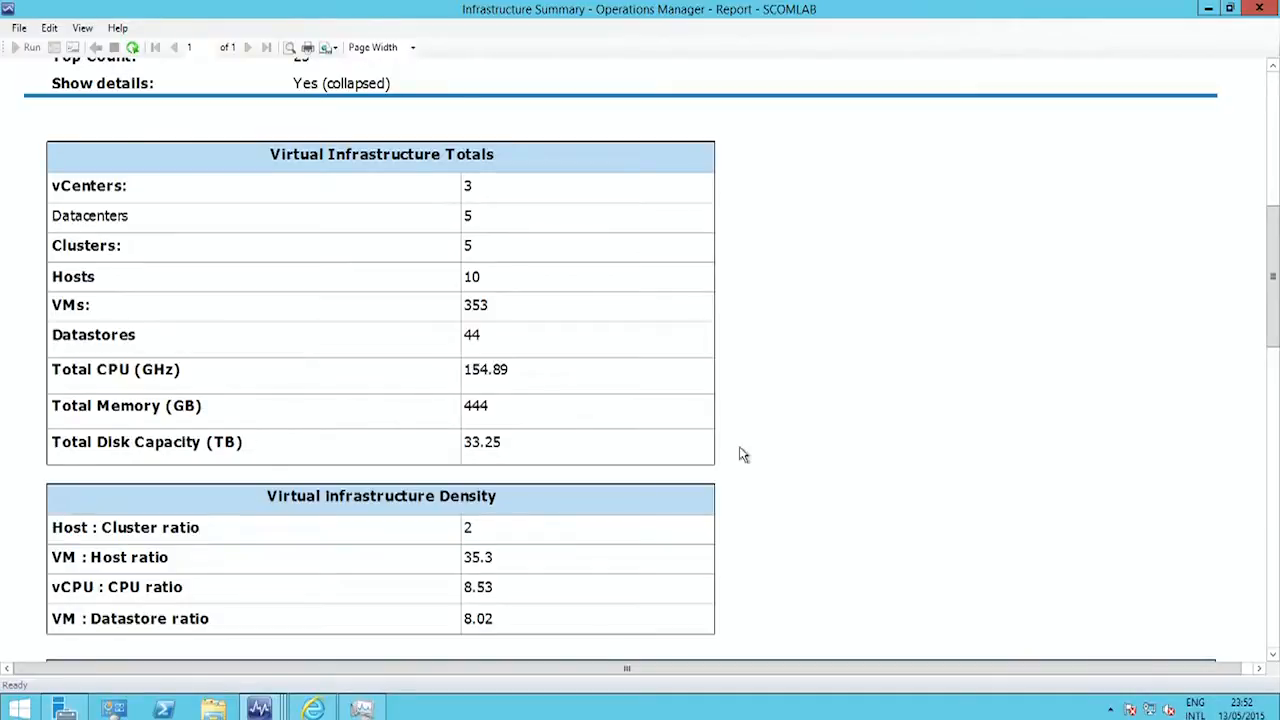
scroll("down", 3)
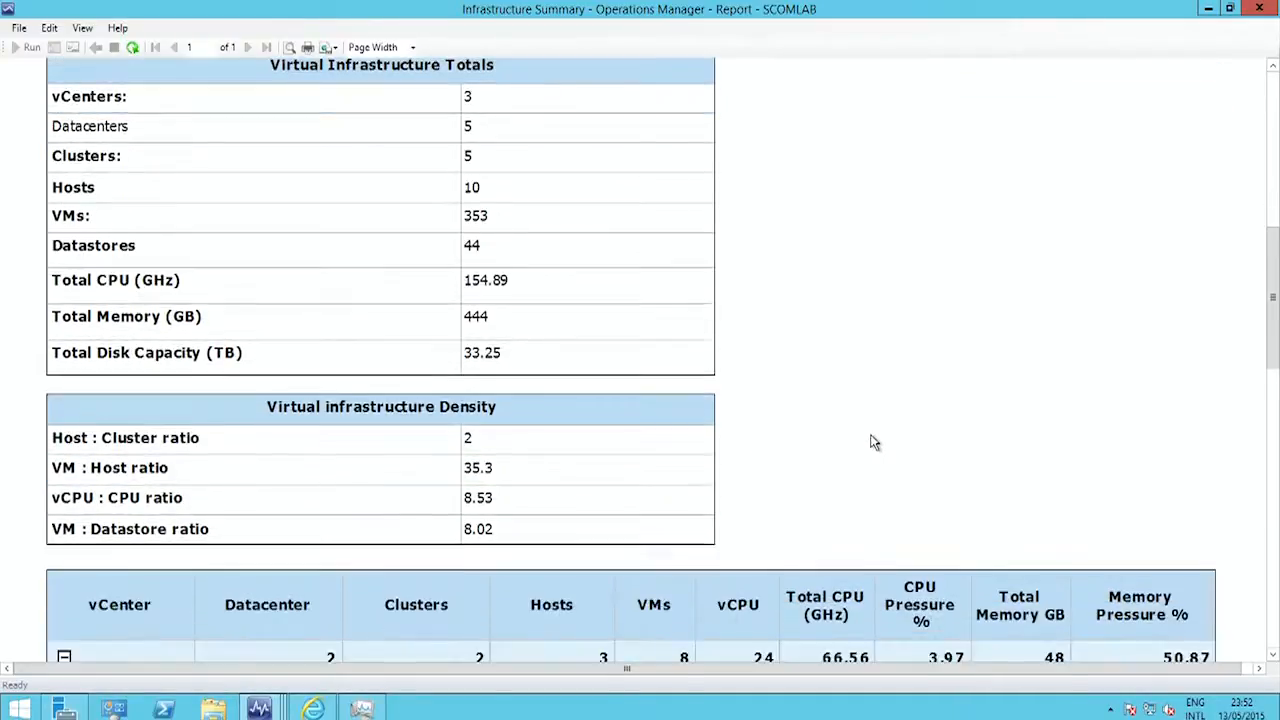
scroll("down", 3)
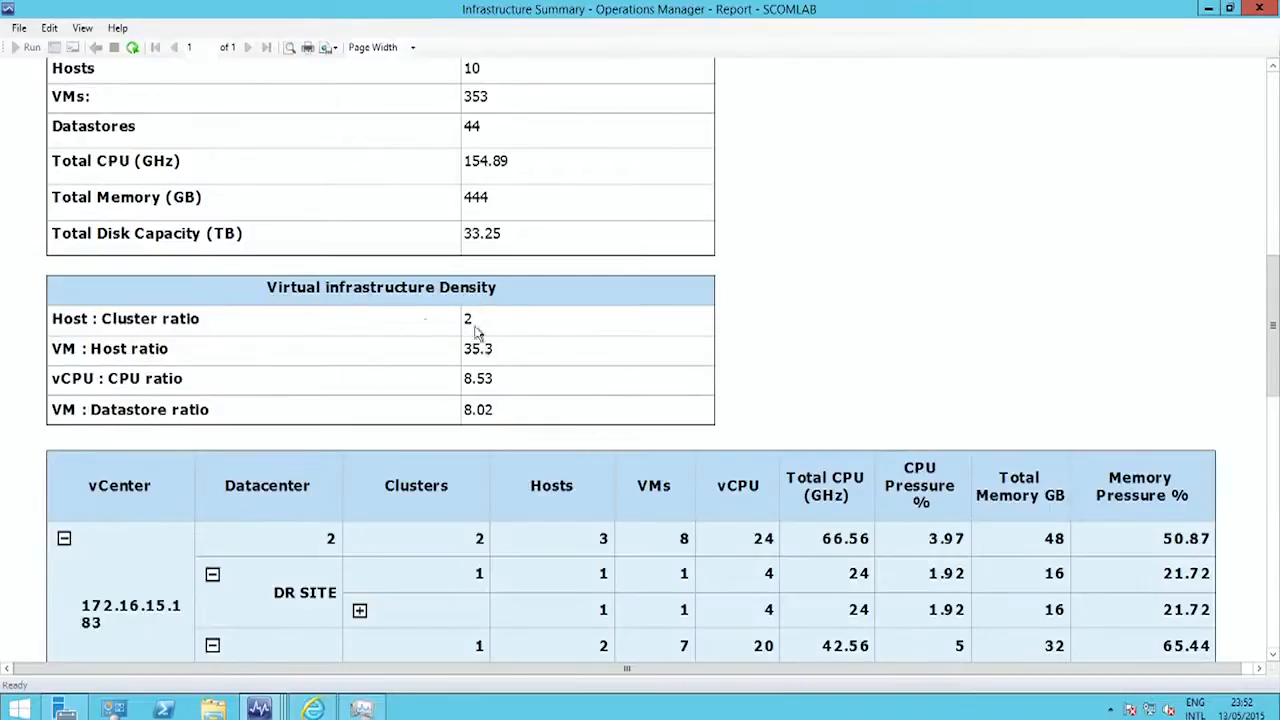
mouse_move(706, 416)
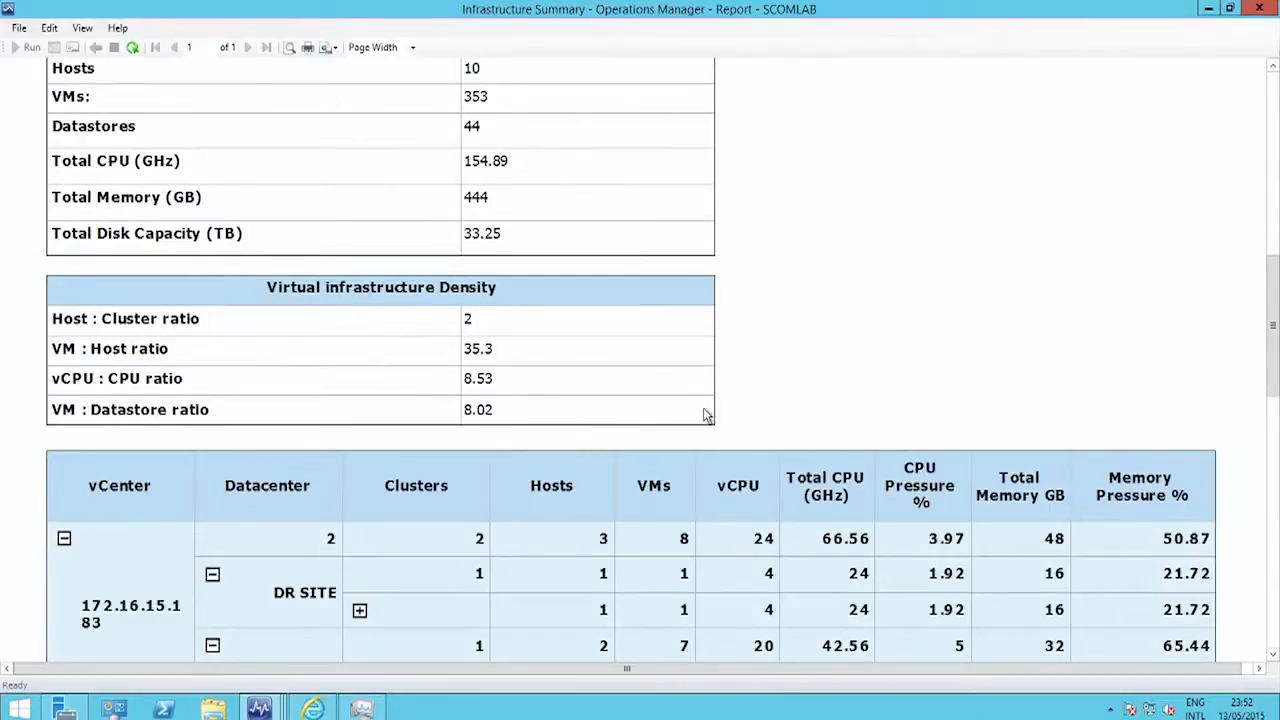
mouse_move(124, 361)
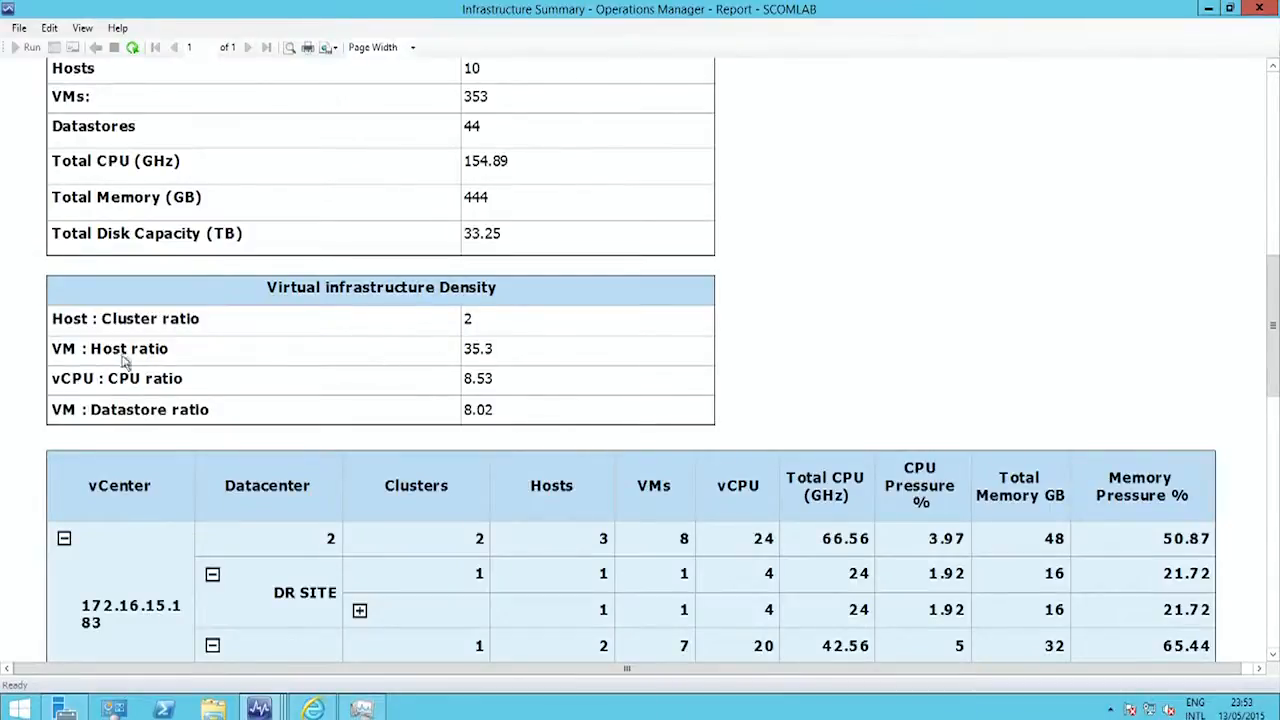
mouse_move(298, 407)
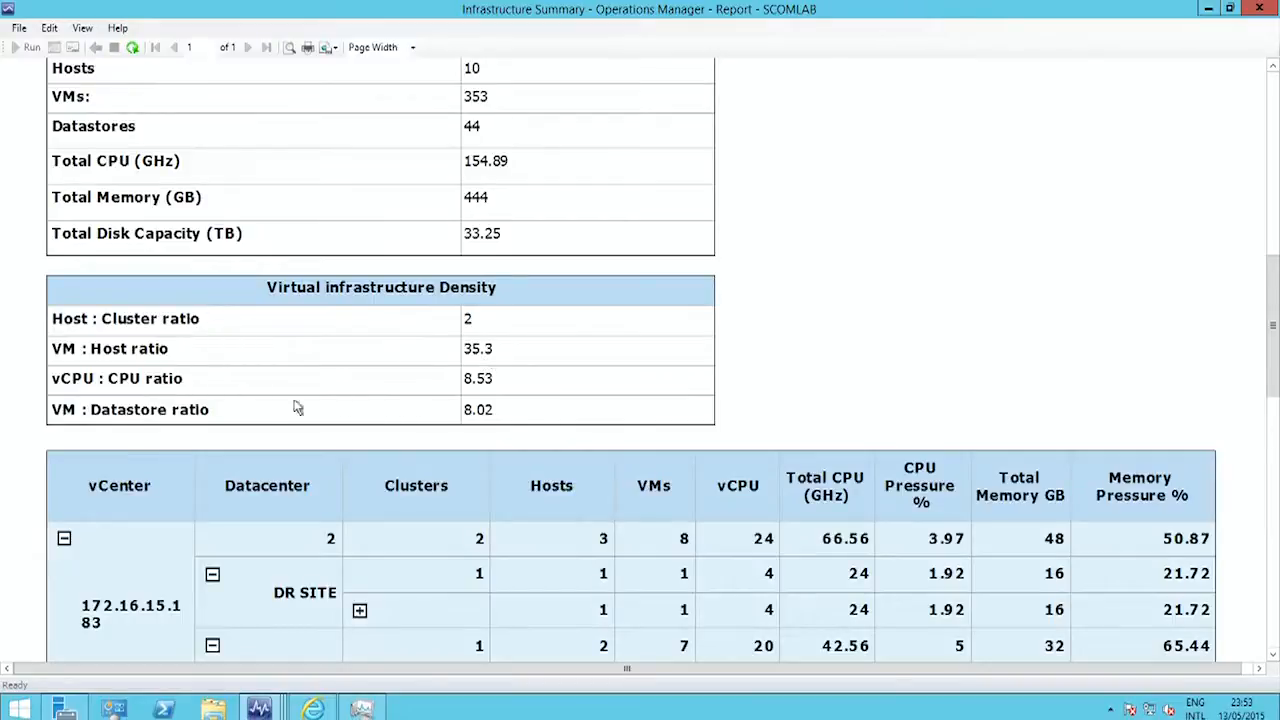
mouse_move(251, 414)
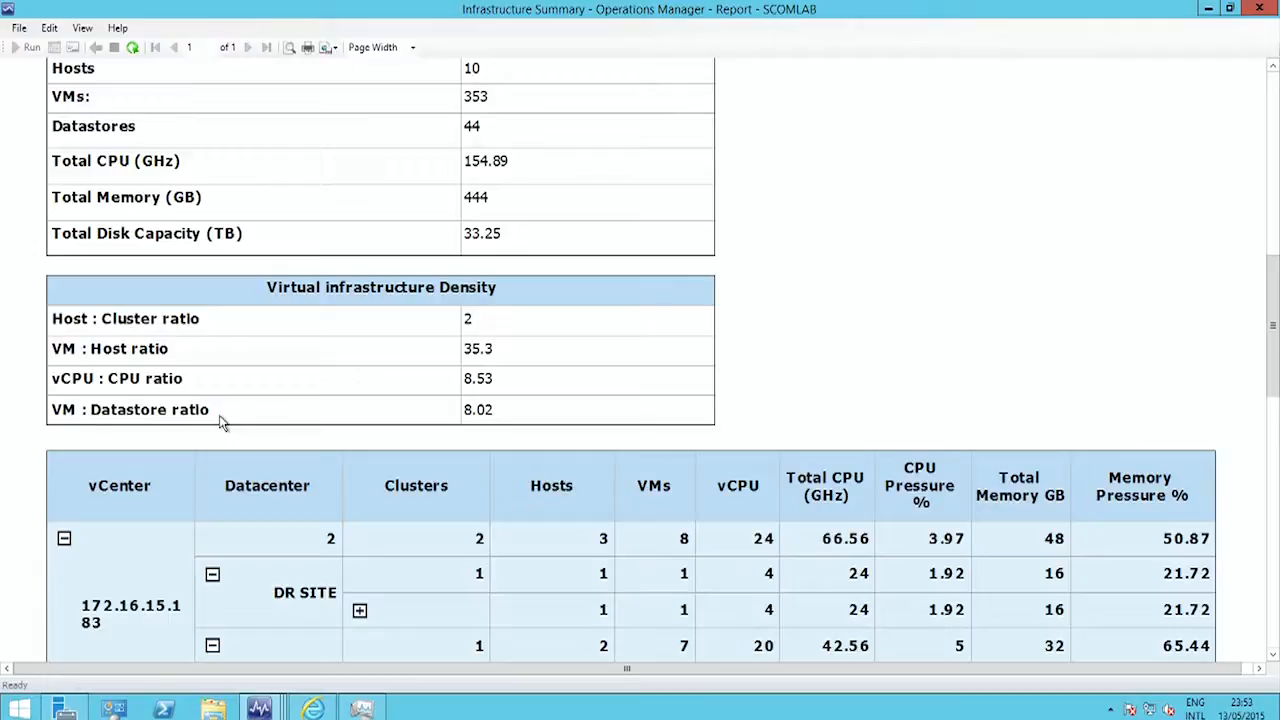
mouse_move(785, 378)
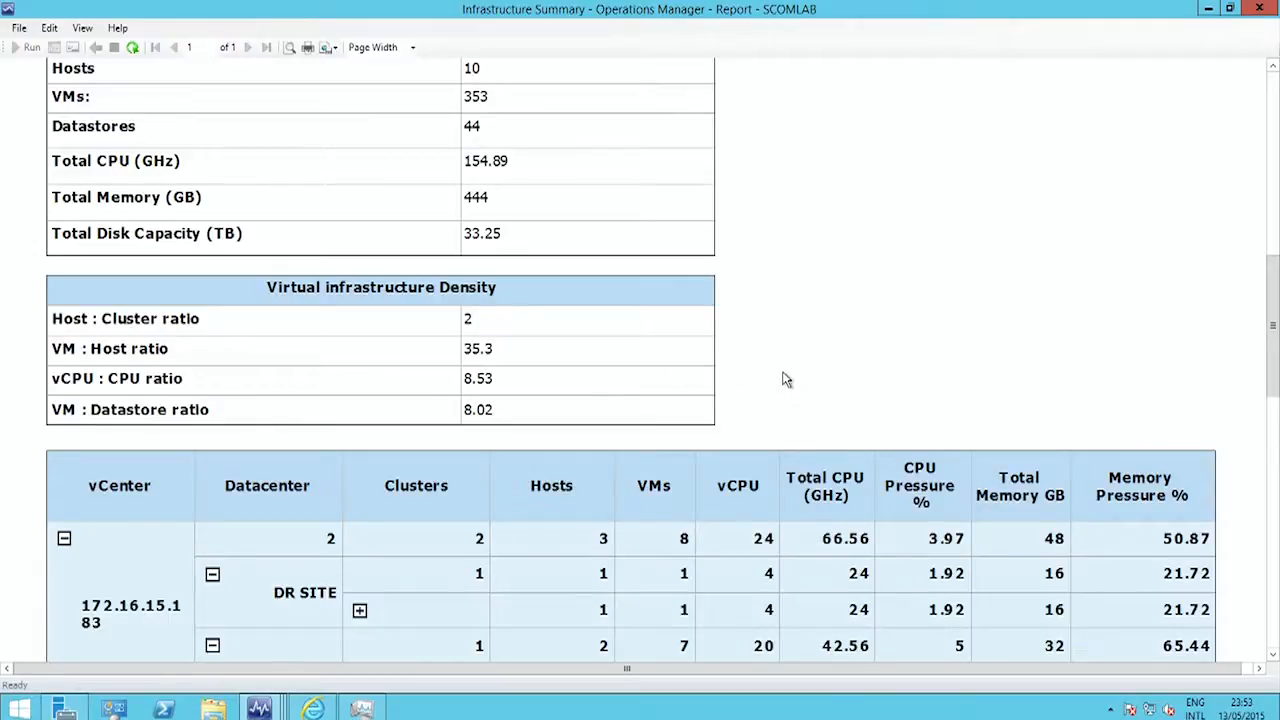
Expand the 6.0 Cluster into its two hosts, then scroll on to the datastore breakdown table.
scroll("down", 3)
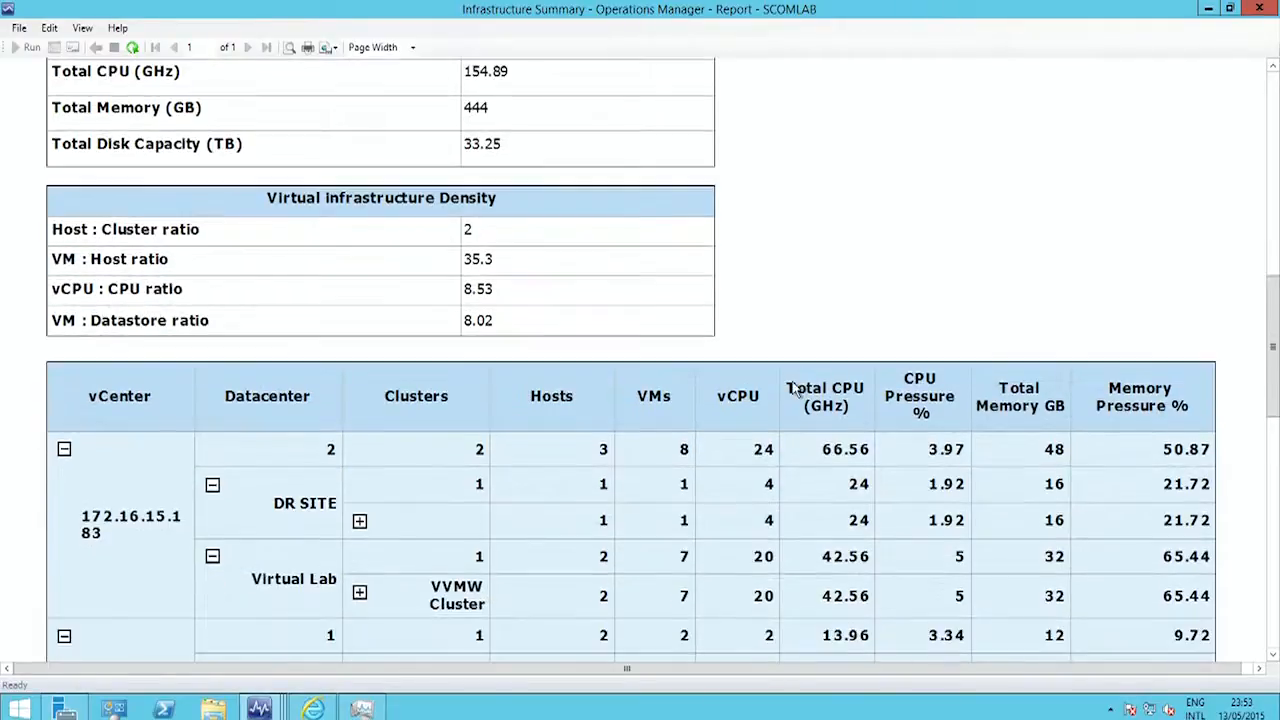
scroll("down", 3)
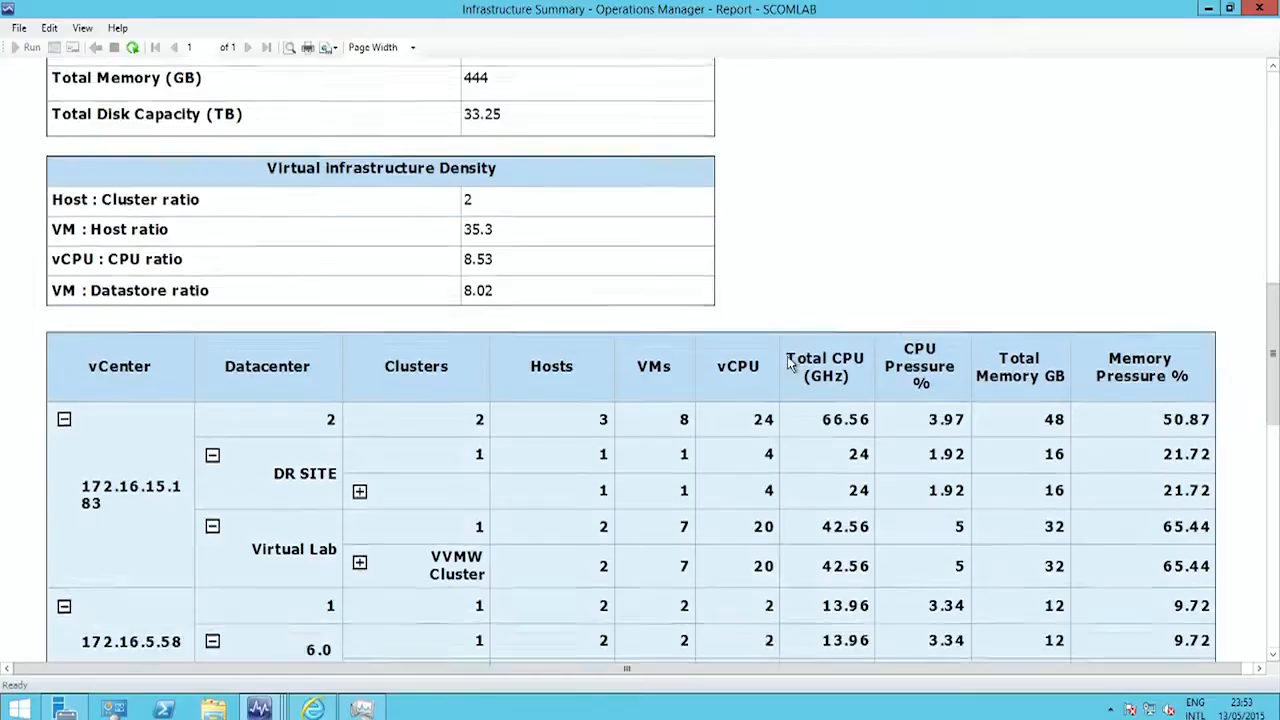
scroll("down", 3)
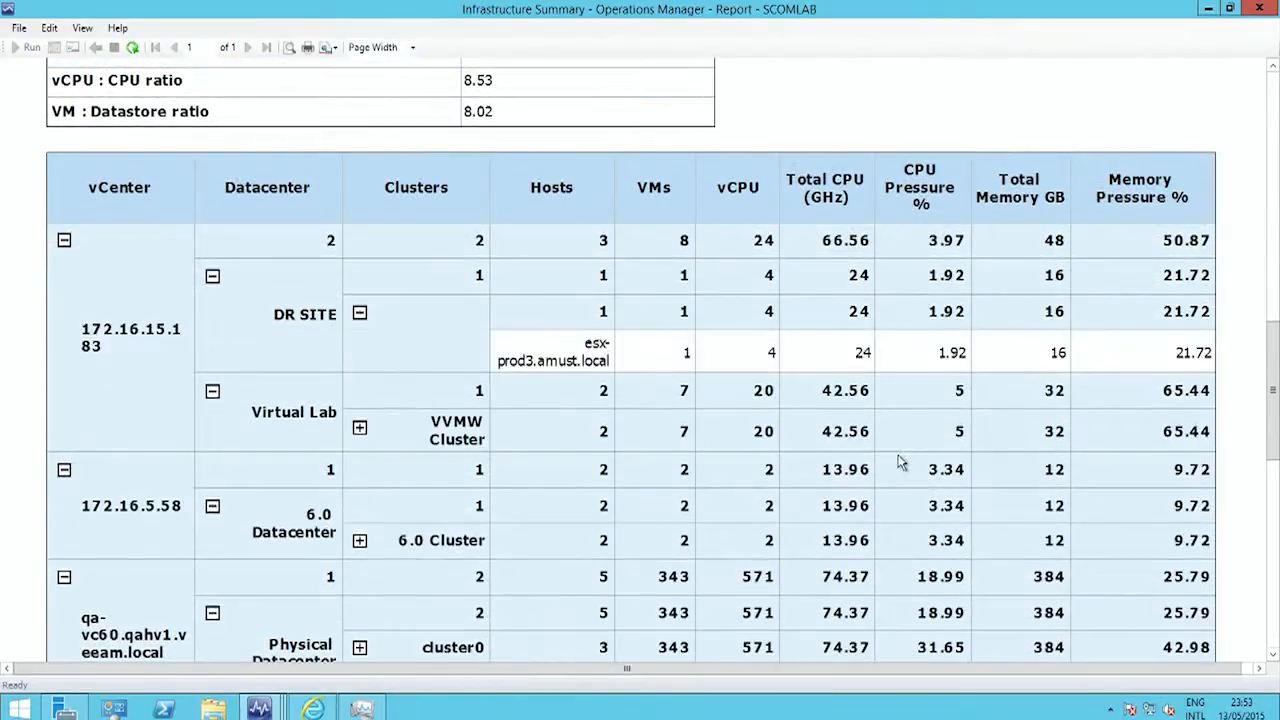
scroll("down", 3)
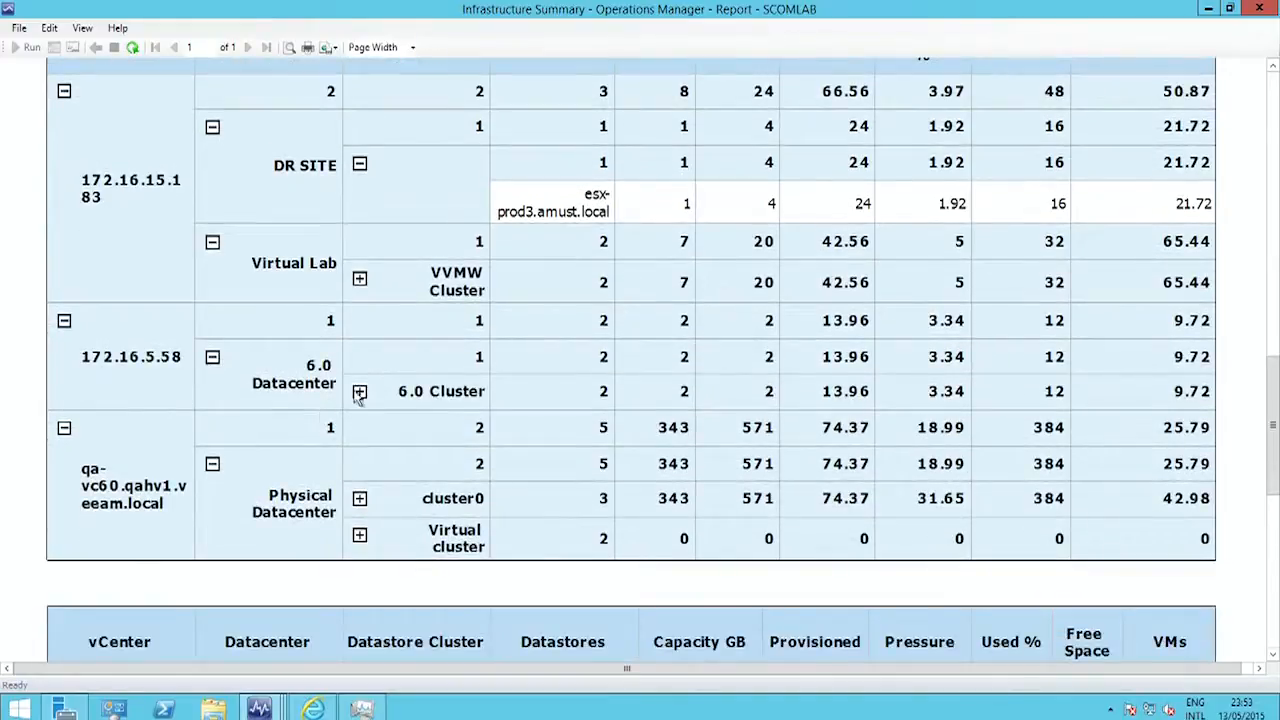
left_click(359, 391)
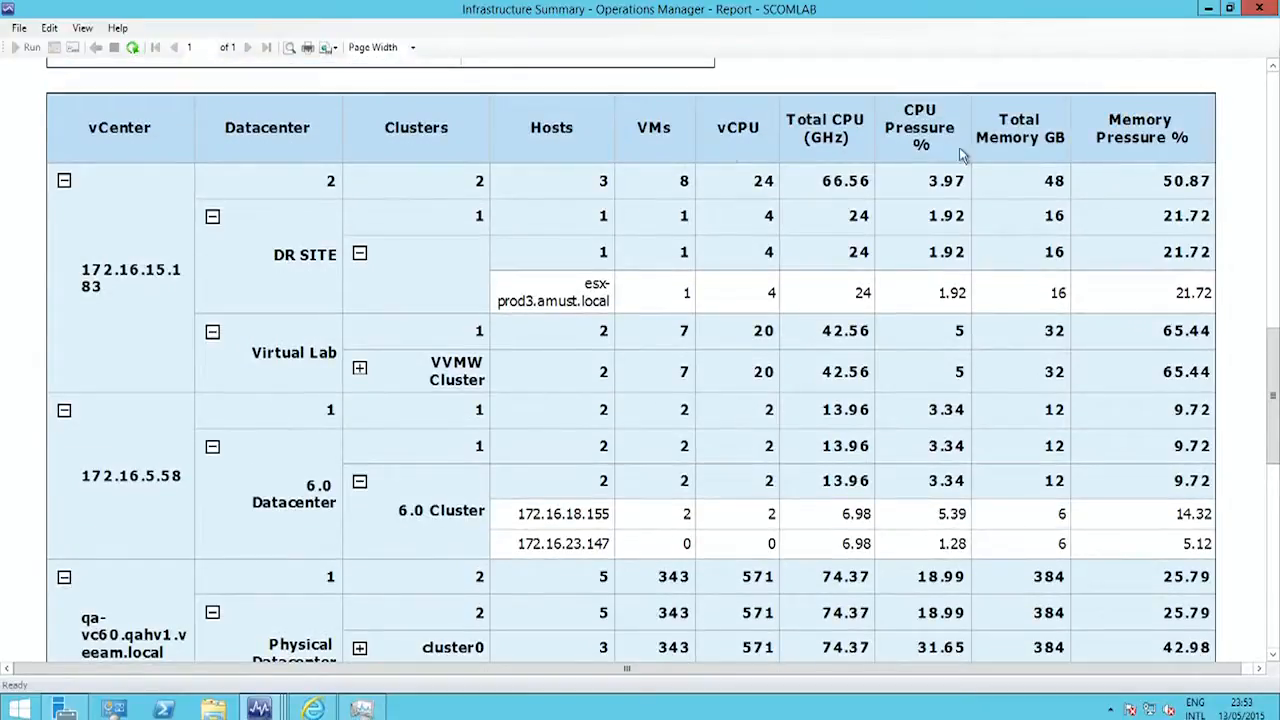
mouse_move(1033, 203)
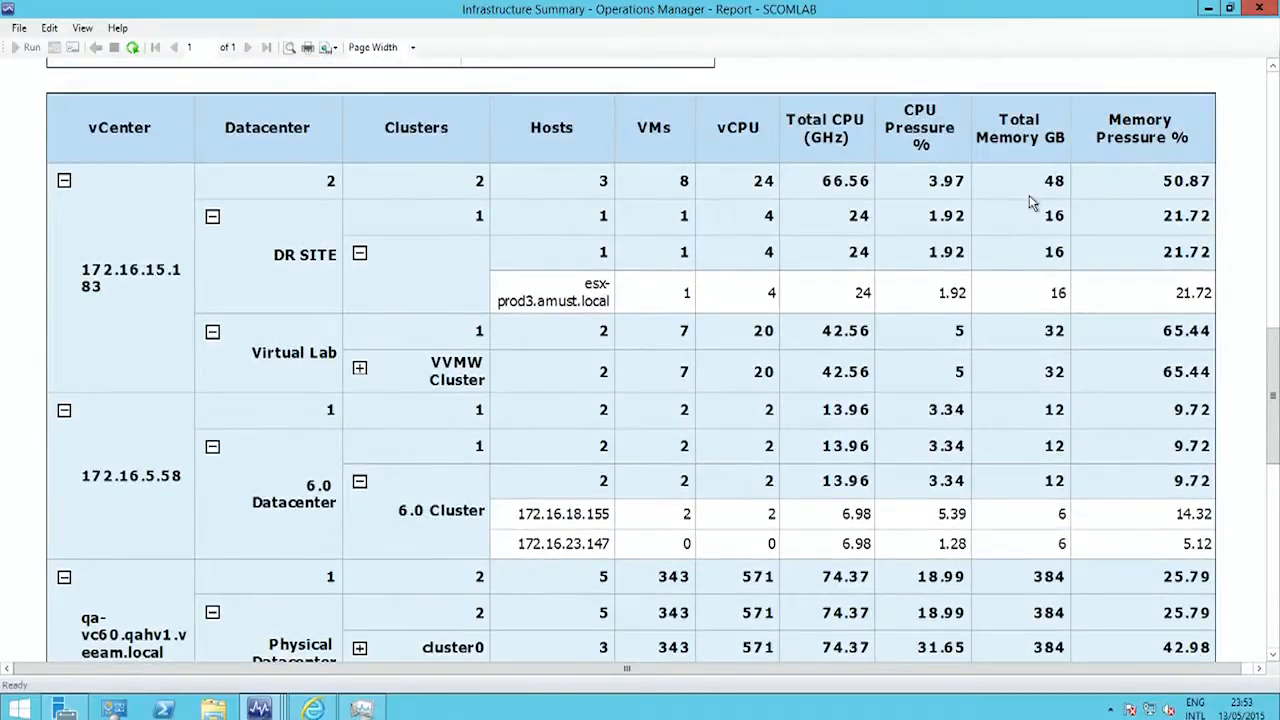
scroll("down", 3)
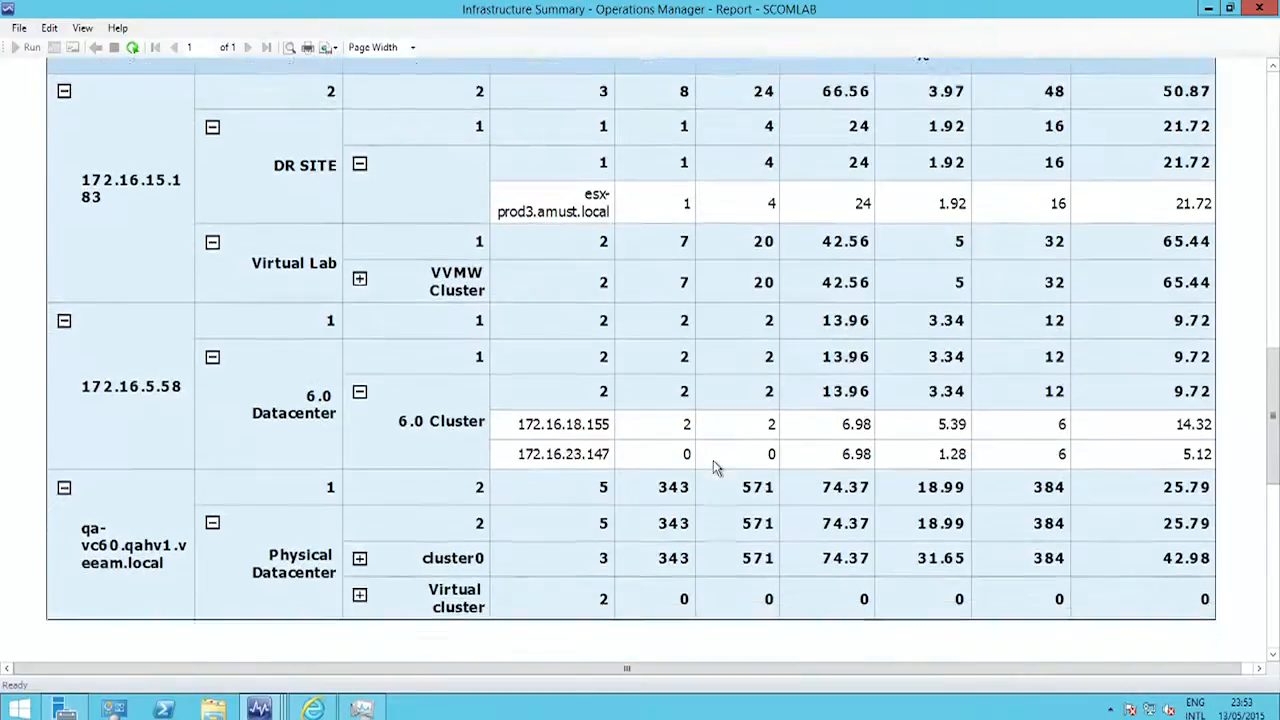
scroll("down", 3)
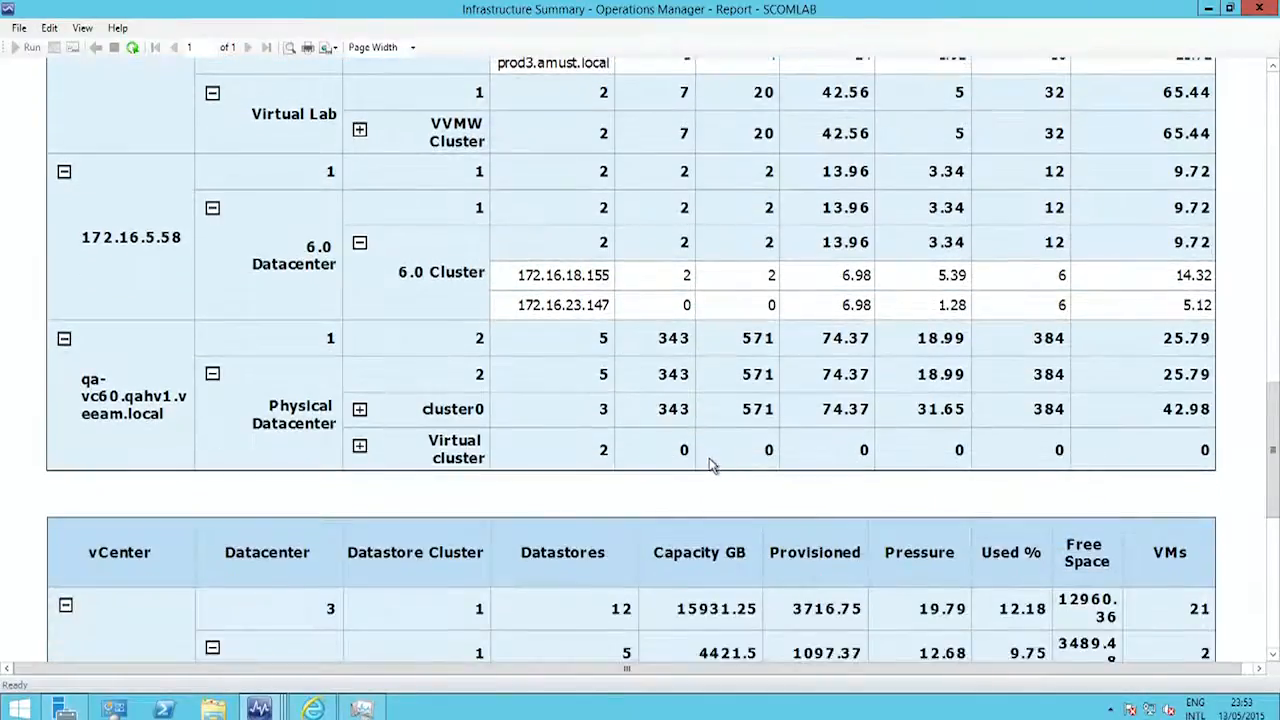
scroll("down", 3)
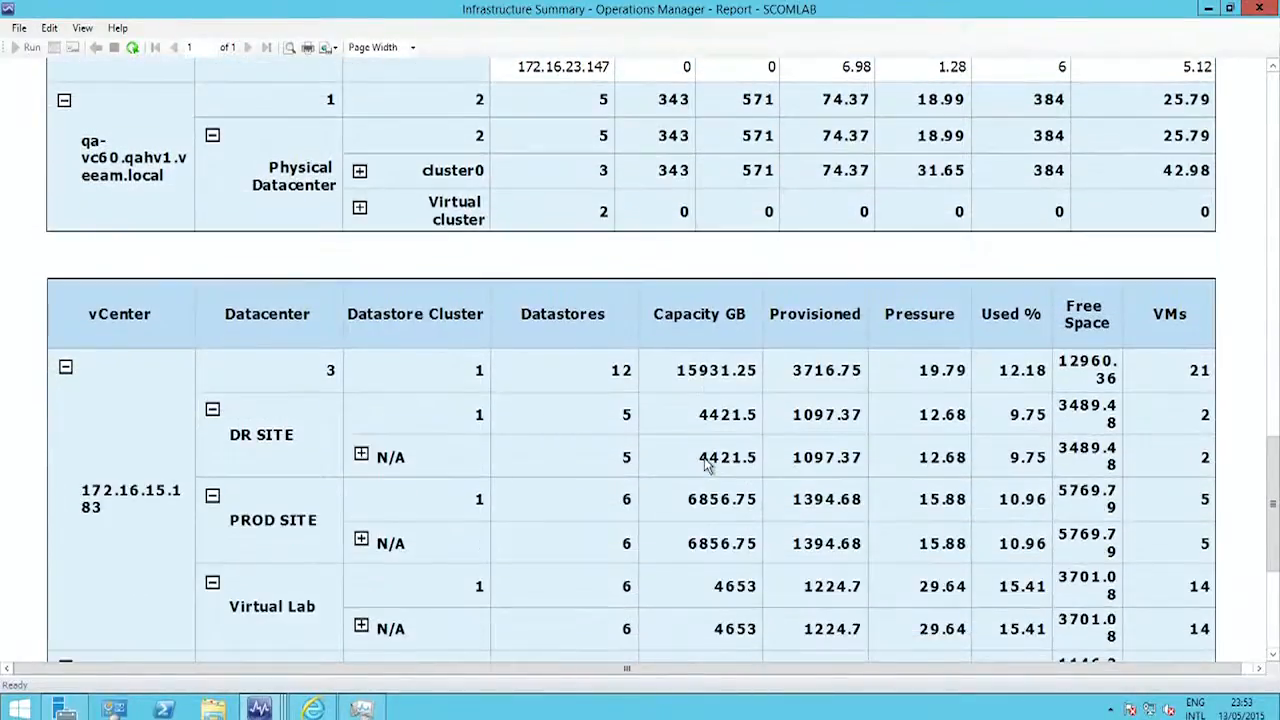
scroll("down", 3)
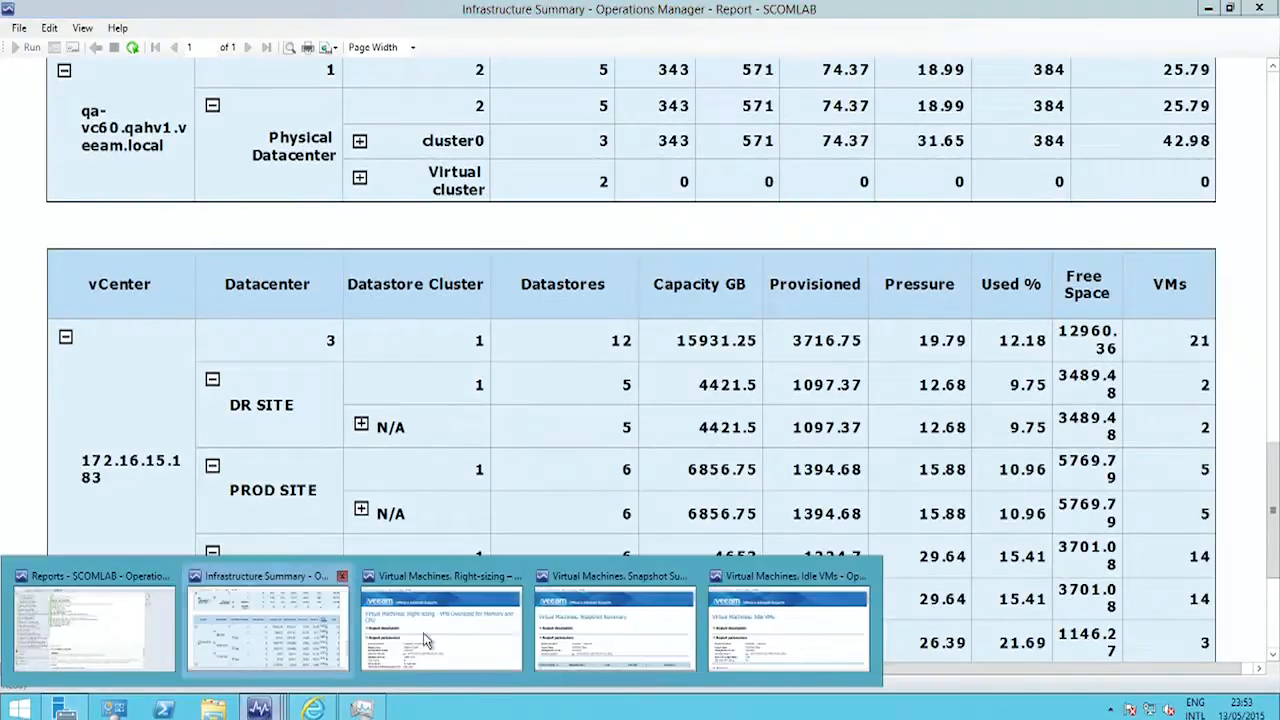
Switch to the VMs Oversized for Memory and CPU report and read the memory results.
left_click(441, 628)
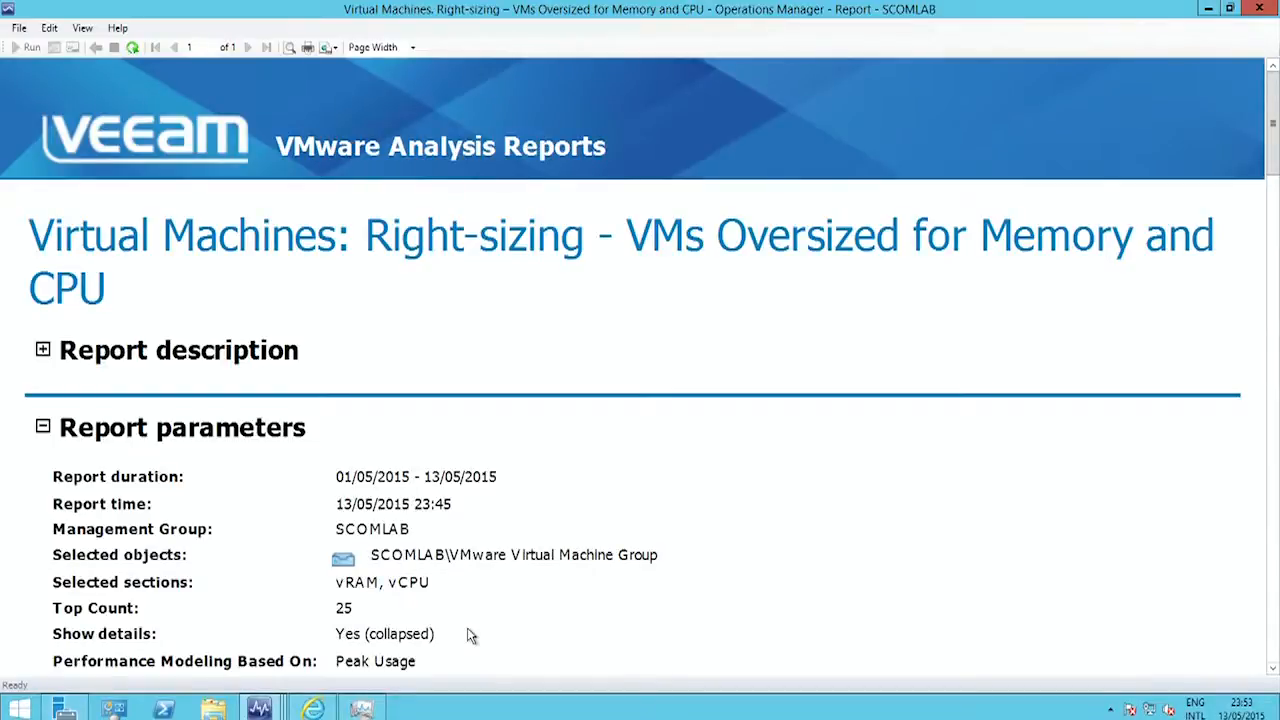
mouse_move(670, 518)
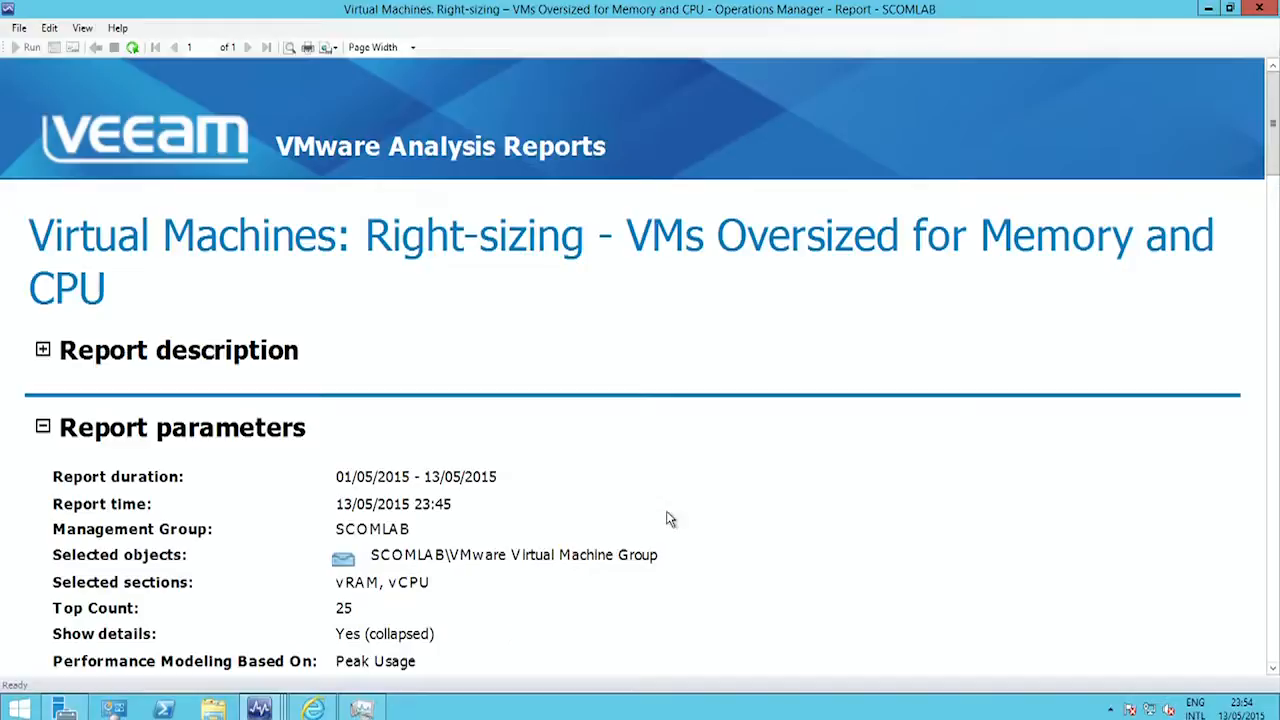
mouse_move(655, 525)
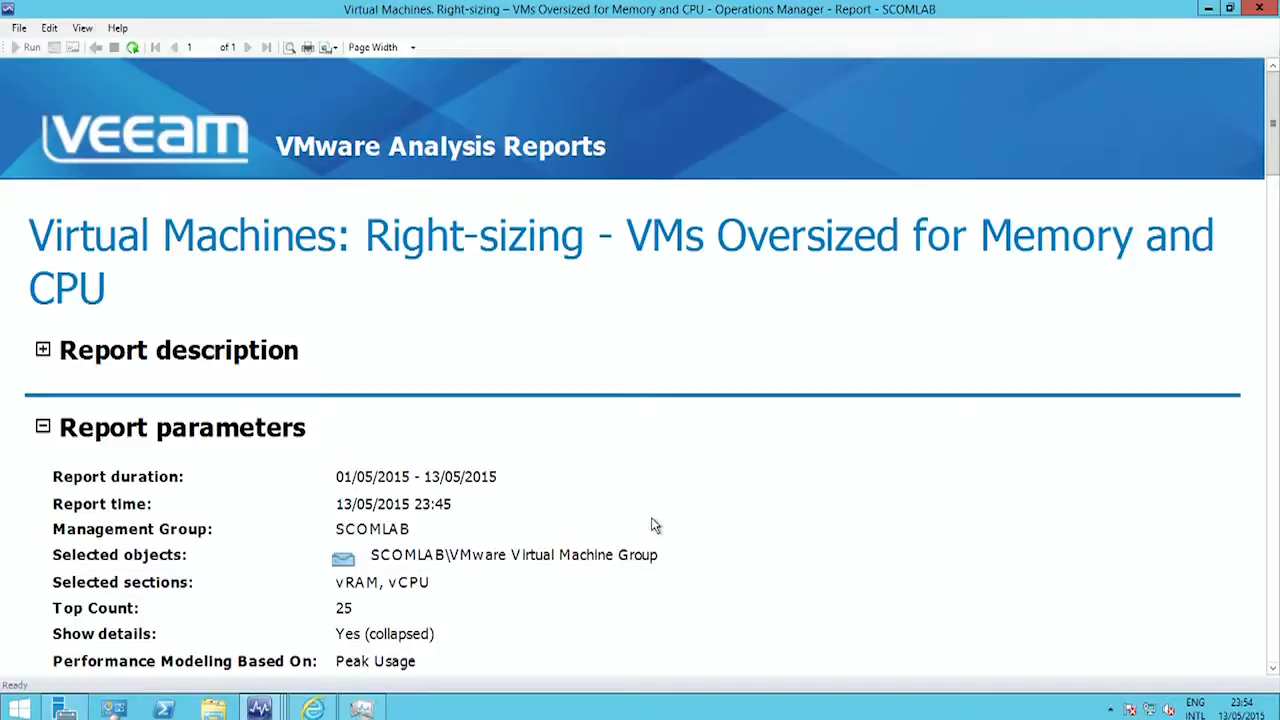
scroll("down", 3)
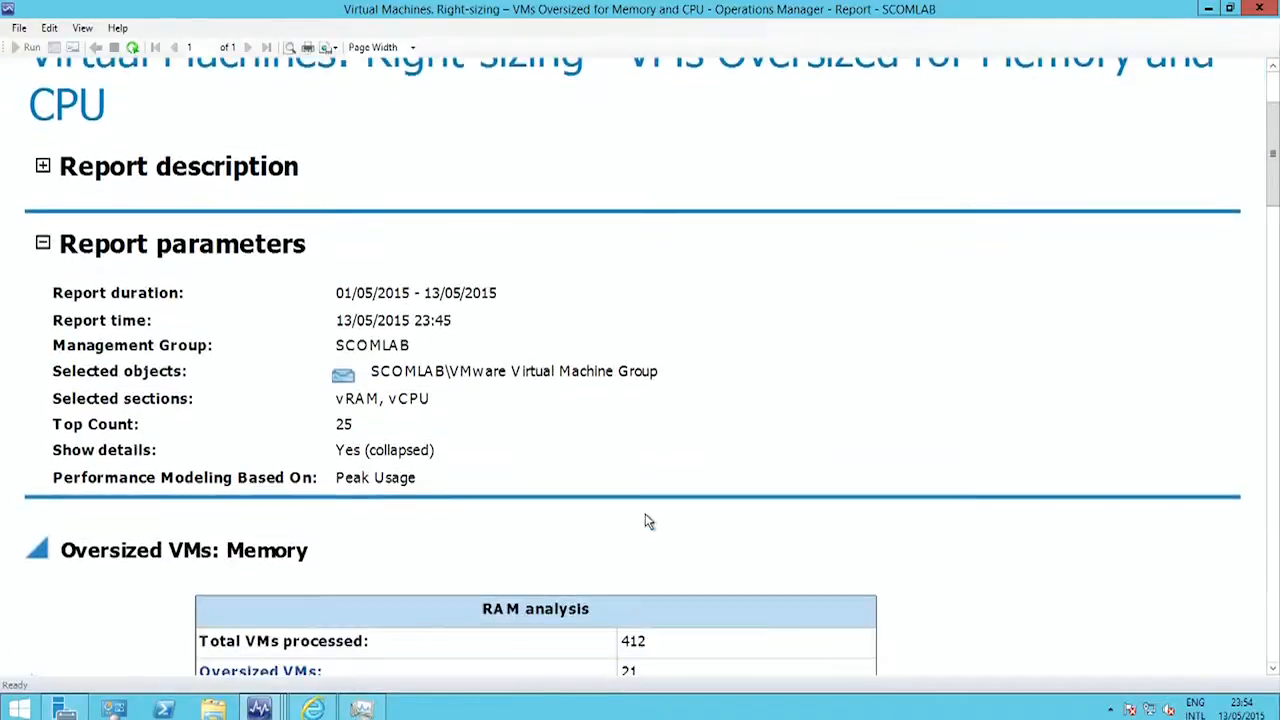
scroll("down", 3)
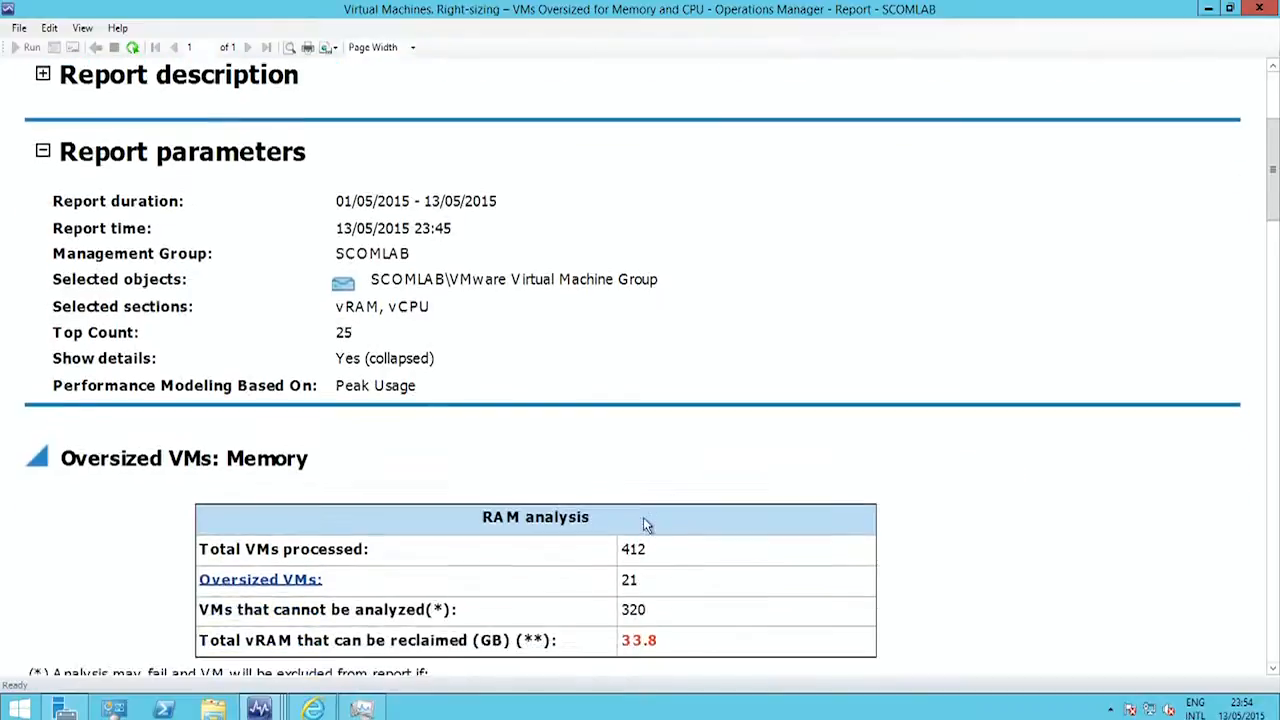
scroll("down", 3)
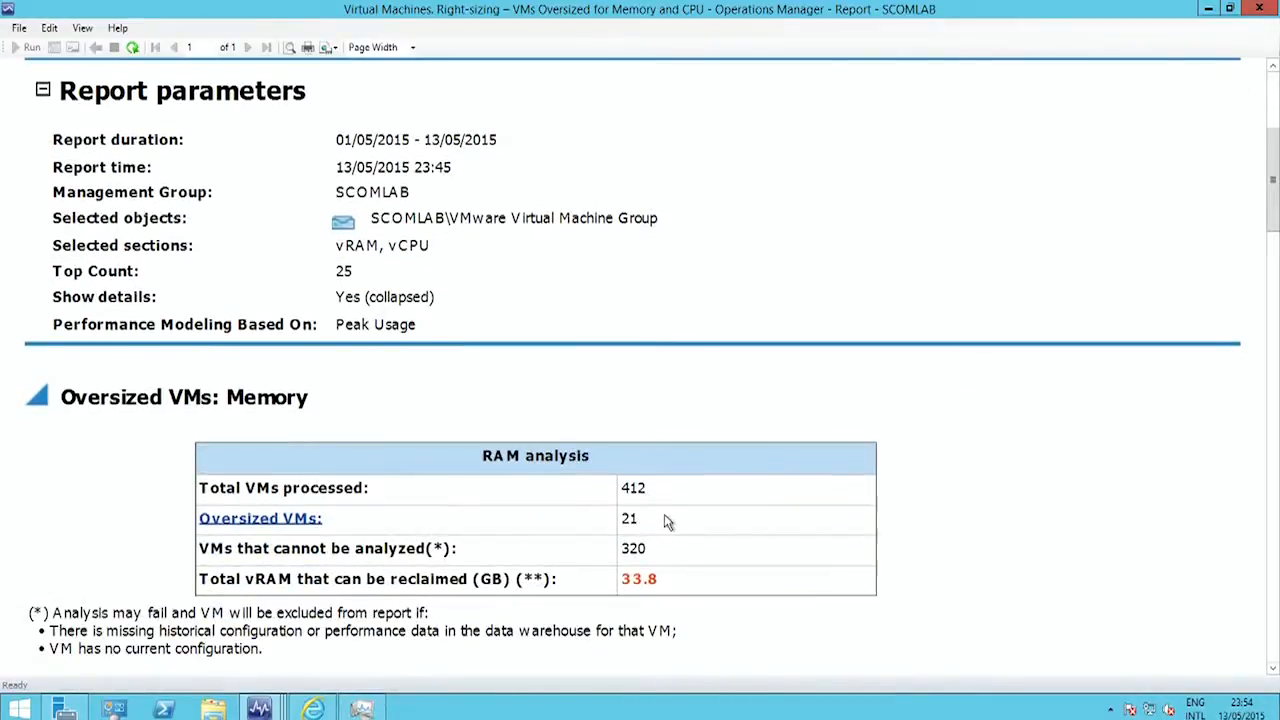
scroll("down", 3)
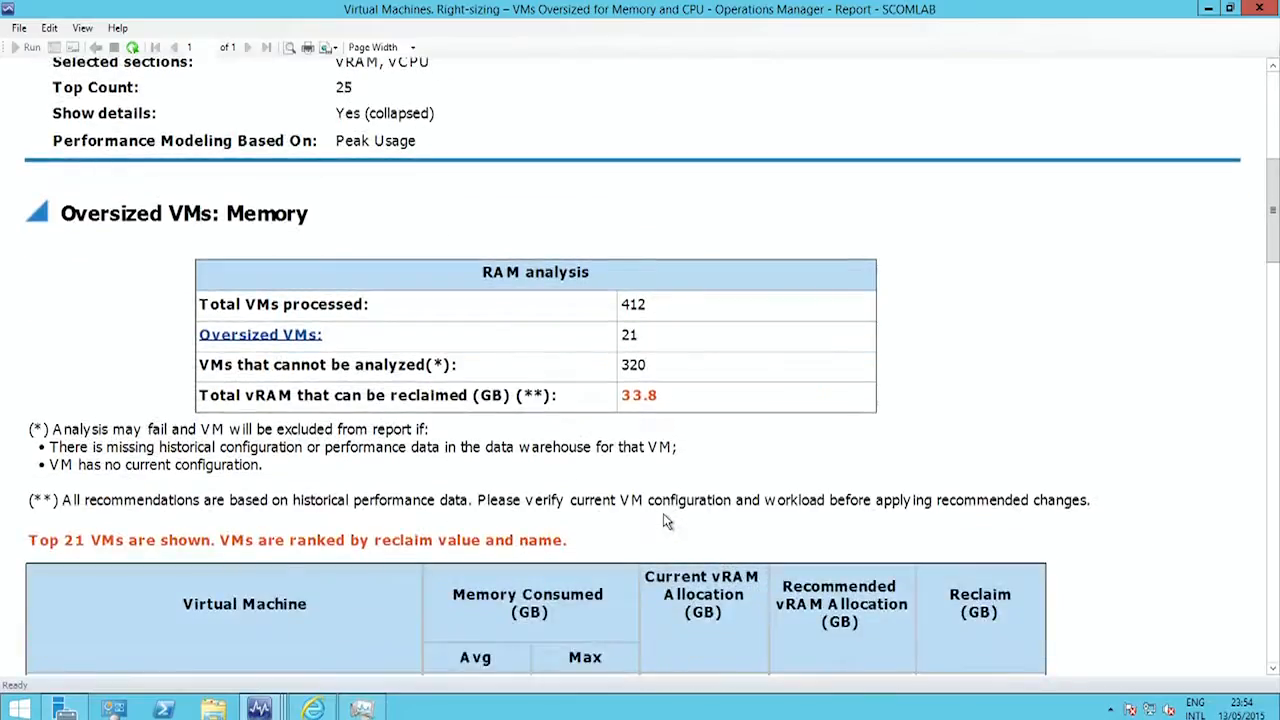
scroll("down", 3)
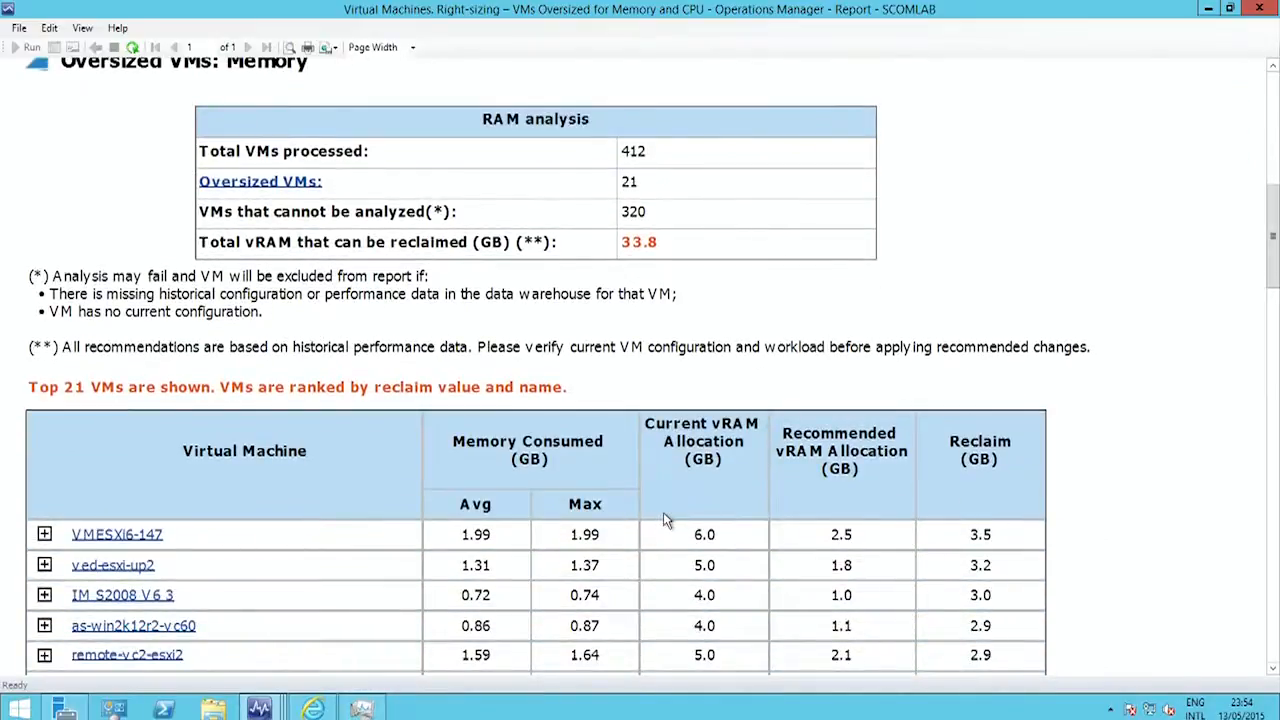
mouse_move(658, 531)
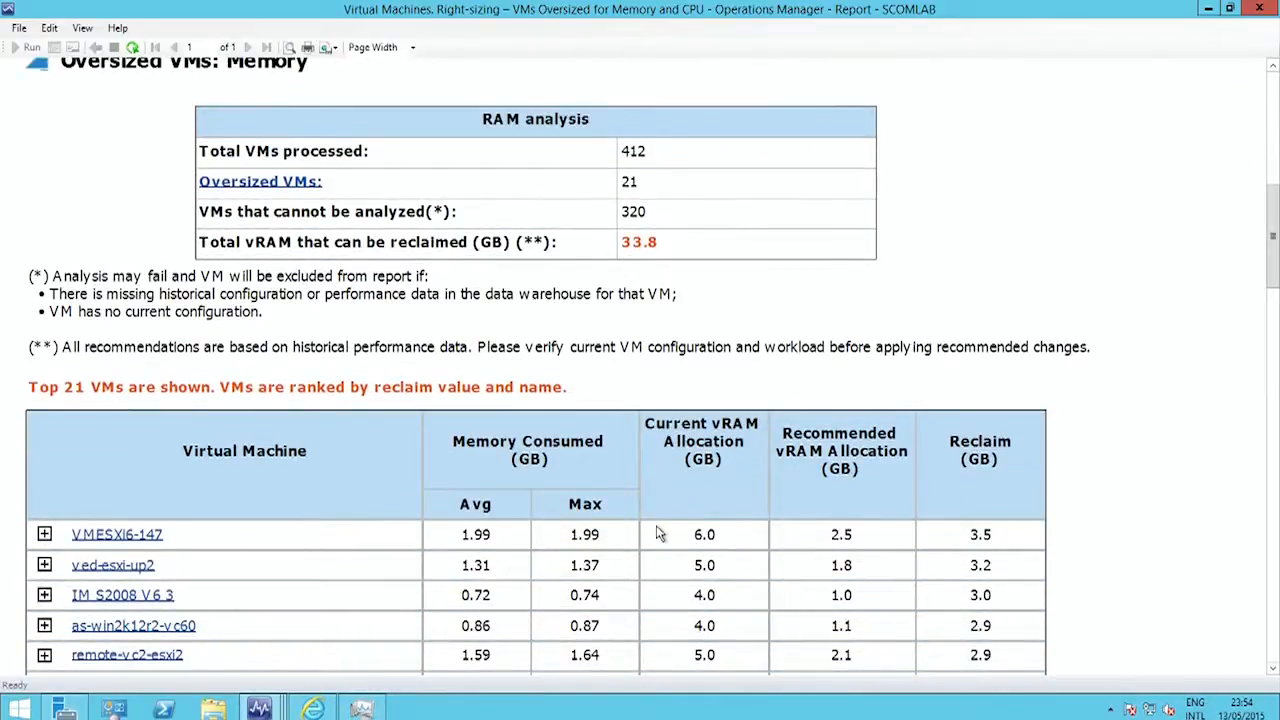
Scroll on to the Oversized VMs: CPU section and its expanded CPU usage chart.
scroll("down", 3)
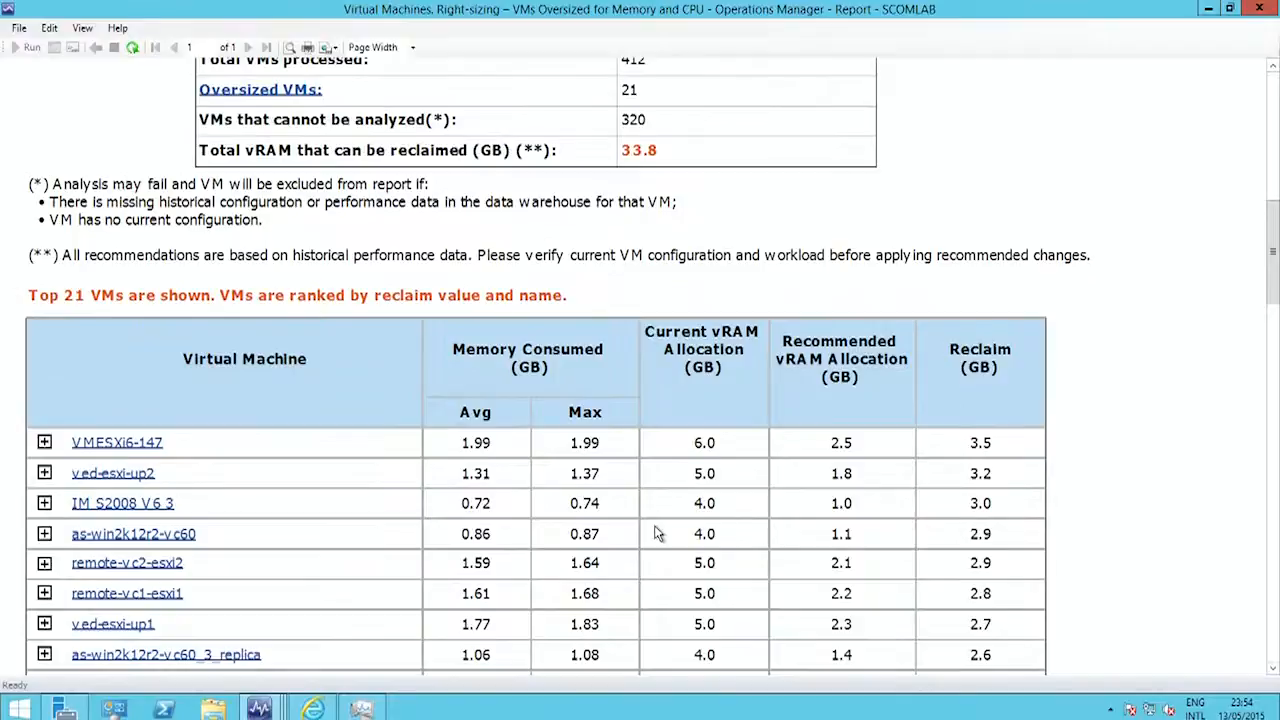
scroll("down", 3)
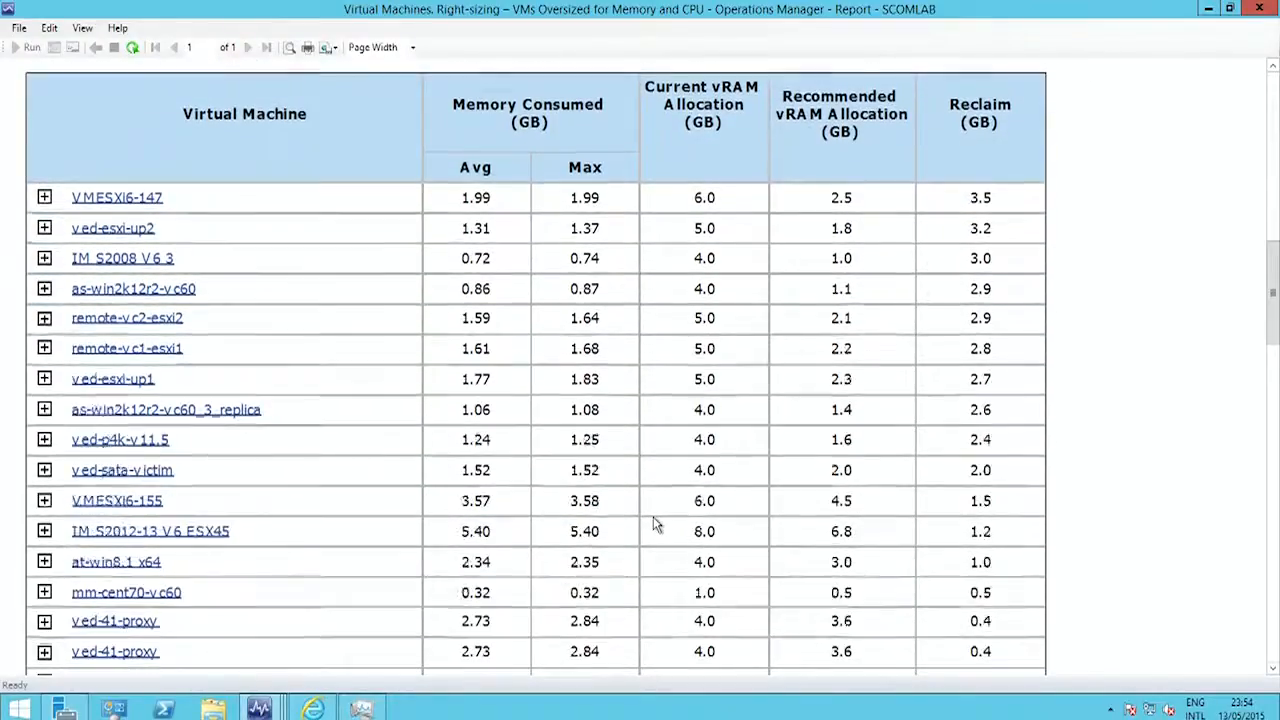
scroll("down", 3)
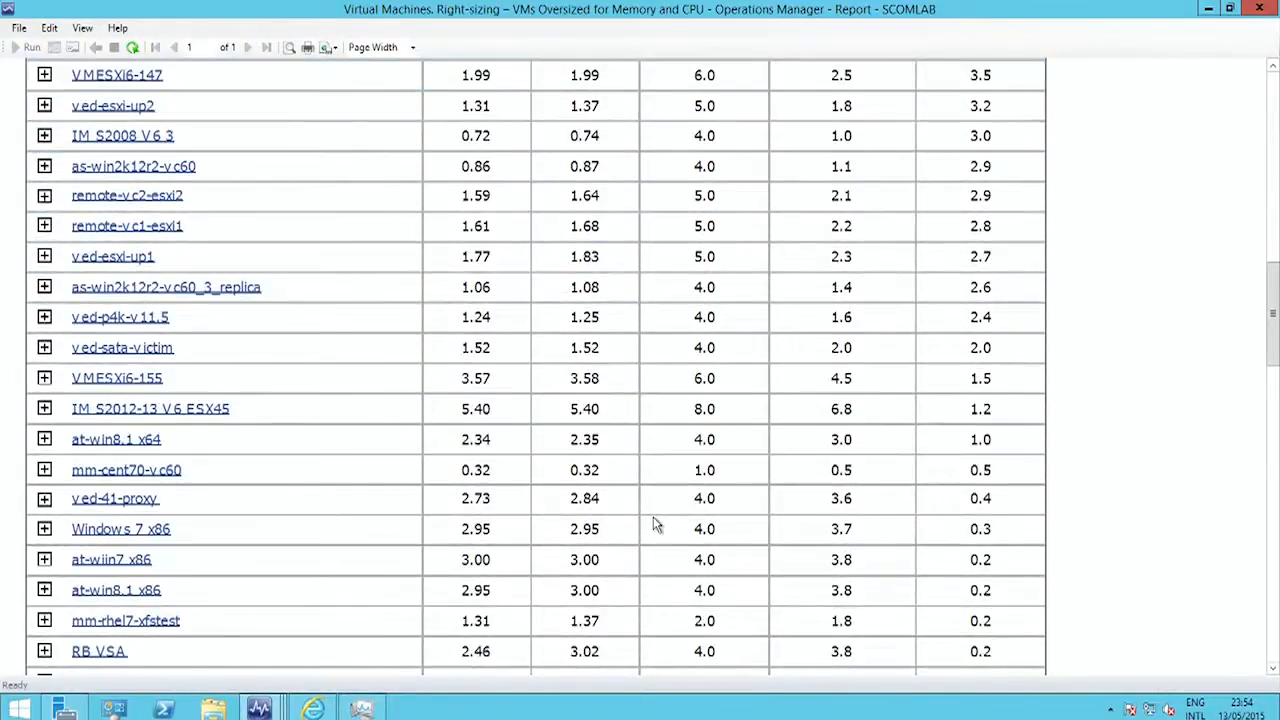
scroll("down", 3)
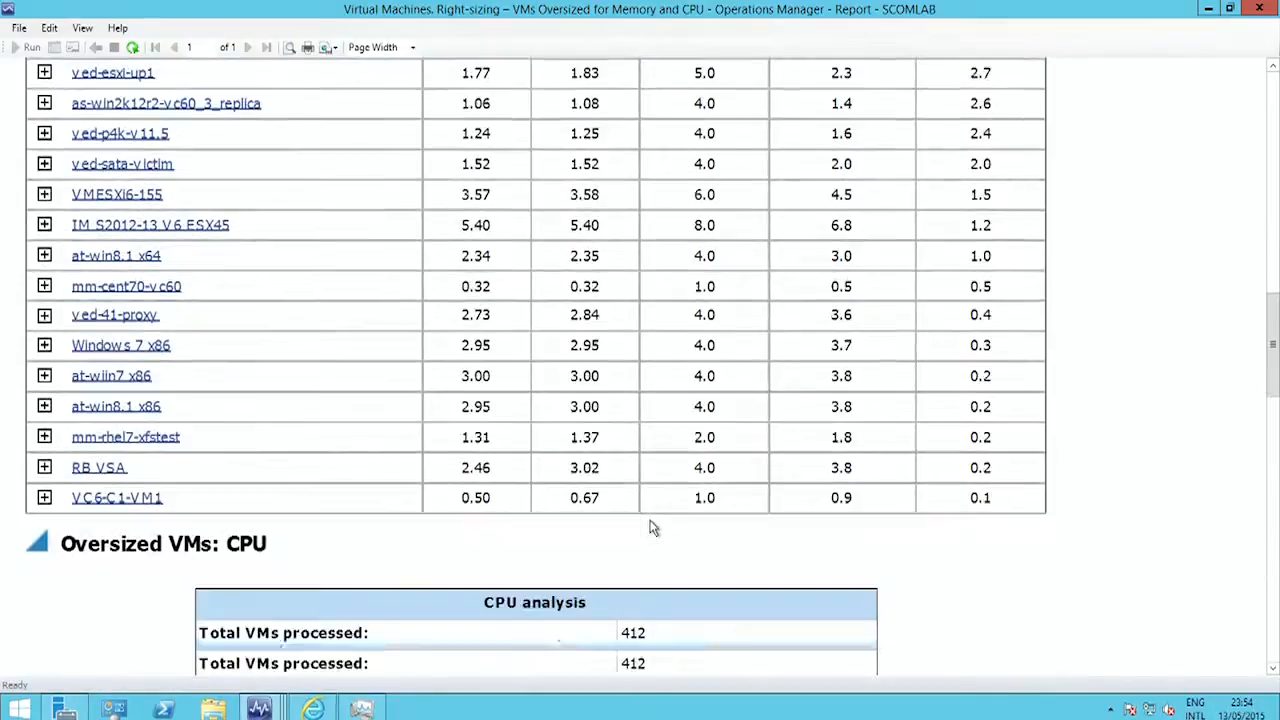
scroll("down", 3)
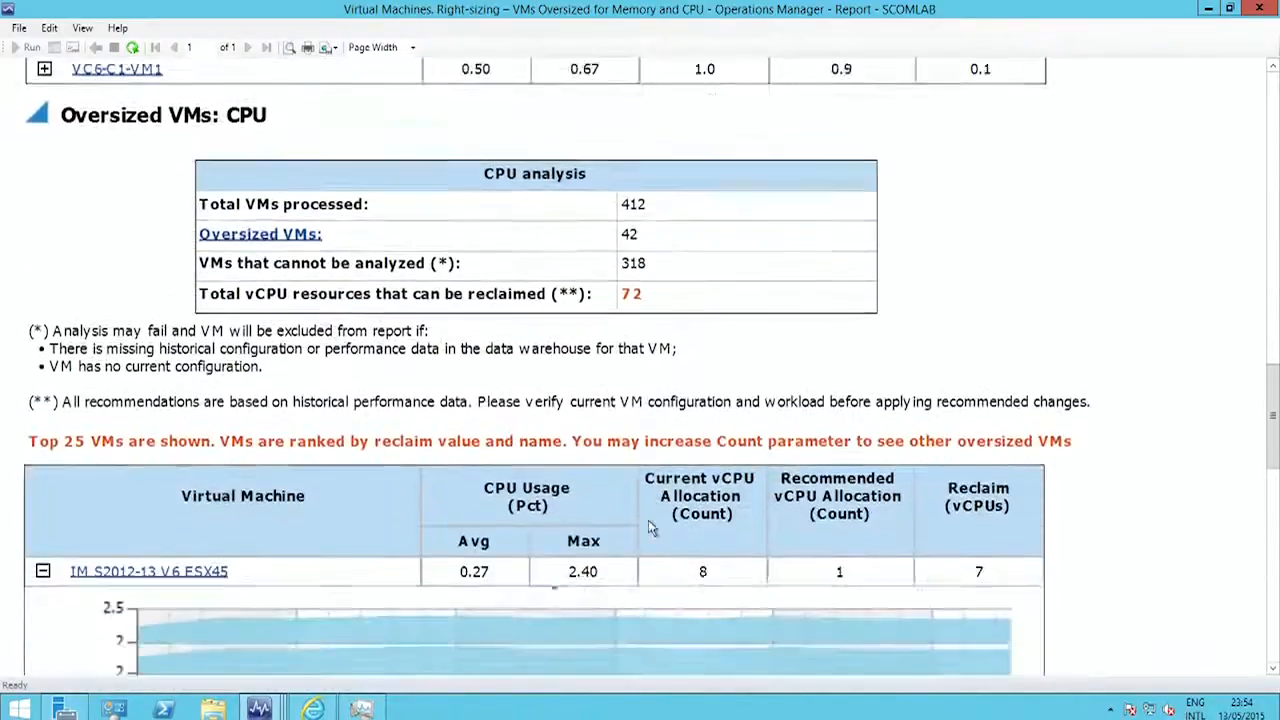
scroll("down", 3)
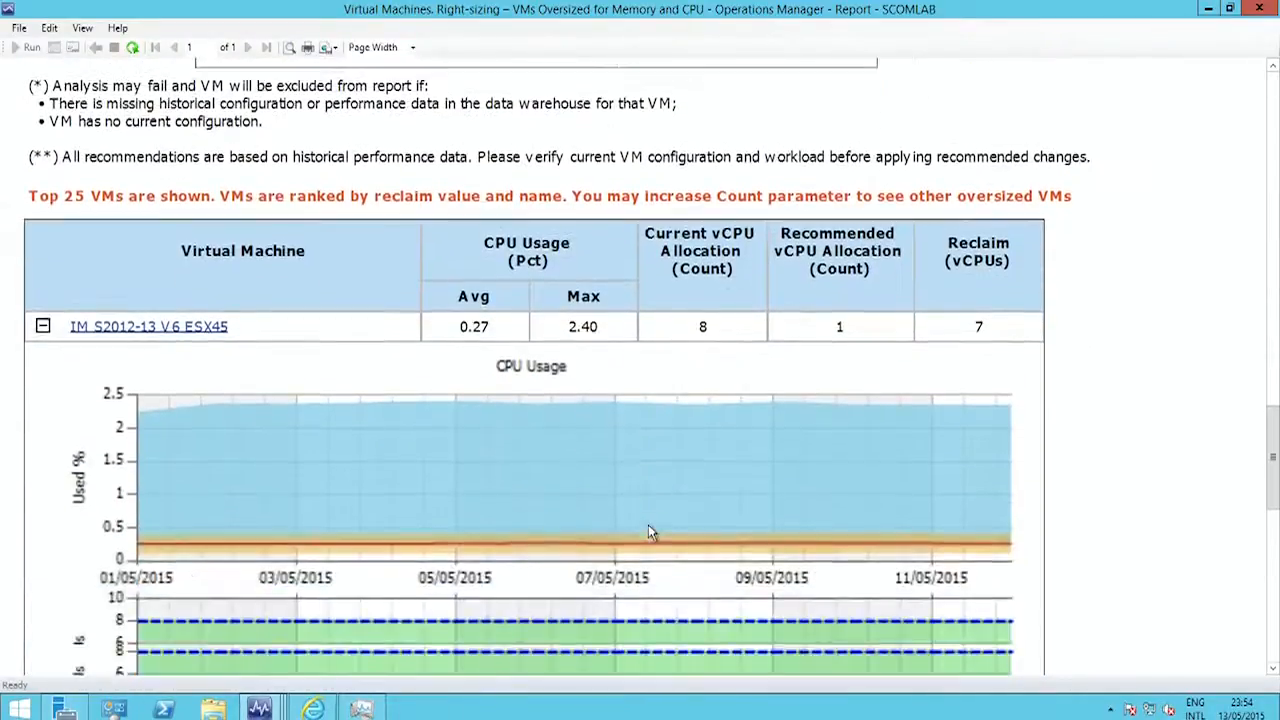
scroll("down", 3)
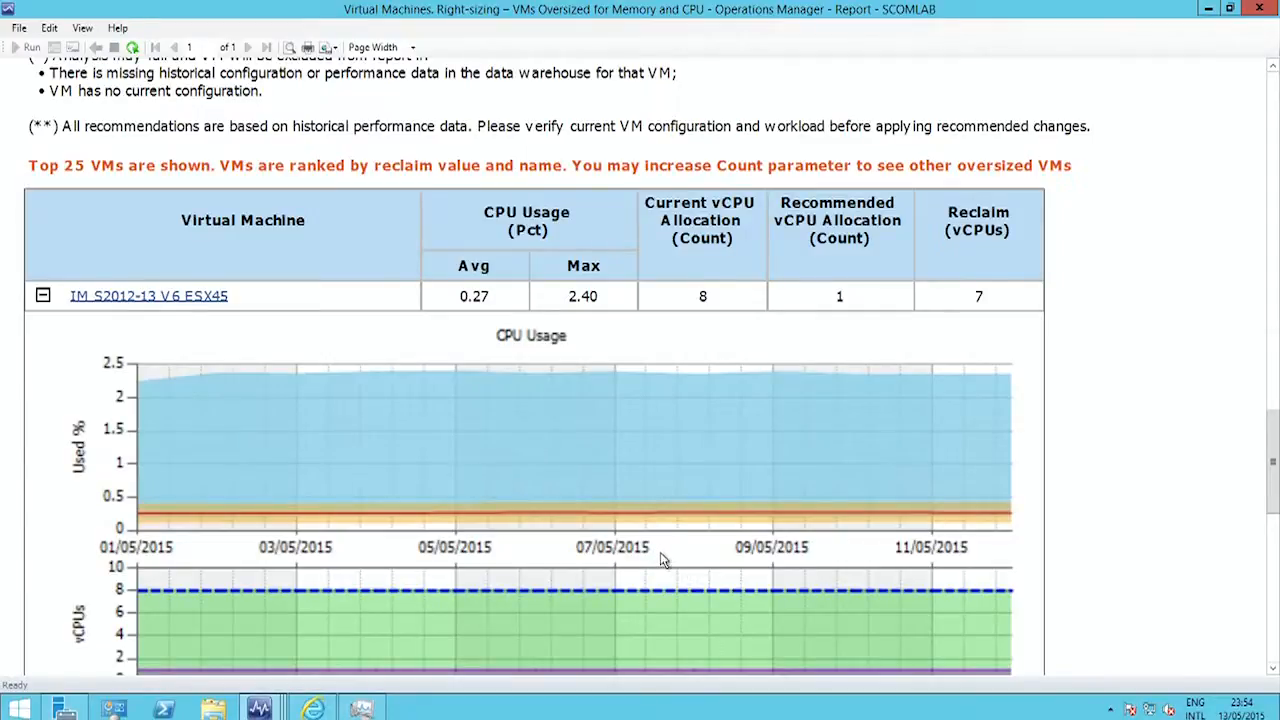
mouse_move(652, 548)
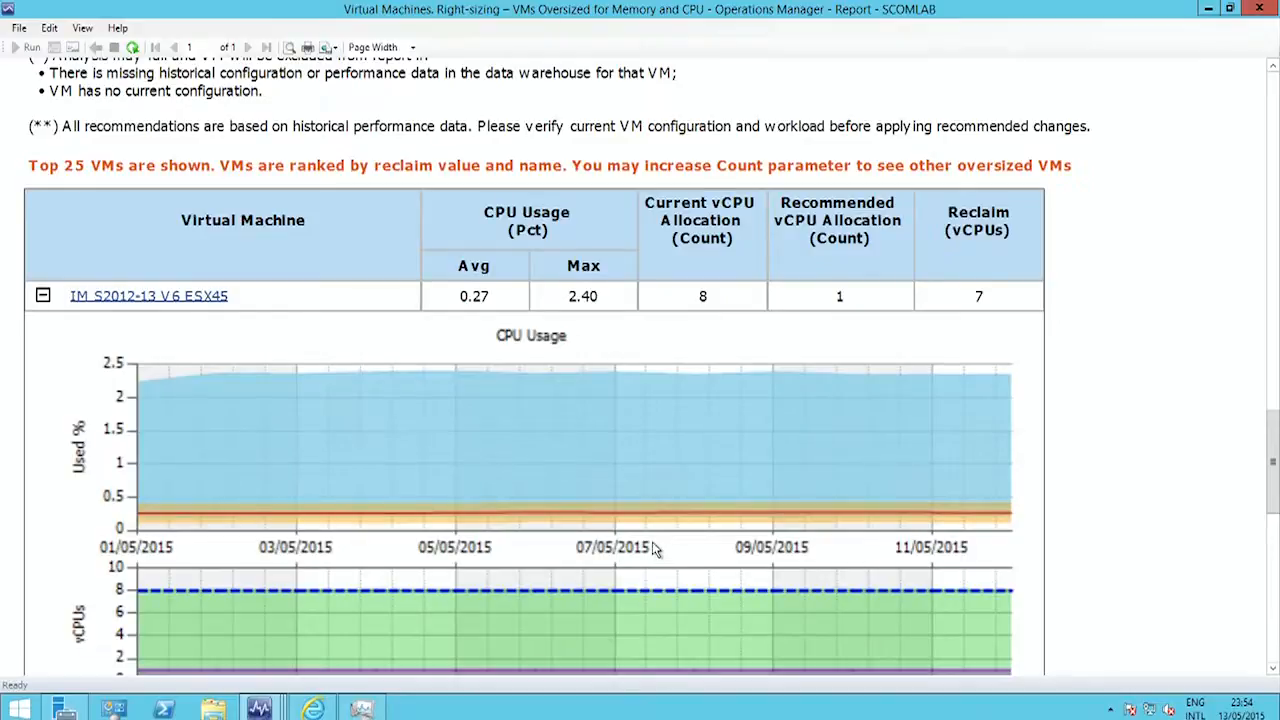
mouse_move(648, 558)
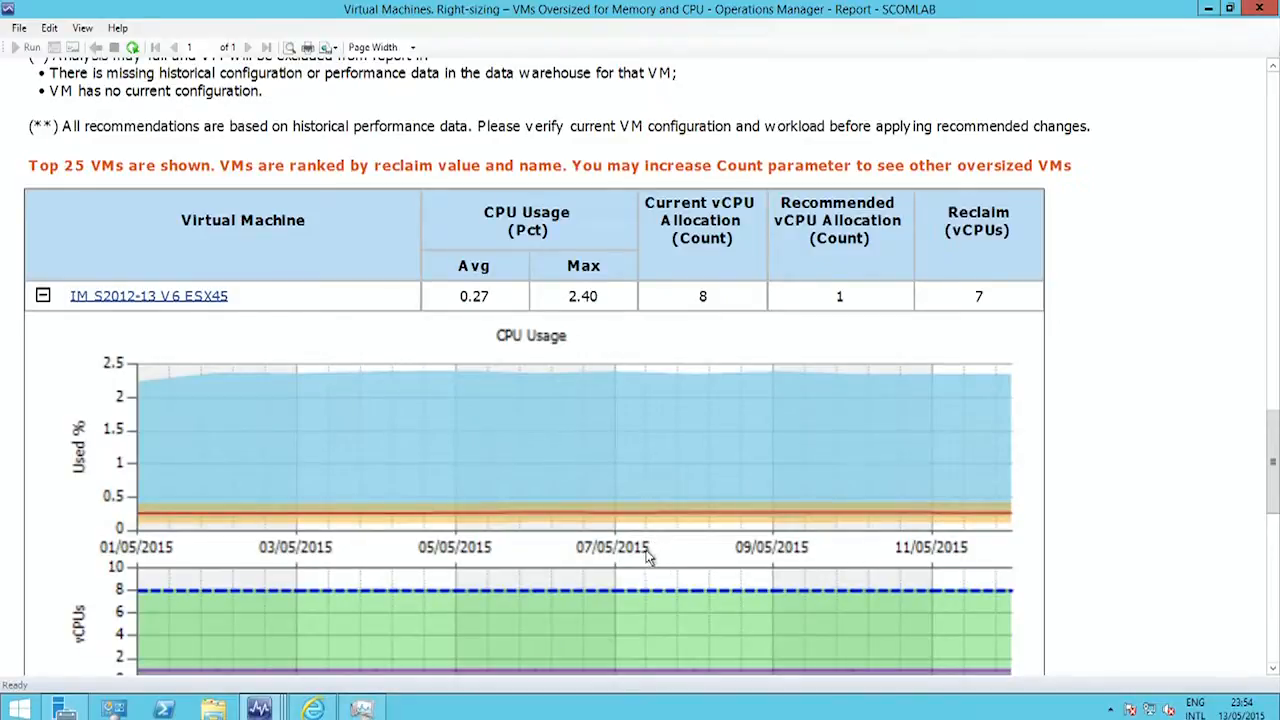
mouse_move(620, 557)
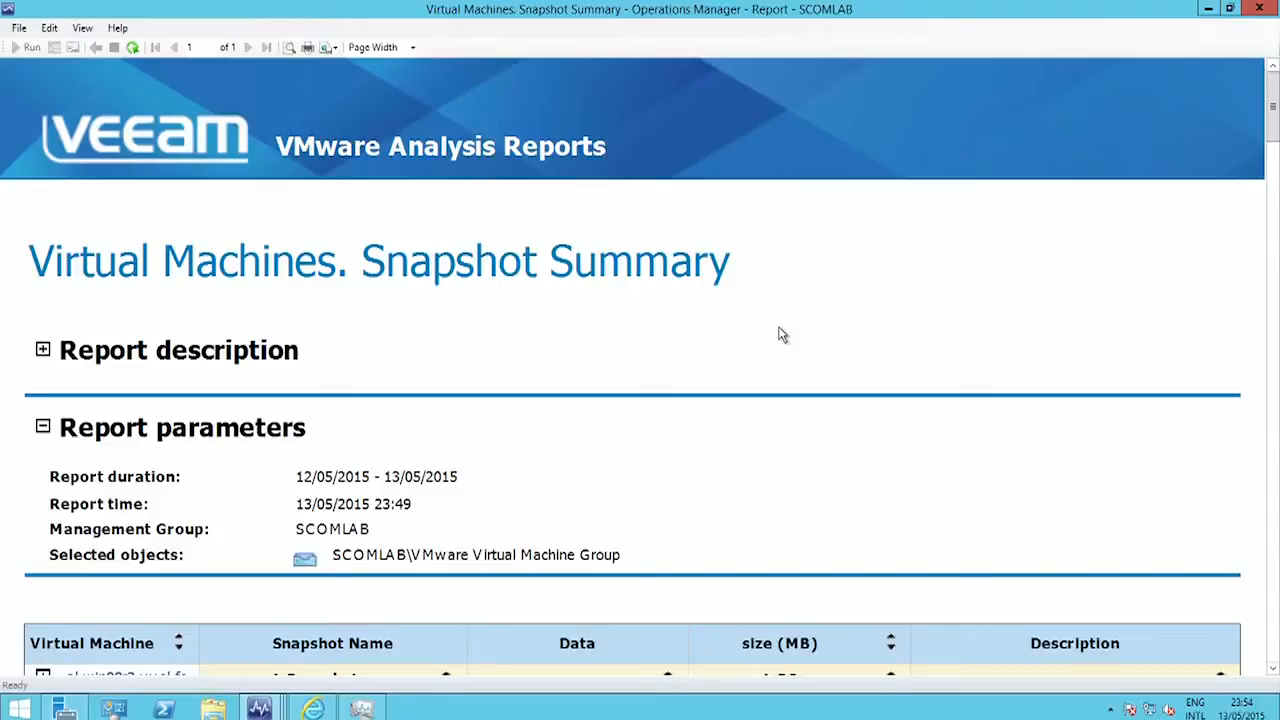
mouse_move(700, 371)
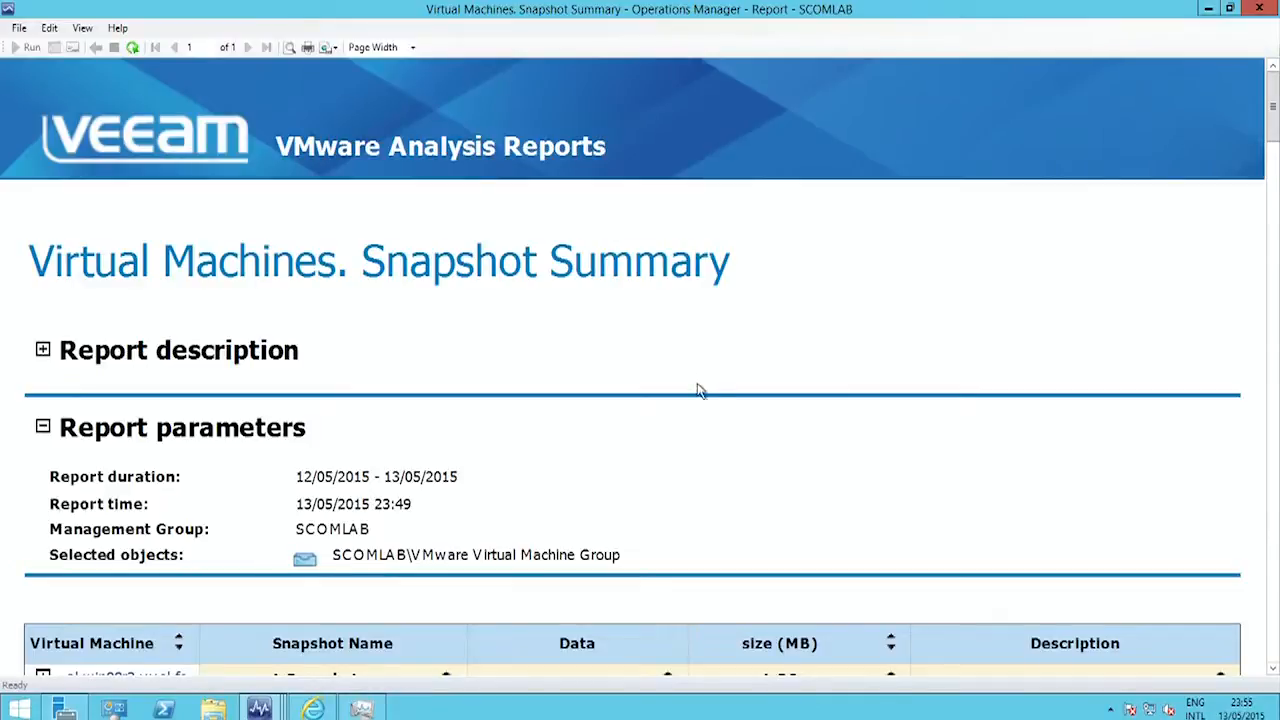
mouse_move(685, 375)
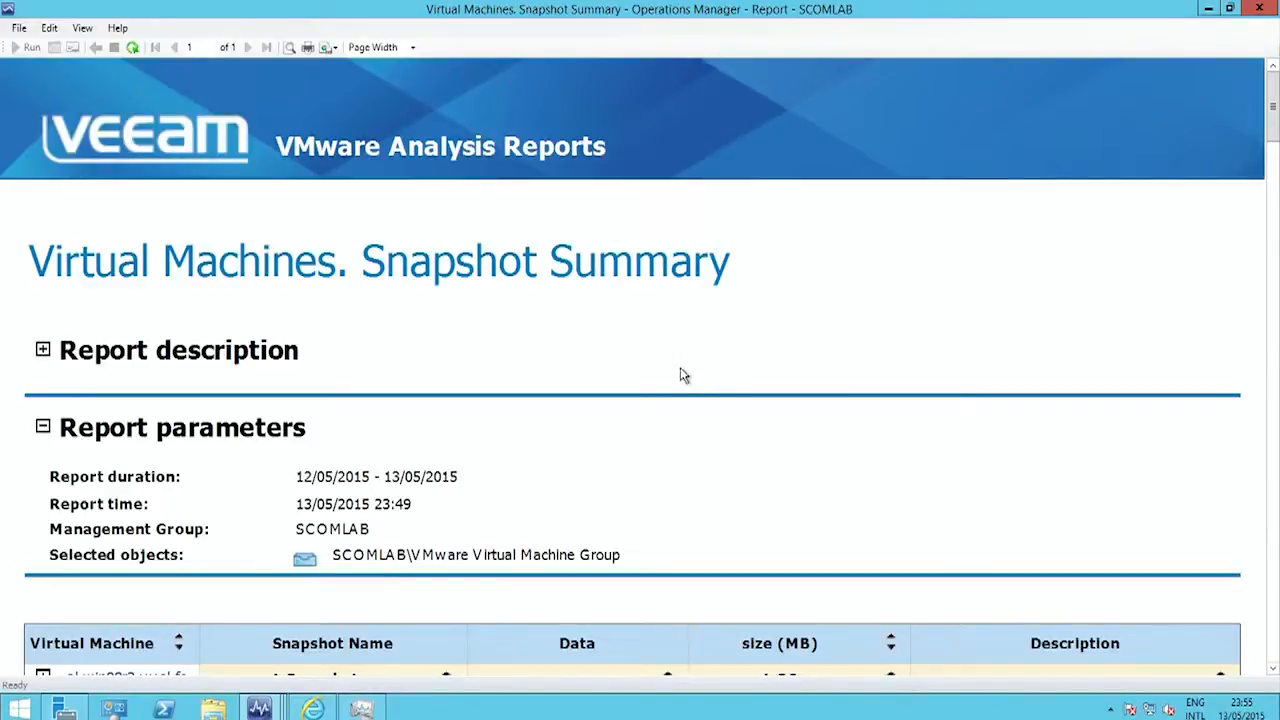
Scroll the Snapshot Summary report down to the table of VM snapshot counts and sizes.
scroll("down", 3)
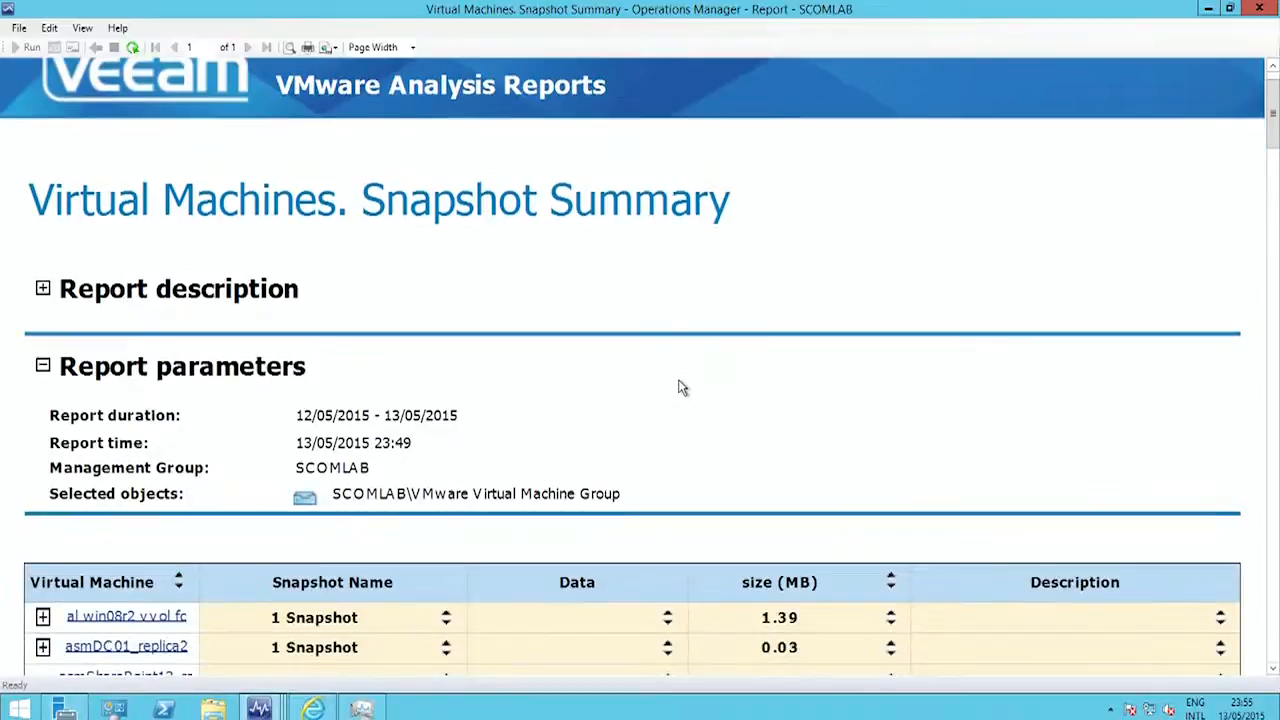
scroll("down", 3)
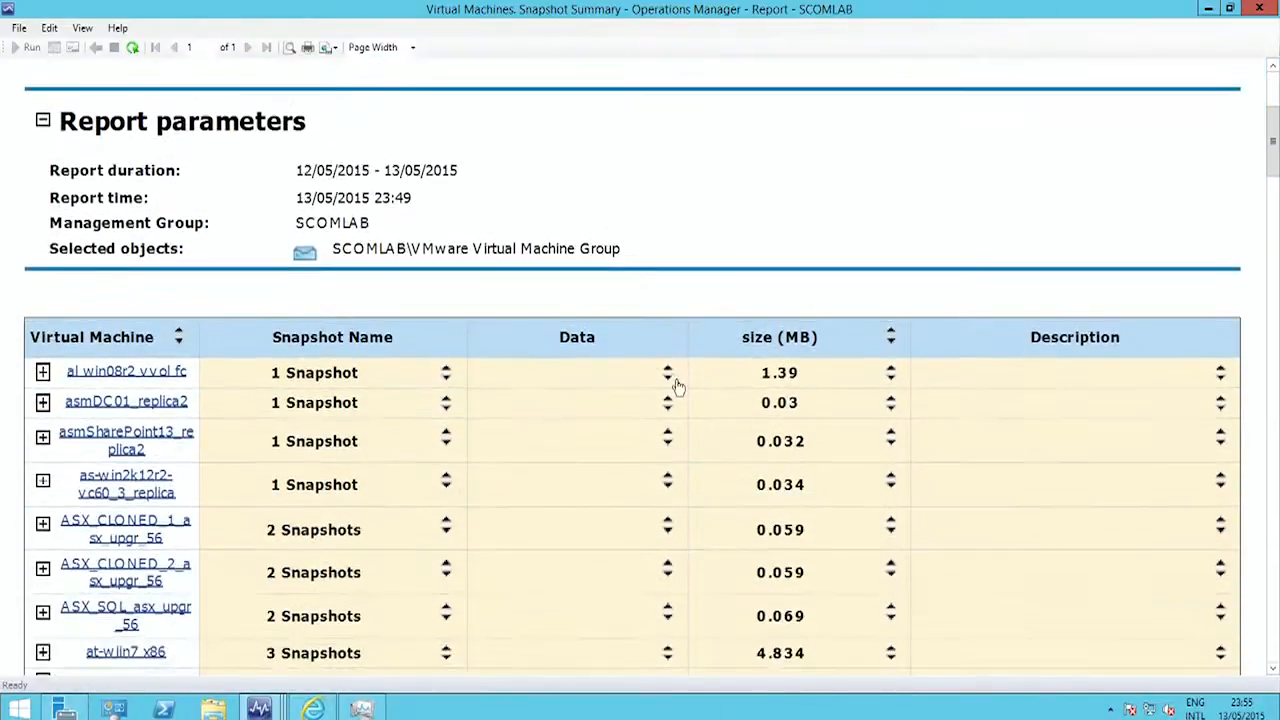
scroll("down", 3)
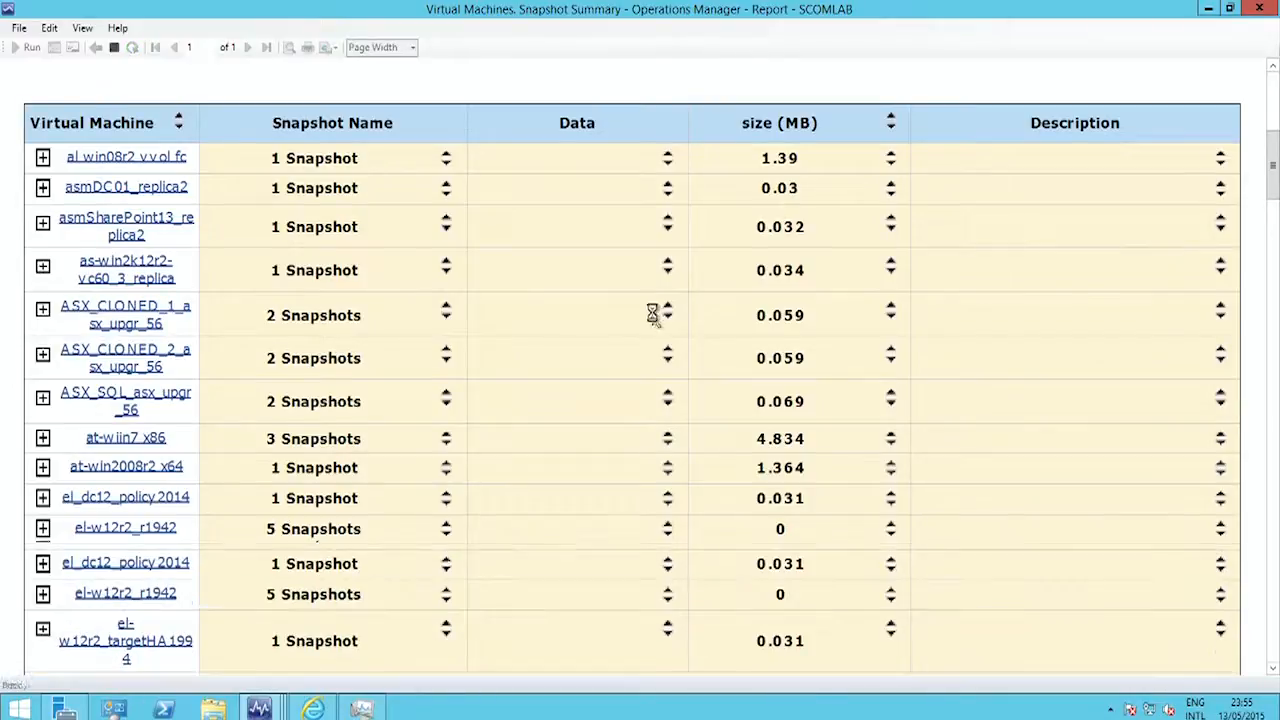
Expand as-win2k12r2-vc60_3_replica's restore point and at-win7 x86's three named snapshots.
left_click(43, 266)
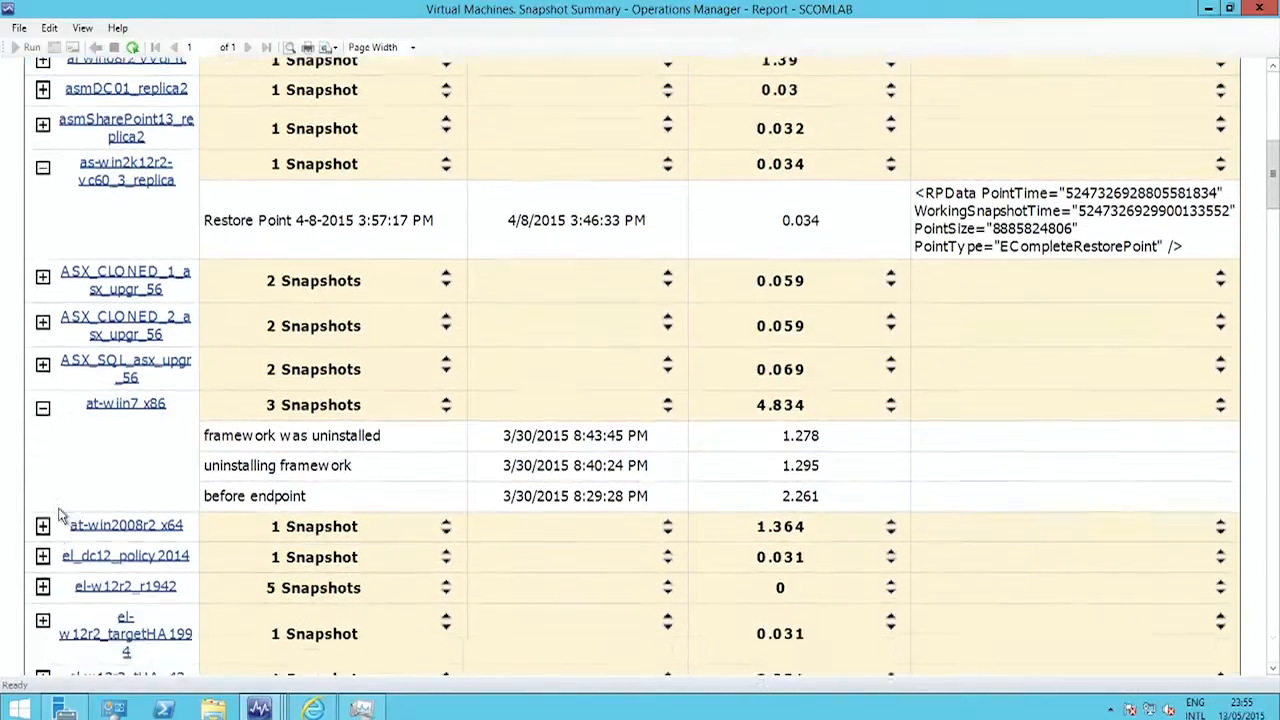
scroll("down", 3)
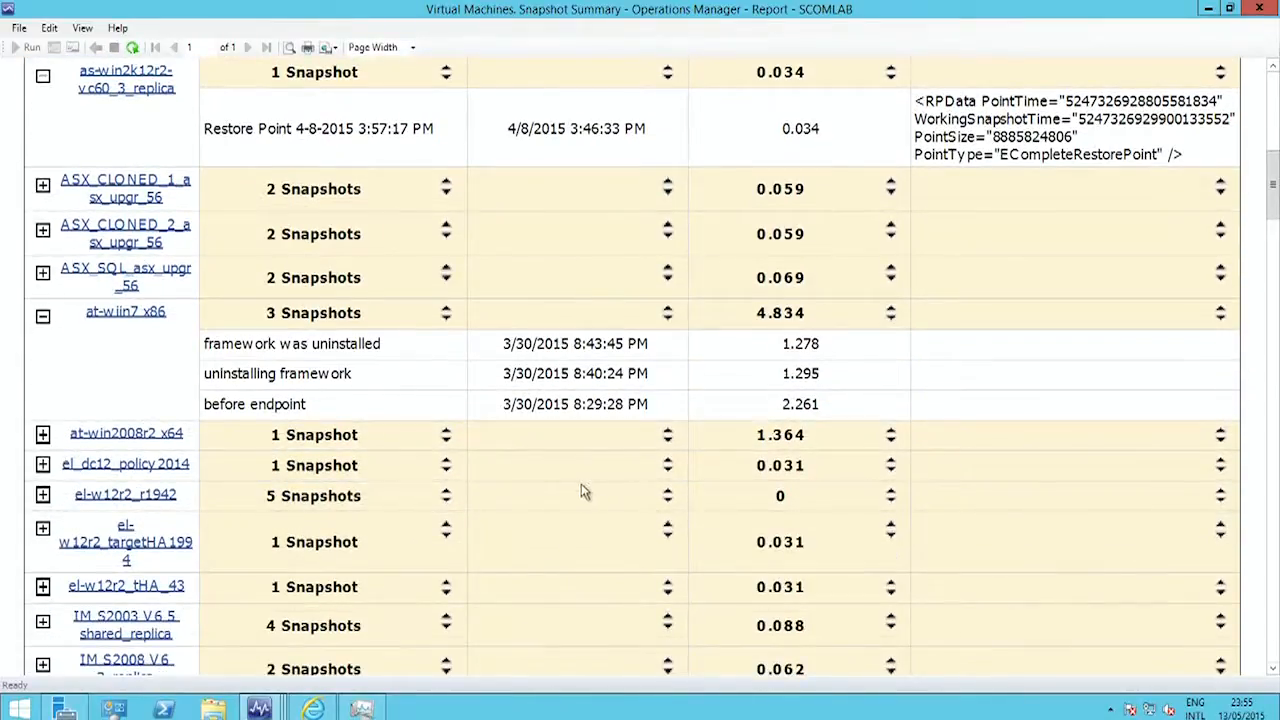
mouse_move(660, 398)
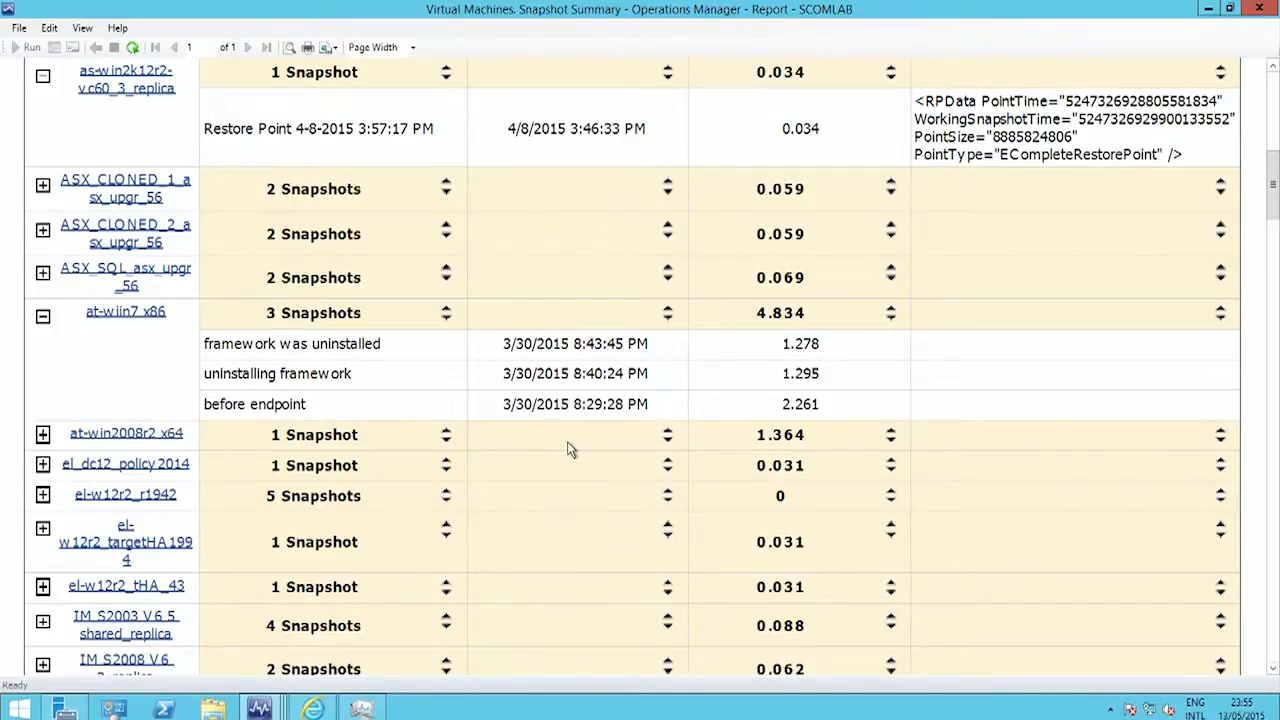
scroll("down", 3)
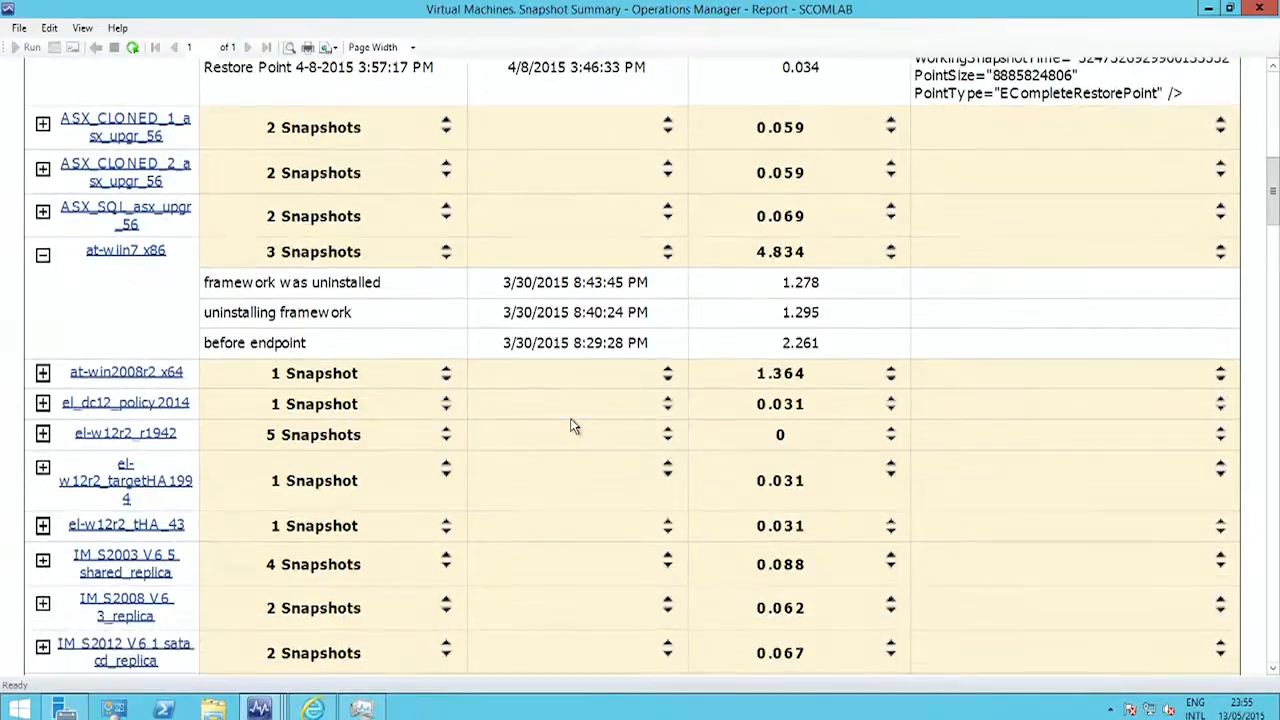
mouse_move(588, 425)
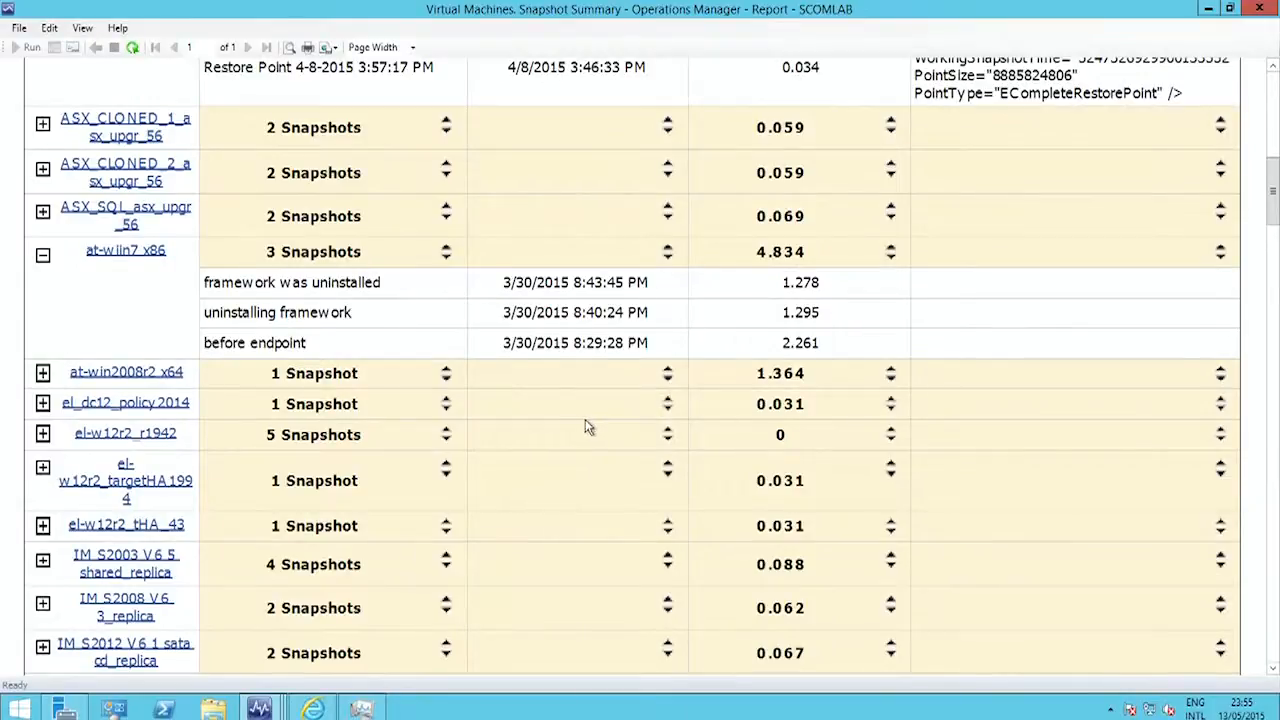
mouse_move(575, 385)
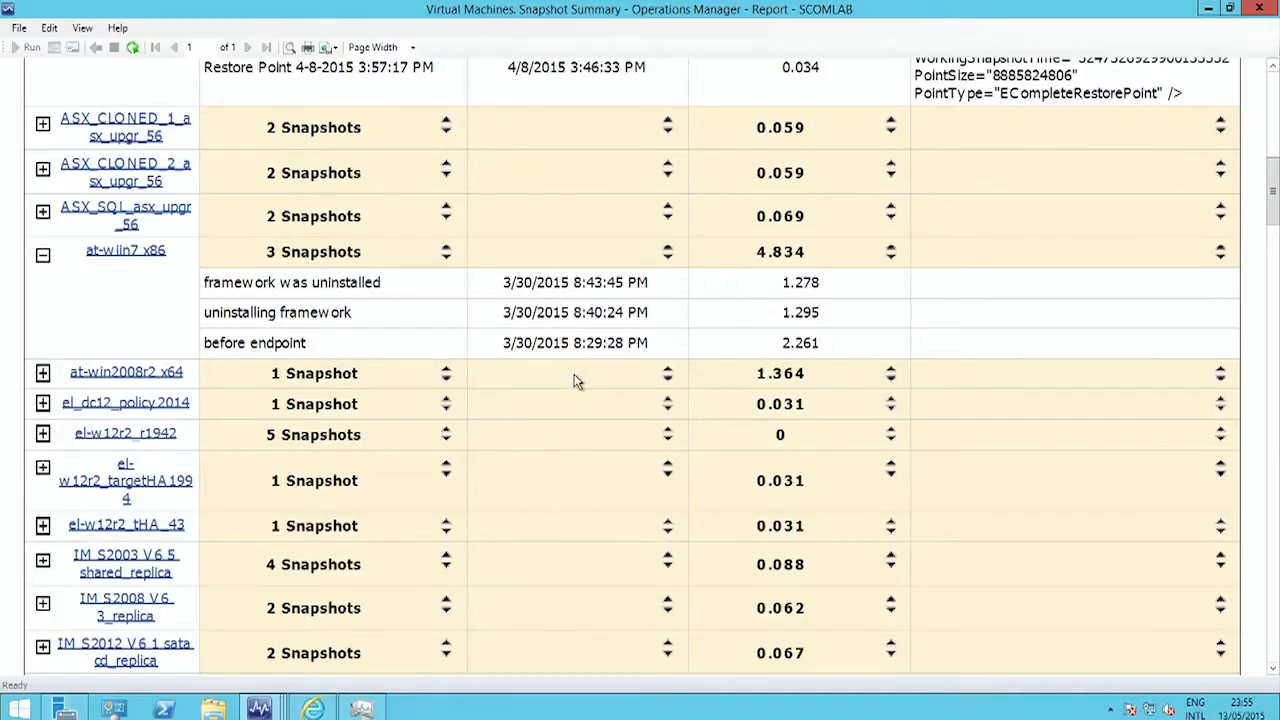
mouse_move(372, 648)
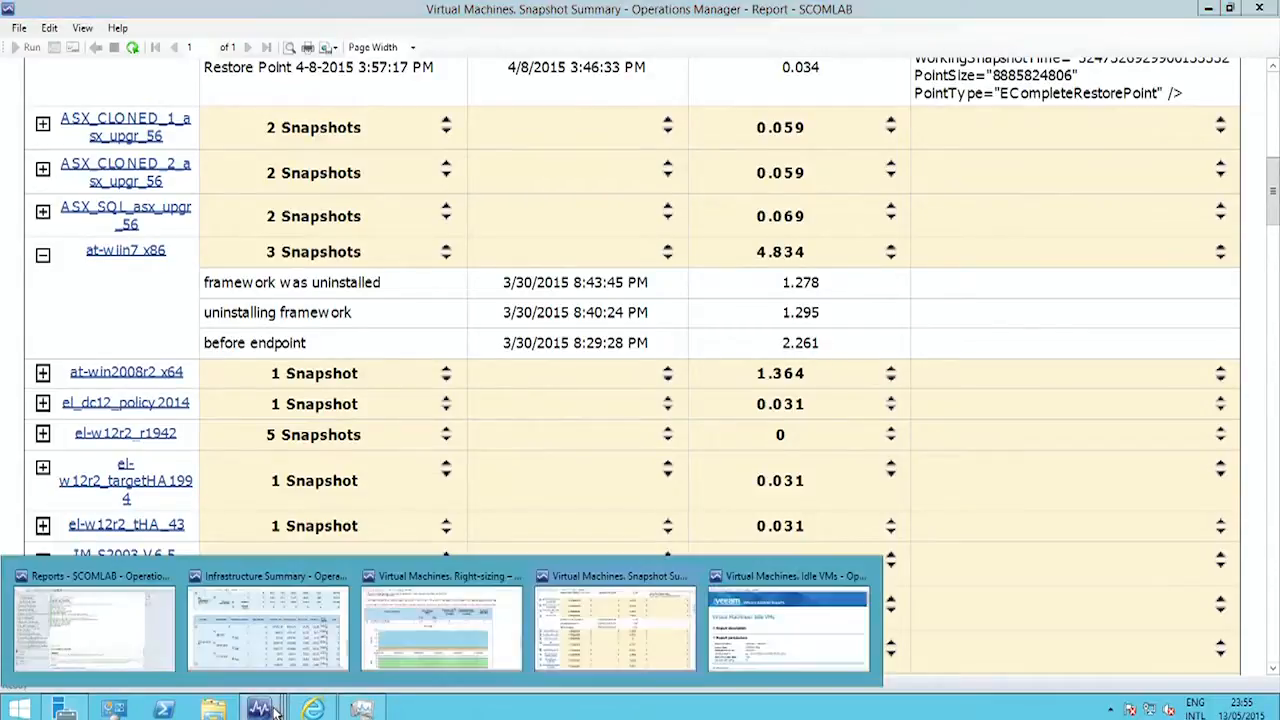
left_click(789, 625)
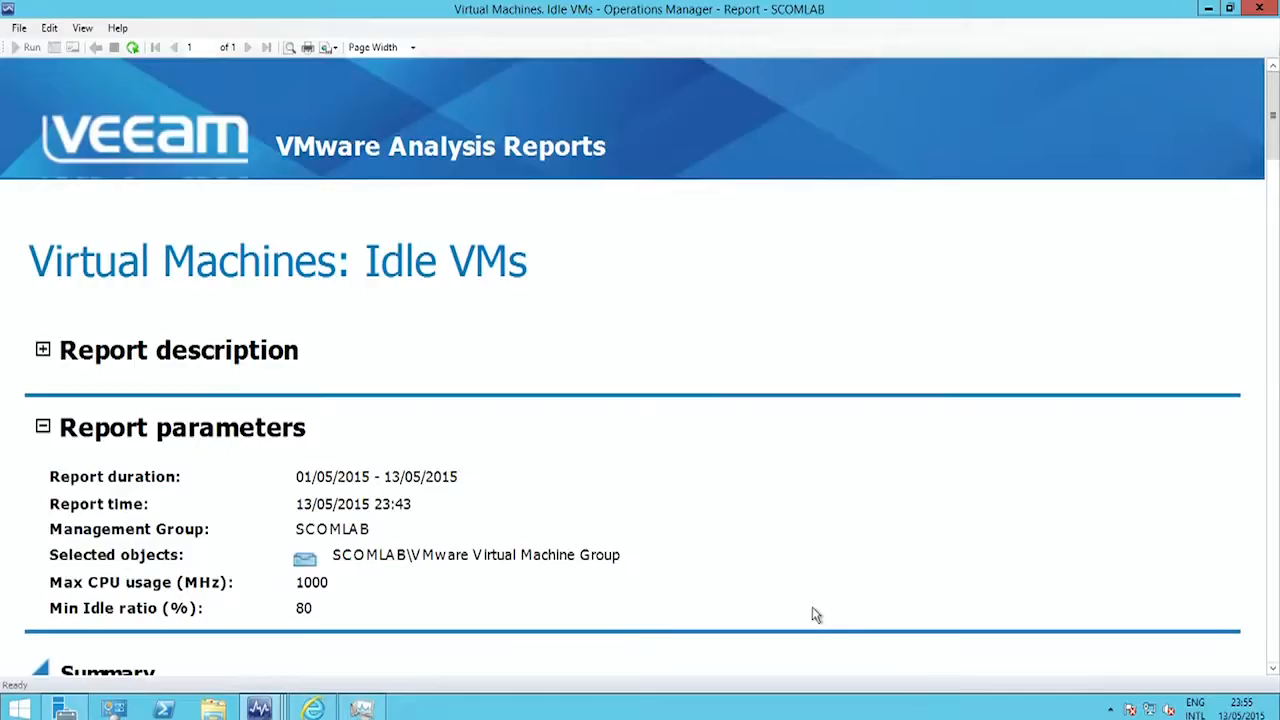
mouse_move(615, 434)
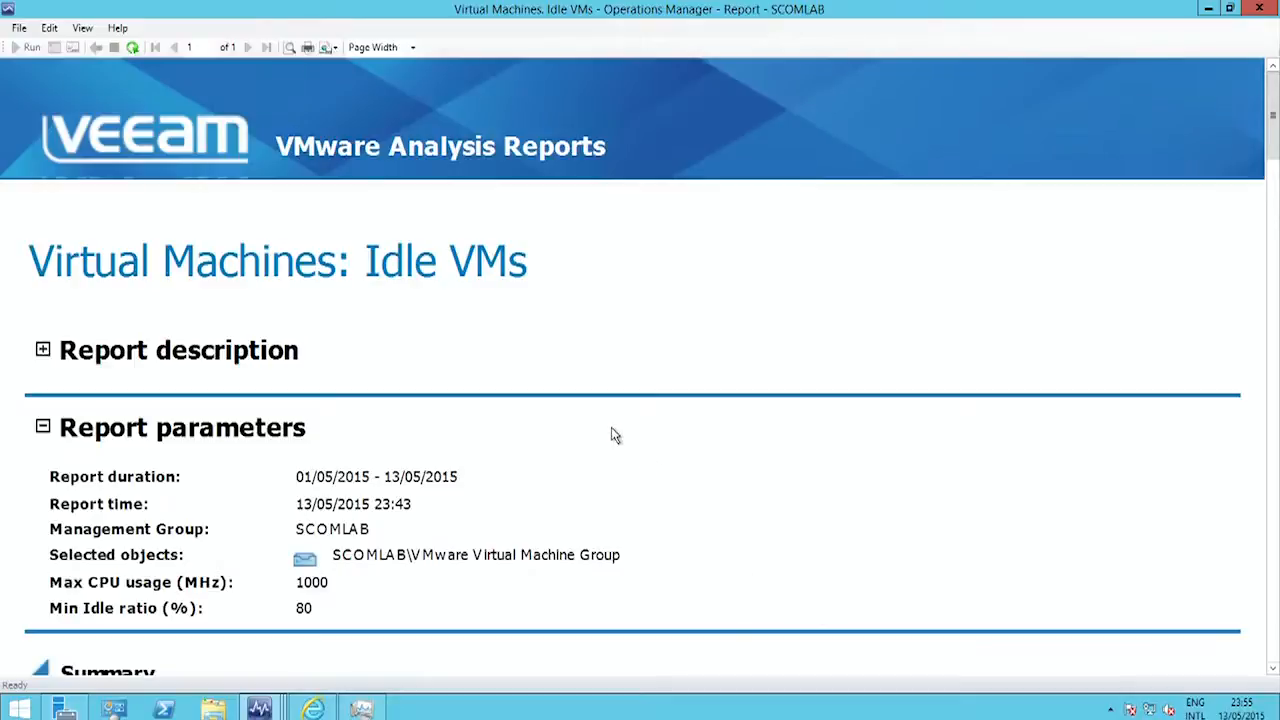
mouse_move(630, 434)
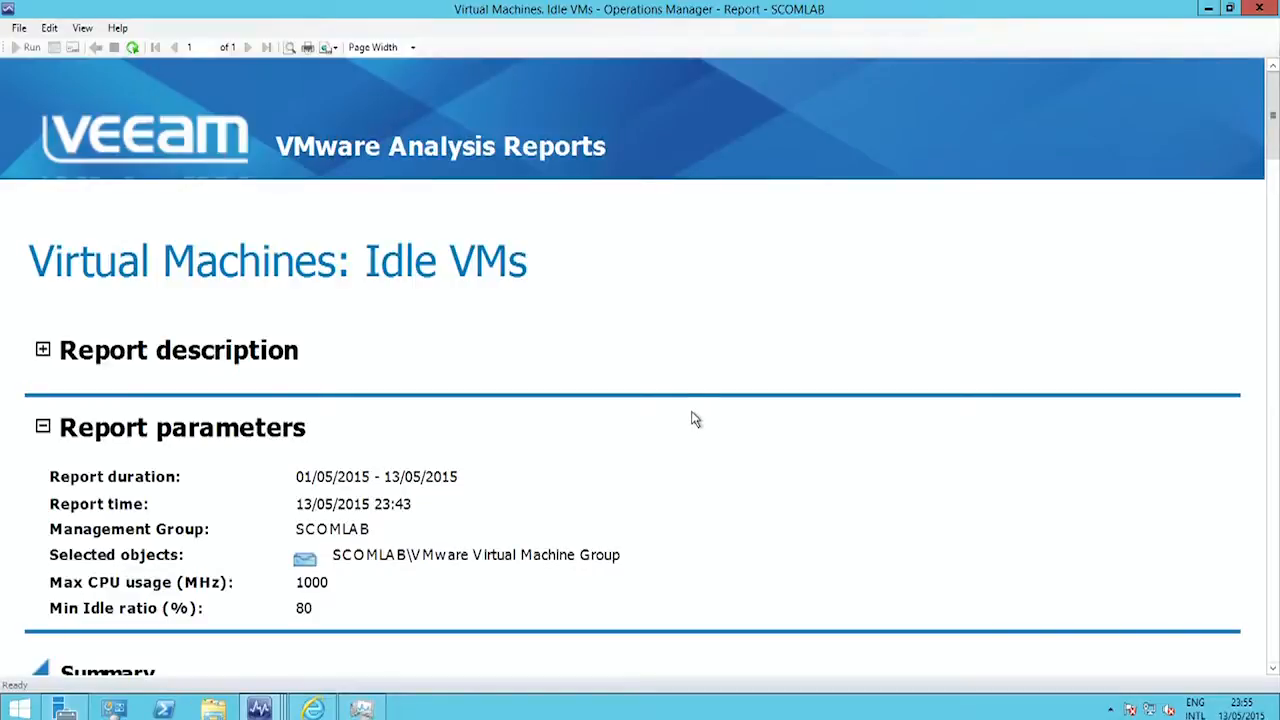
mouse_move(1260, 684)
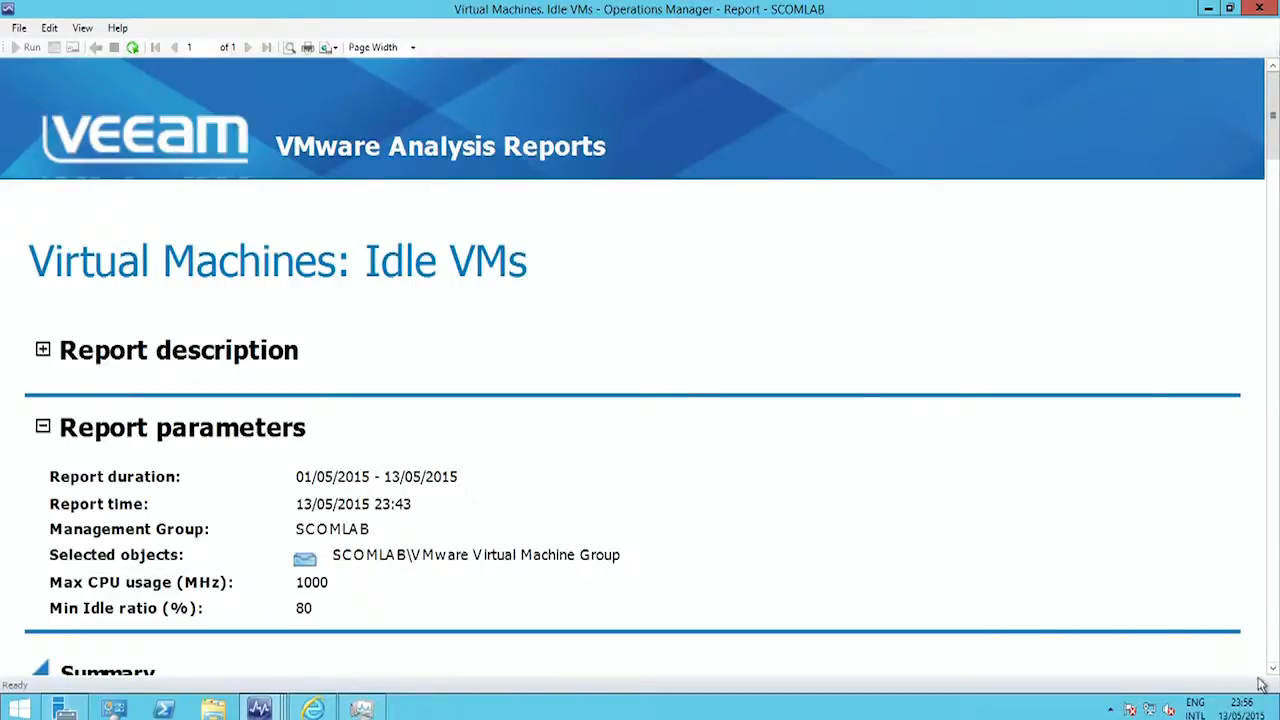
scroll("down", 3)
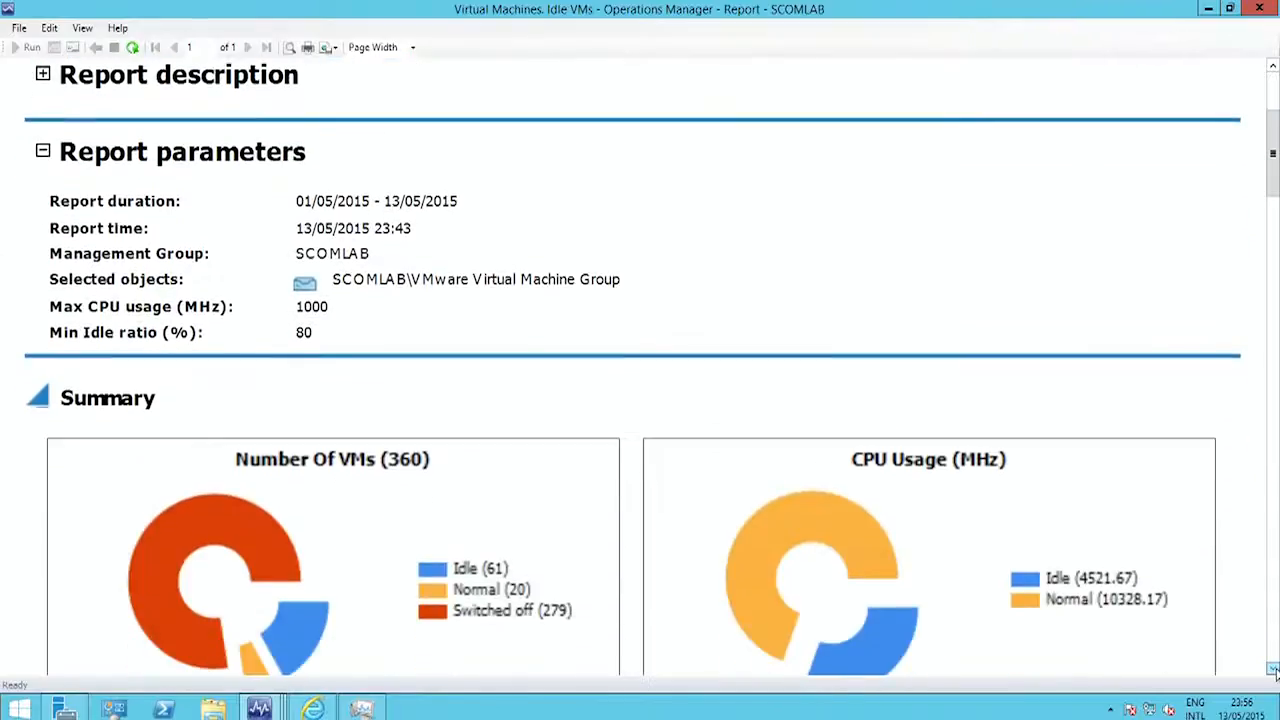
scroll("down", 3)
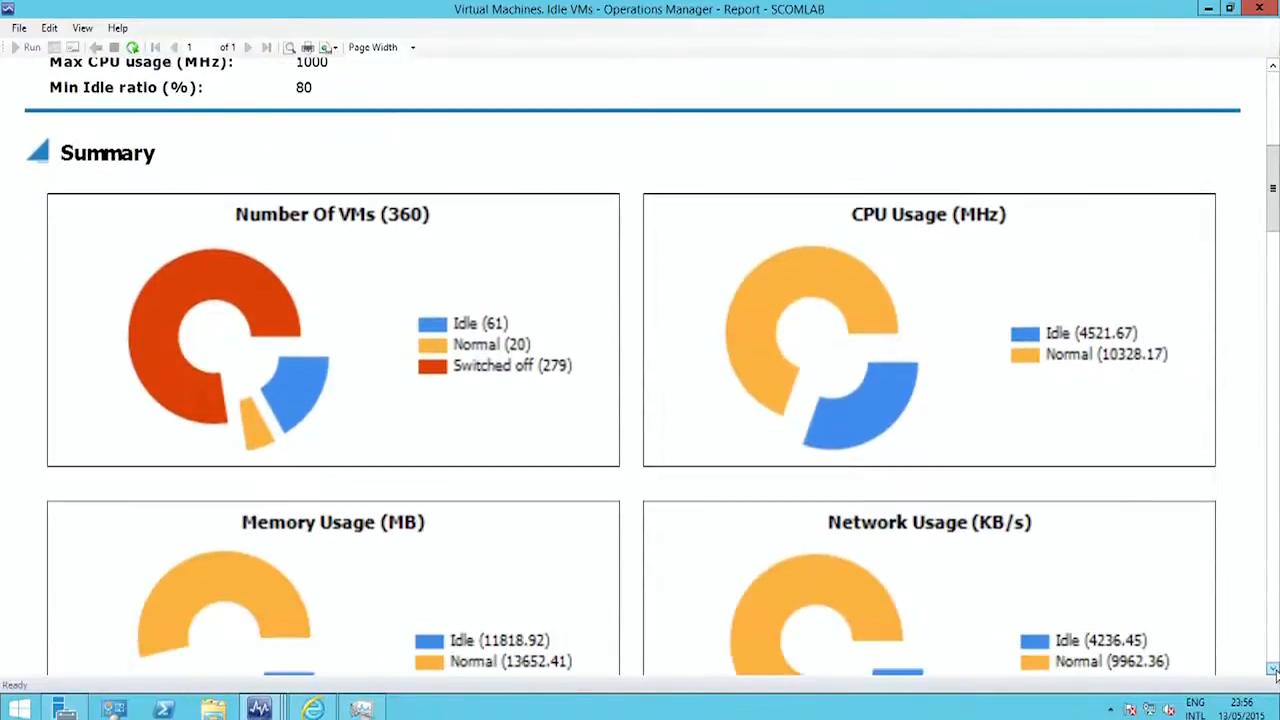
mouse_move(920, 402)
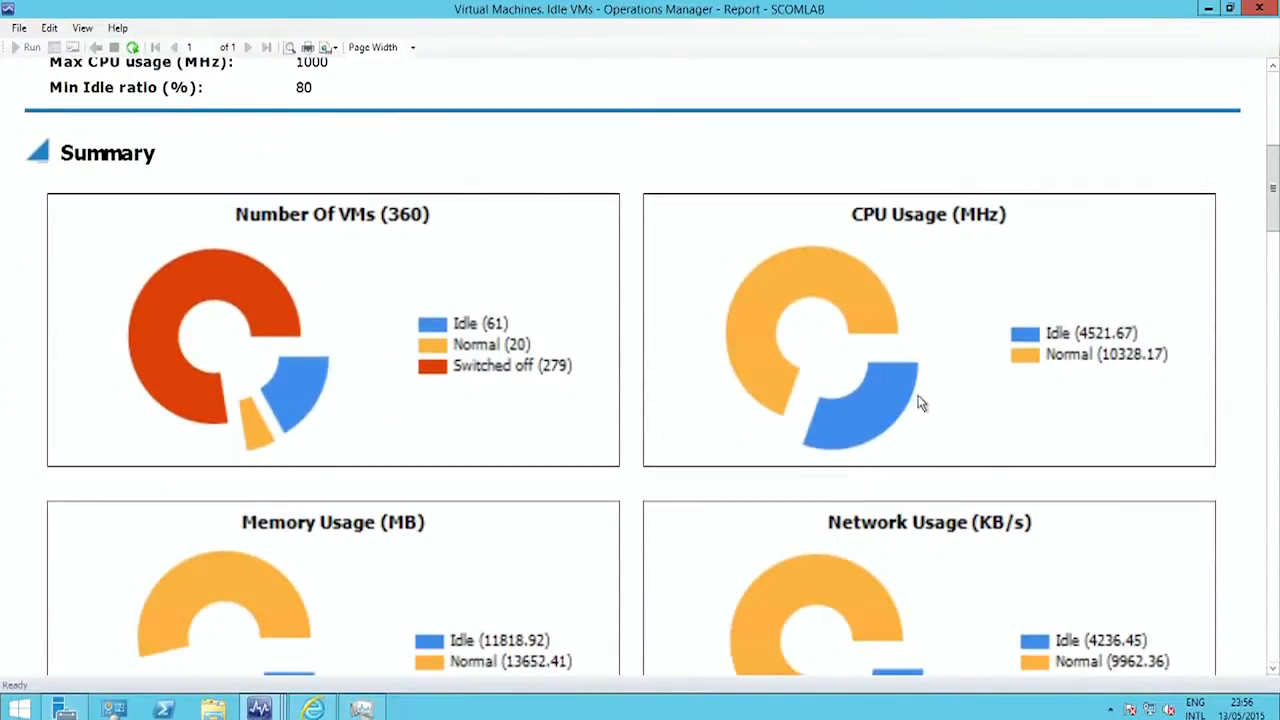
mouse_move(865, 400)
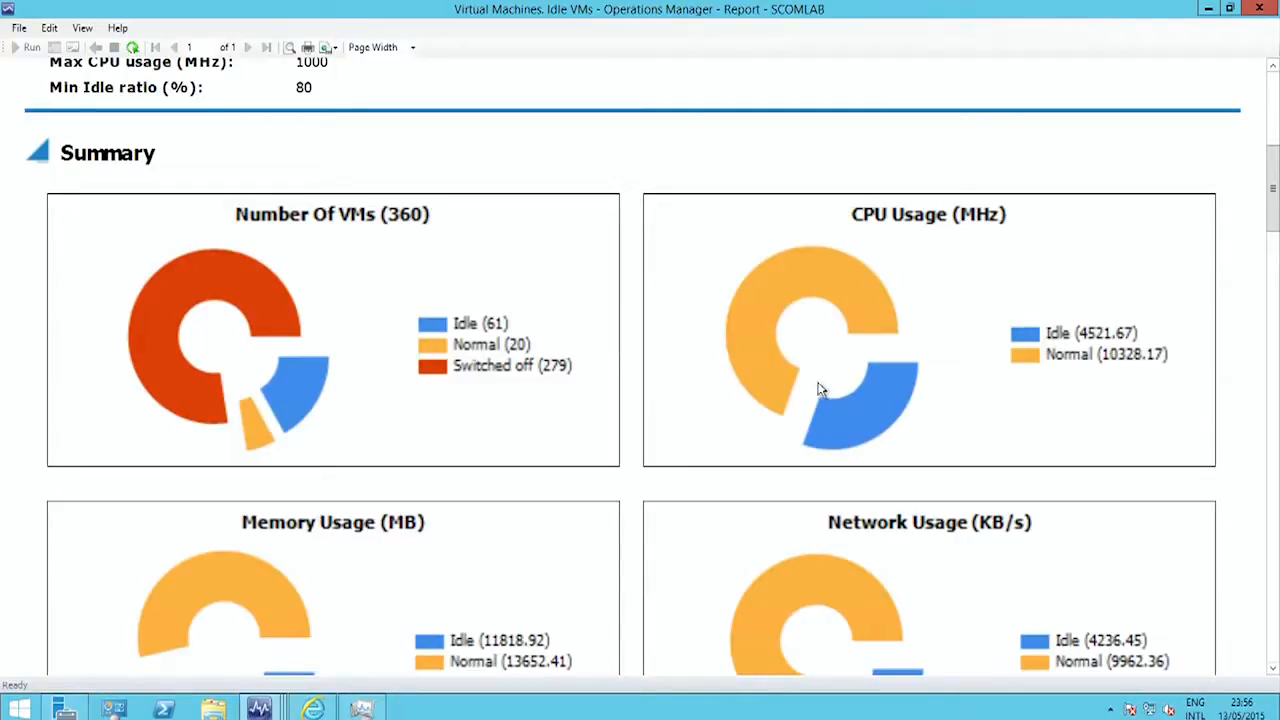
mouse_move(1190, 640)
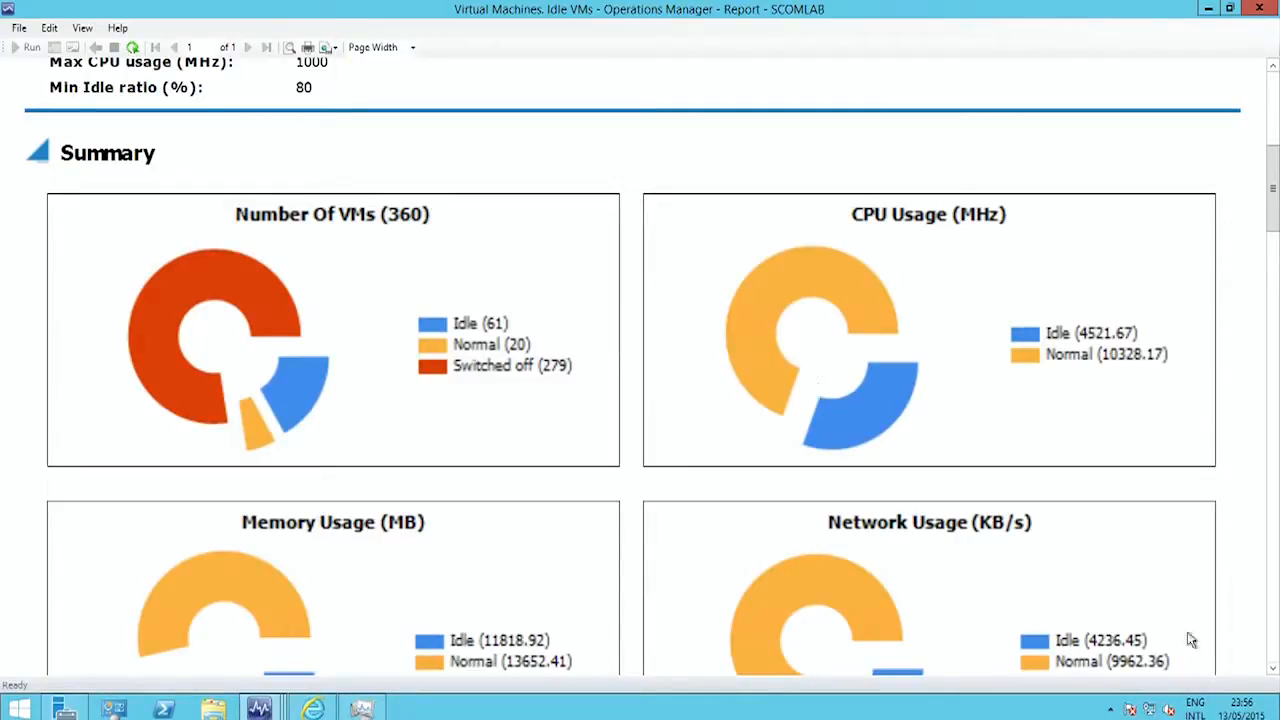
scroll("down", 3)
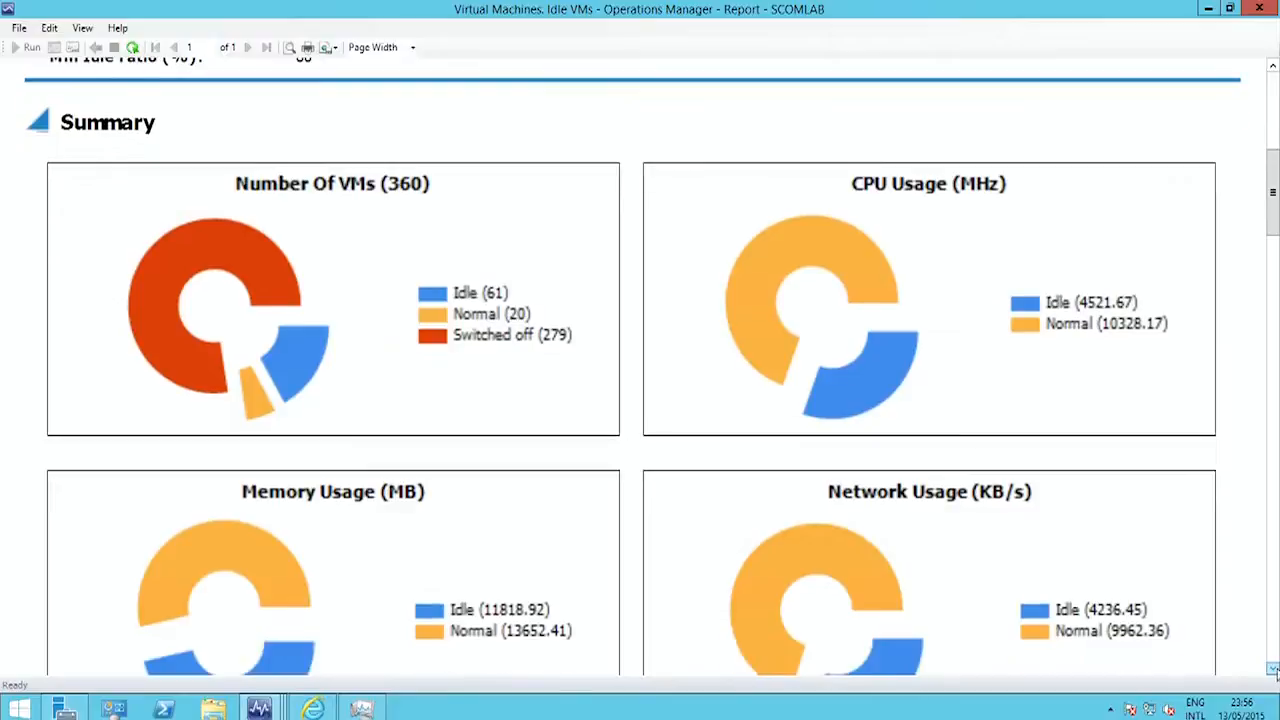
mouse_move(704, 393)
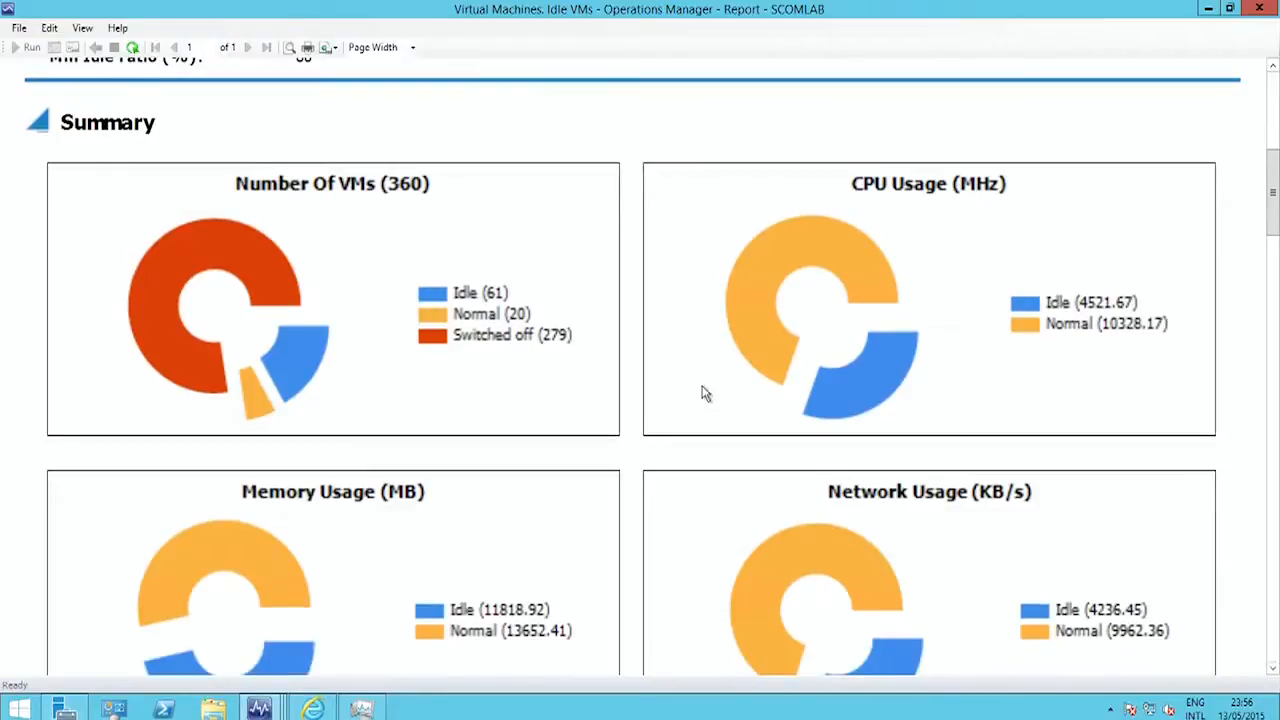
mouse_move(698, 388)
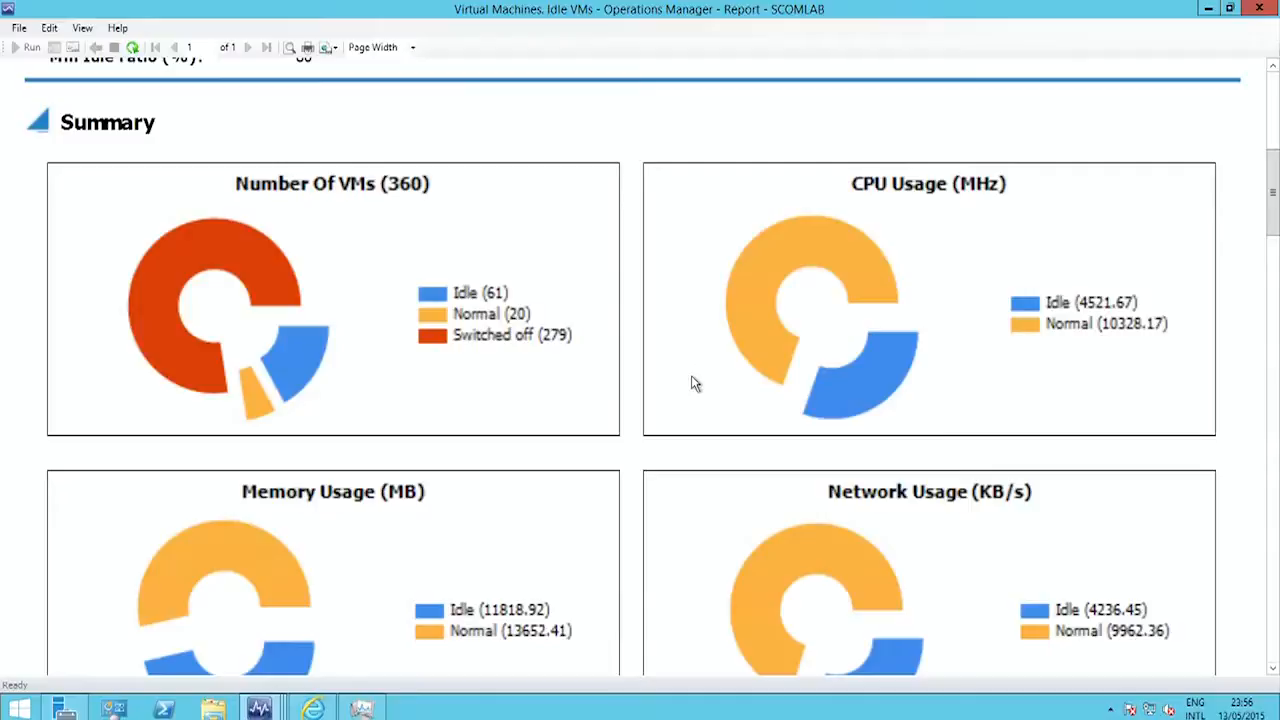
mouse_move(715, 362)
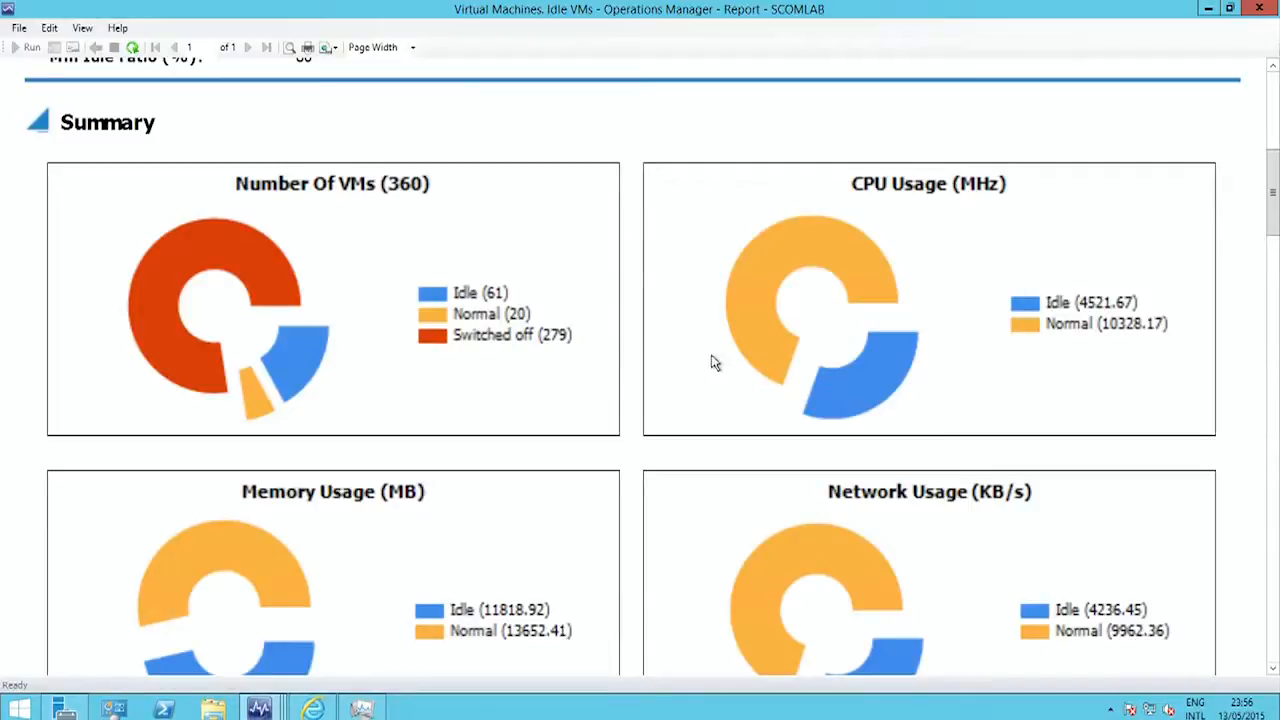
mouse_move(673, 330)
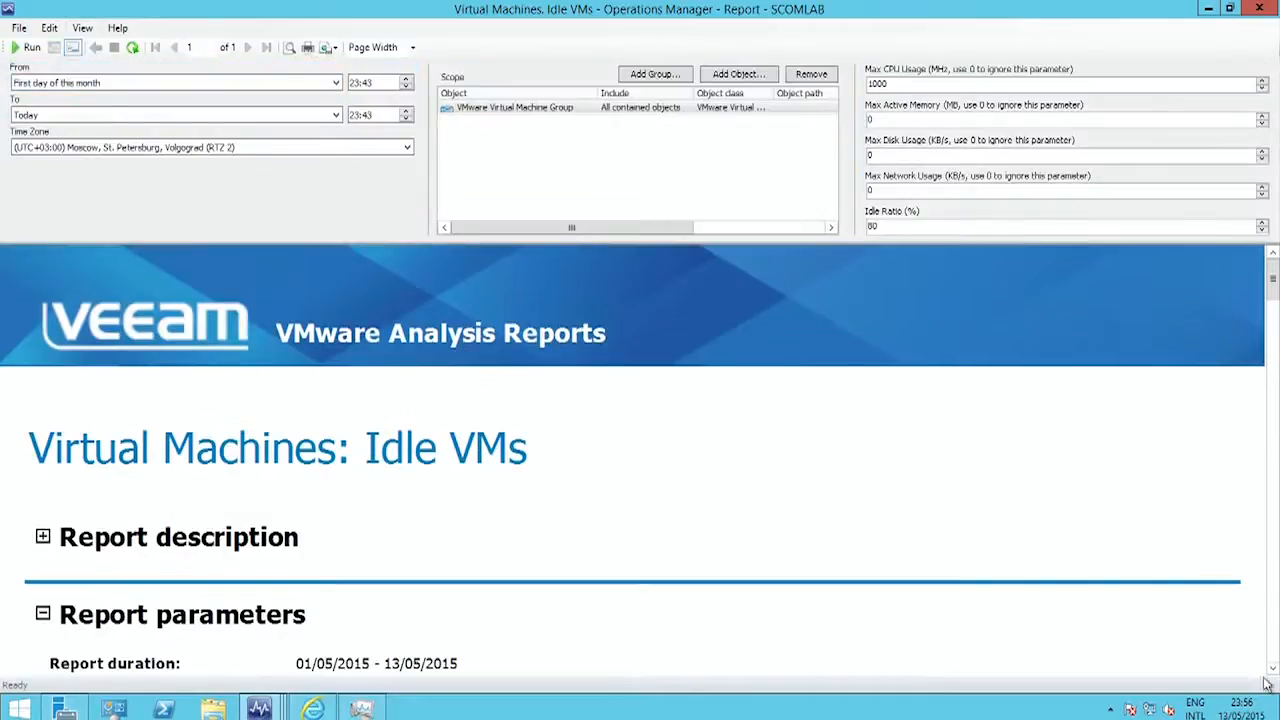
scroll("down", 3)
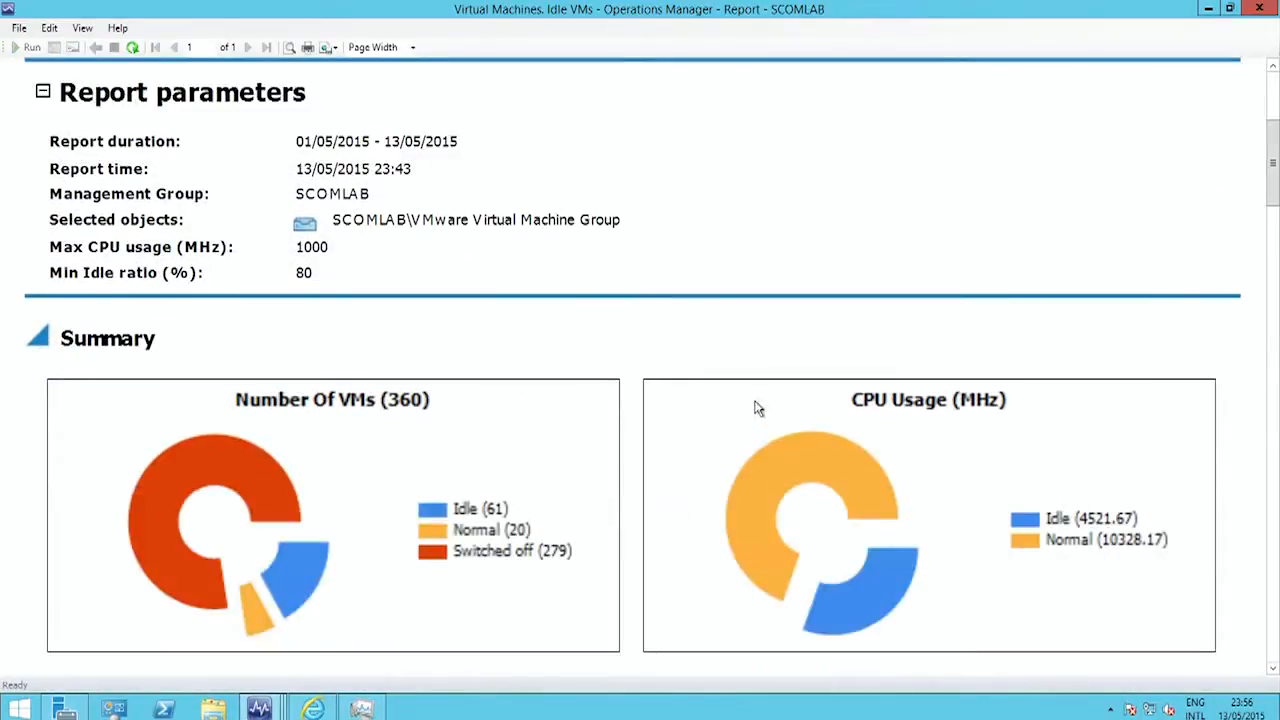
mouse_move(490, 530)
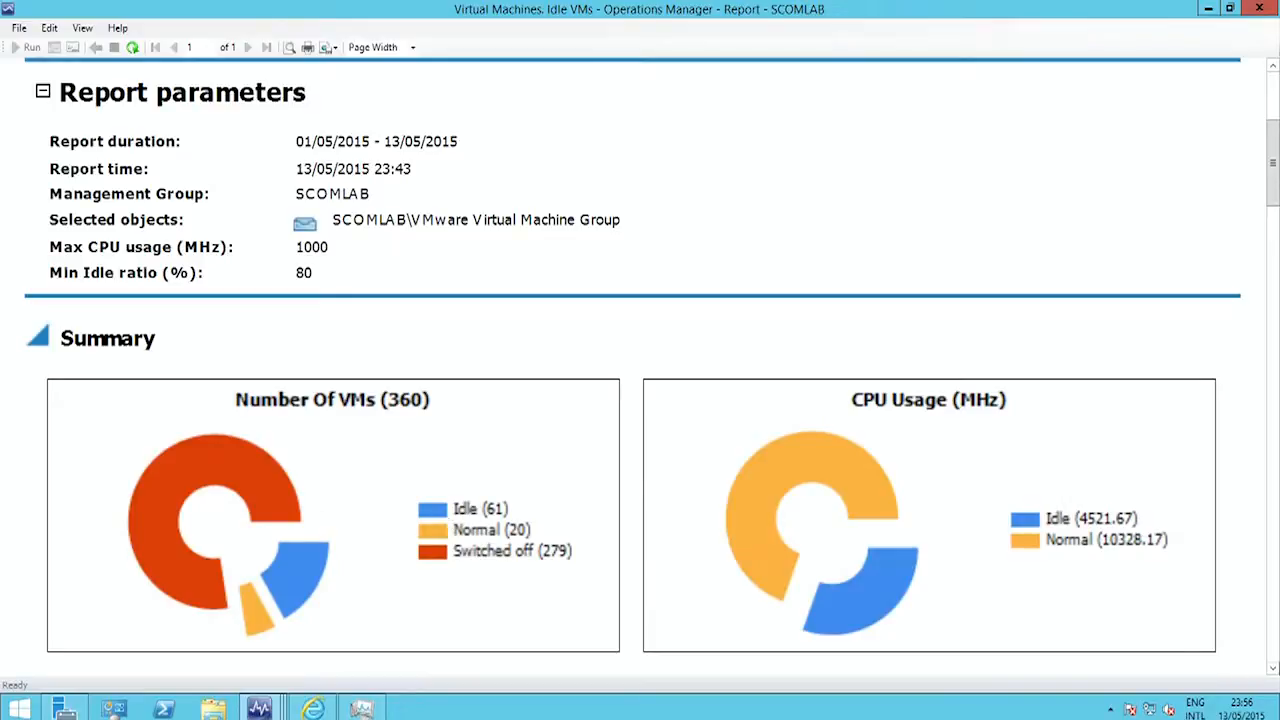
scroll("down", 3)
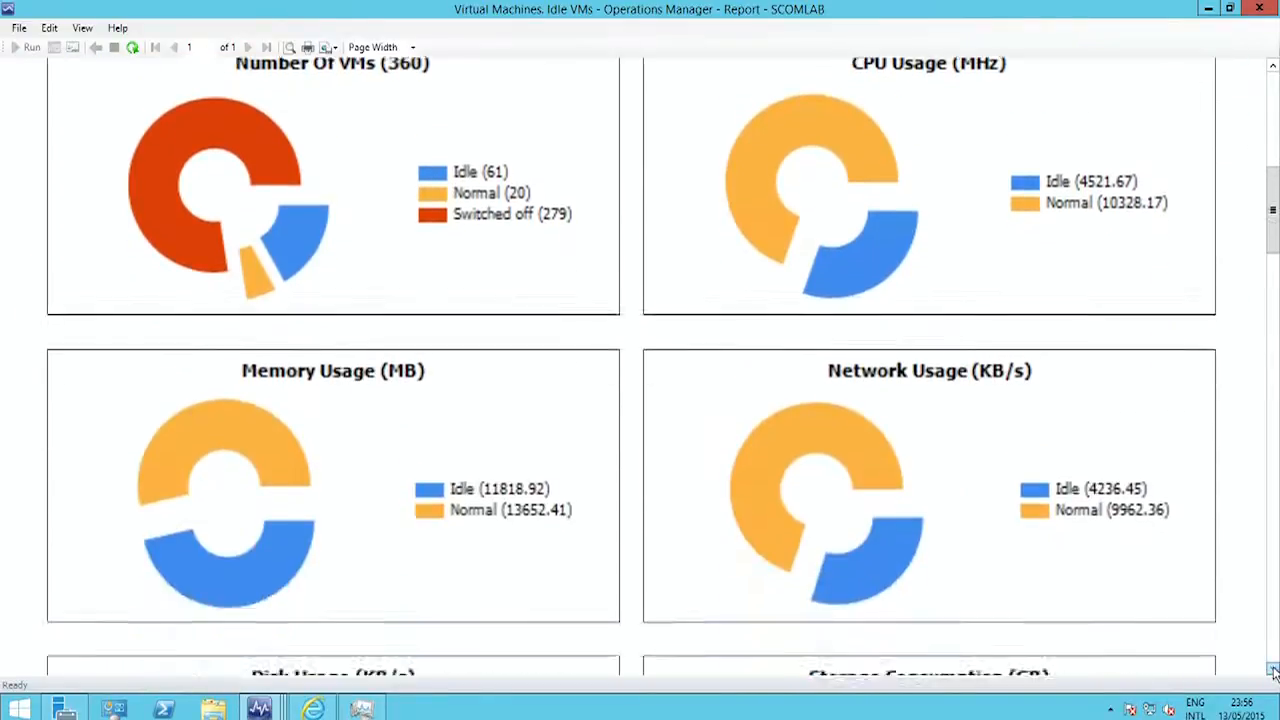
scroll("down", 3)
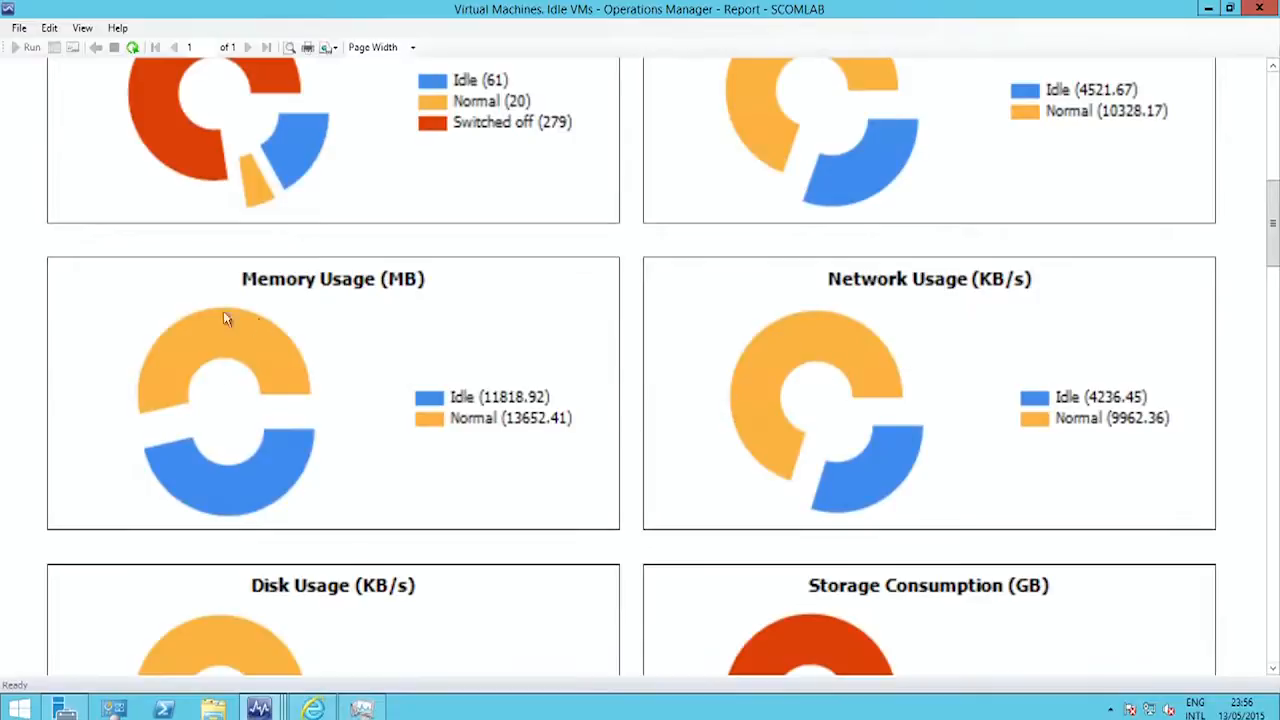
mouse_move(726, 406)
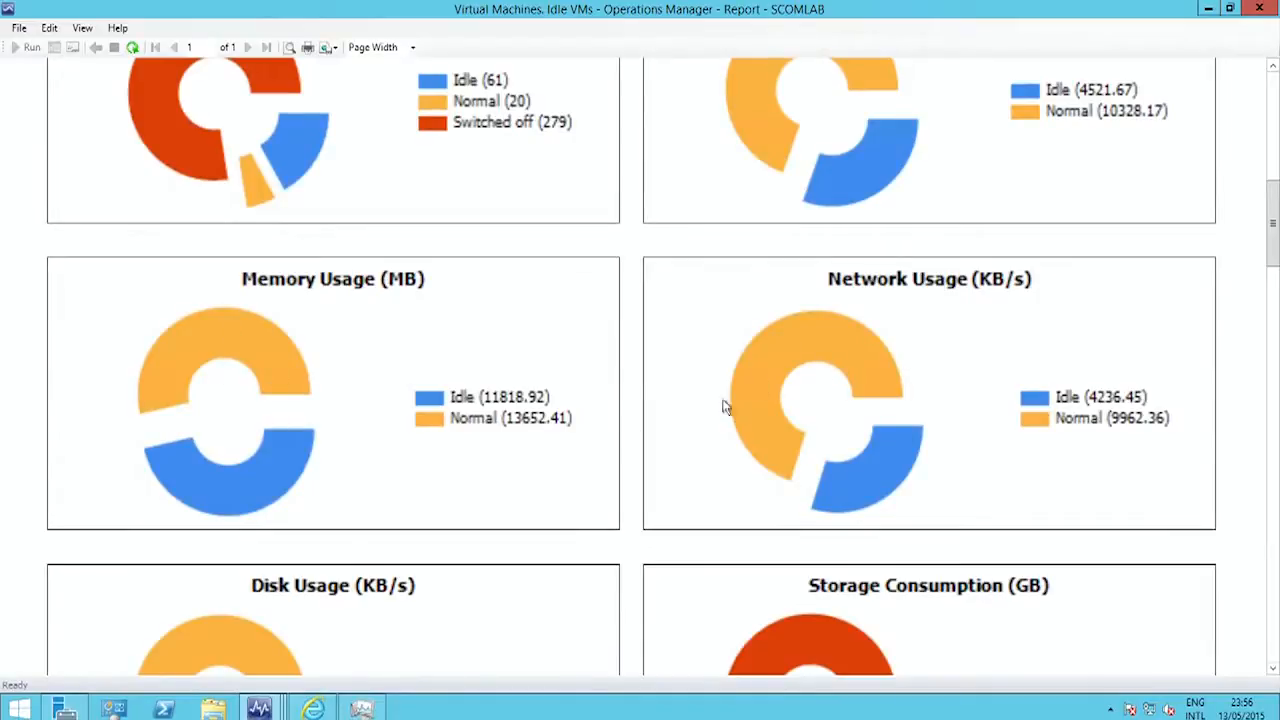
scroll("down", 3)
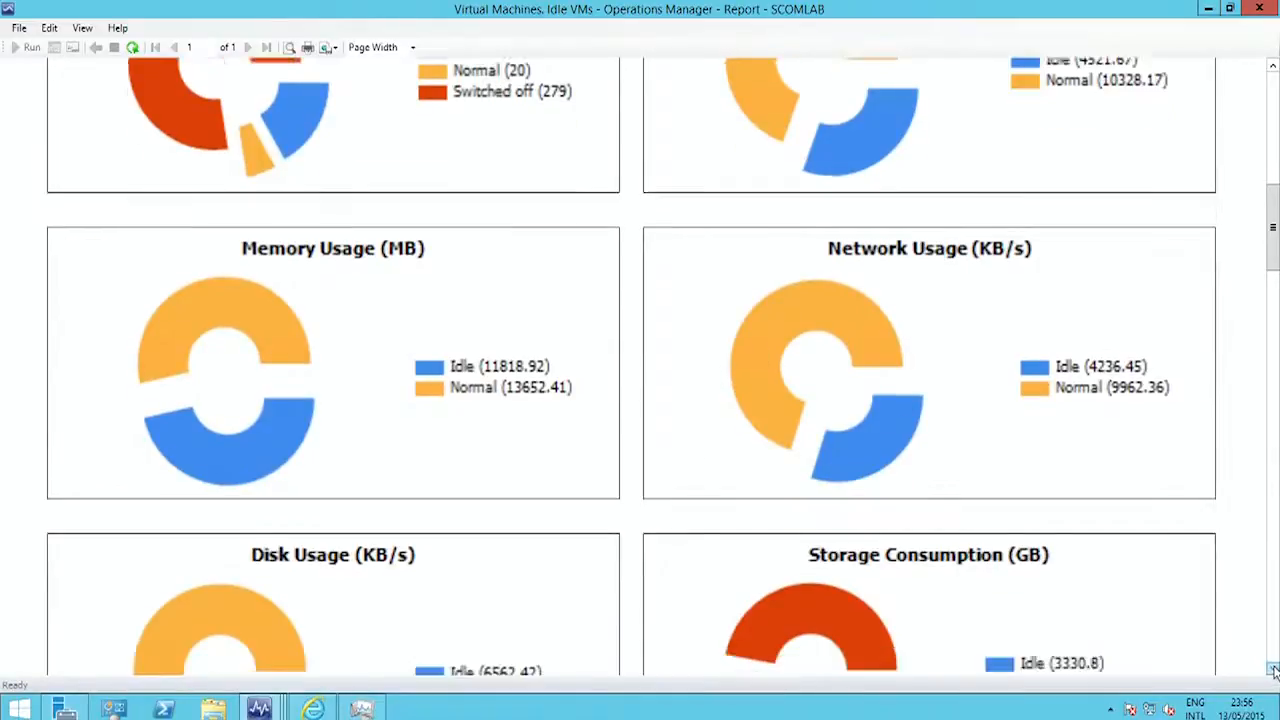
scroll("down", 3)
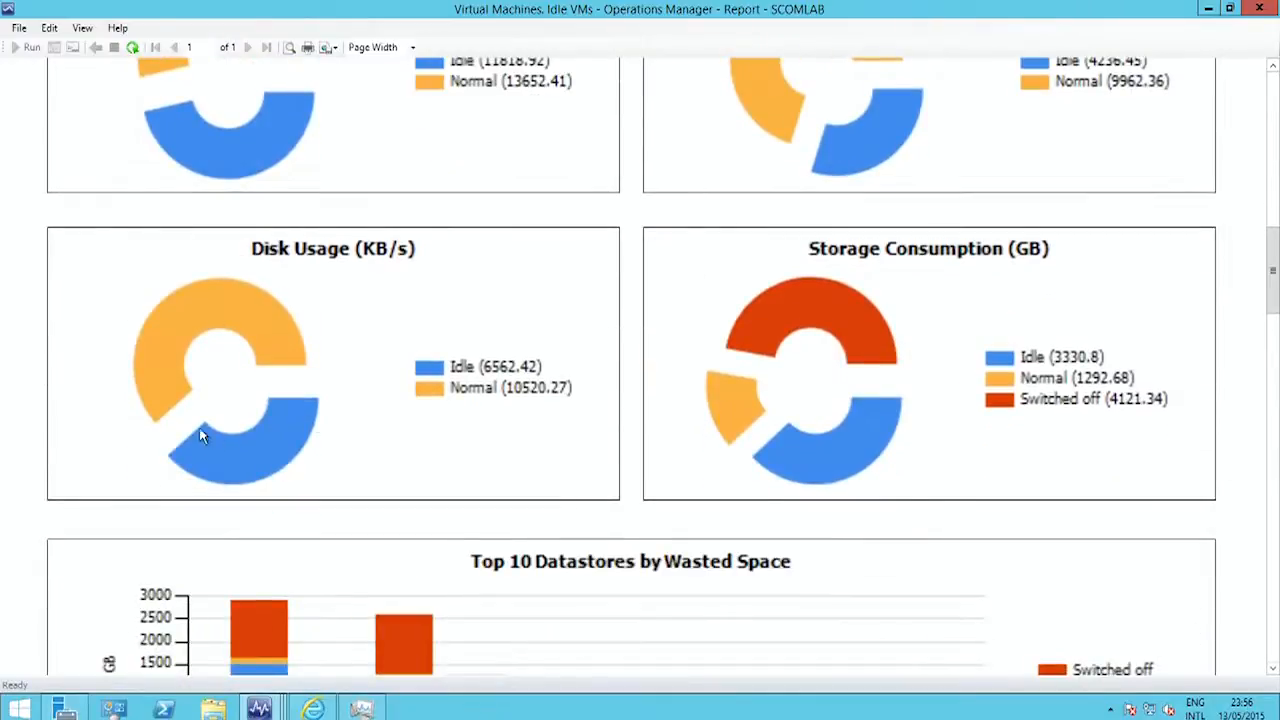
mouse_move(1270, 675)
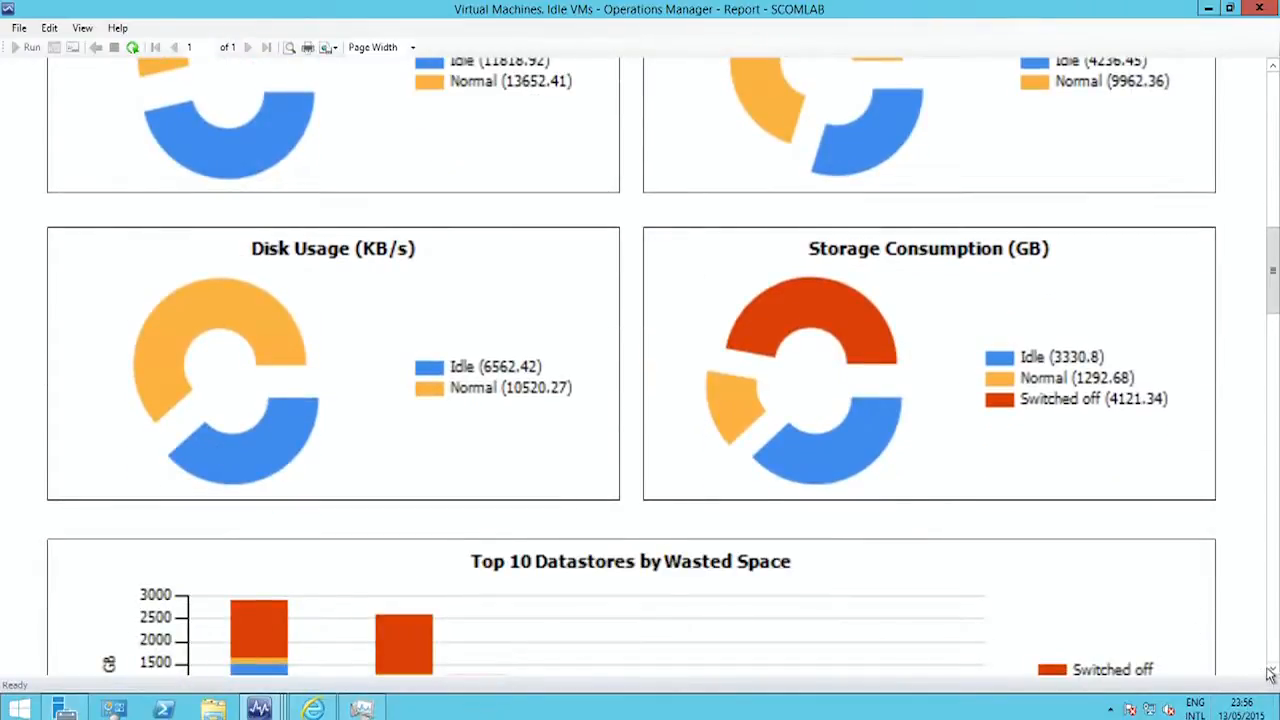
scroll("down", 3)
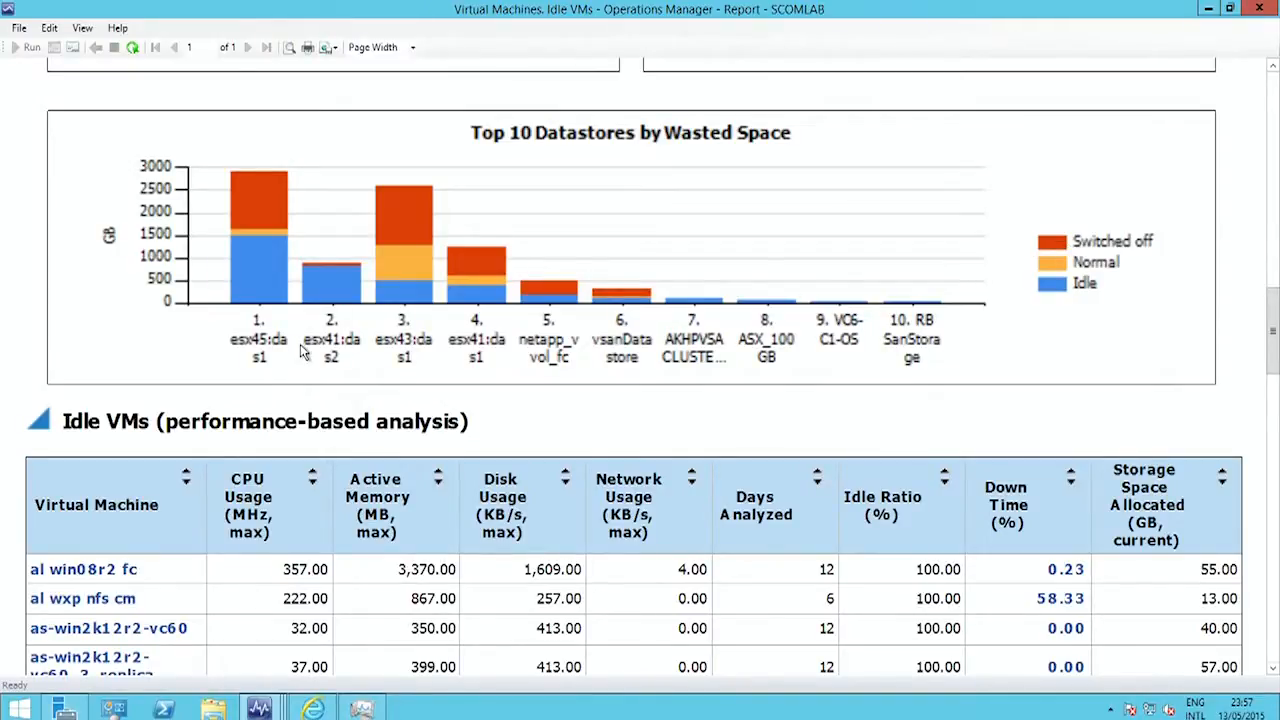
mouse_move(1137, 327)
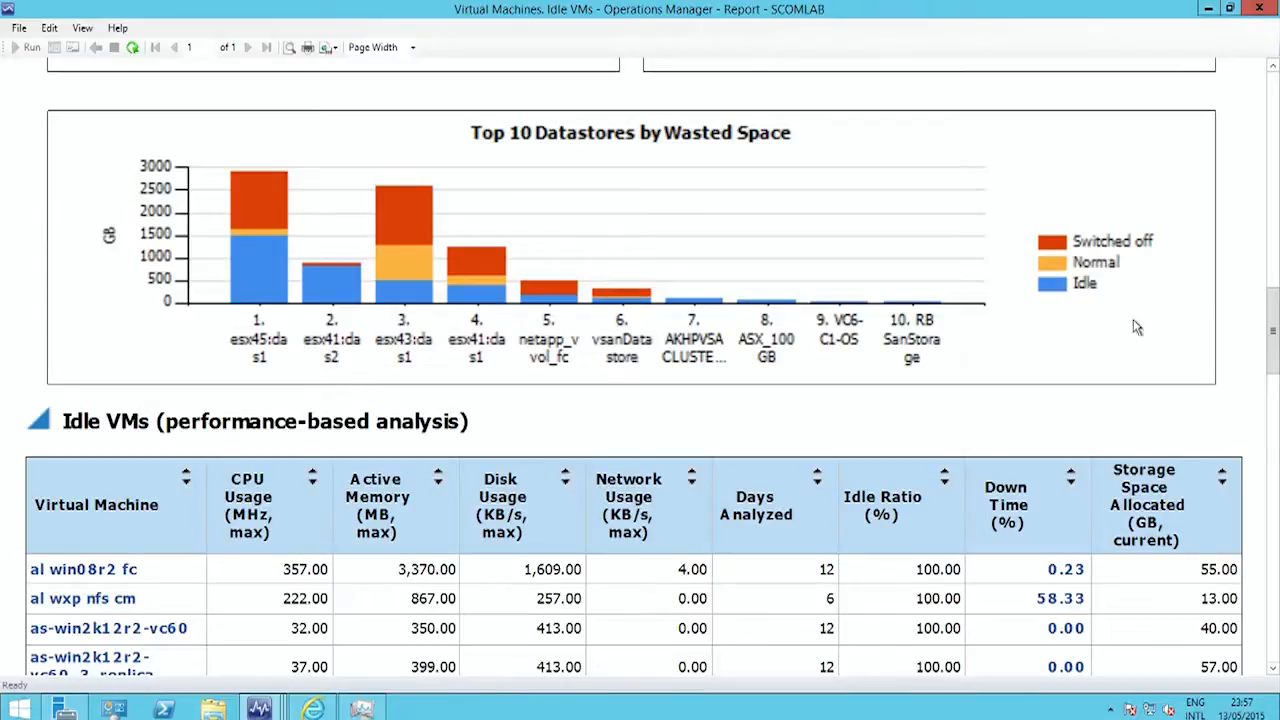
scroll("down", 3)
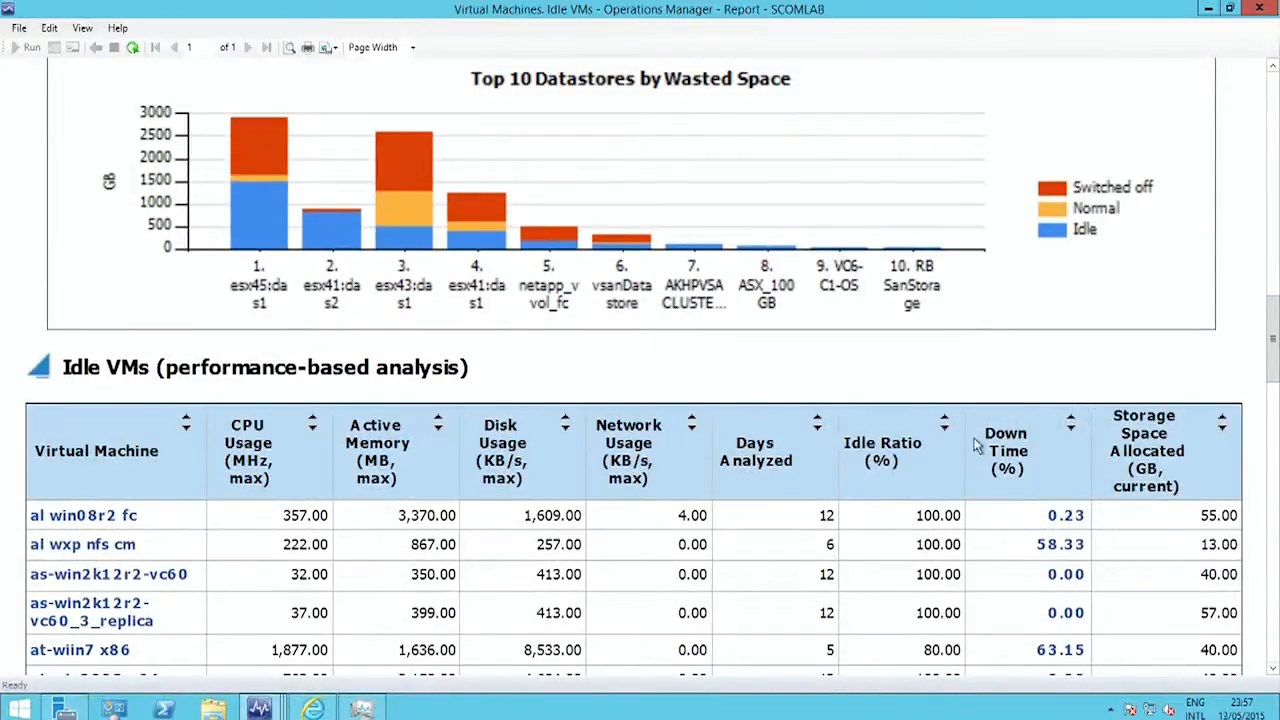
mouse_move(843, 383)
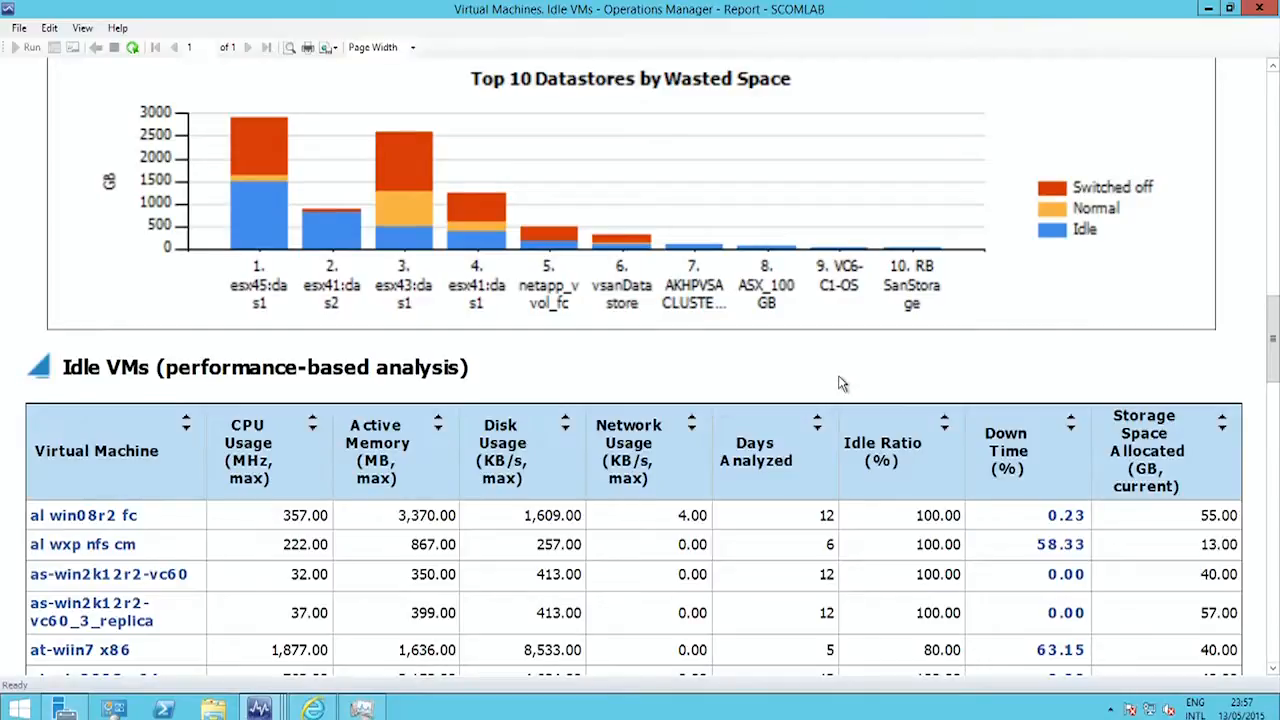
mouse_move(827, 398)
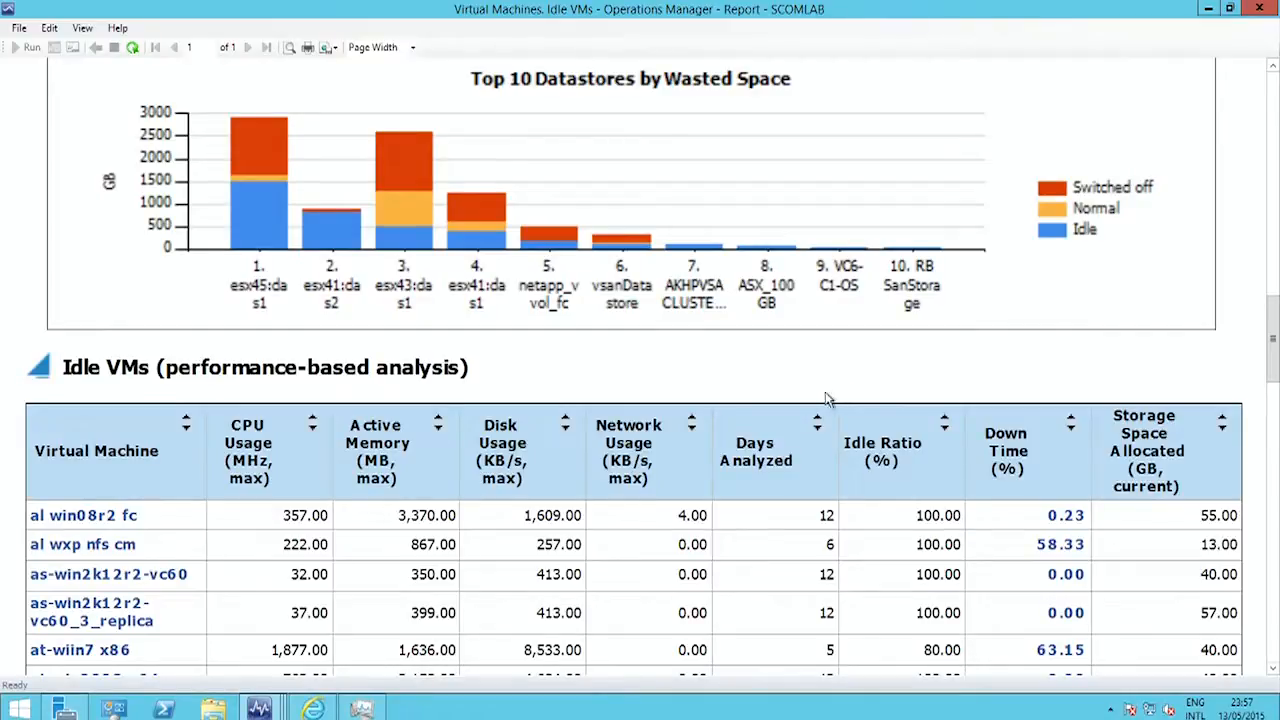
mouse_move(810, 402)
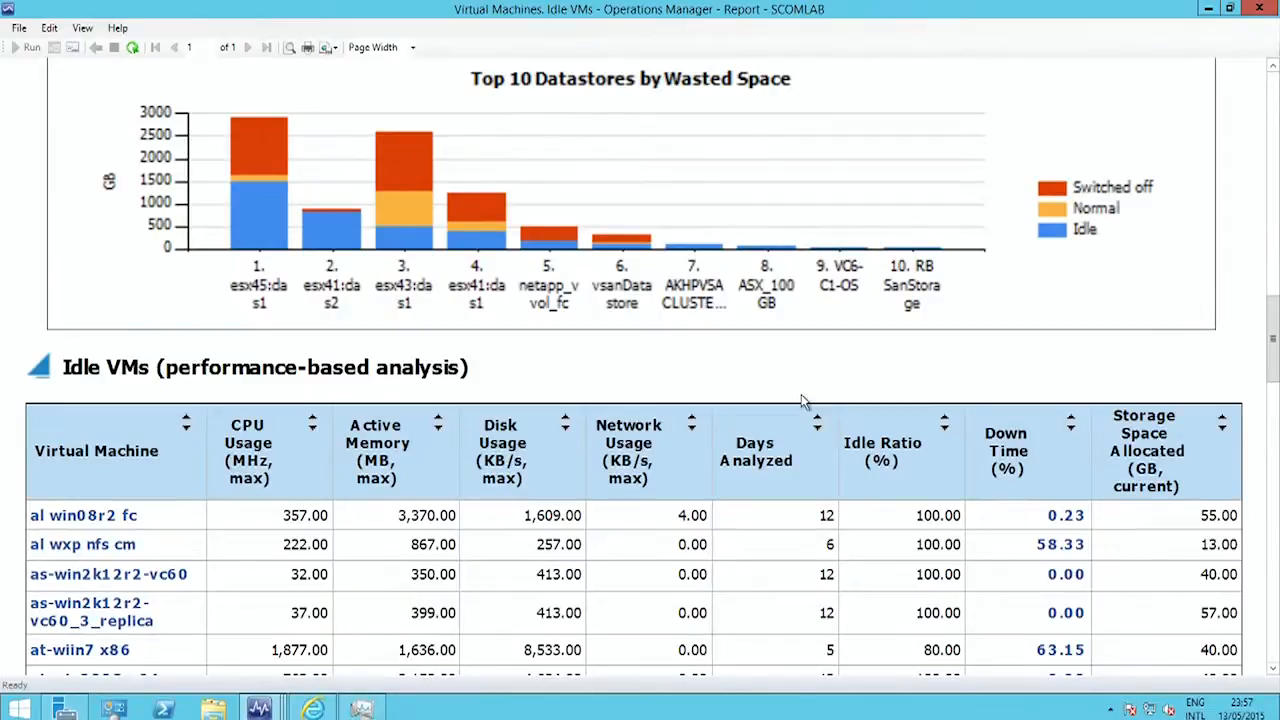
mouse_move(815, 408)
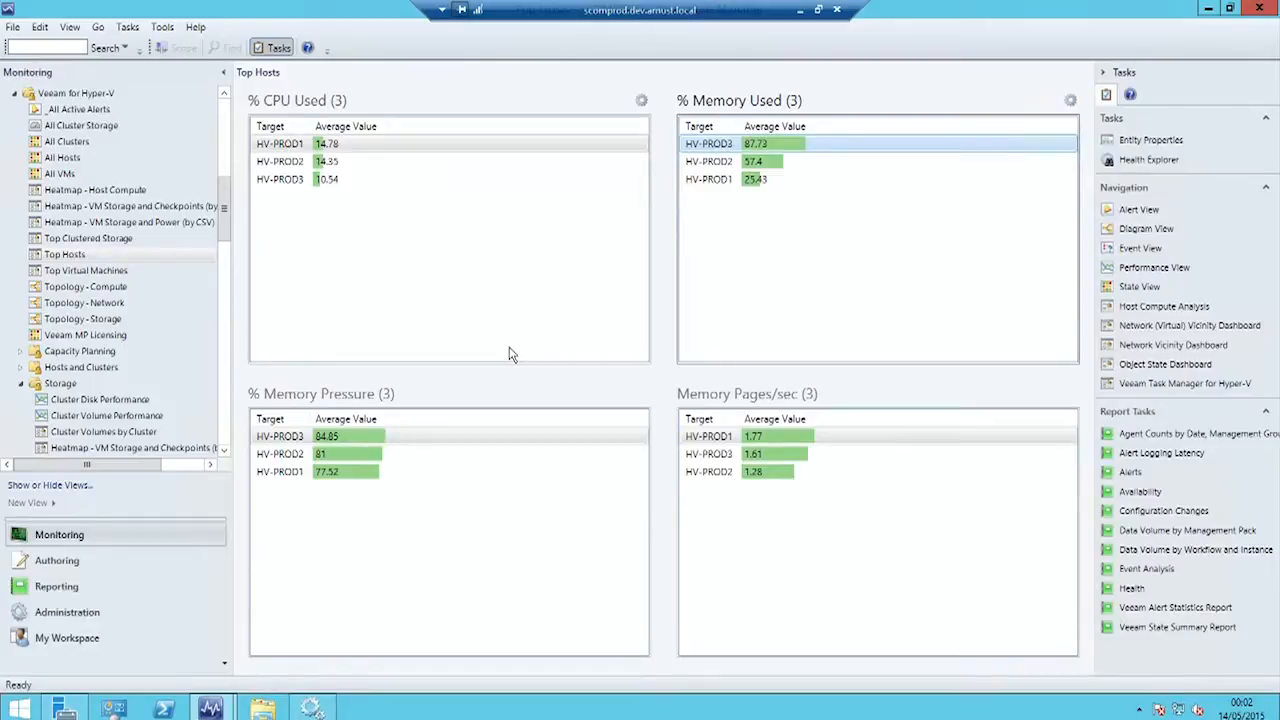
mouse_move(630, 330)
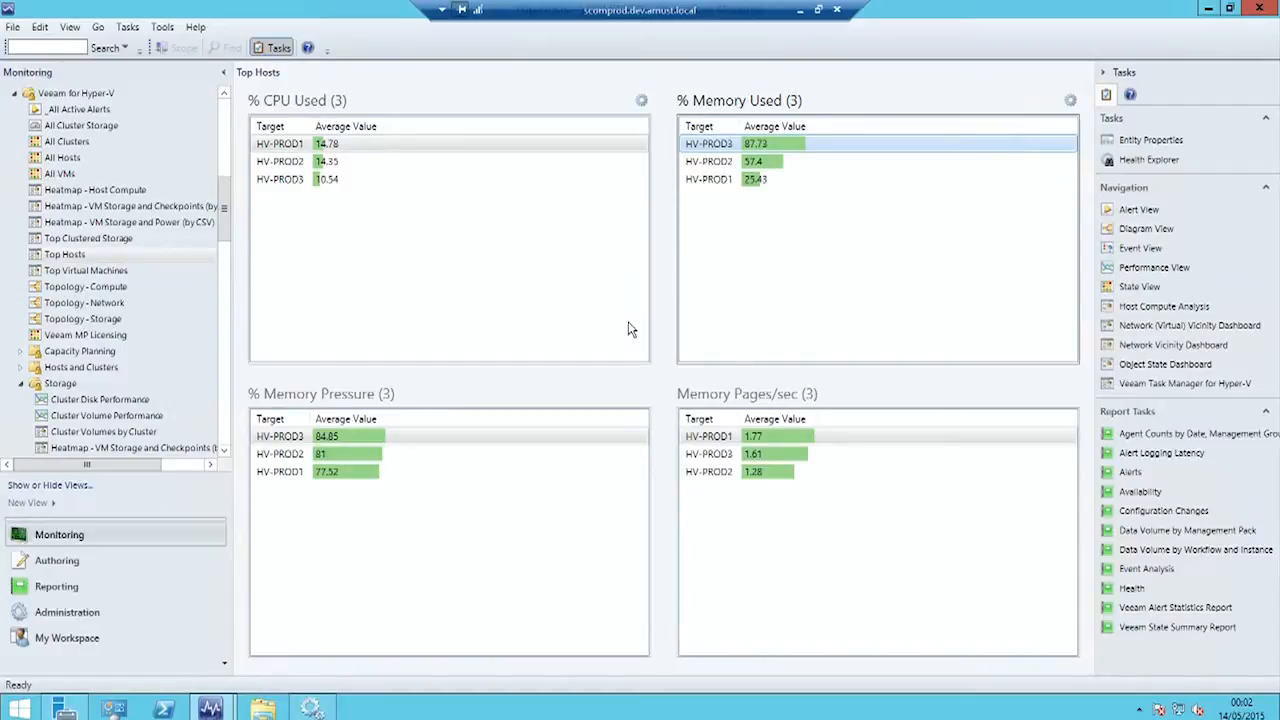
mouse_move(705, 328)
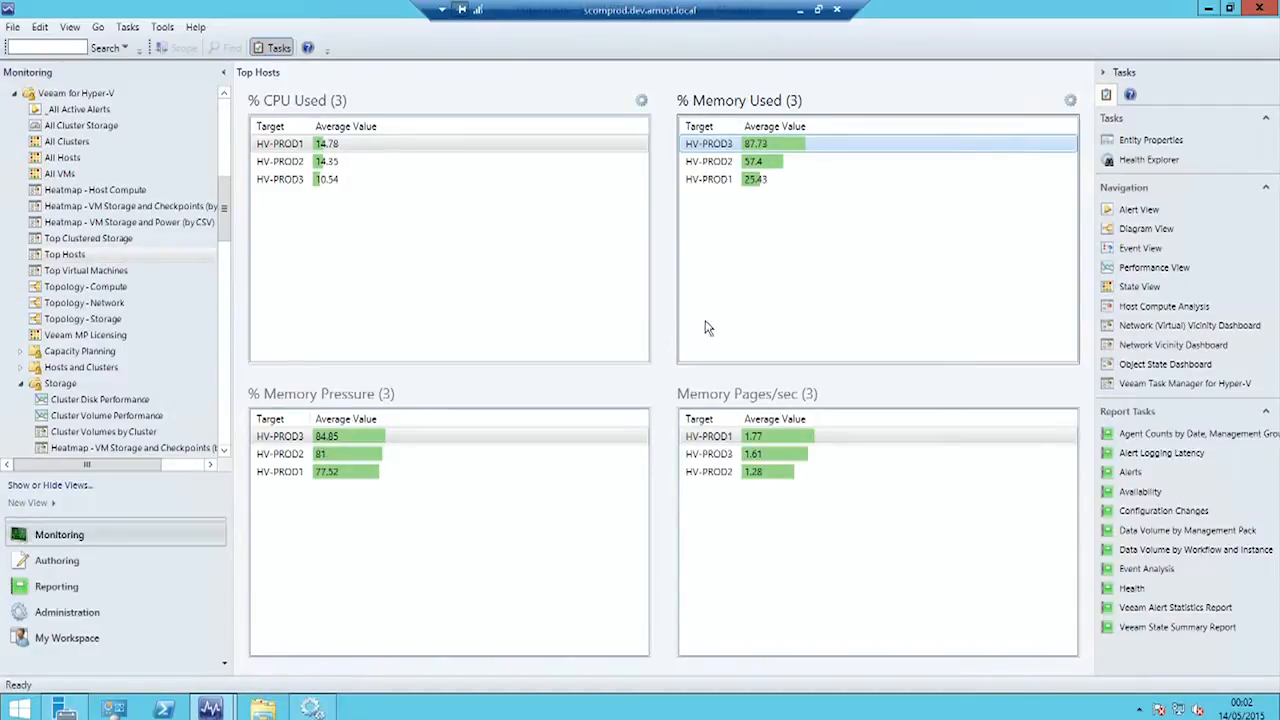
mouse_move(720, 338)
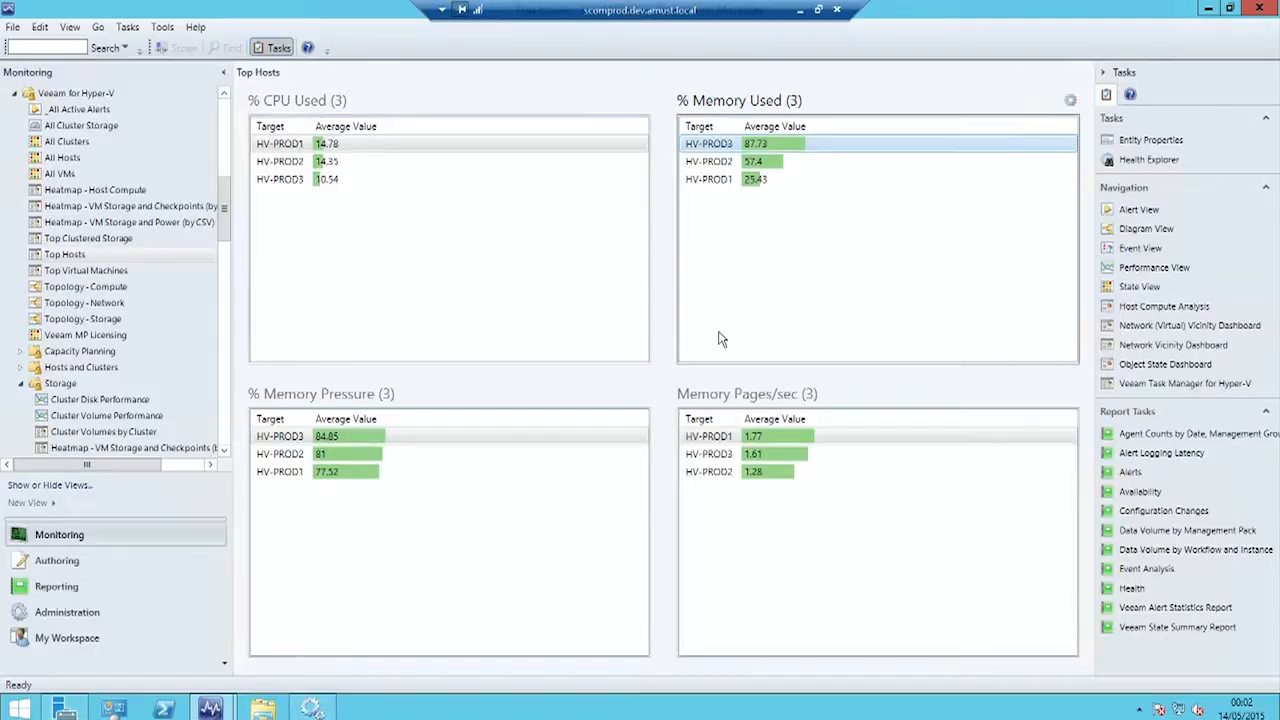
mouse_move(424, 712)
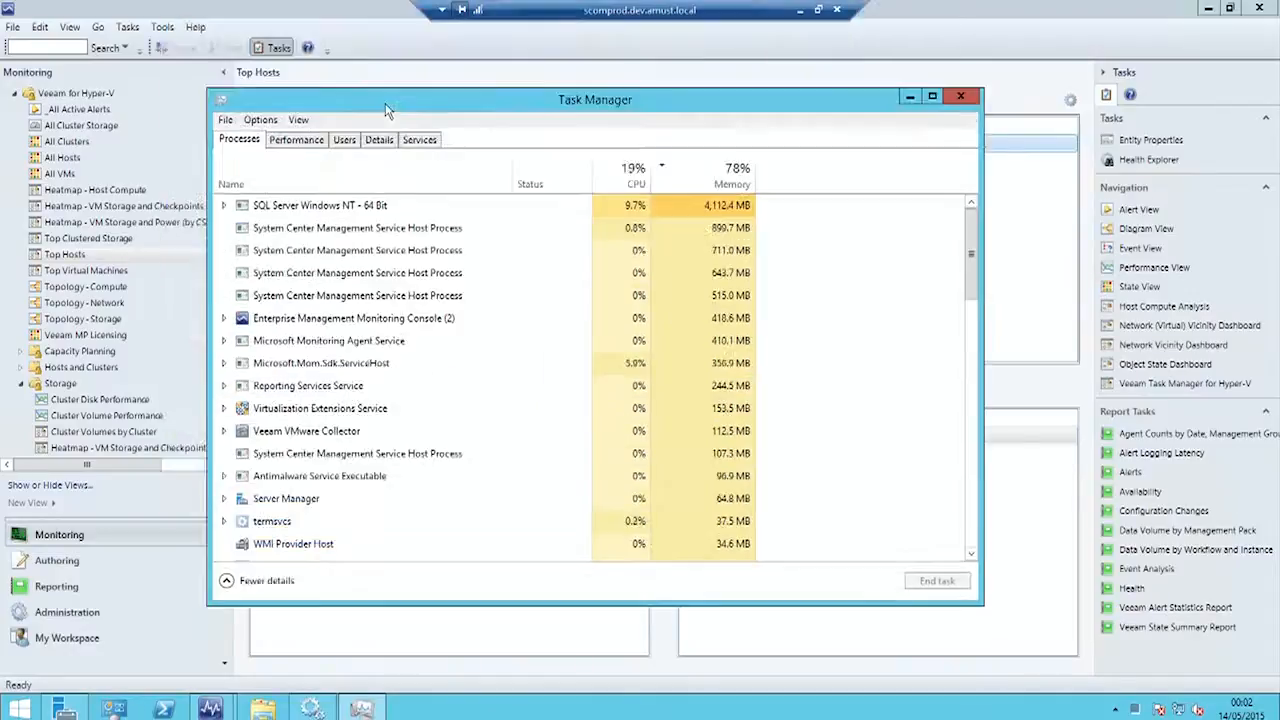
View Task Manager's live CPU performance graphs, then minimize it to reveal Top Hosts.
left_click(357, 227)
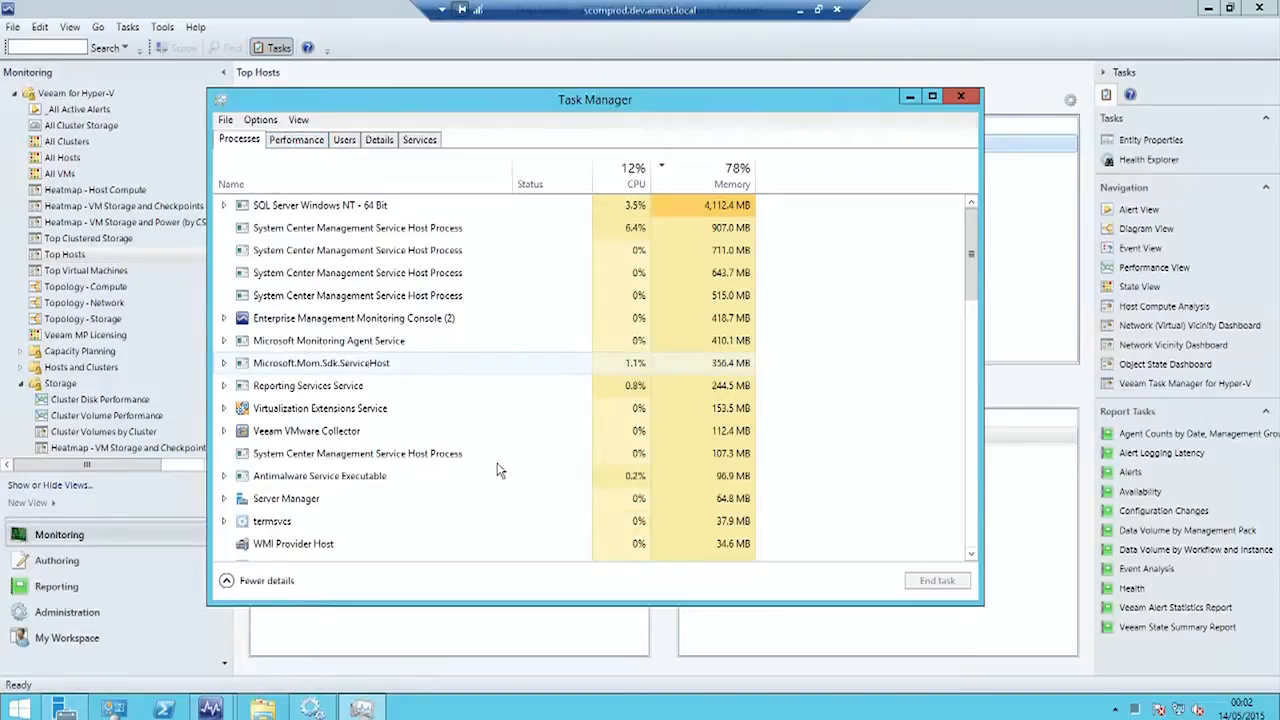
mouse_move(490, 458)
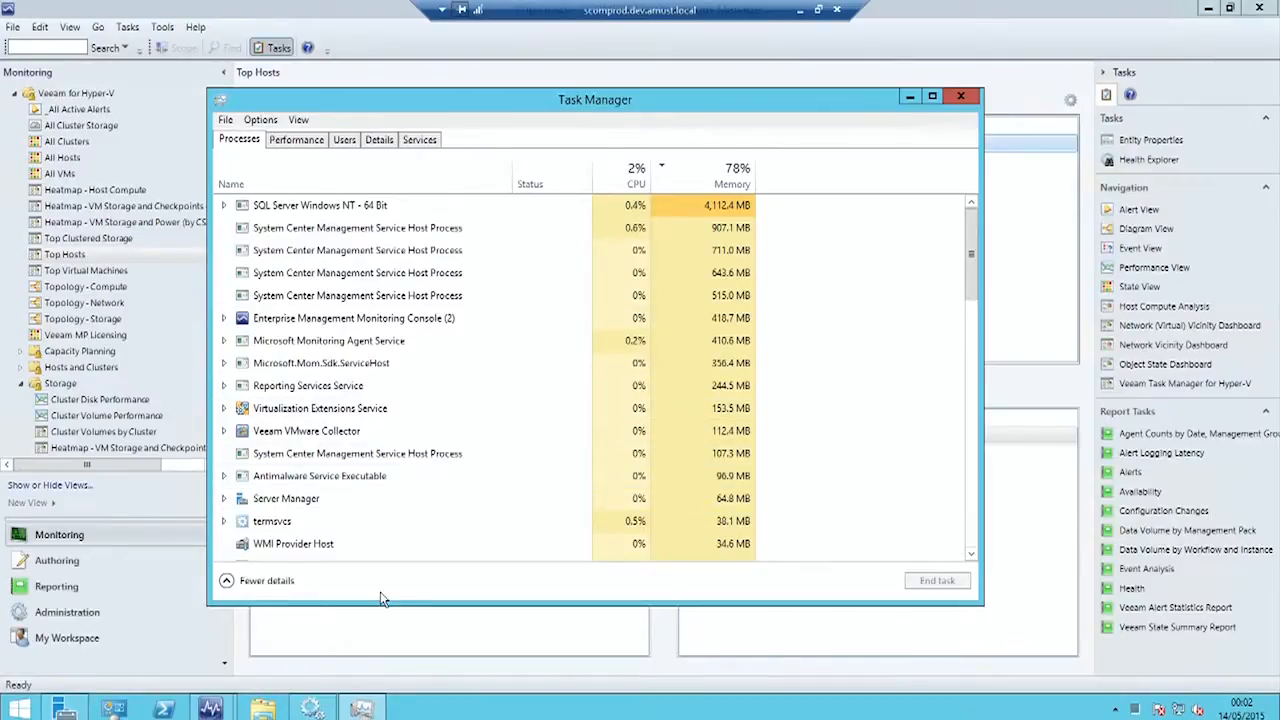
left_click(296, 139)
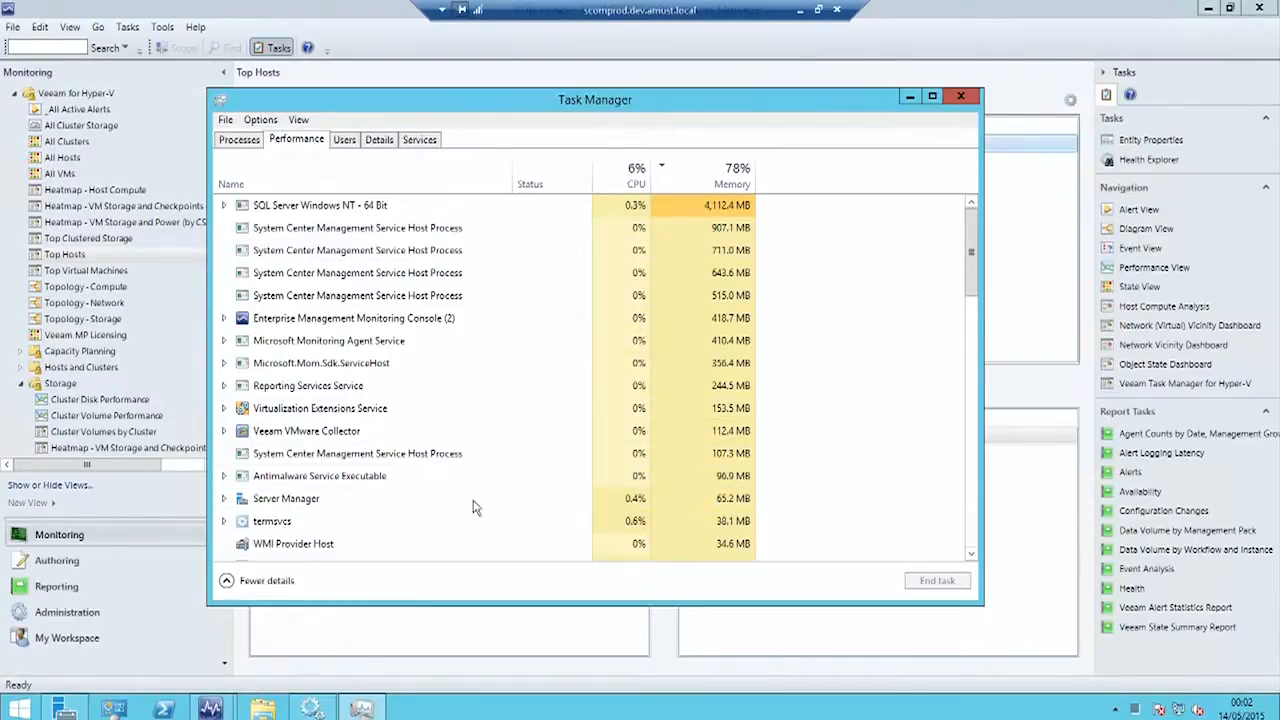
mouse_move(475, 478)
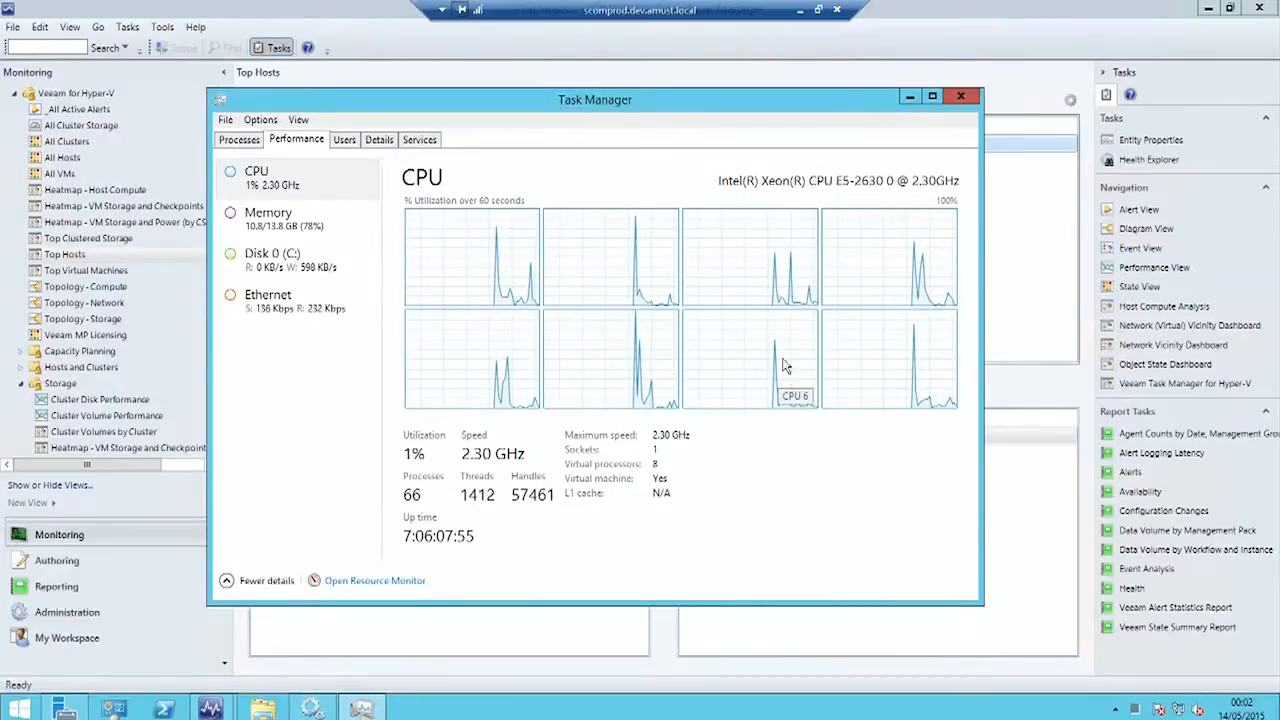
mouse_move(785, 473)
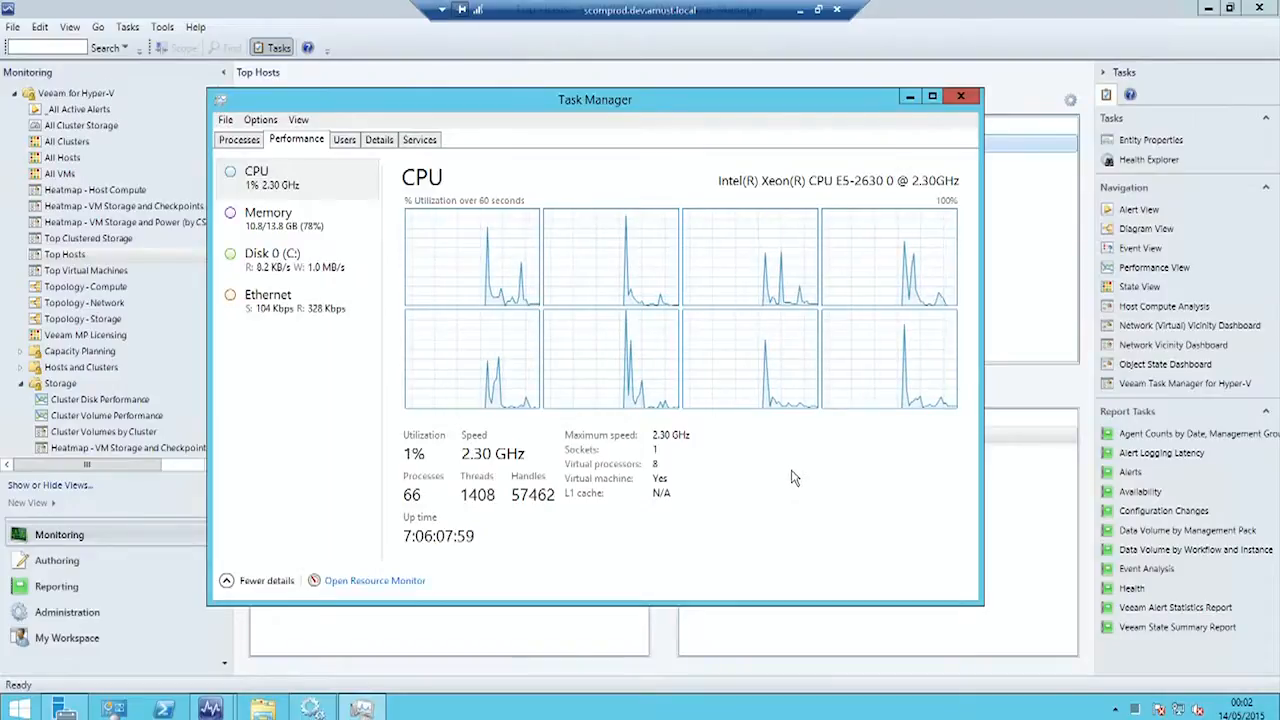
mouse_move(790, 441)
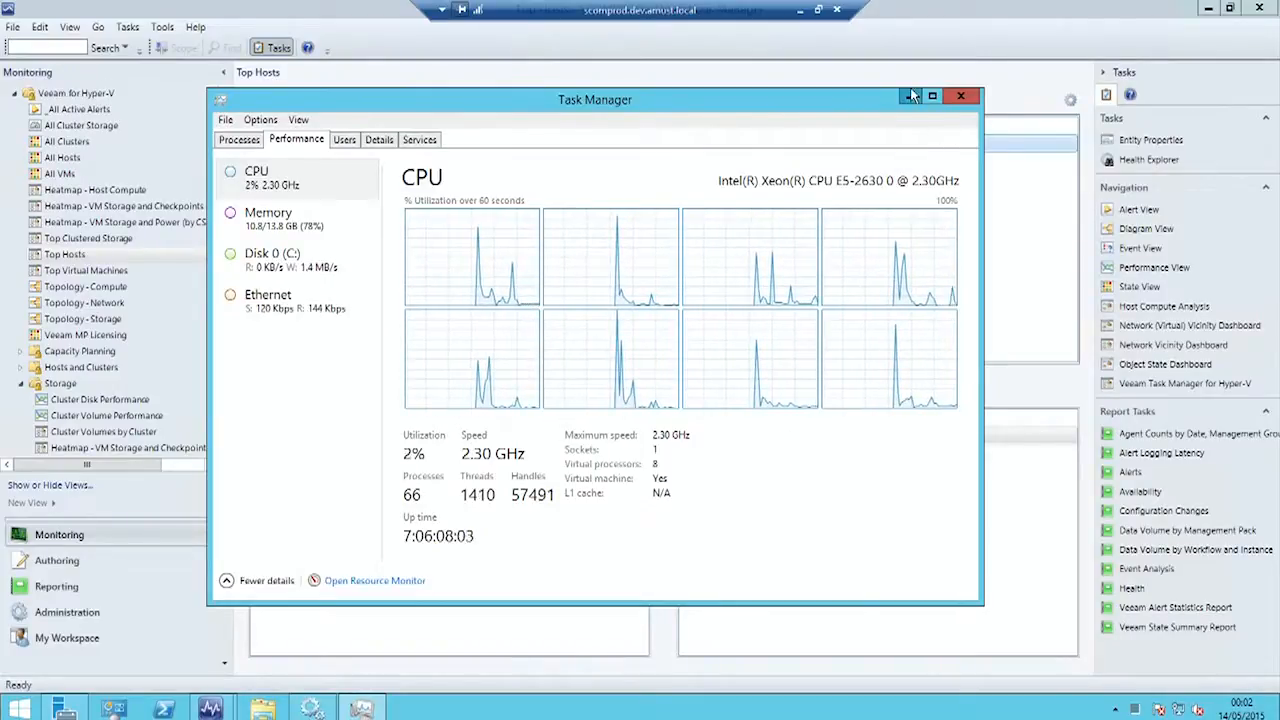
left_click(961, 96)
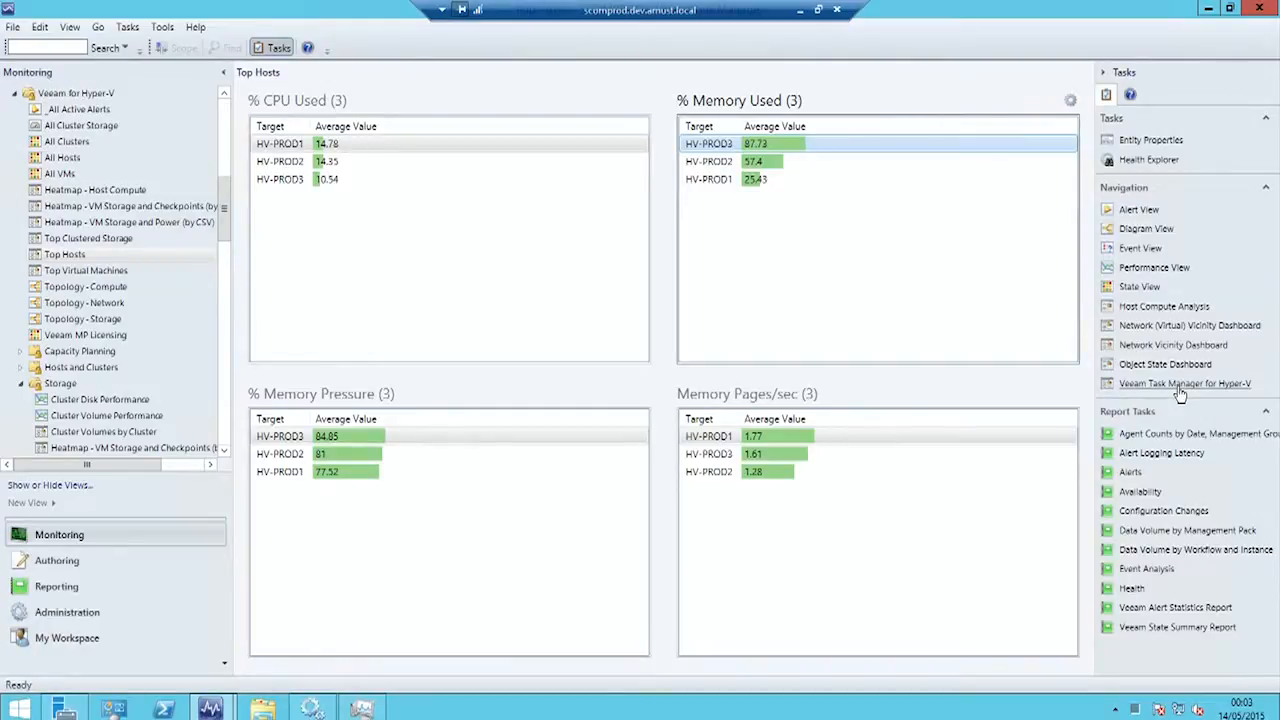
Launch Veeam Task Manager for Hyper-V on HV-PROD3 and select the AKSCOMTP2 VM row.
left_click(1184, 383)
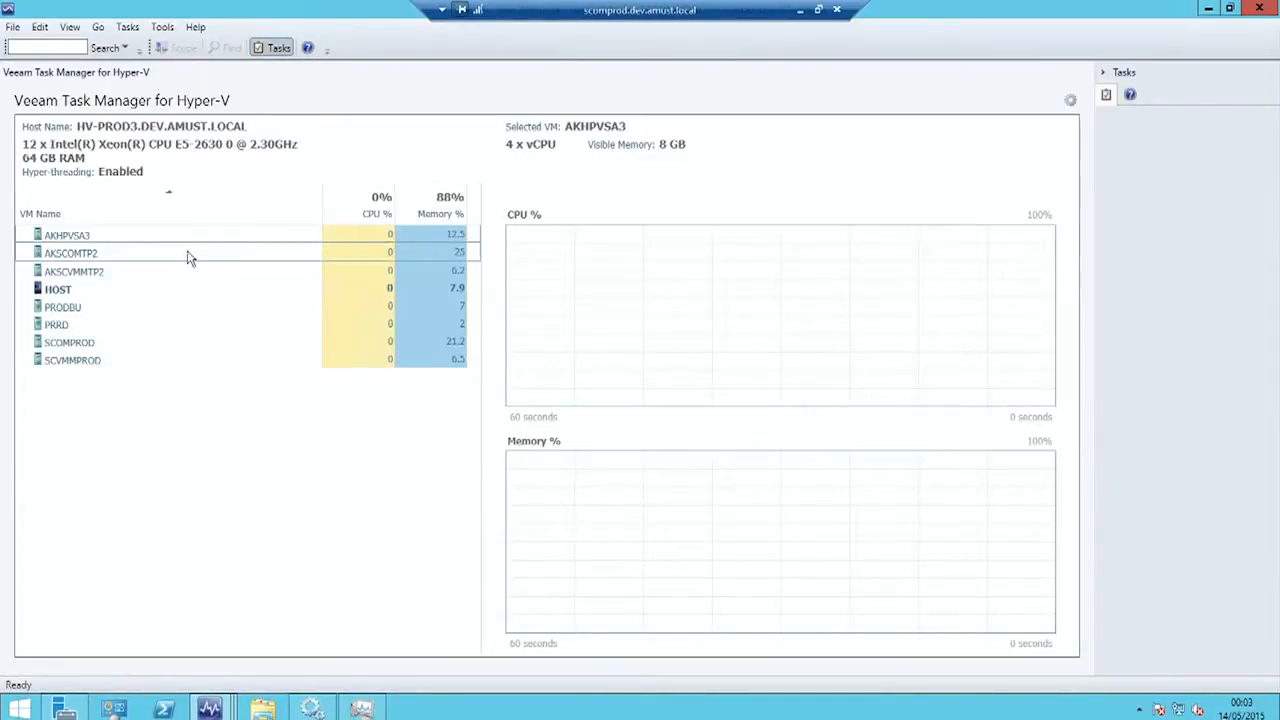
left_click(70, 252)
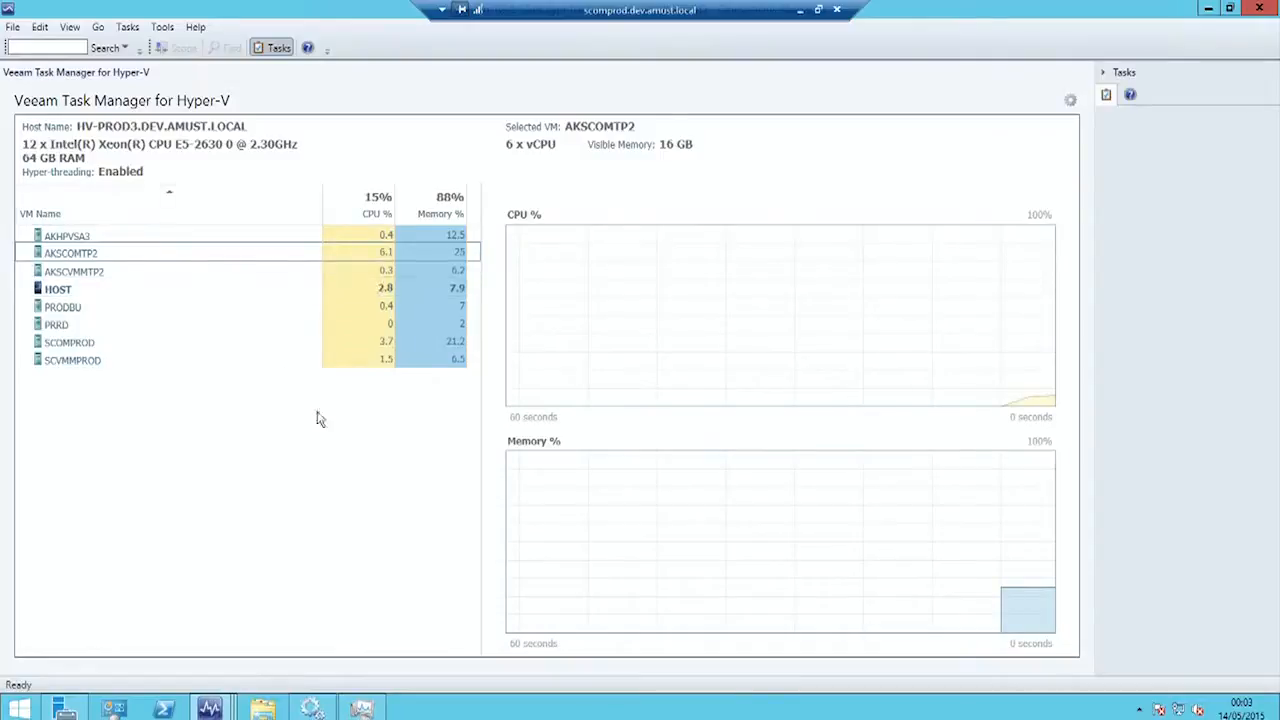
mouse_move(1100, 424)
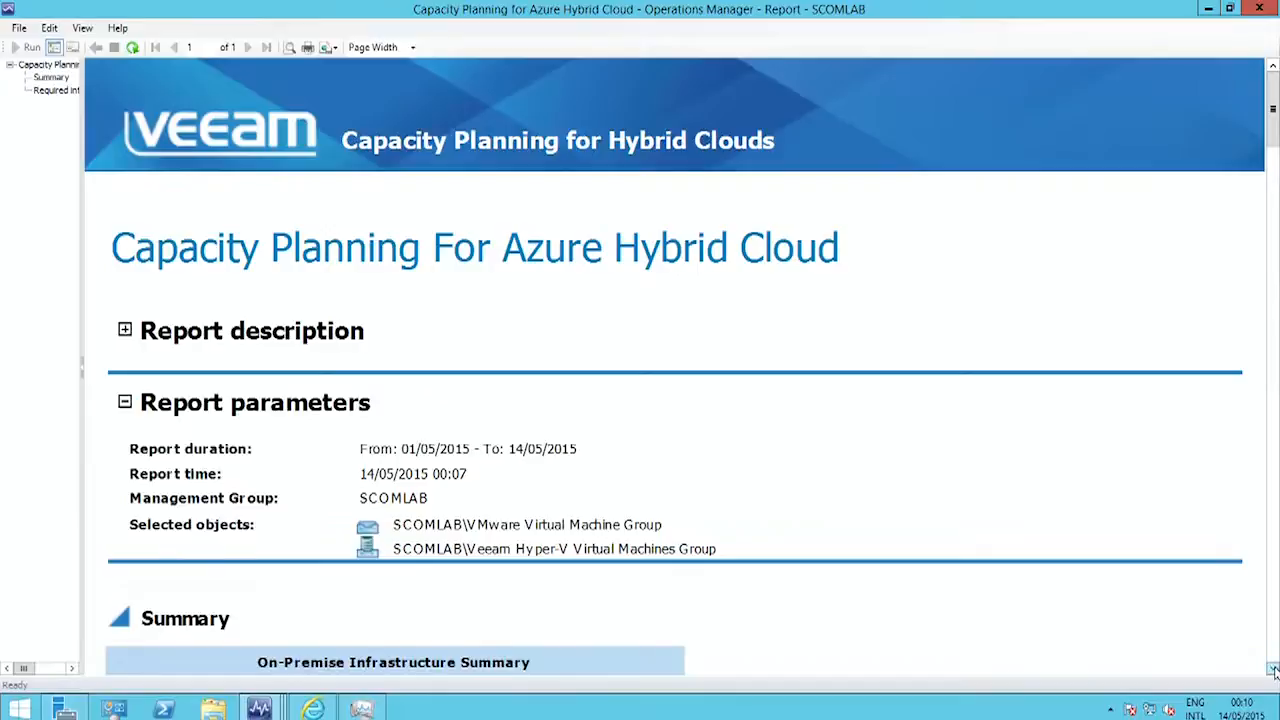
Scroll past the Summary to the Required infrastructure output for Azure hosting options table.
scroll("down", 3)
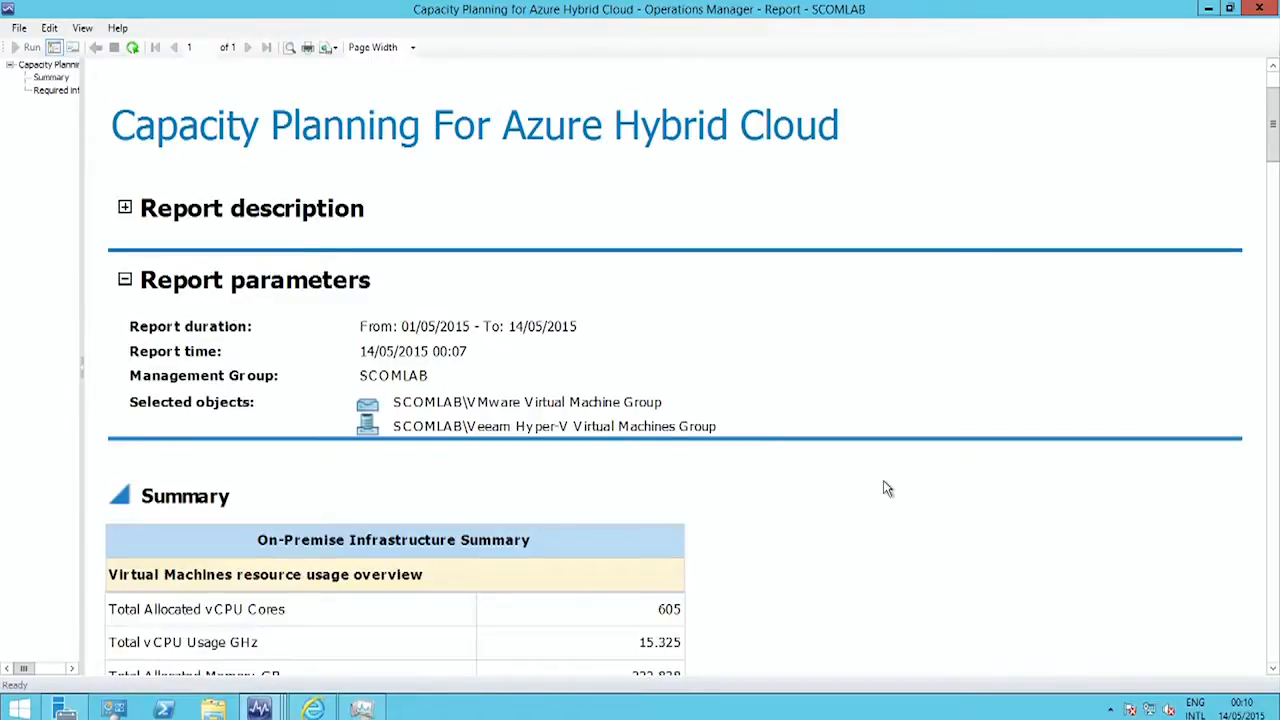
mouse_move(865, 475)
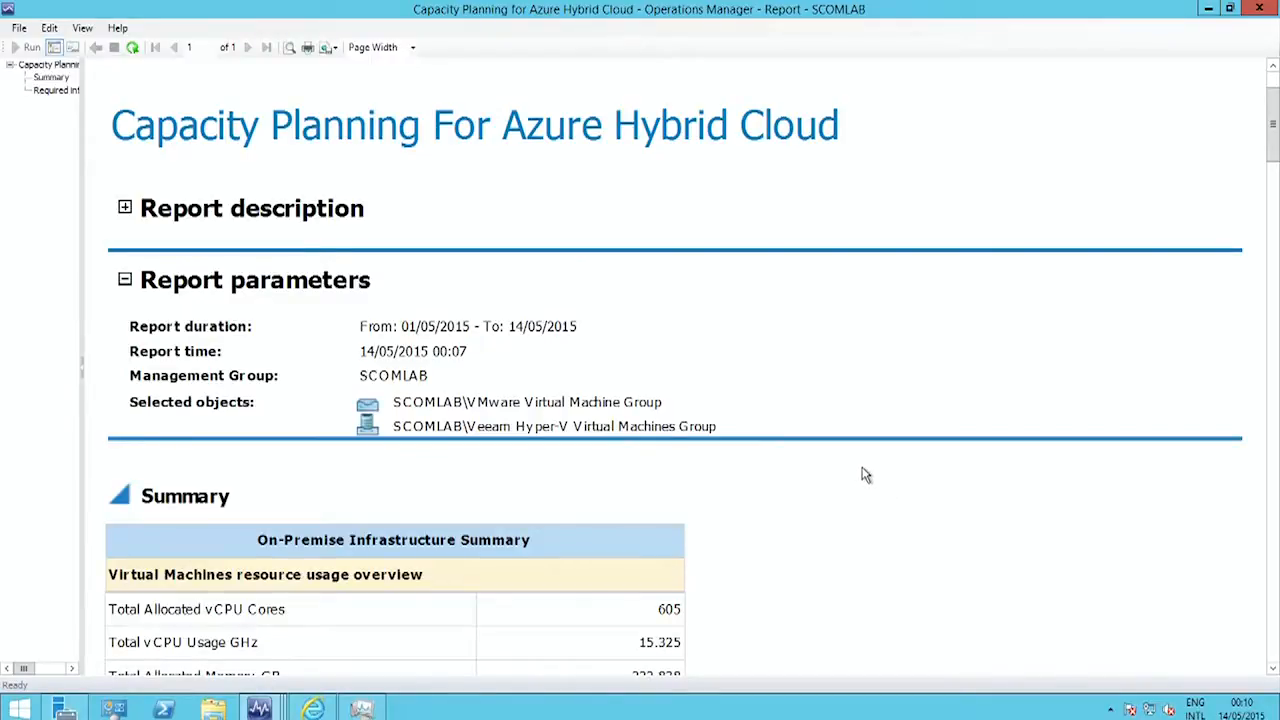
mouse_move(857, 481)
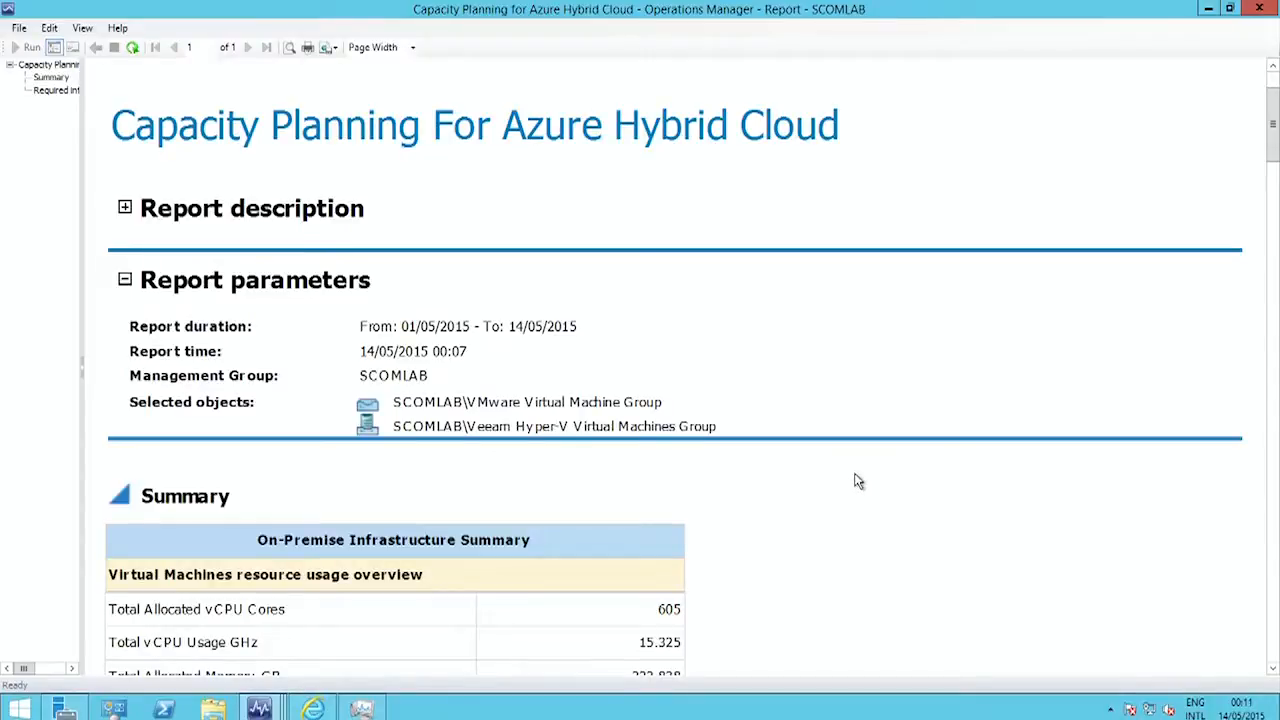
mouse_move(838, 454)
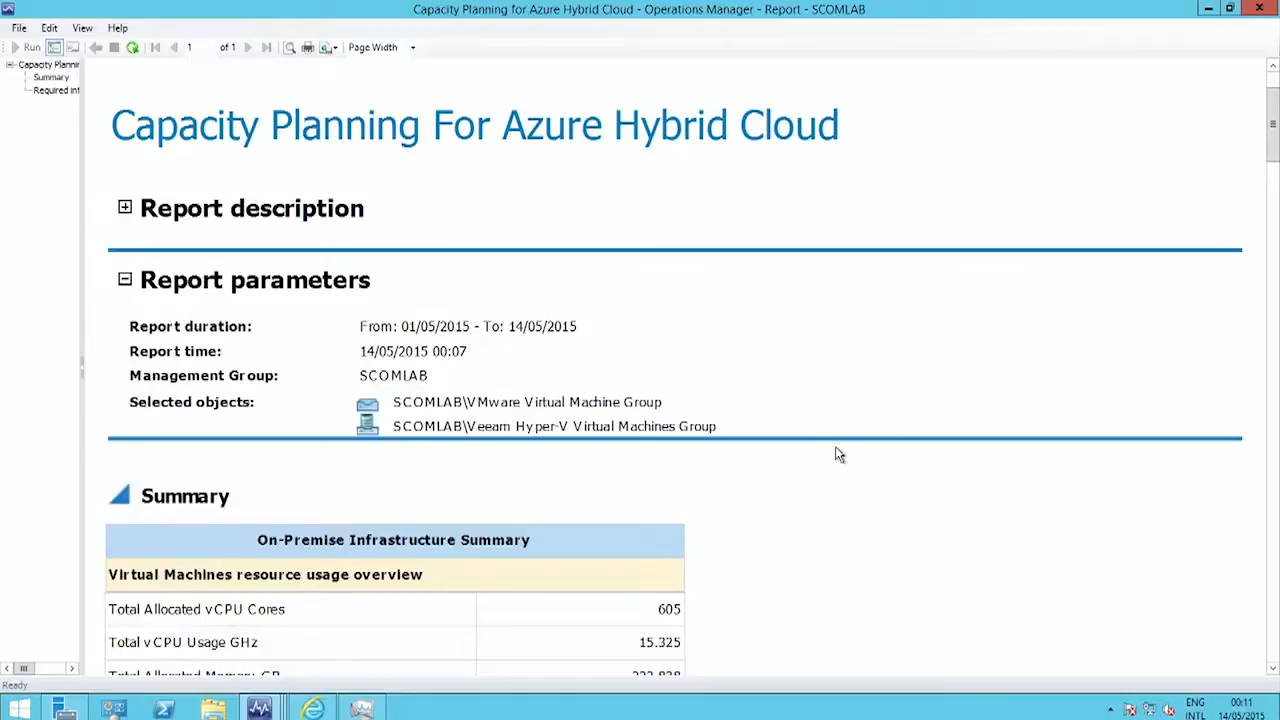
scroll("down", 3)
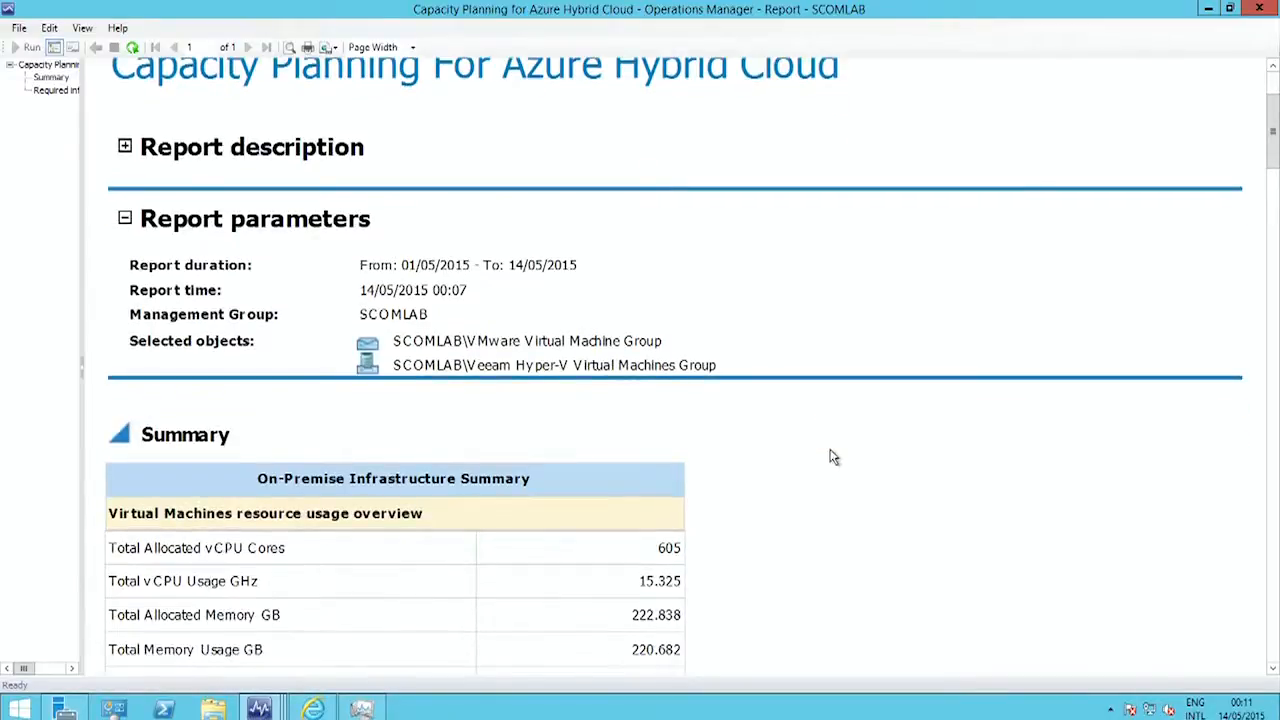
mouse_move(837, 470)
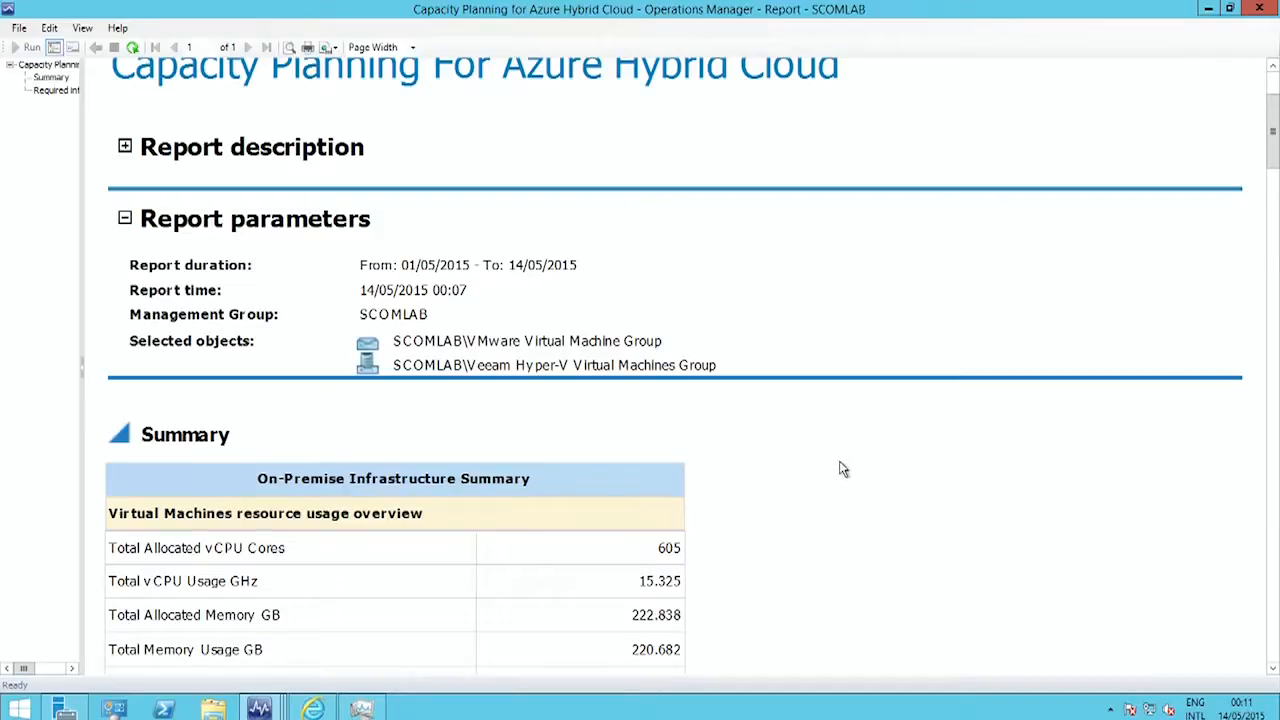
scroll("down", 3)
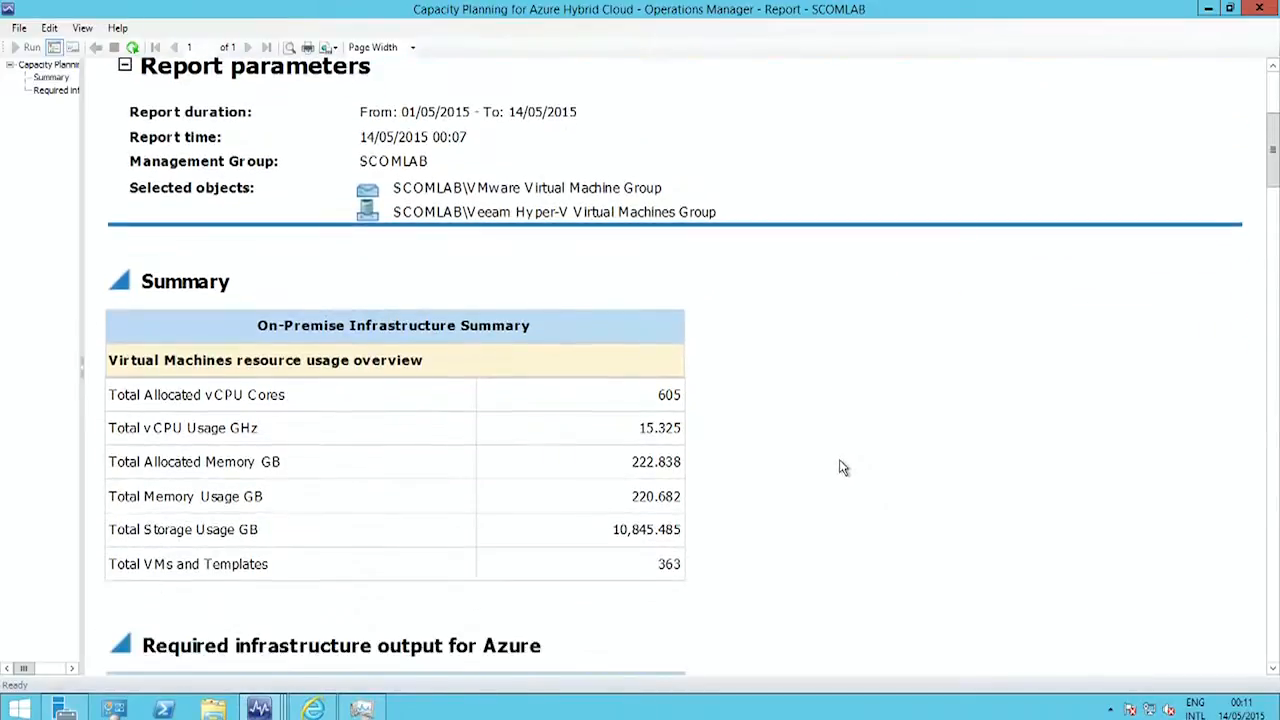
scroll("down", 3)
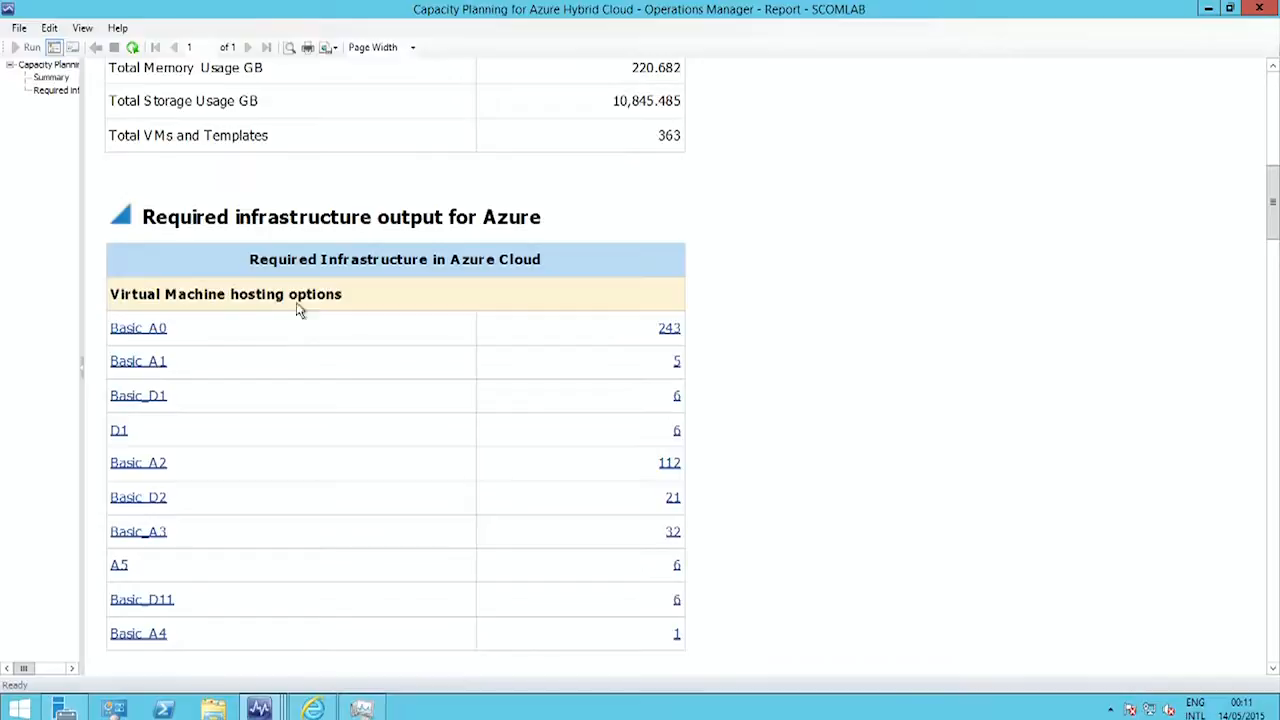
mouse_move(179, 556)
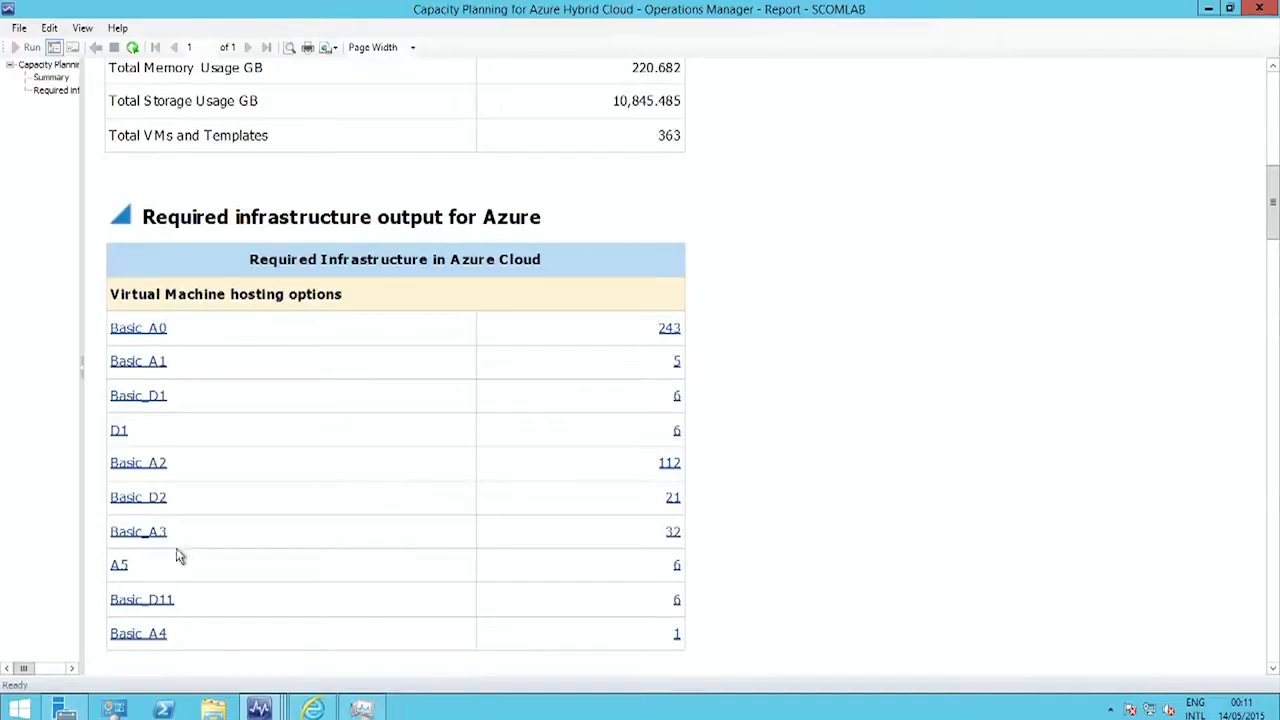
mouse_move(614, 361)
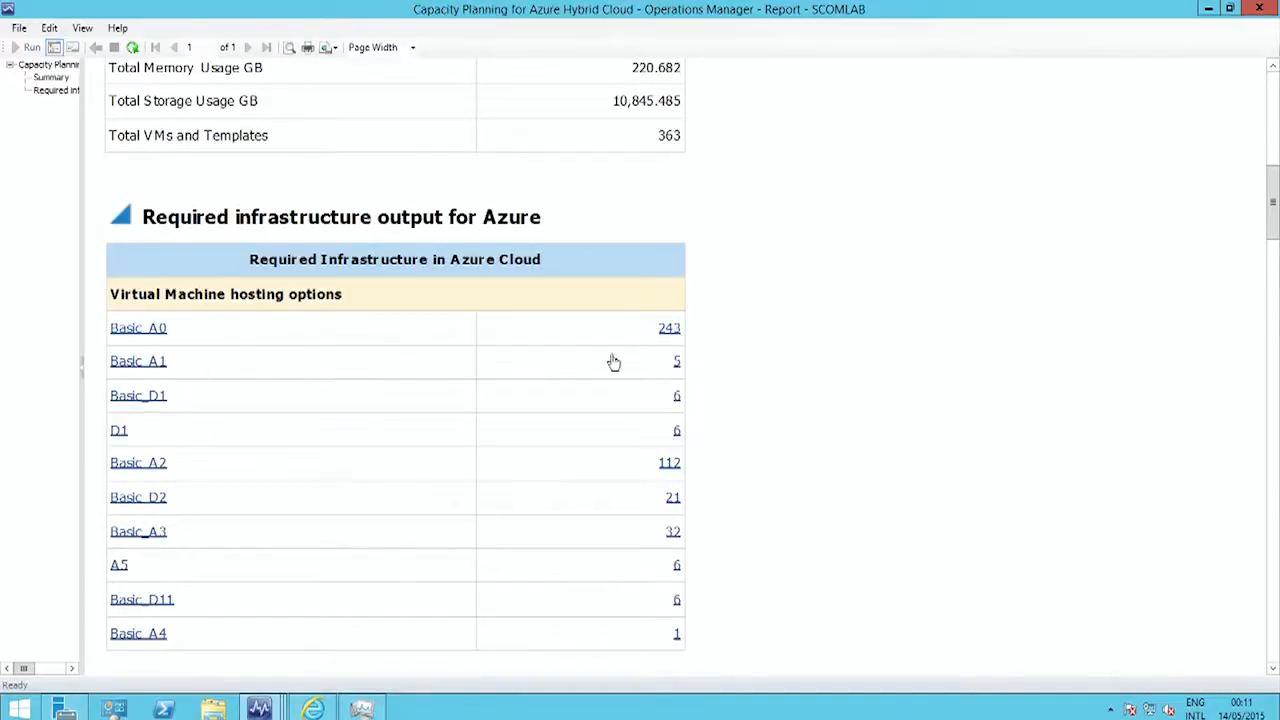
mouse_move(680, 373)
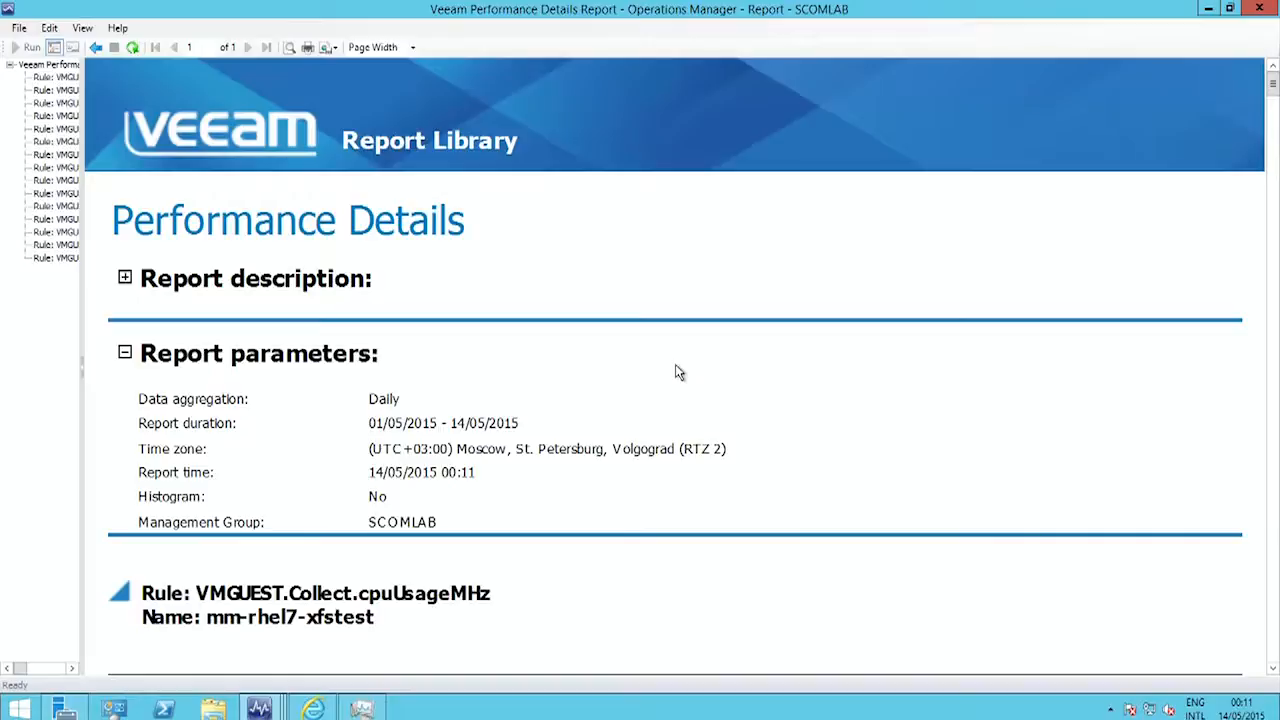
Scroll through the Veeam Performance Details report to mm-rhel7-xfstest's cpuUsageMHz chart.
scroll("down", 3)
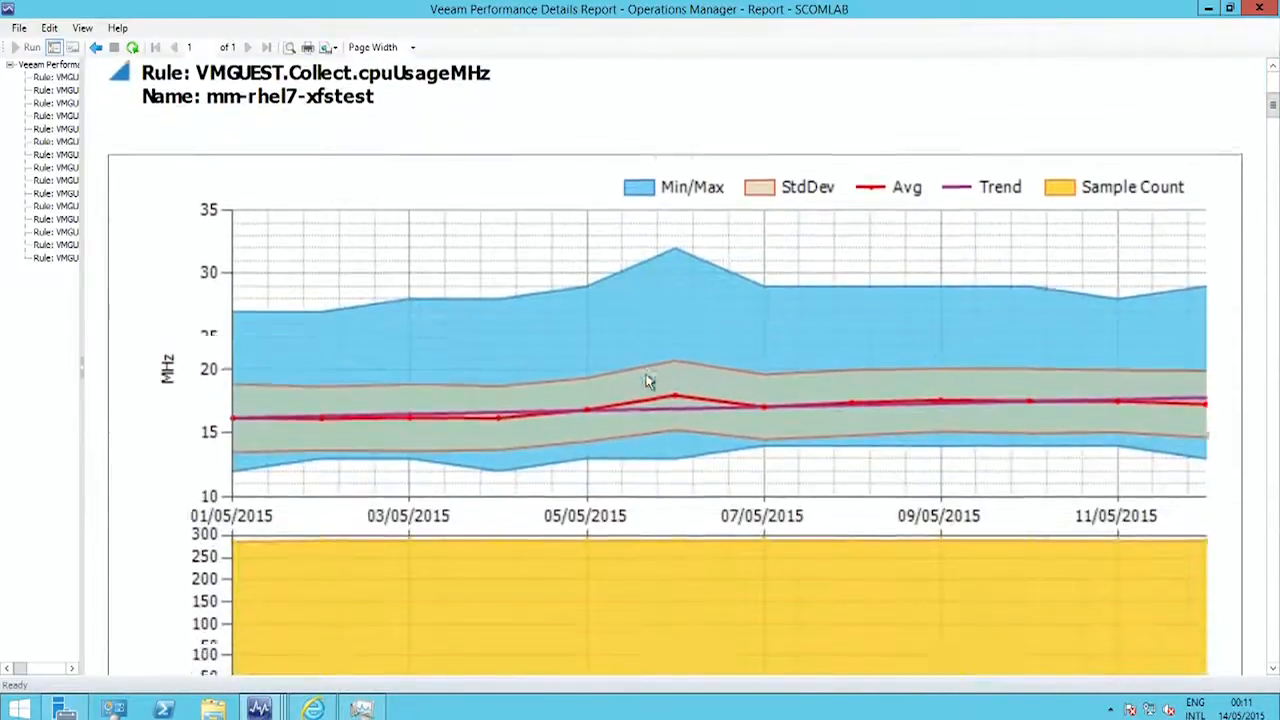
scroll("down", 3)
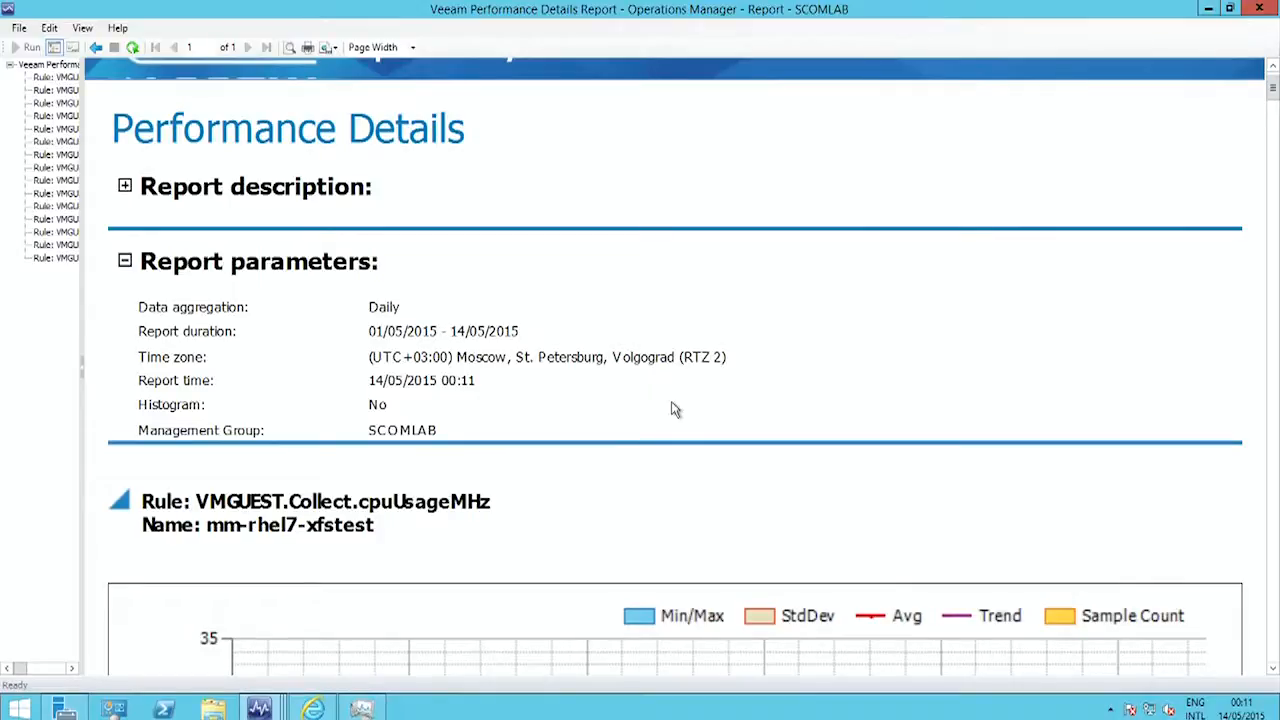
mouse_move(668, 415)
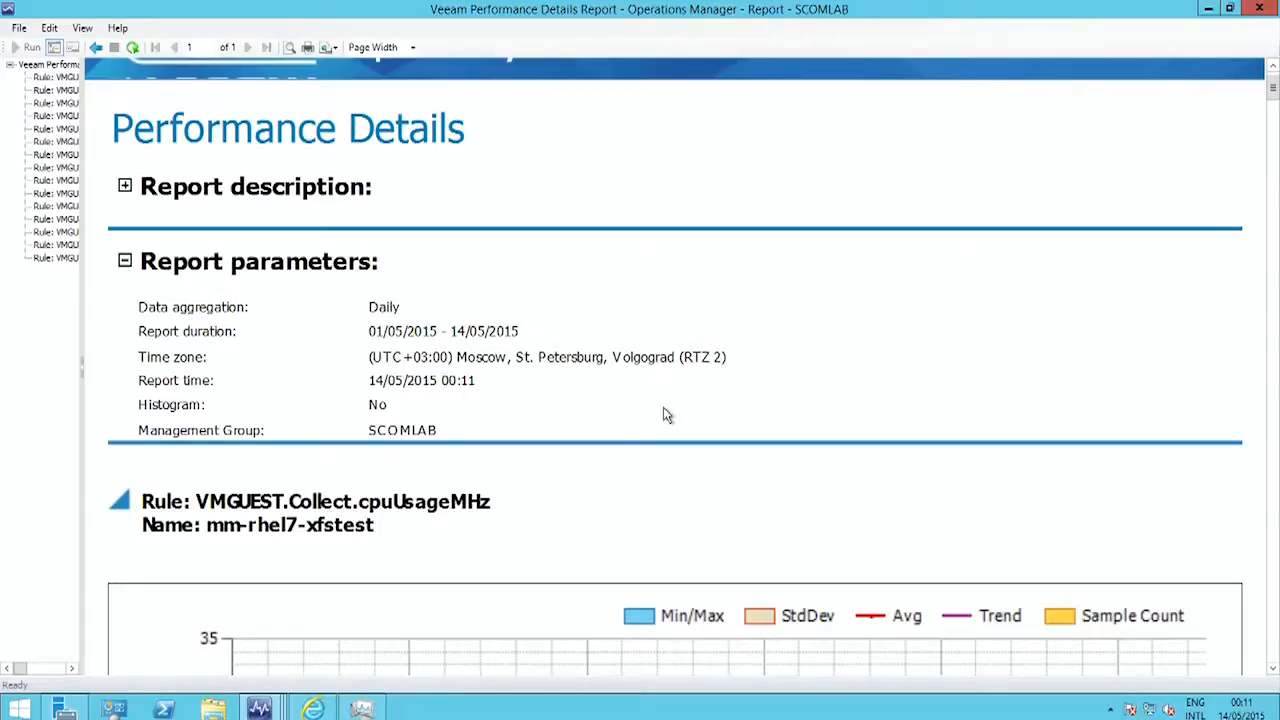
scroll("down", 3)
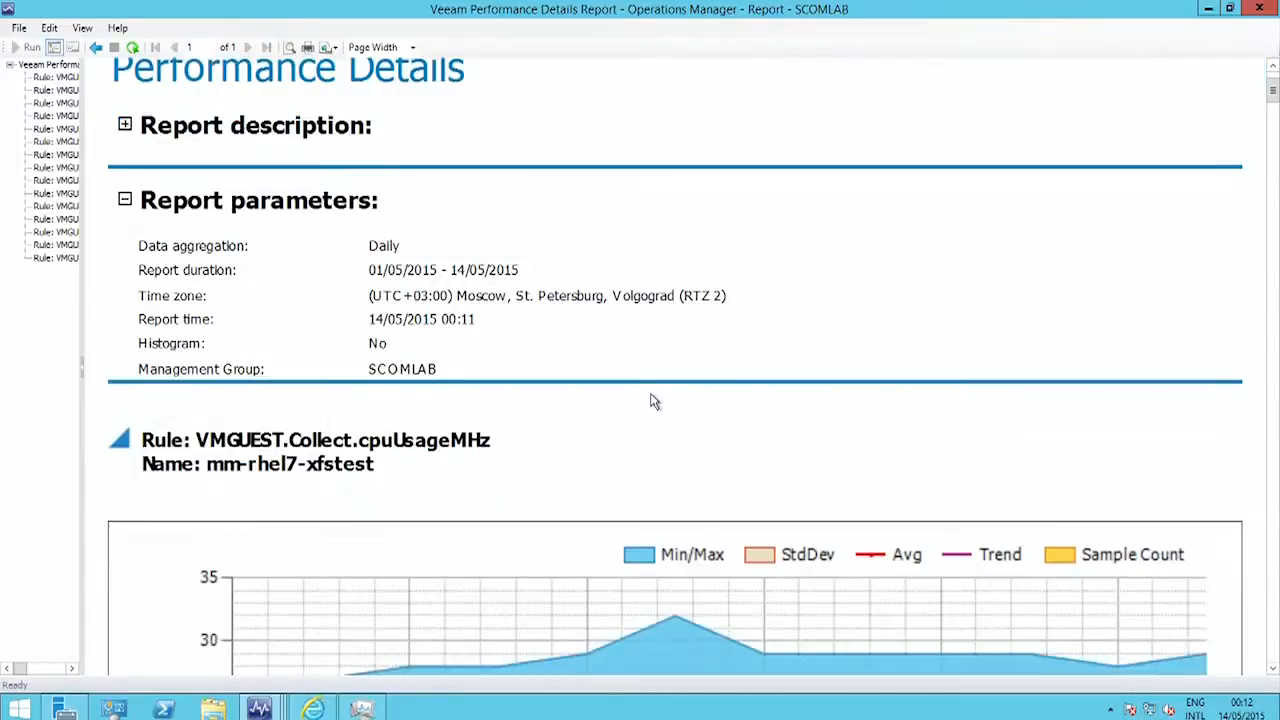
scroll("down", 3)
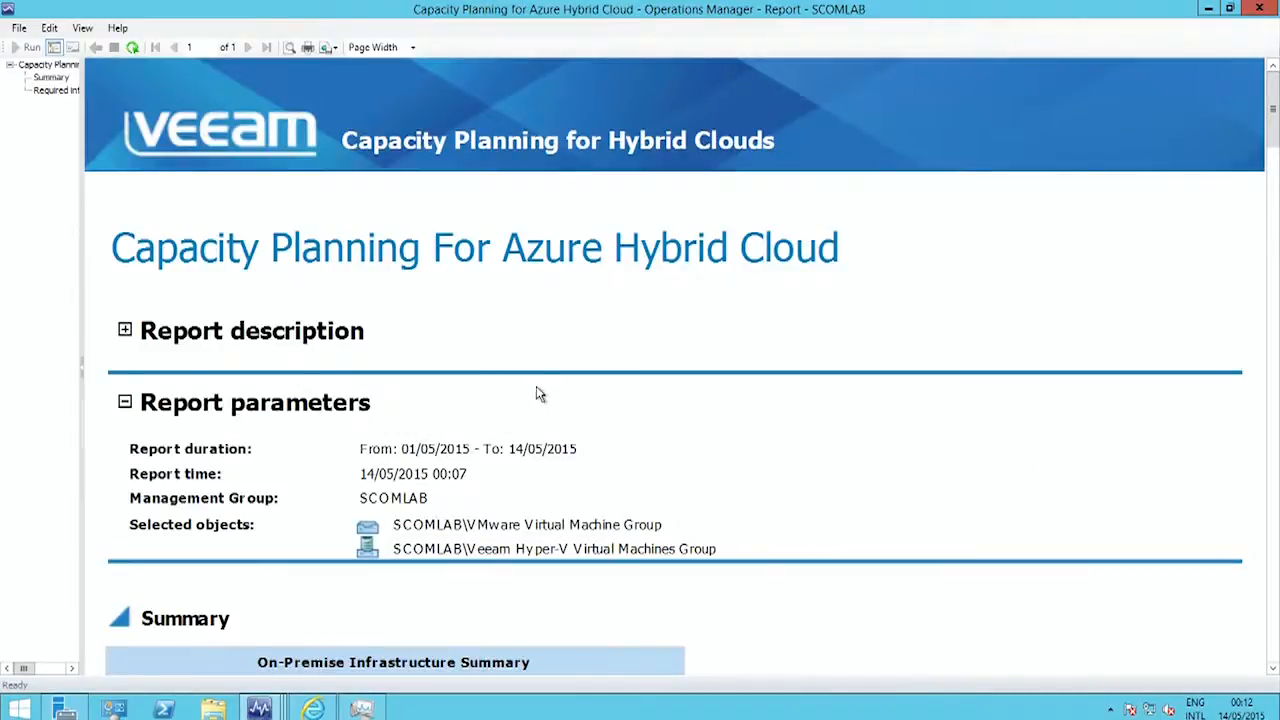
Scroll the Azure capacity planning report to its summary table starting at 605 vCPU cores.
scroll("down", 3)
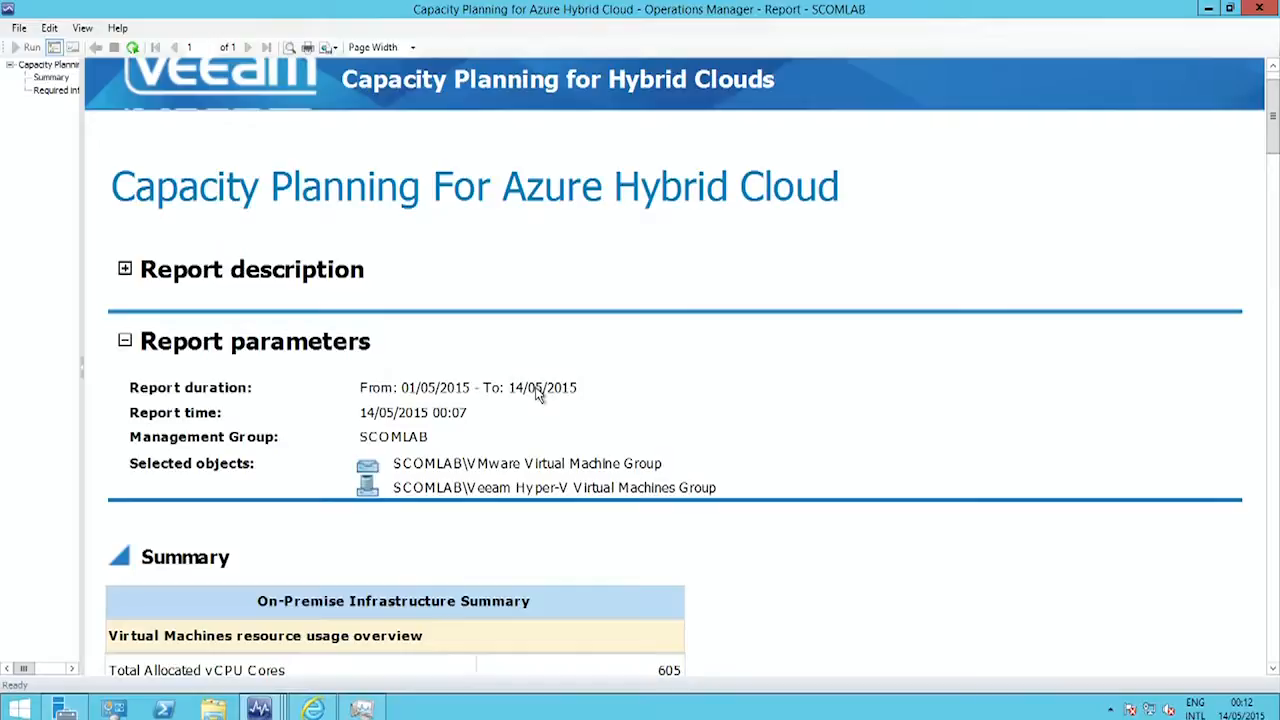